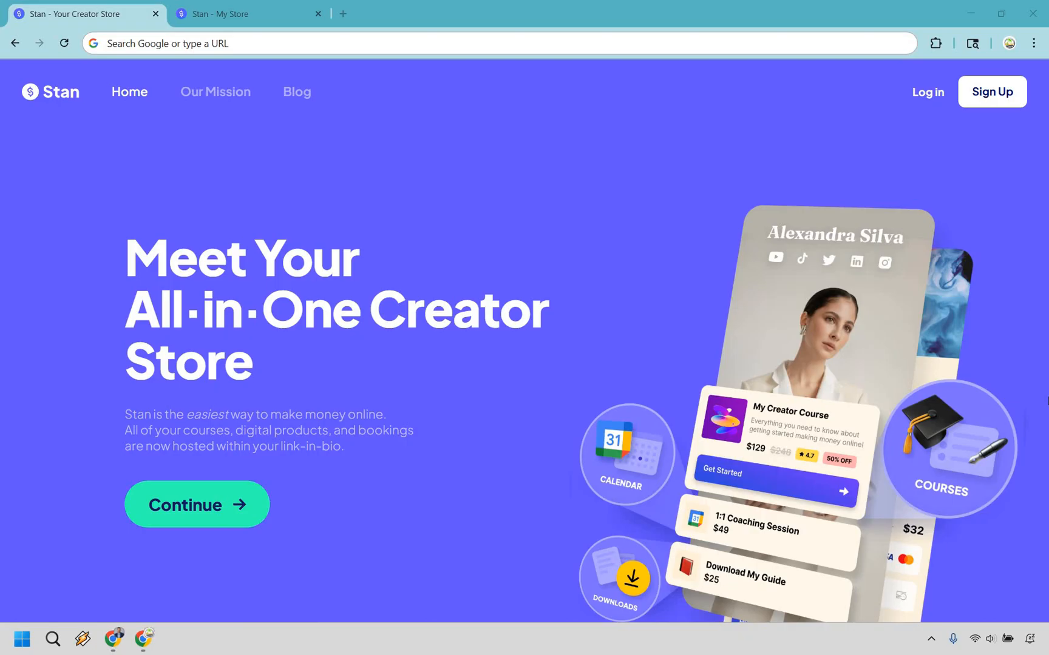
- Bring up the Marketing Island store dashboard showing its one product
left_click(240, 13)
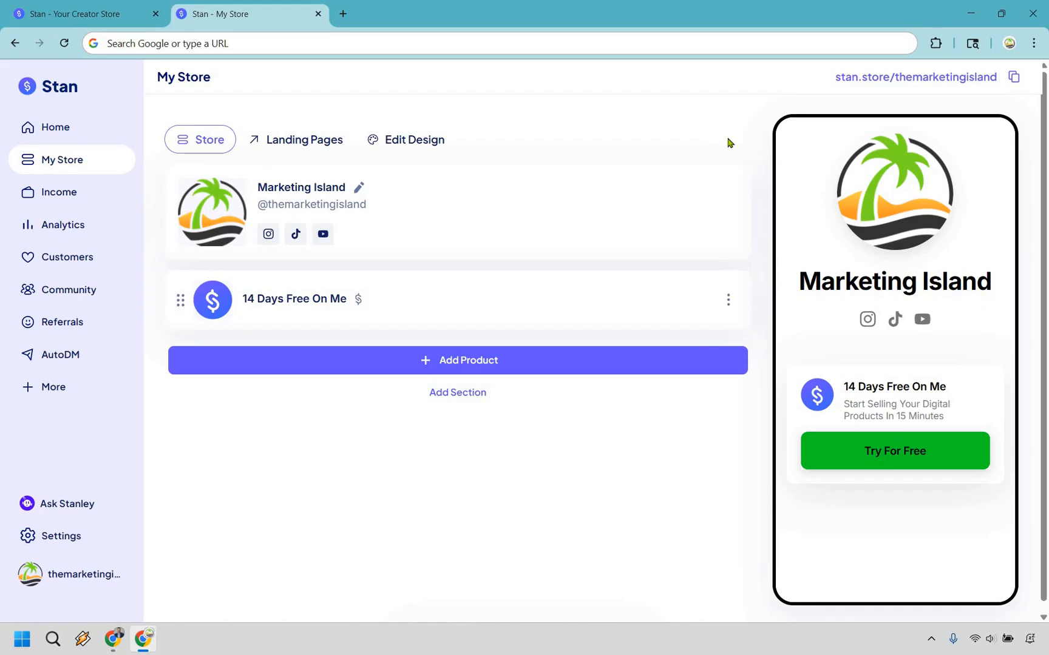
mouse_move(199, 135)
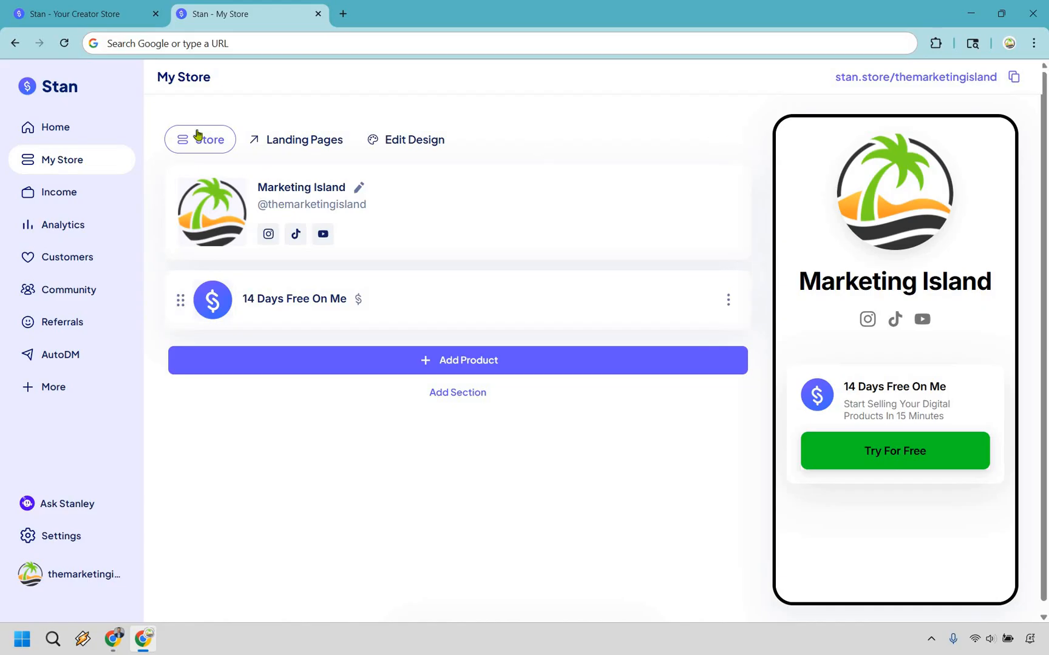
mouse_move(698, 189)
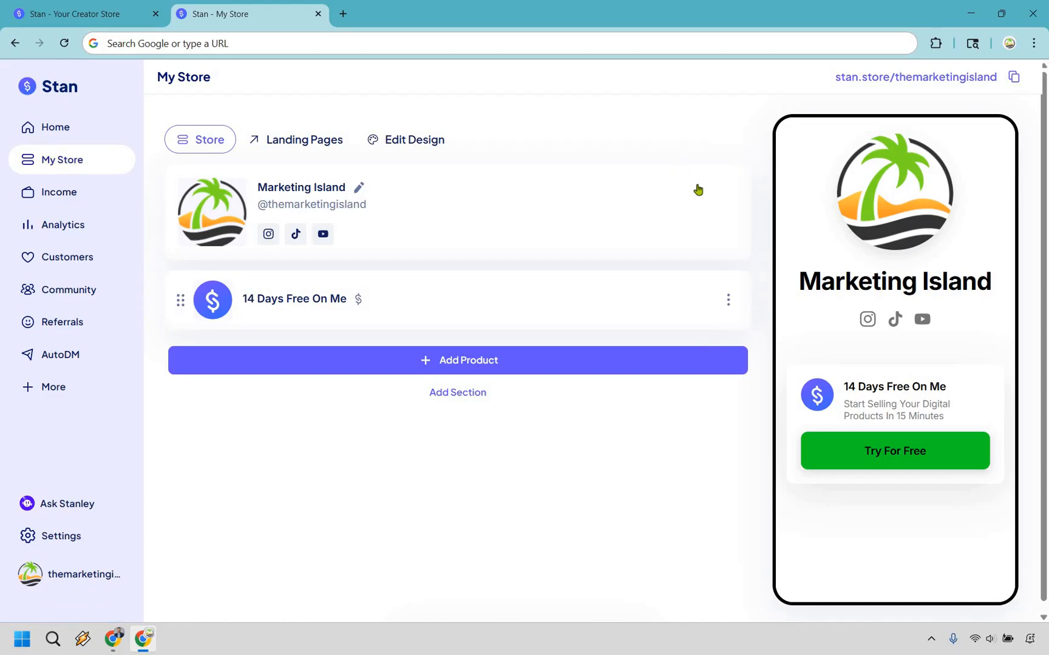
mouse_move(608, 359)
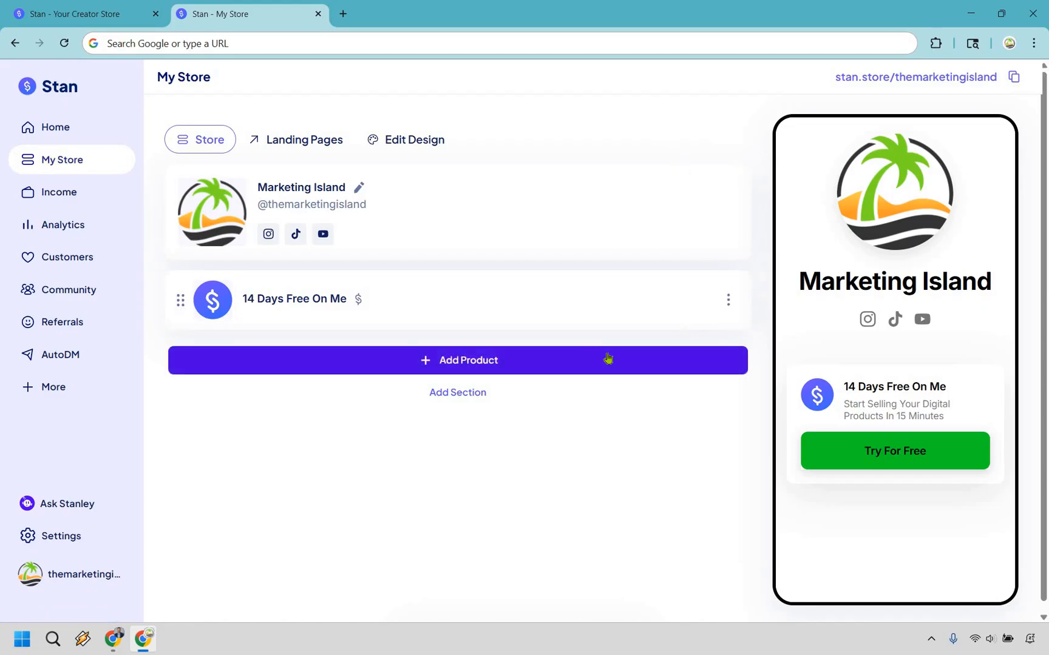
- Start adding a new product to reach the Choose Product type list
left_click(468, 360)
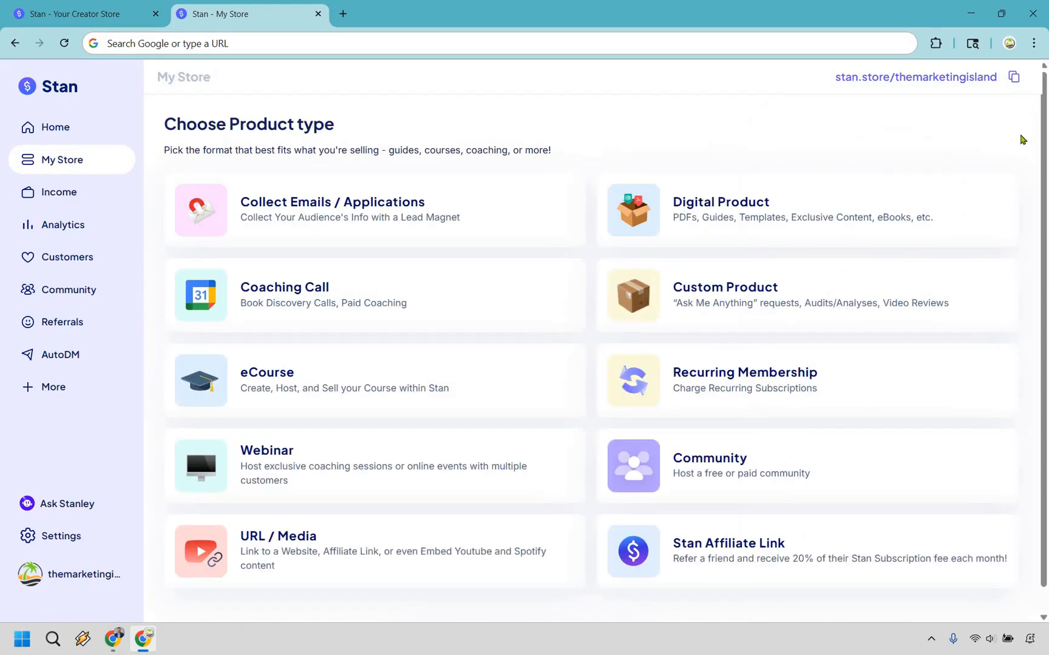
mouse_move(976, 166)
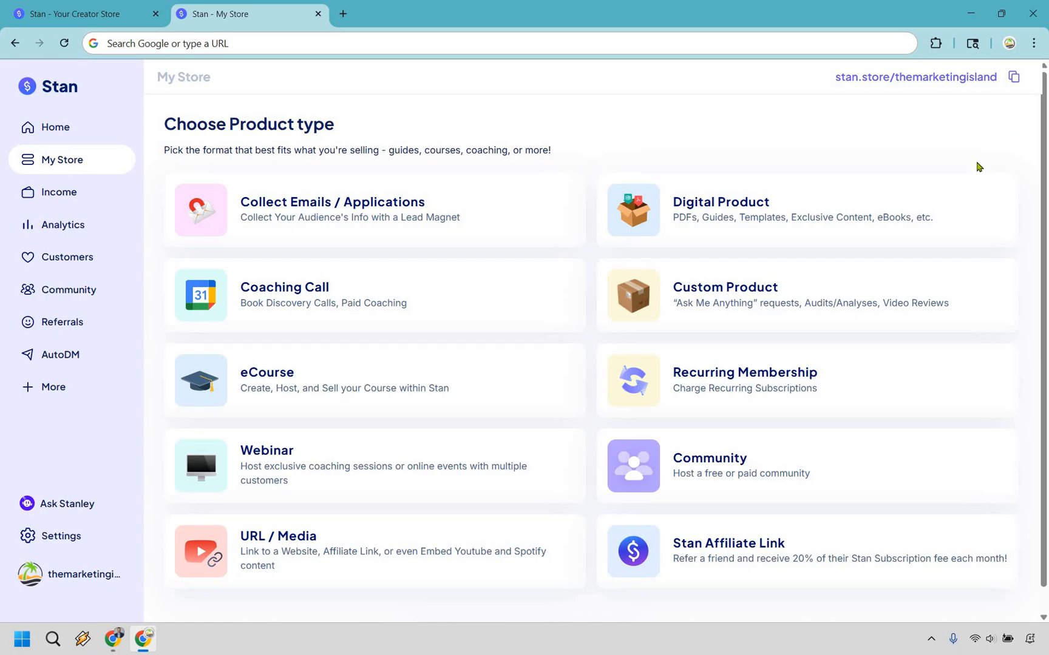
mouse_move(1022, 177)
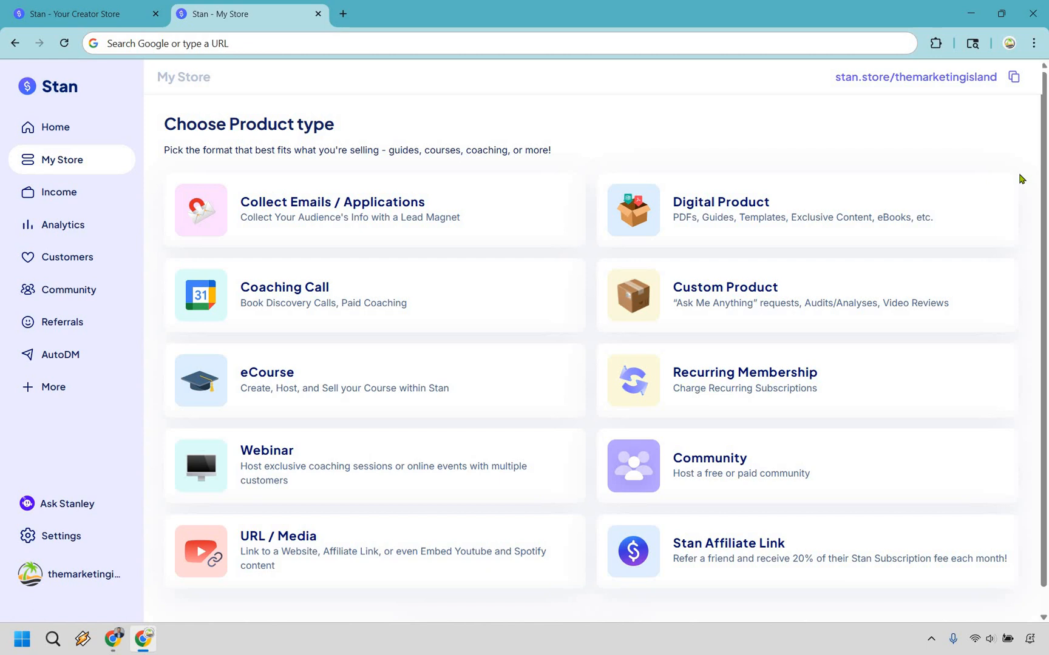
mouse_move(855, 226)
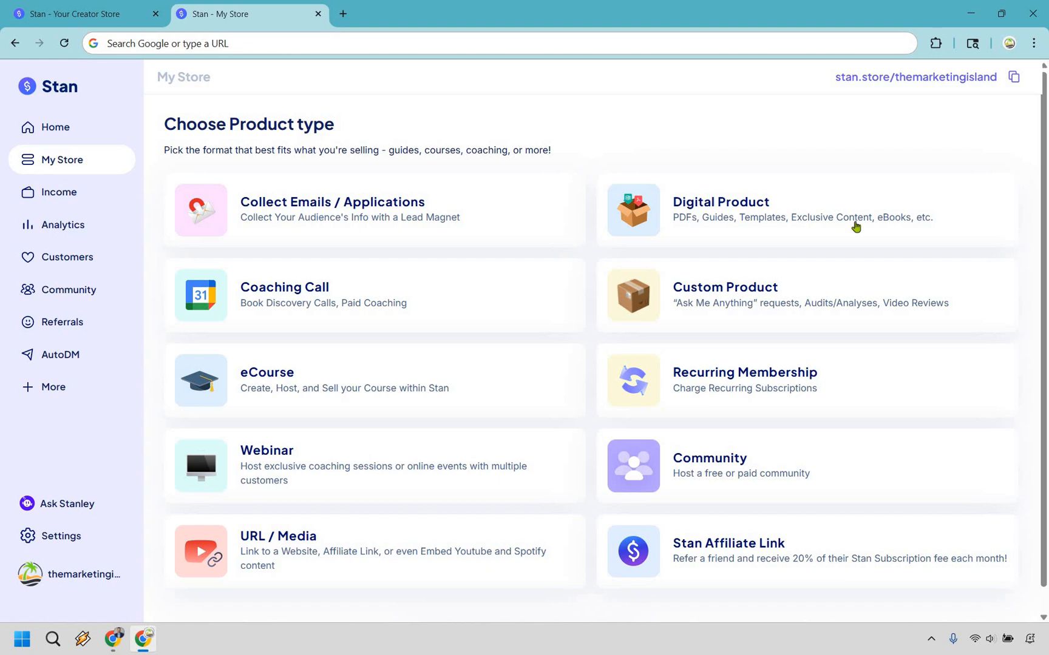
mouse_move(400, 396)
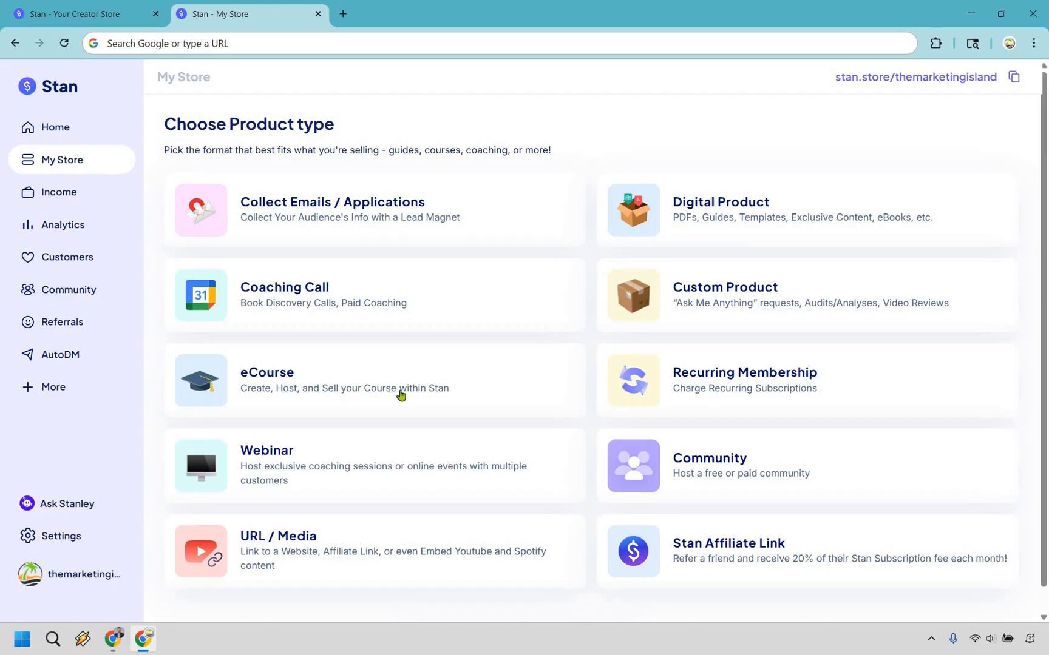
mouse_move(376, 384)
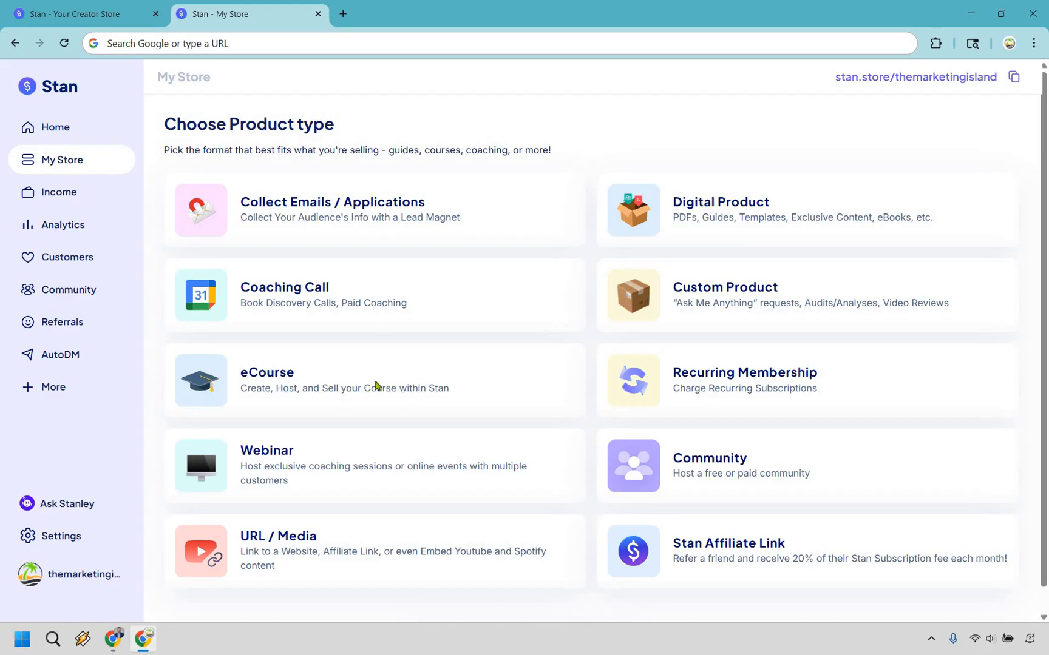
- Begin a new eCourse, try the Preview thumbnail style, then settle on Callout
left_click(267, 380)
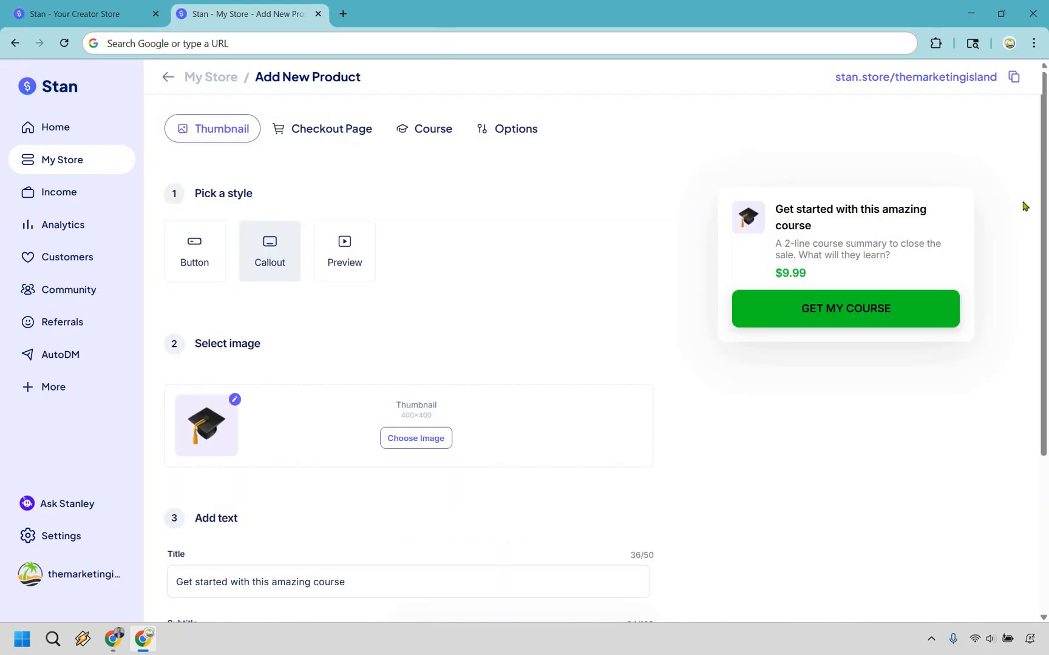
mouse_move(312, 155)
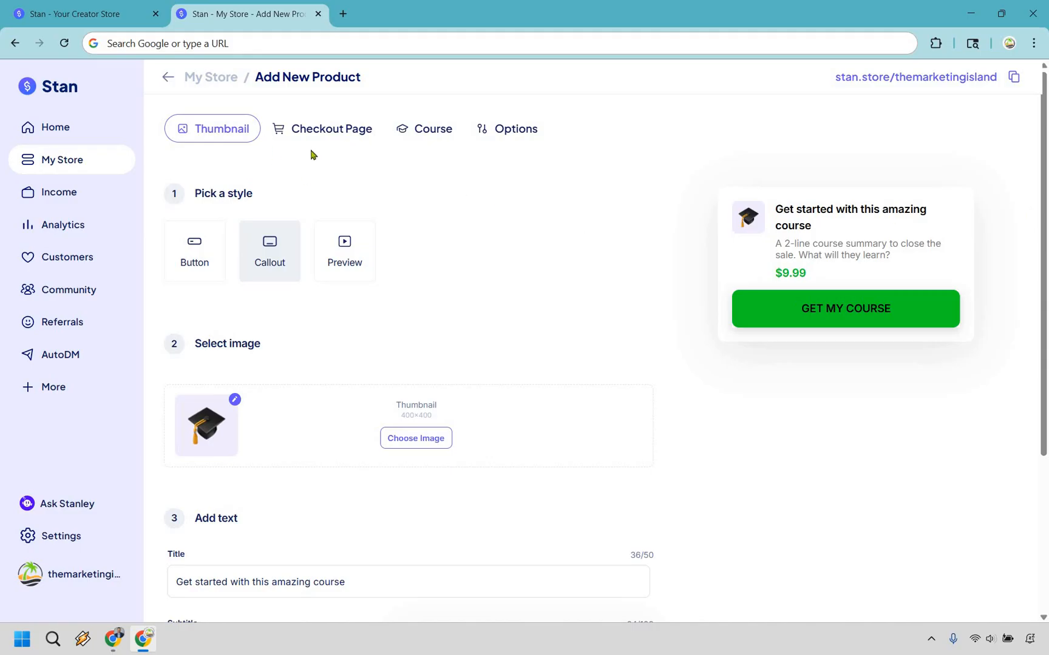
mouse_move(555, 170)
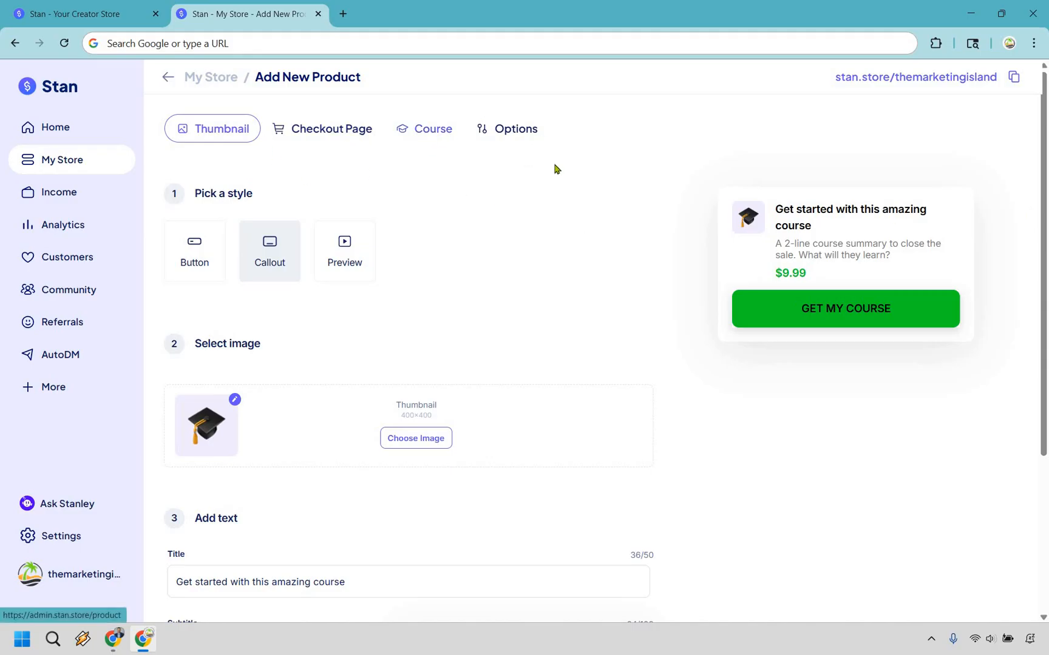
mouse_move(196, 139)
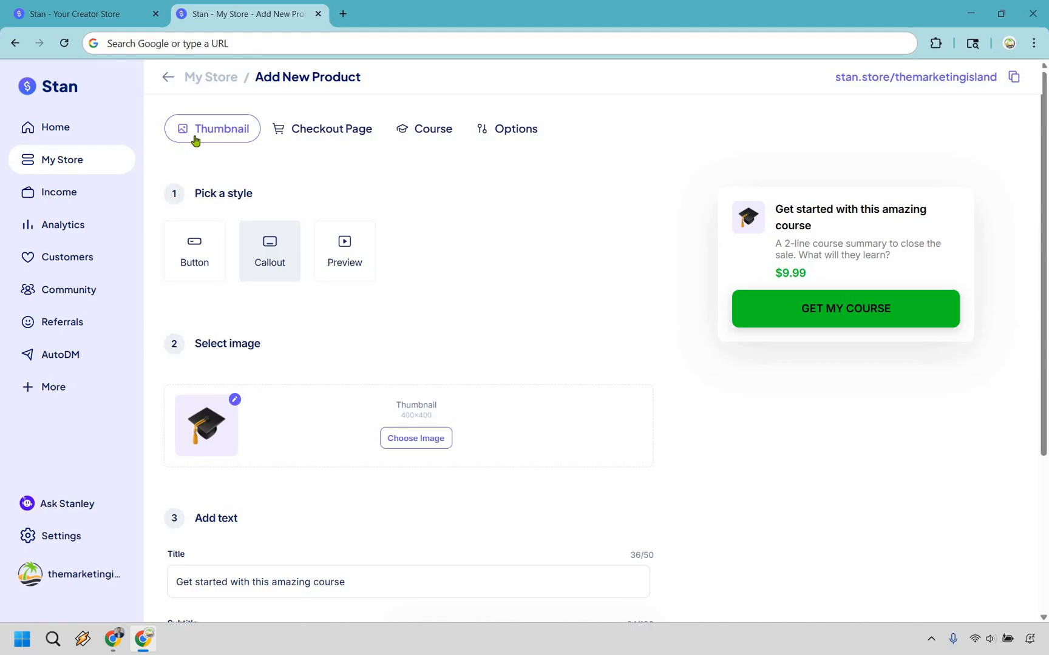
mouse_move(504, 193)
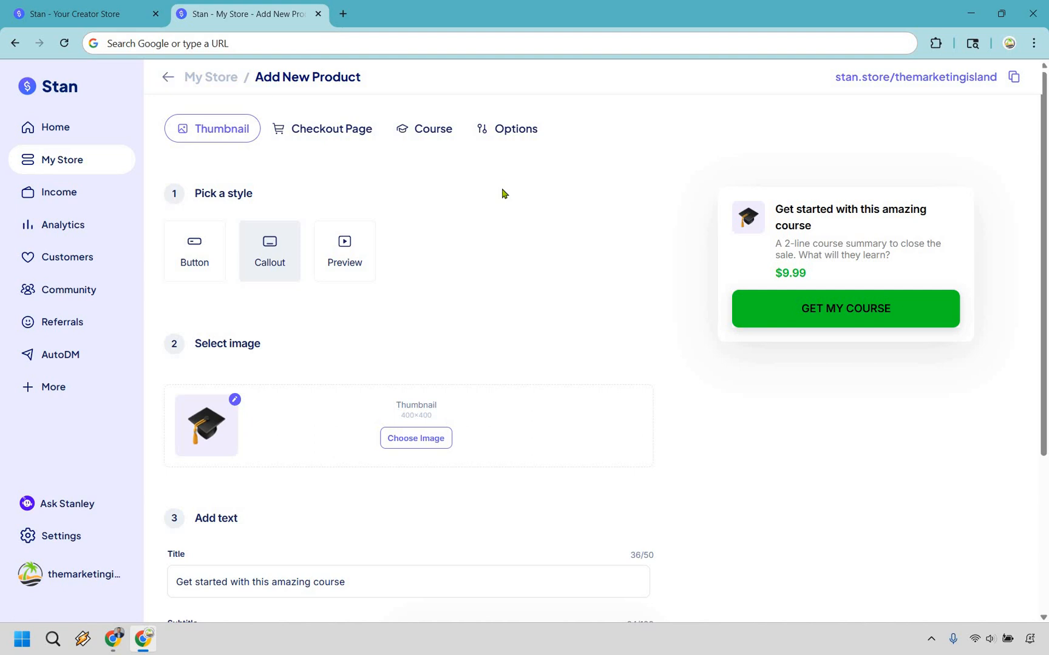
mouse_move(192, 260)
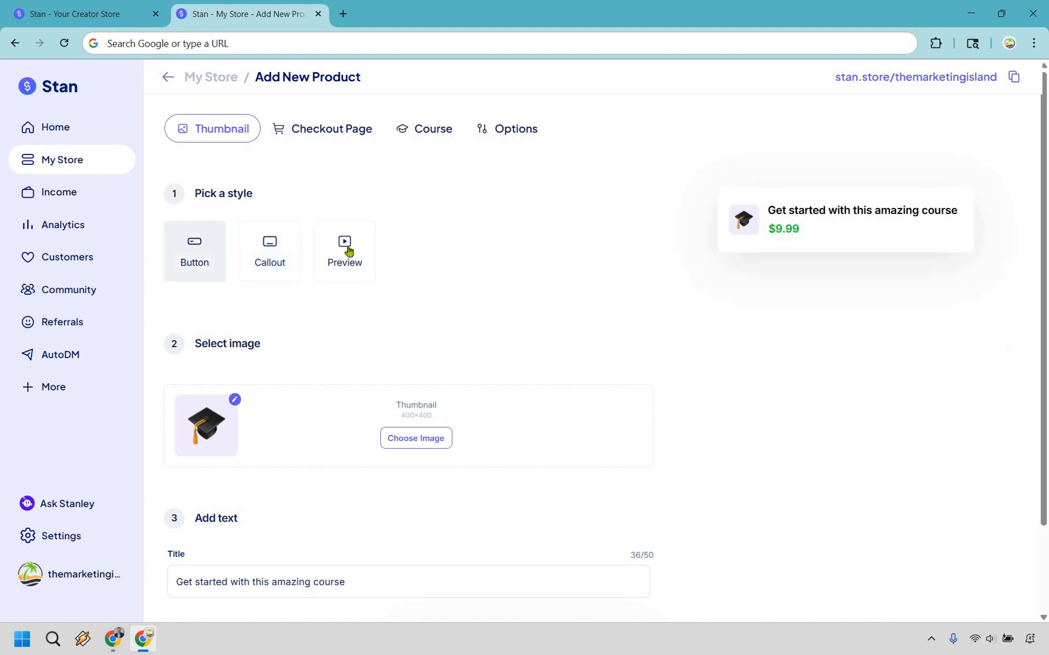
left_click(270, 250)
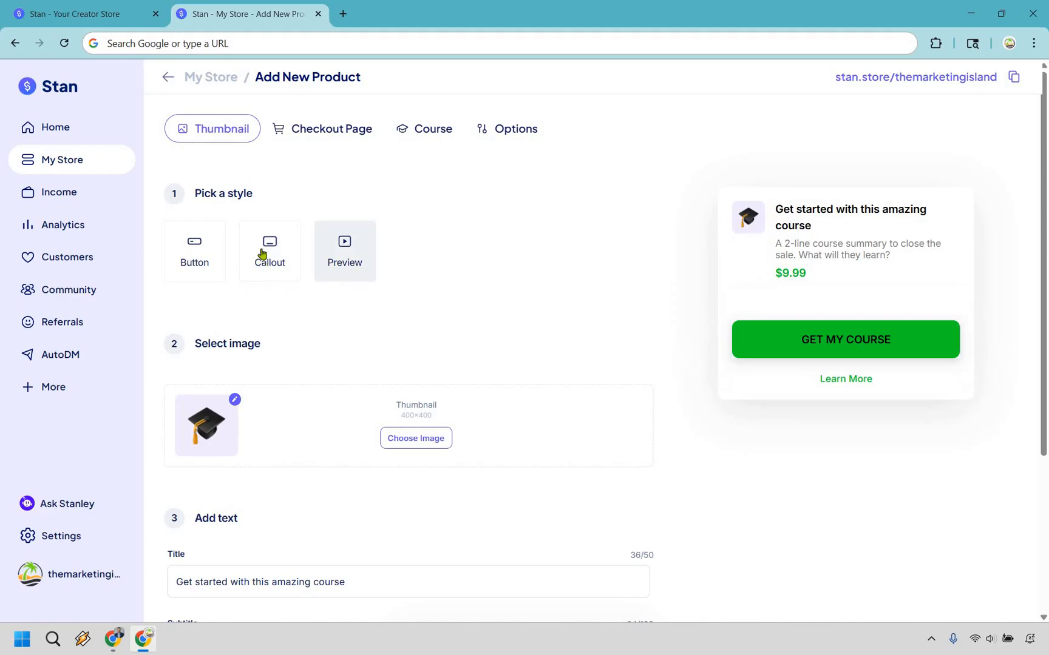
left_click(269, 250)
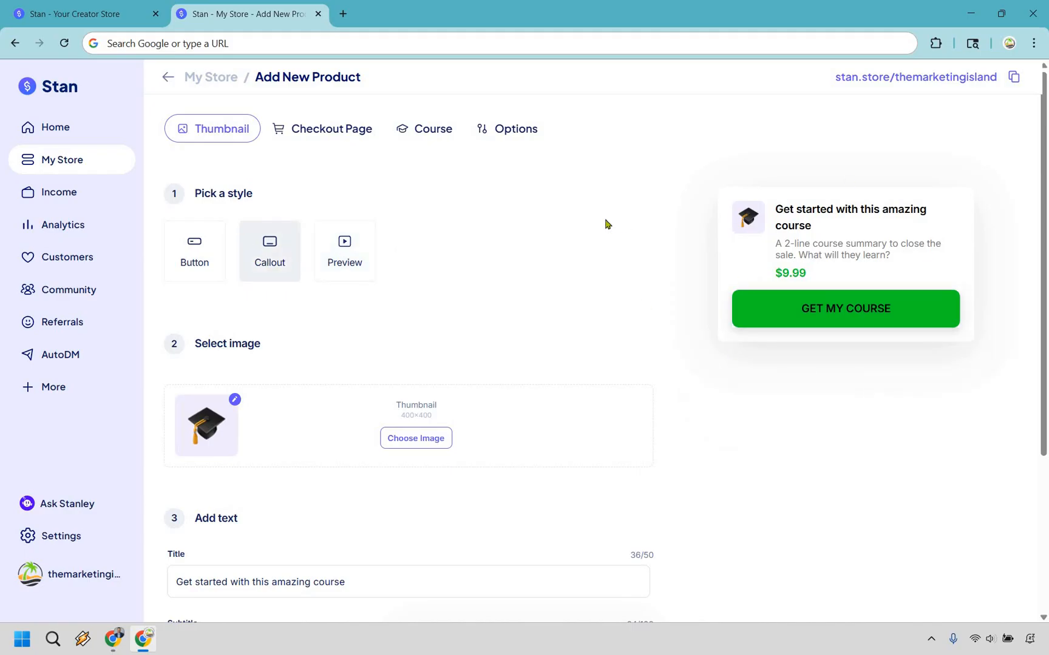
scroll("down", 3)
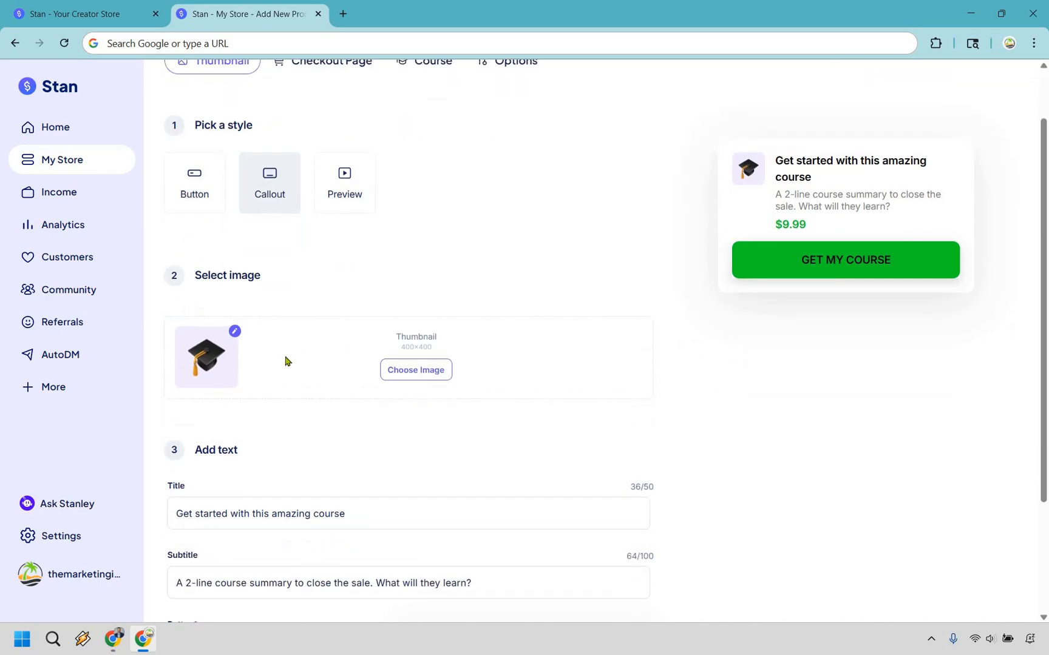
mouse_move(306, 320)
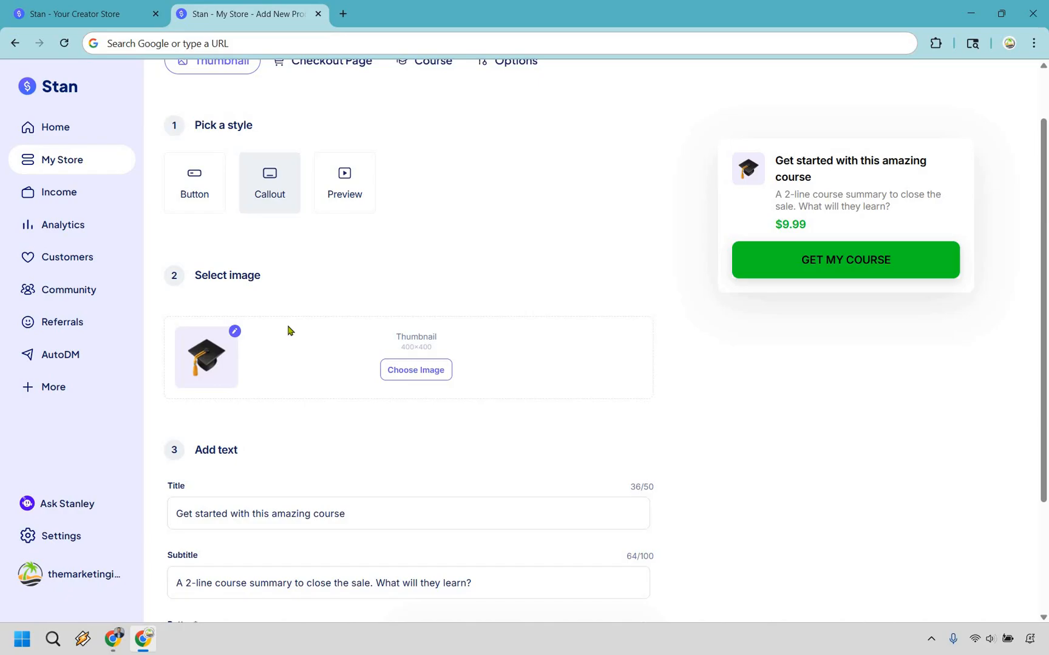
mouse_move(334, 329)
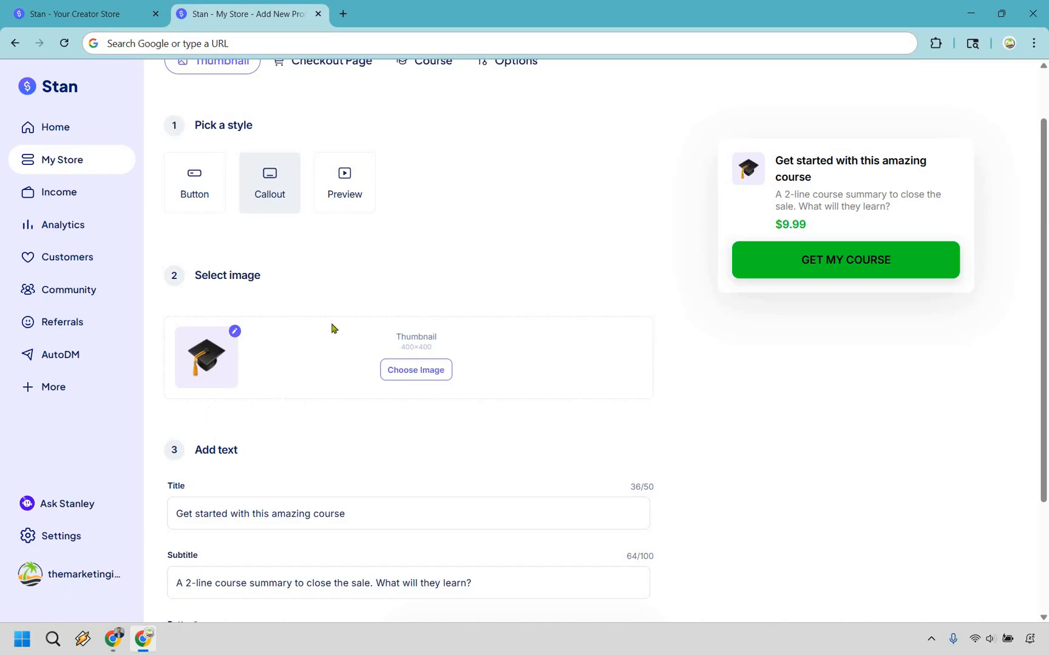
mouse_move(489, 364)
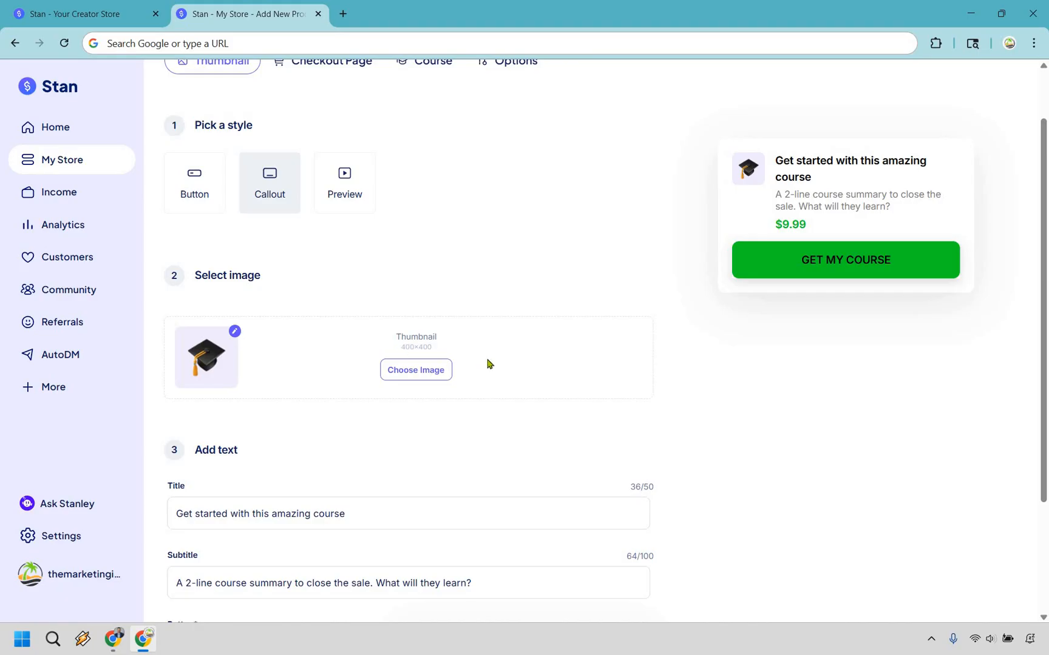
mouse_move(524, 320)
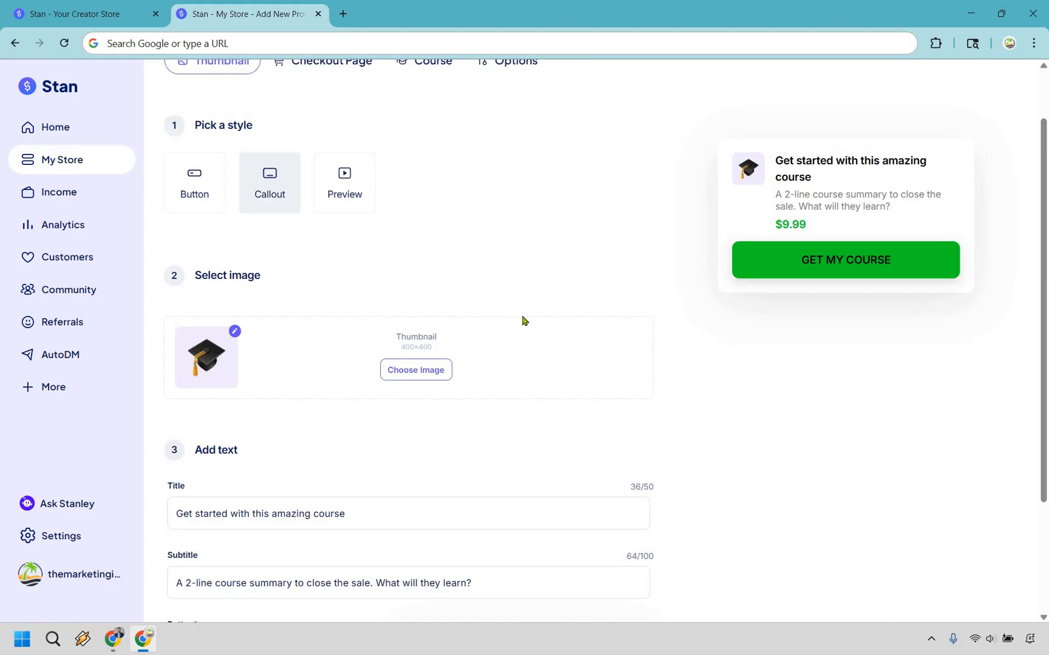
scroll("down", 3)
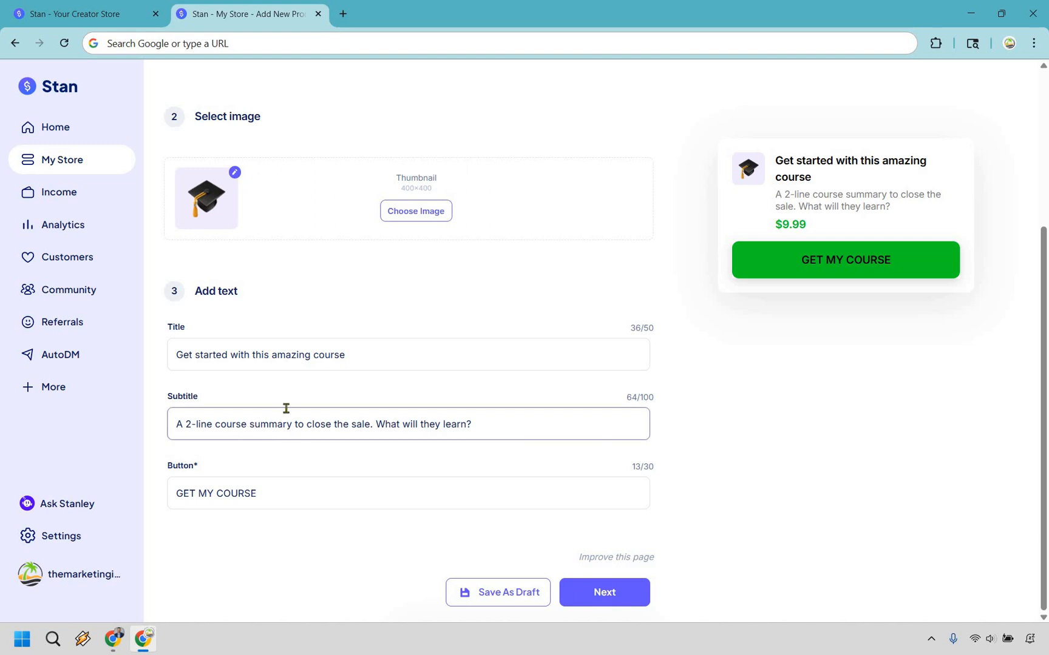
- Title it 'The Marketing Island Mastermind' with a social-media leads subtitle and 'Click To Continue' button
type("The Marketing Island Mastermind")
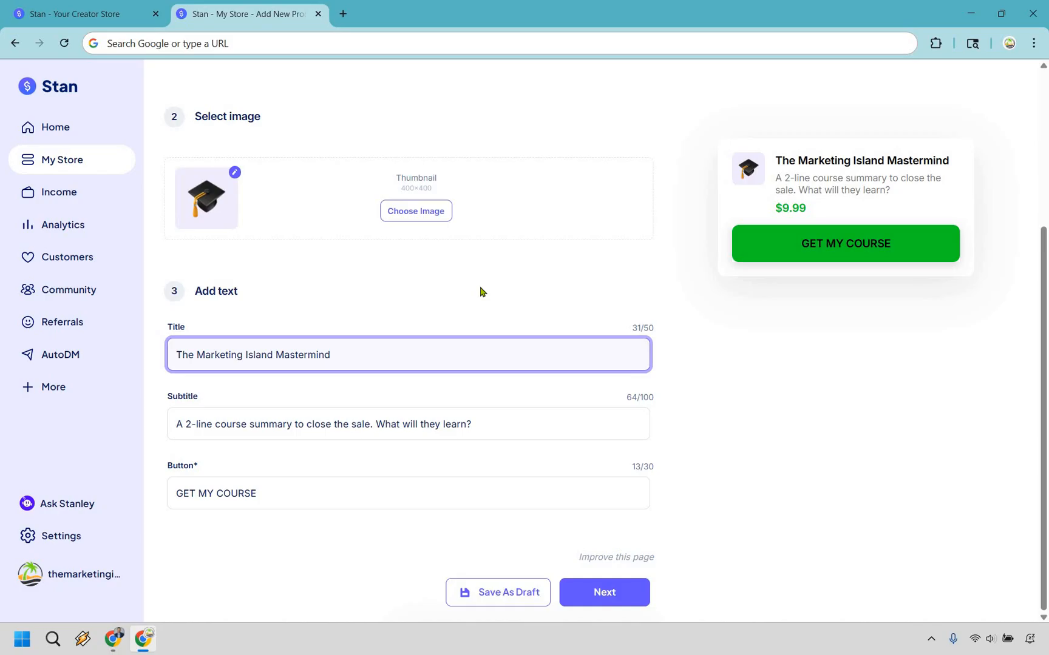
left_click(314, 435)
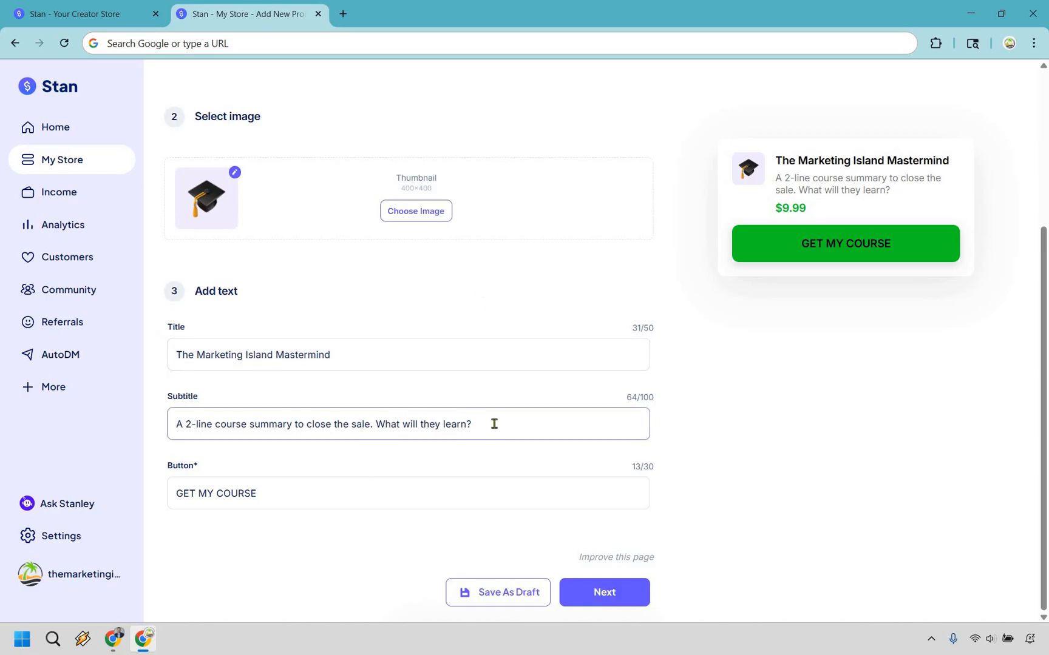
type("Discover how to drive leads and sales around the clock using social media.")
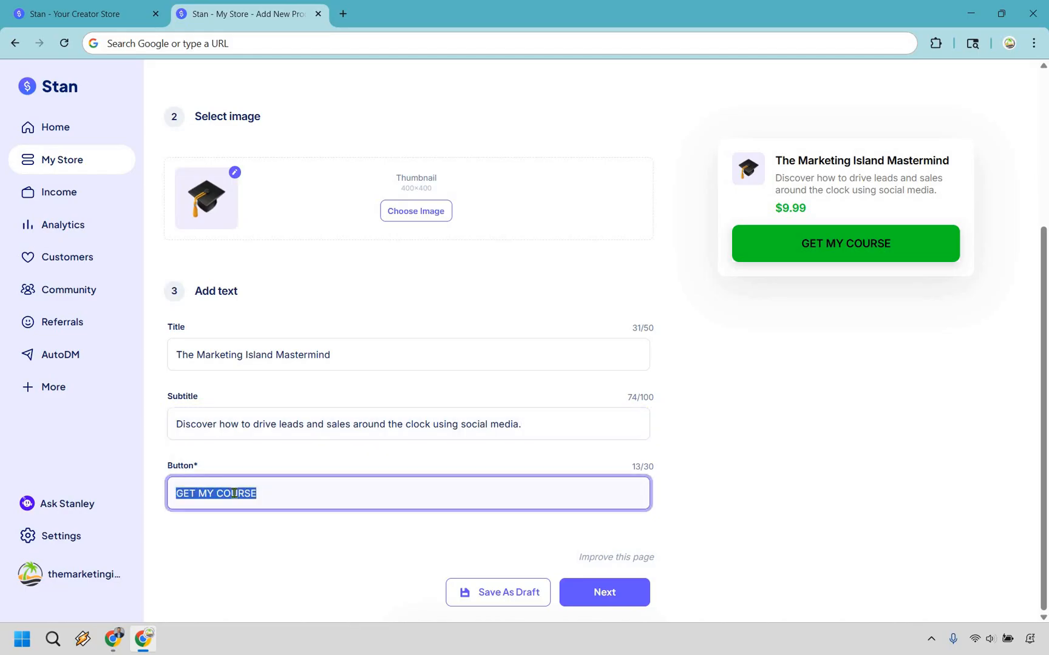
type("Click To Conti")
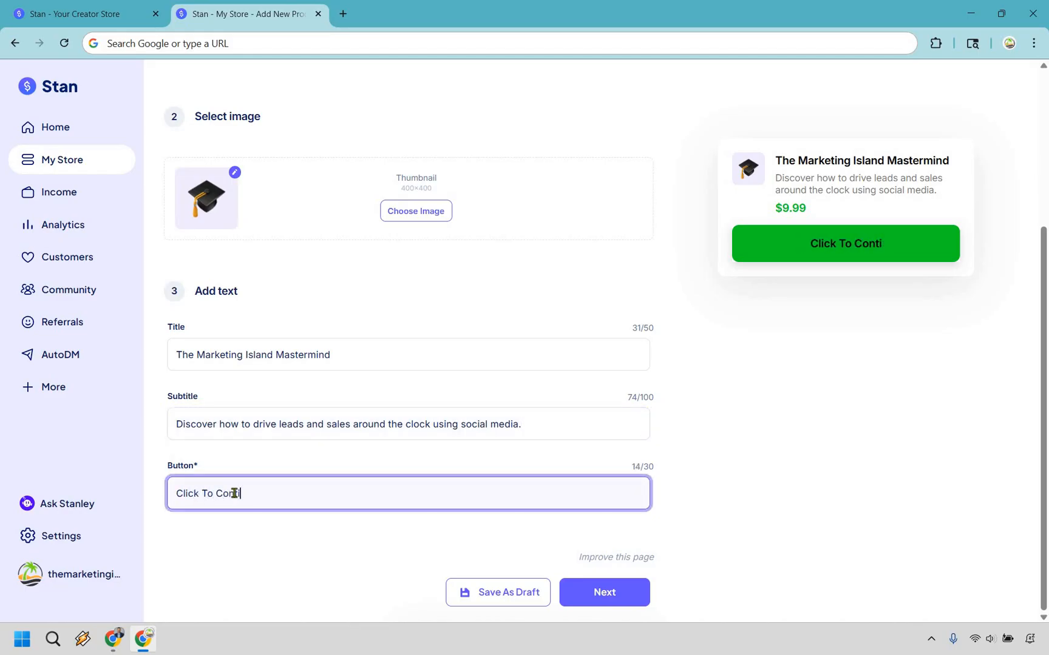
type("nue")
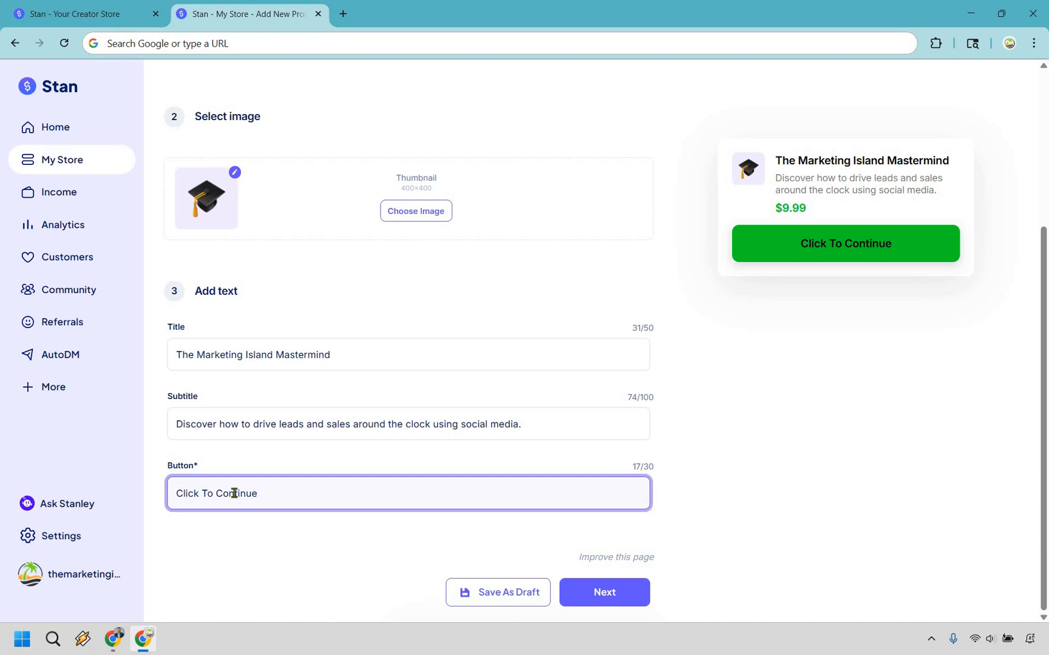
mouse_move(659, 457)
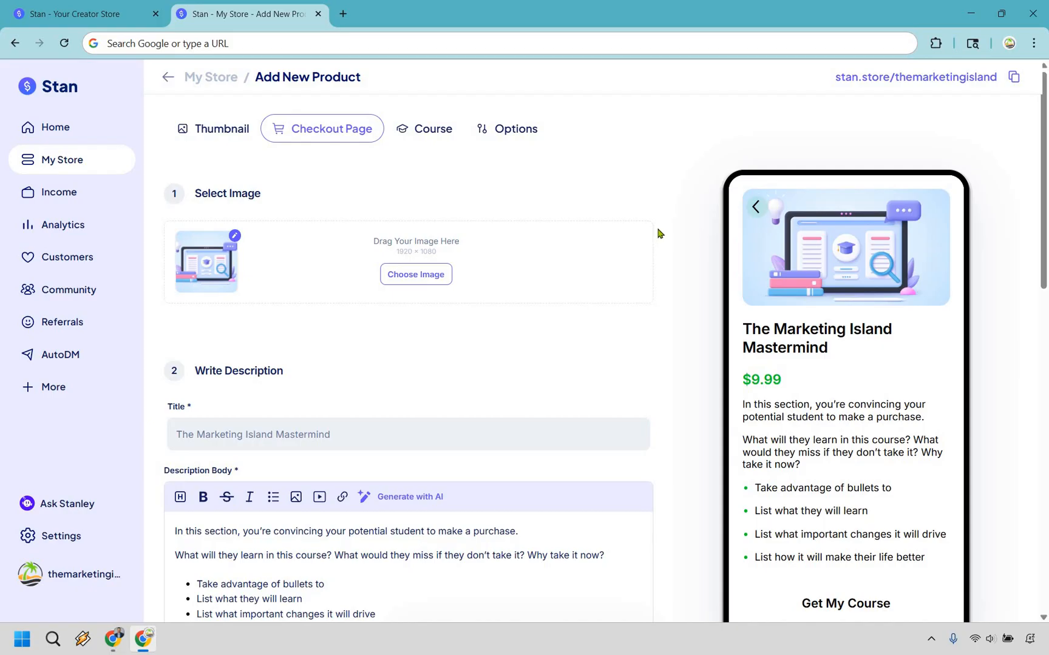
mouse_move(246, 271)
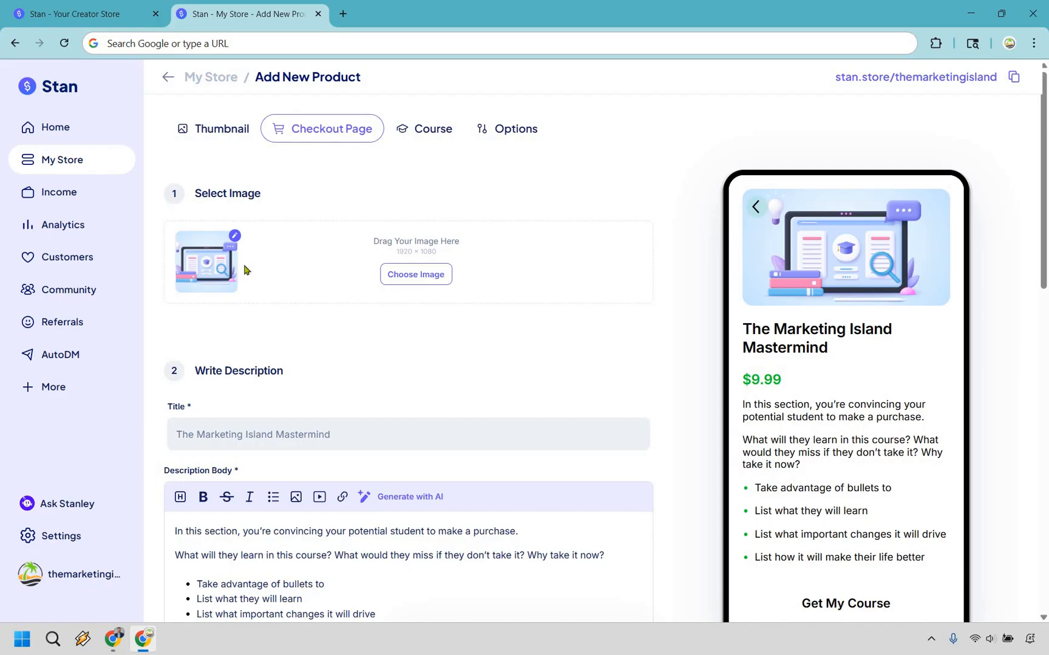
mouse_move(403, 276)
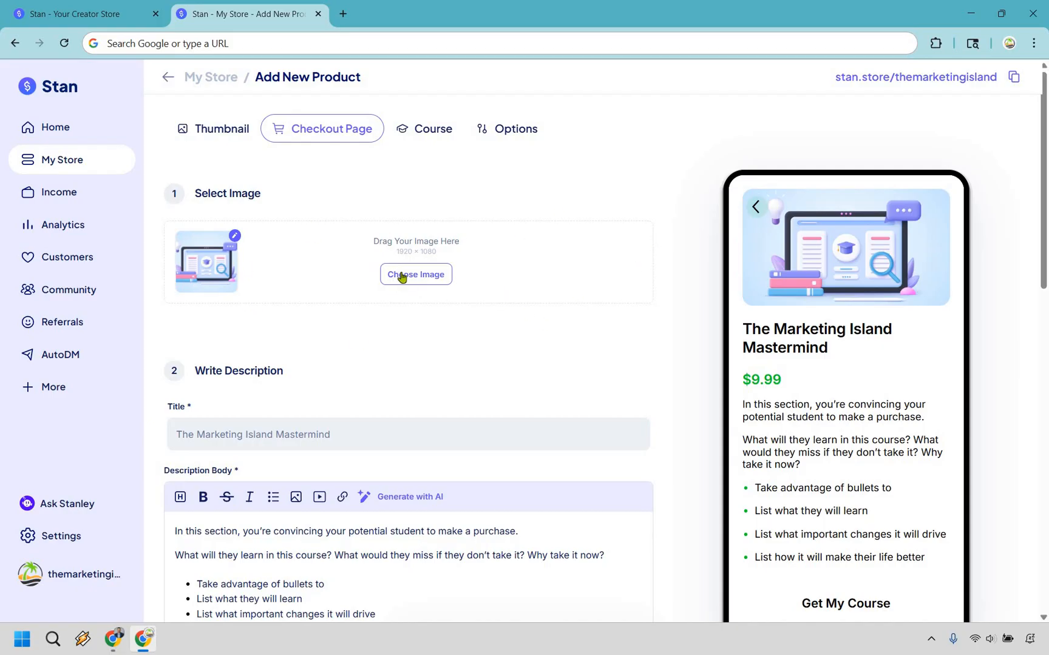
mouse_move(375, 228)
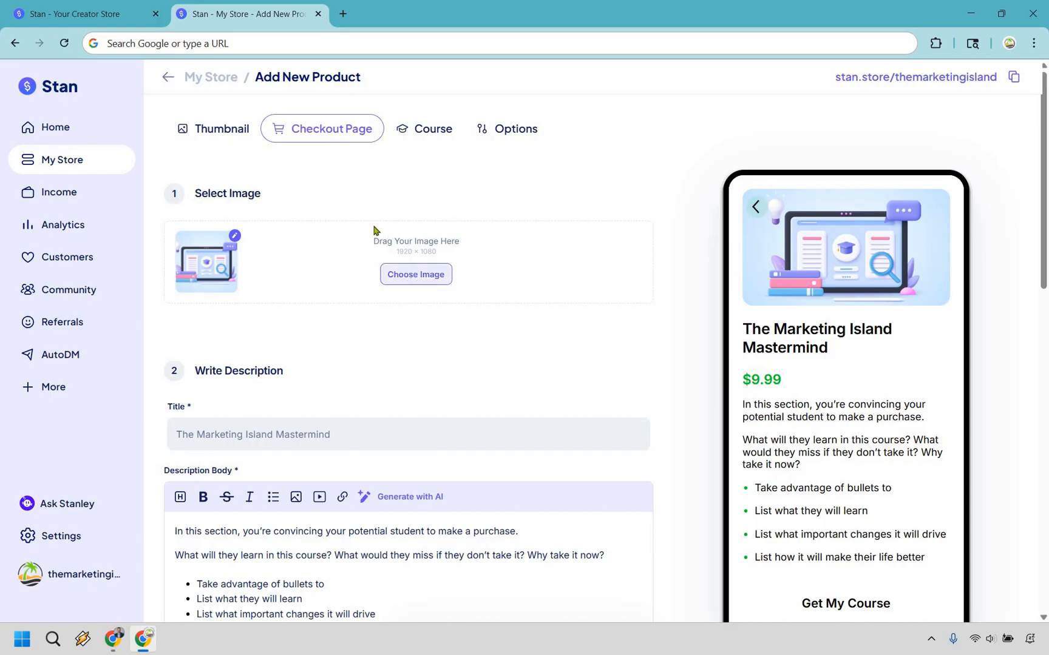
- Replace the checkout page image with the cropped Logo 2.jpg photo
left_click(416, 274)
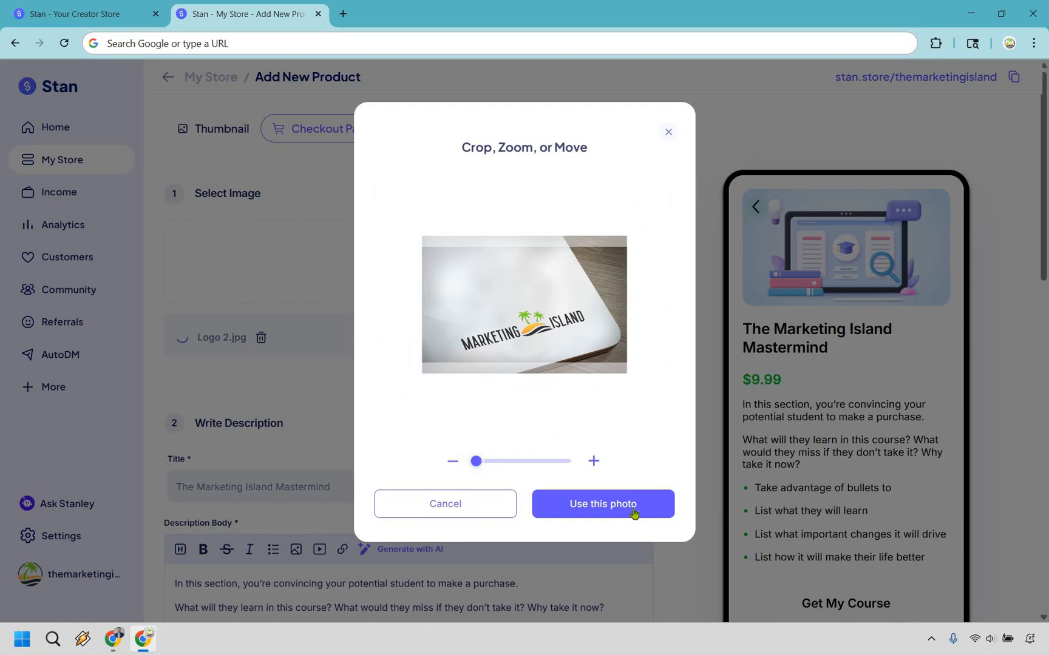
left_click(602, 504)
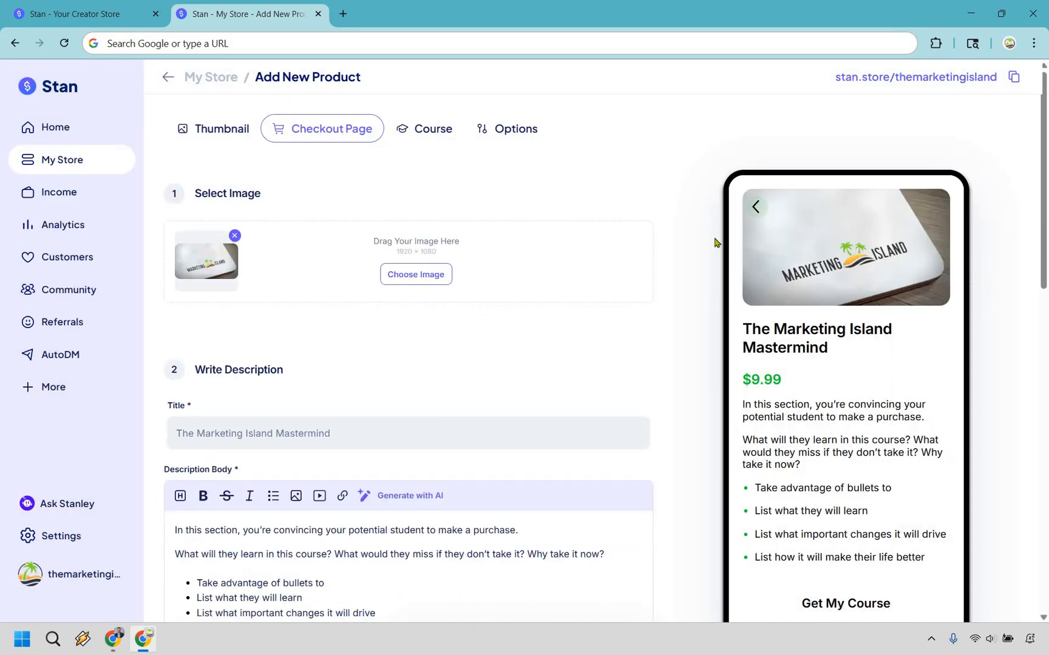
scroll("down", 3)
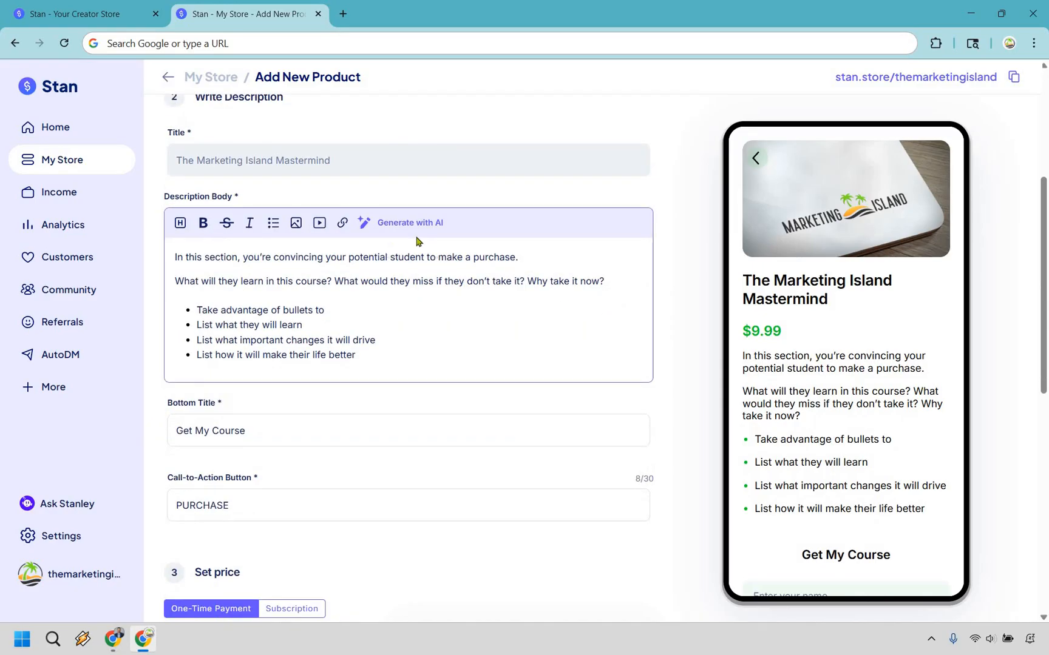
mouse_move(515, 327)
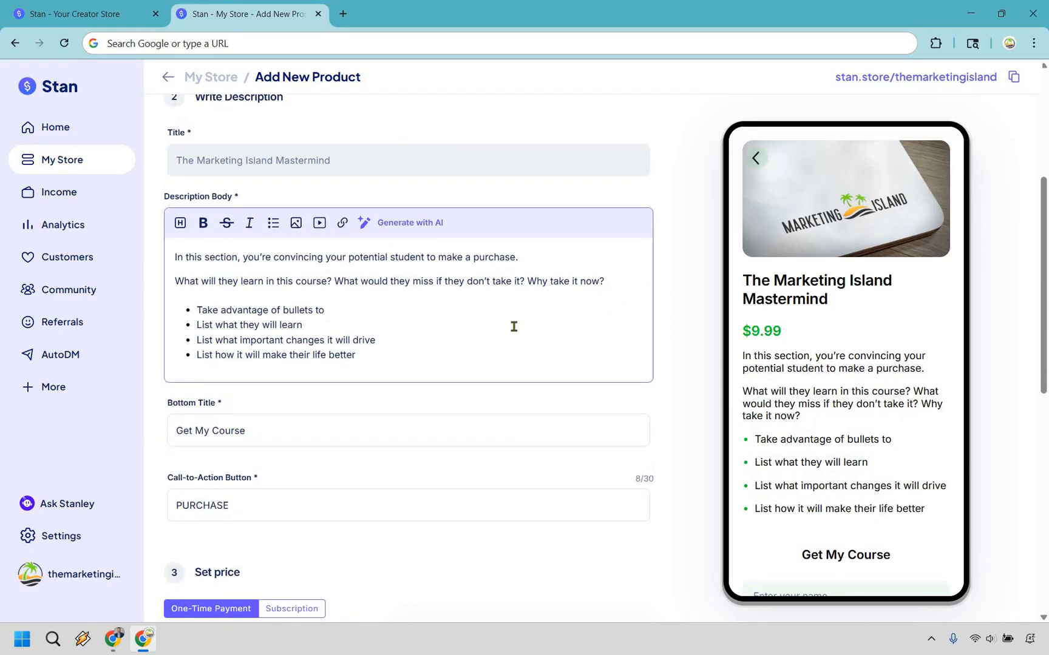
mouse_move(487, 310)
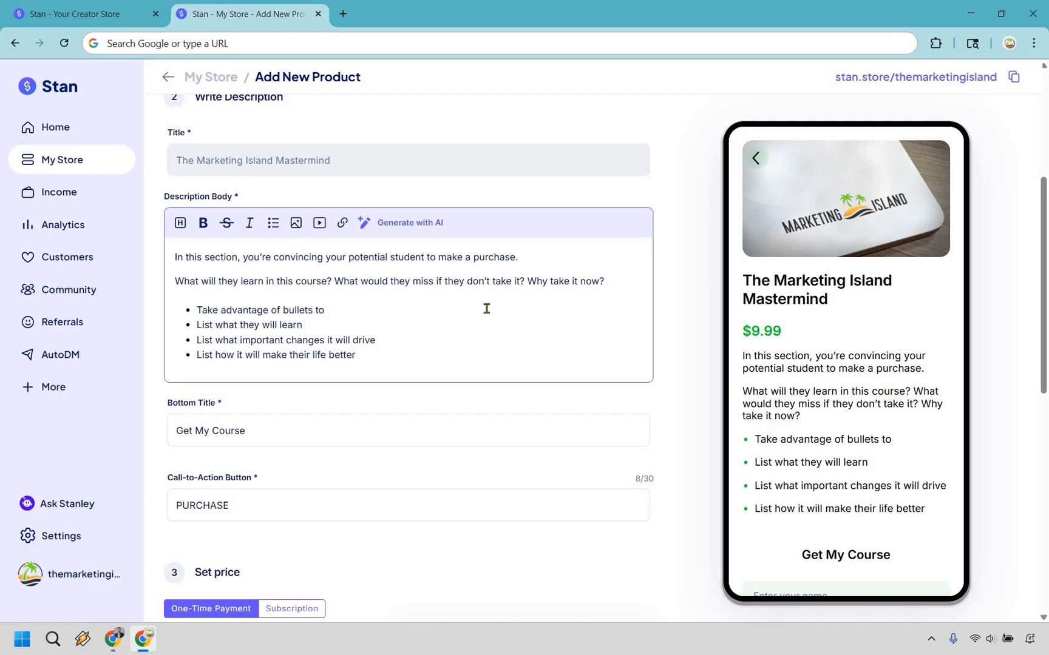
mouse_move(405, 225)
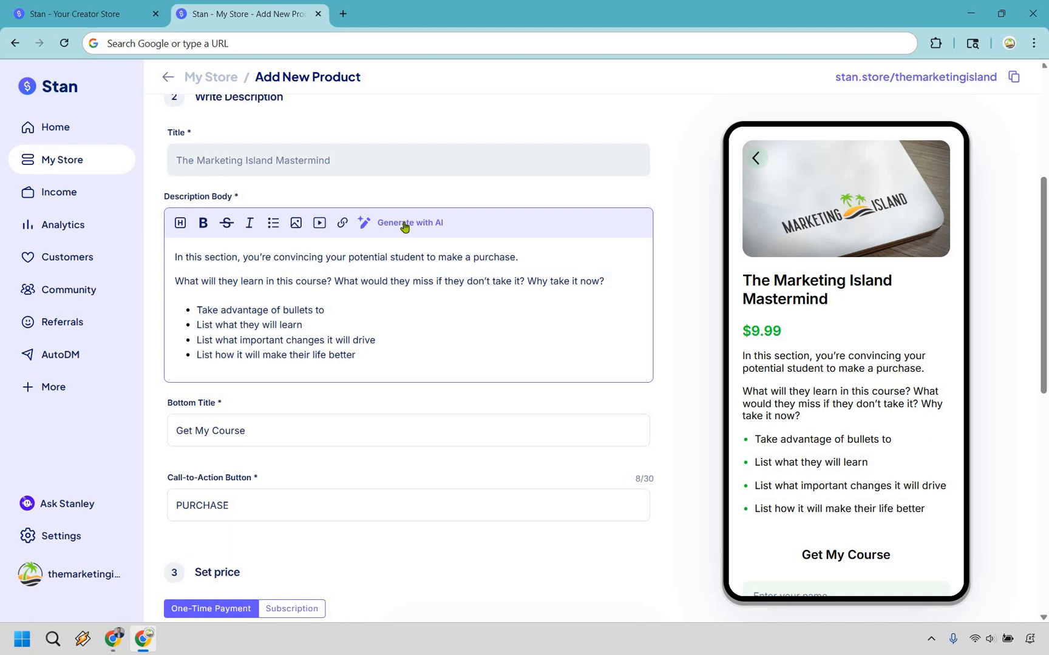
- Generate an AI sales description about driving leads and sales through social media
left_click(410, 223)
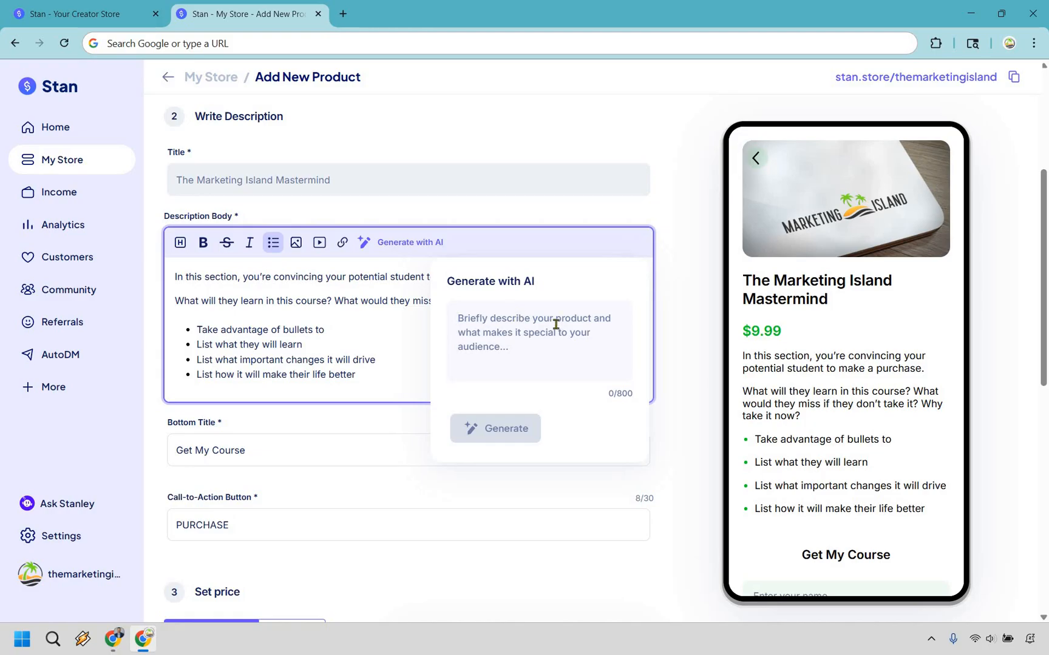
mouse_move(587, 342)
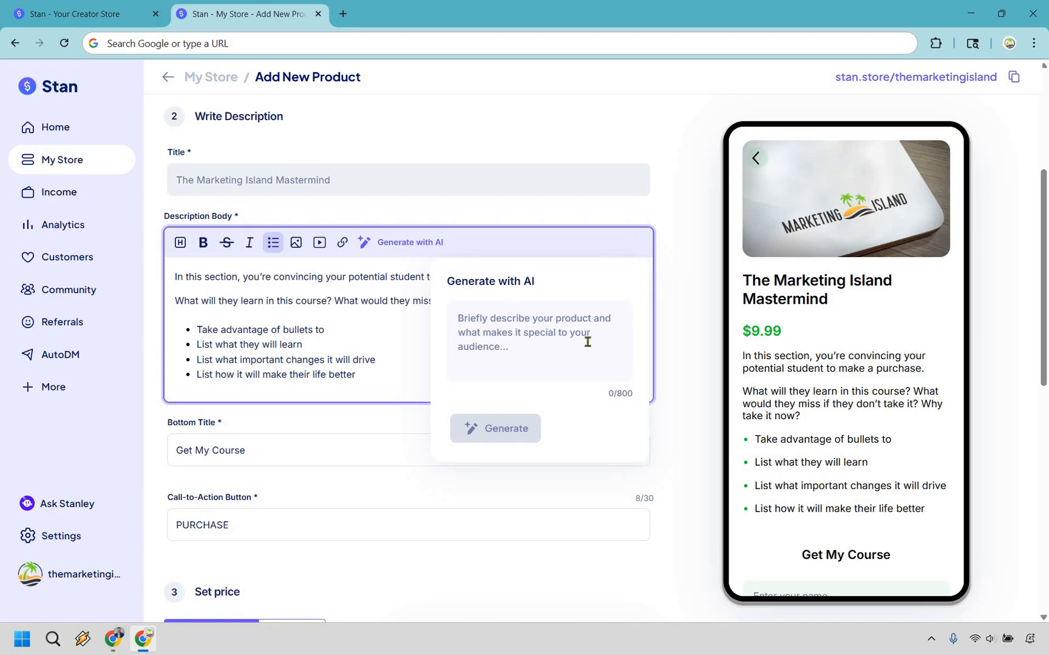
mouse_move(584, 345)
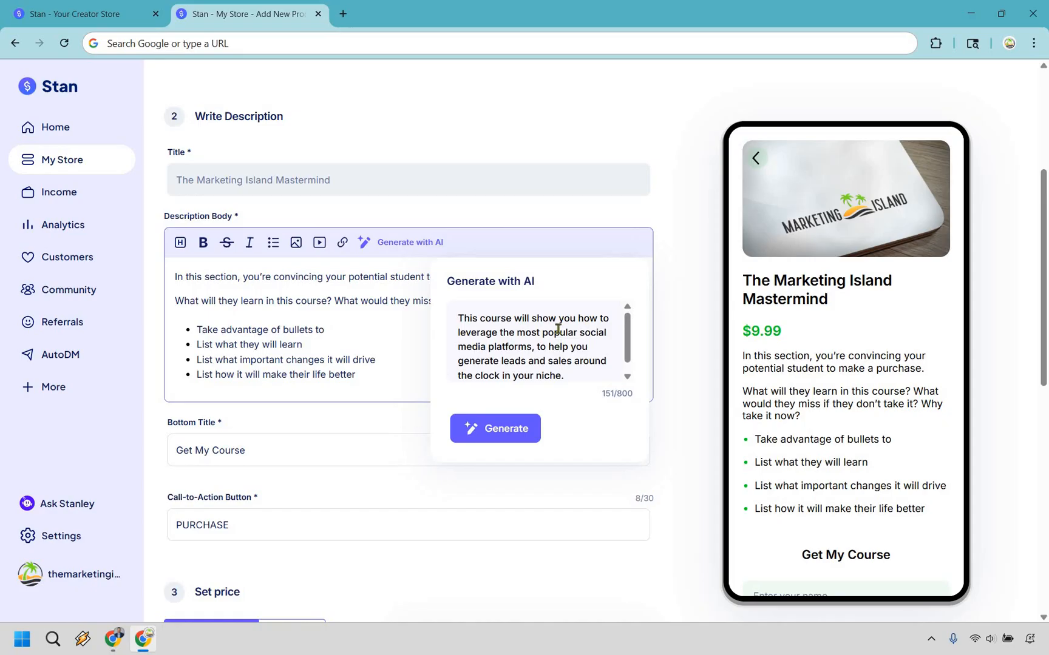
mouse_move(576, 336)
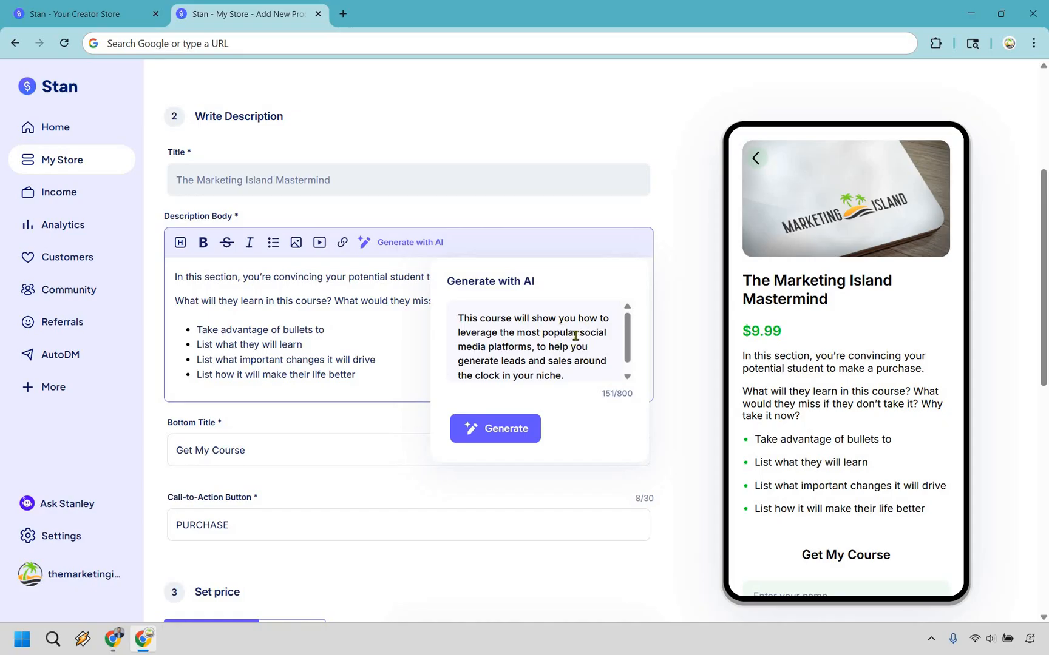
mouse_move(535, 324)
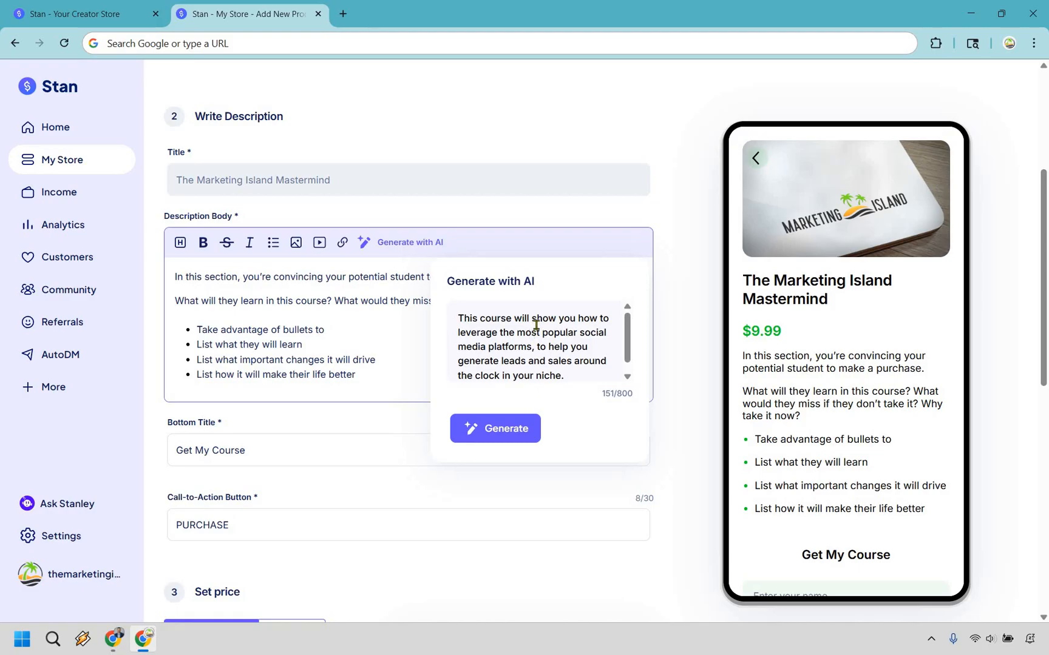
mouse_move(587, 327)
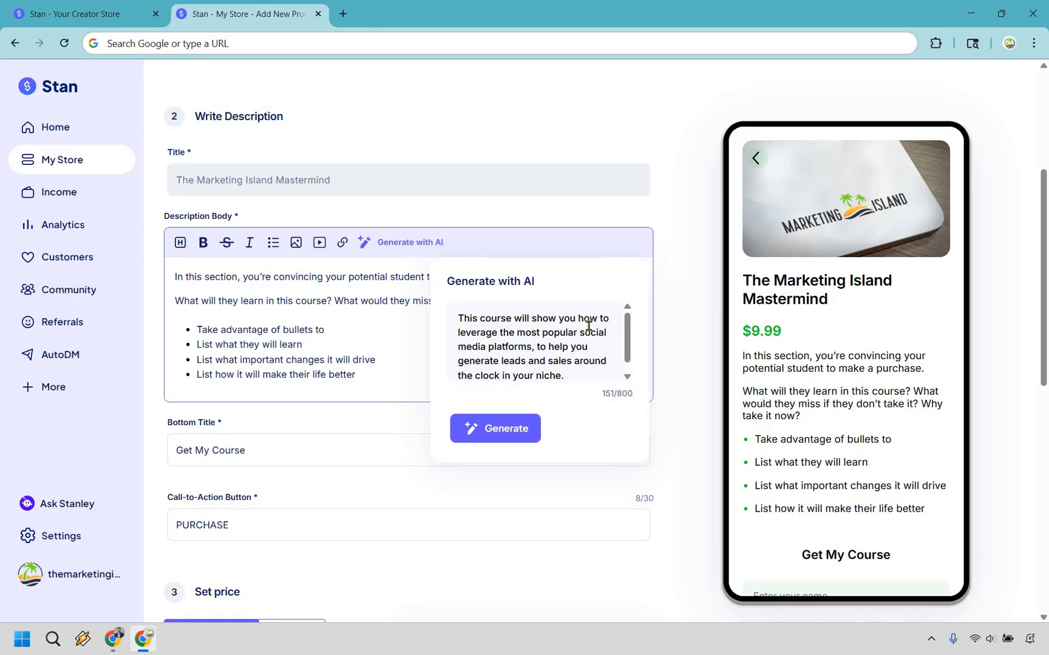
mouse_move(583, 330)
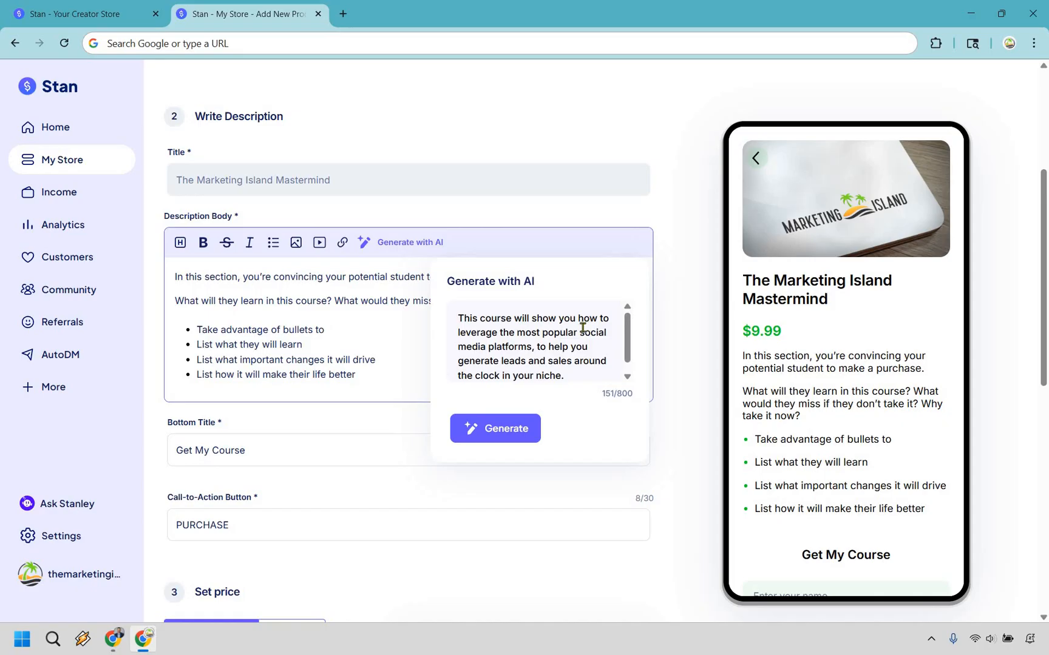
mouse_move(692, 235)
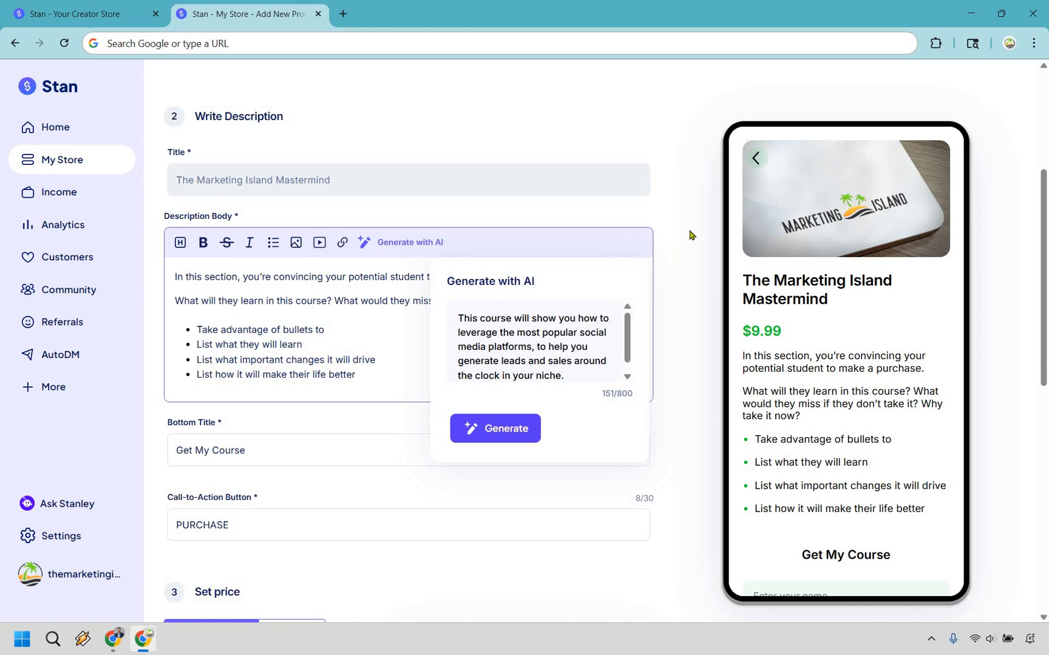
left_click(495, 429)
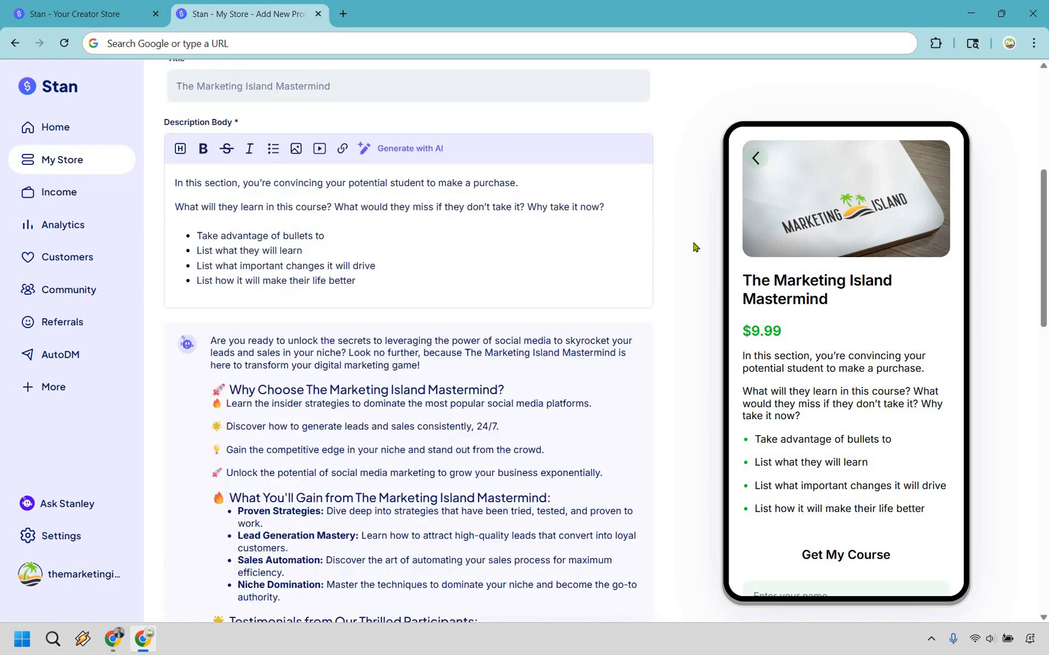
scroll("down", 3)
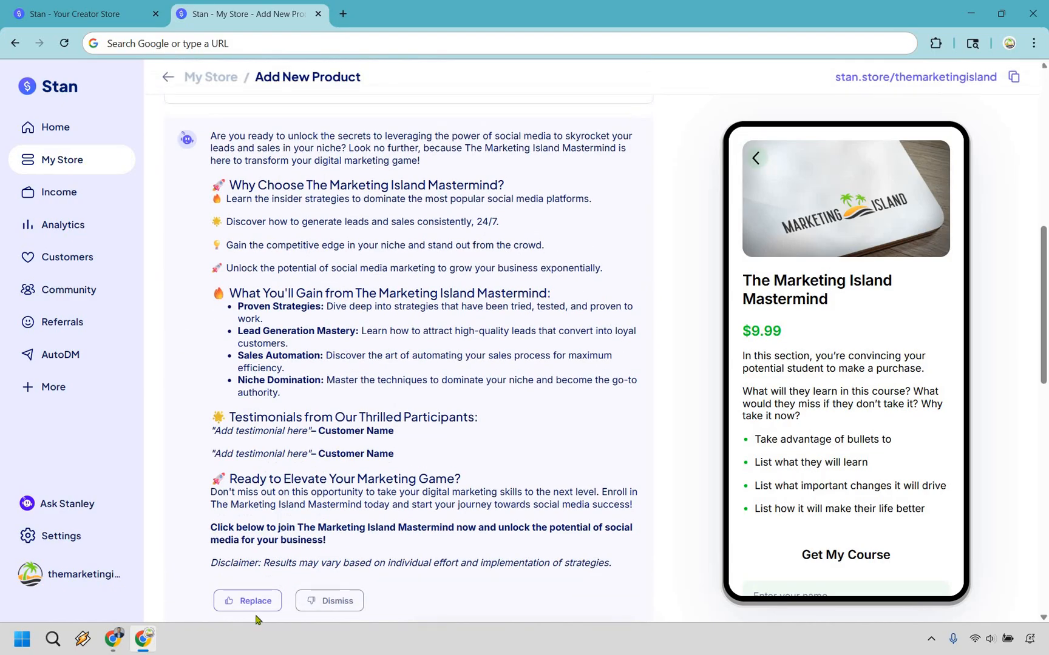
mouse_move(534, 371)
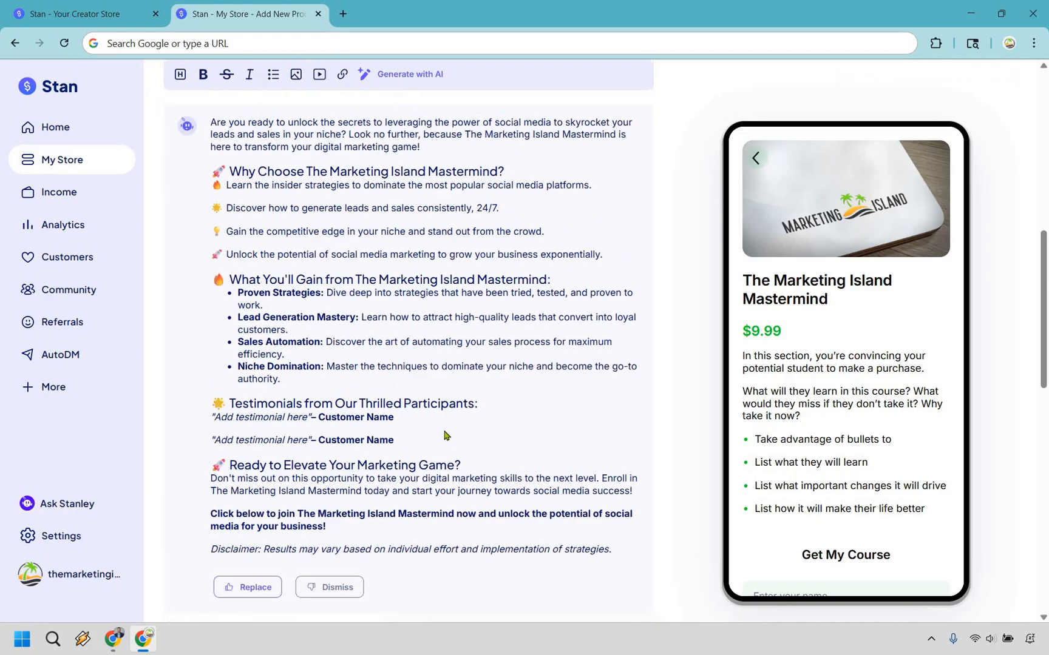
scroll("down", 3)
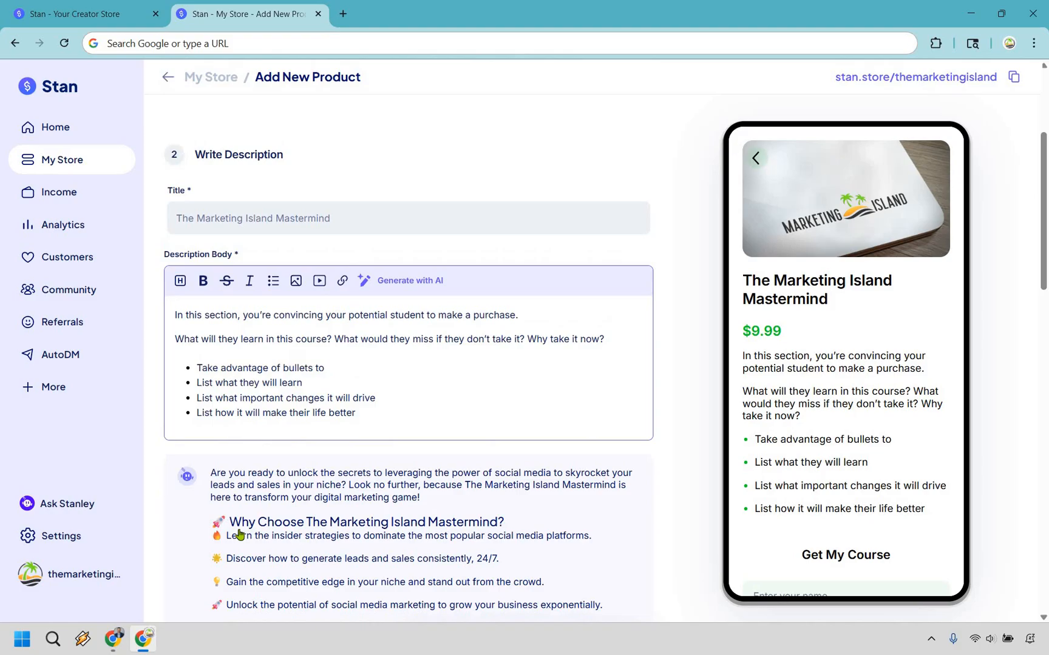
scroll("down", 3)
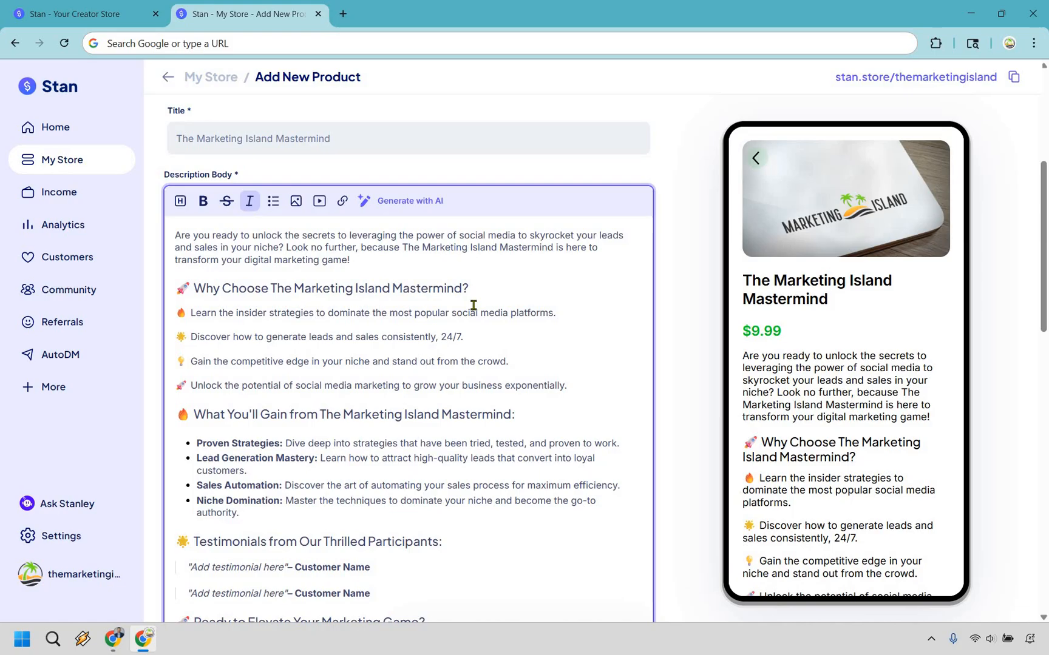
mouse_move(568, 364)
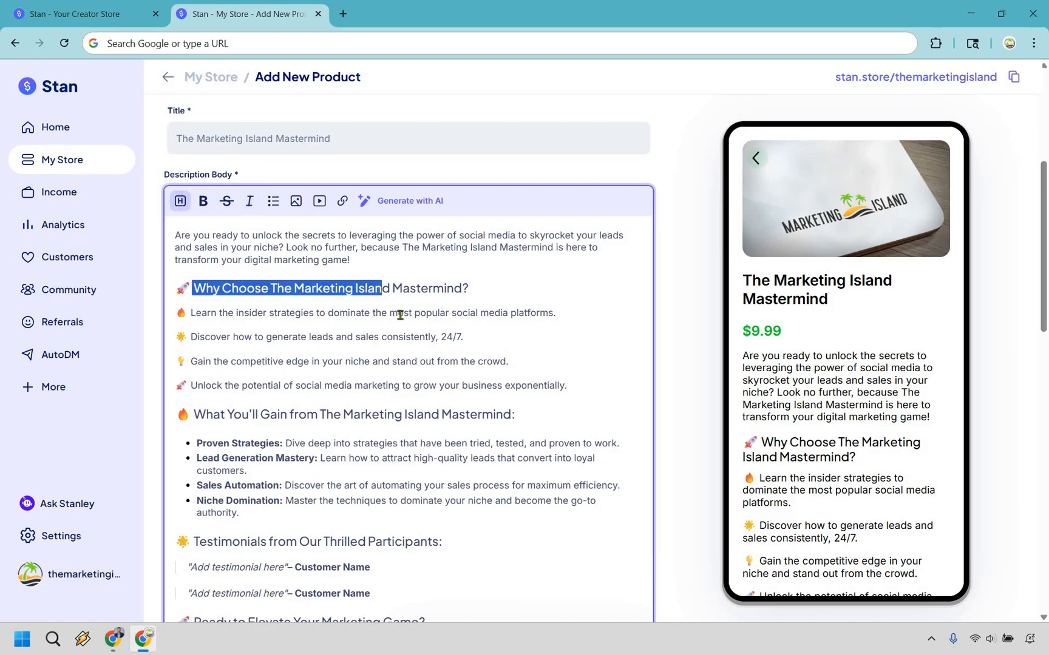
- Delete the placeholder Testimonials heading and quotes from the course description
scroll("down", 3)
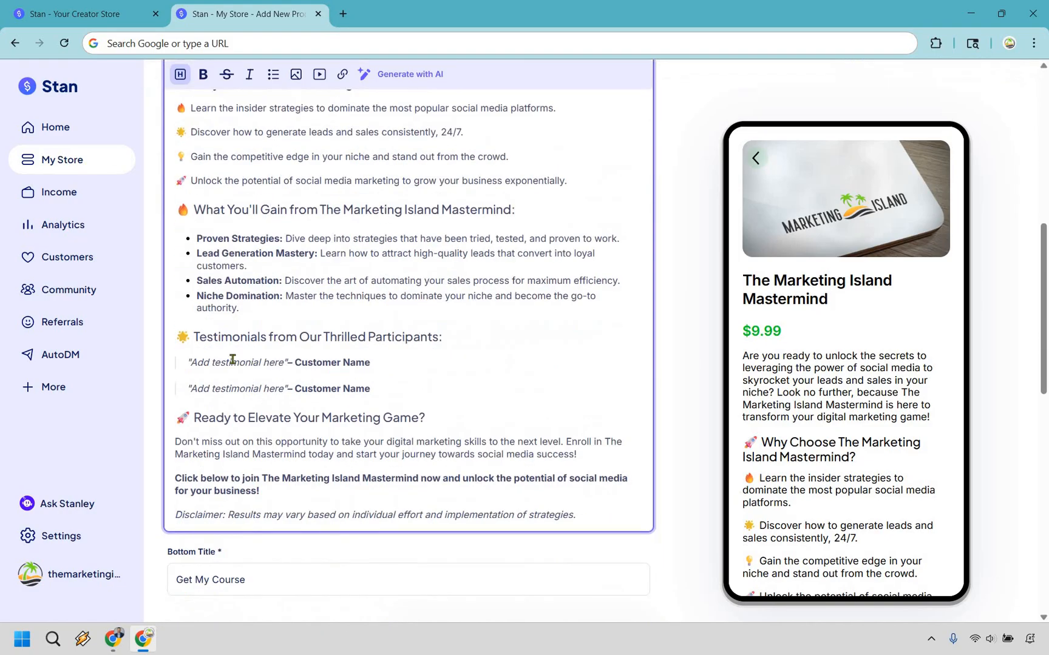
left_click_drag(190, 336, 370, 388)
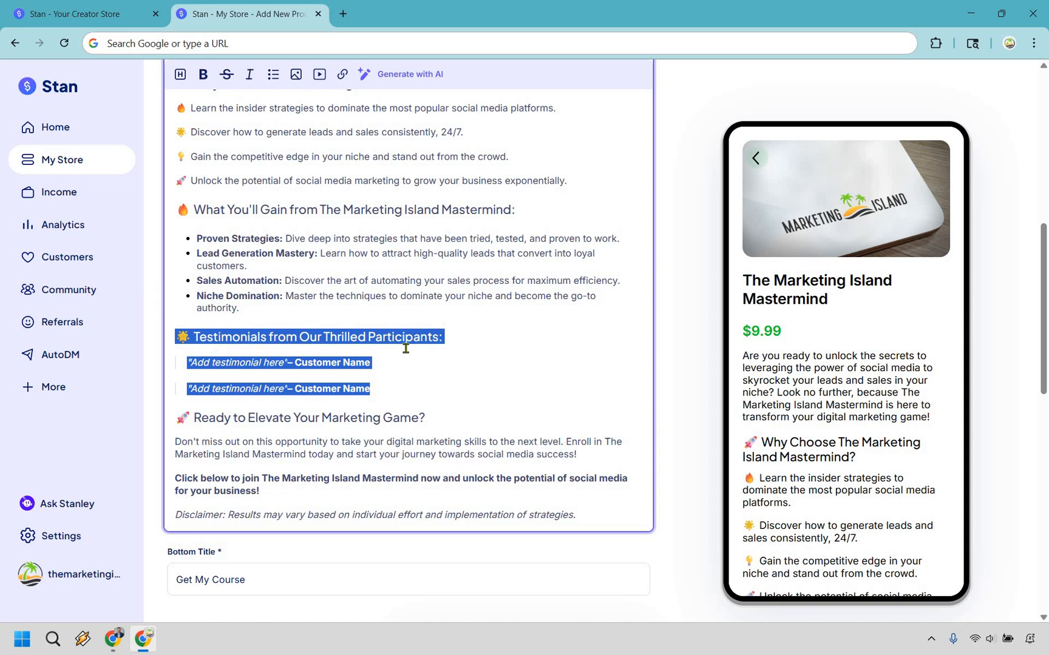
key("Delete")
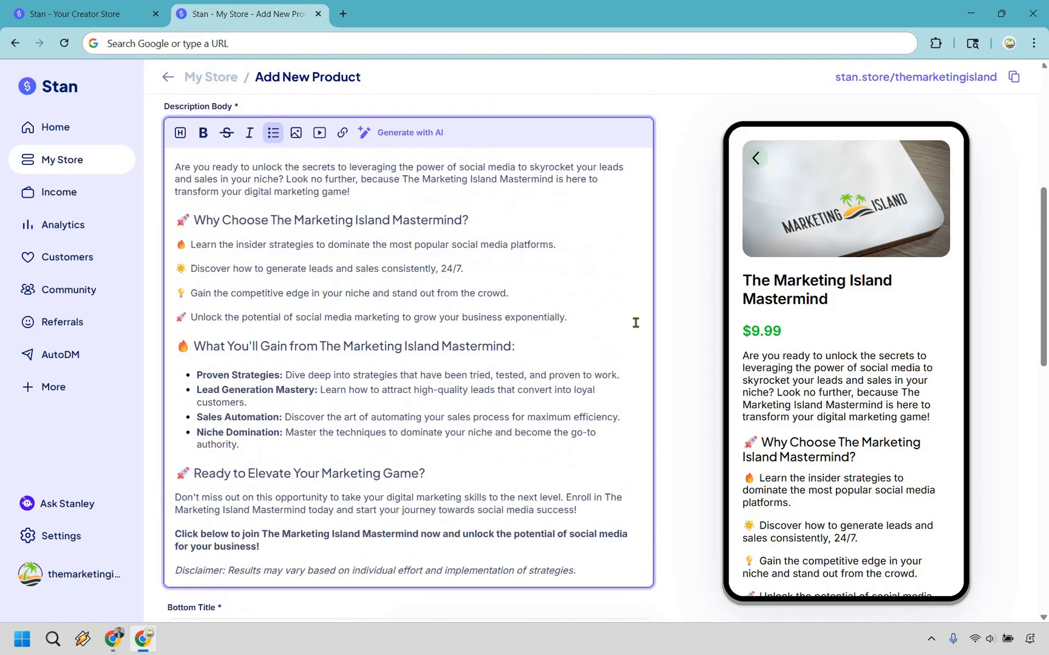
mouse_move(613, 288)
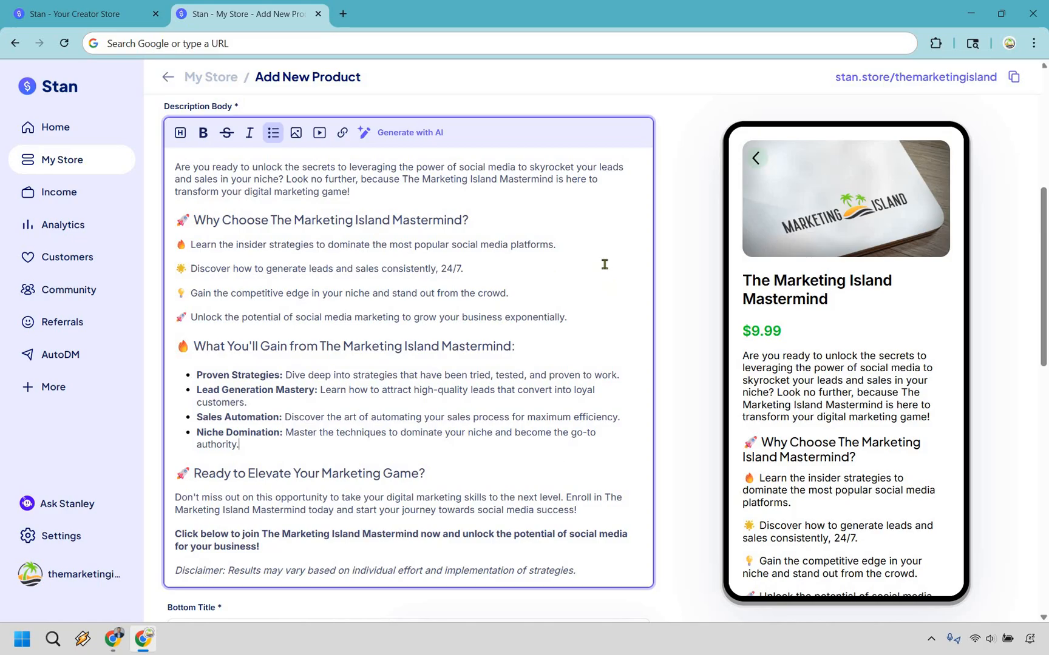
mouse_move(559, 239)
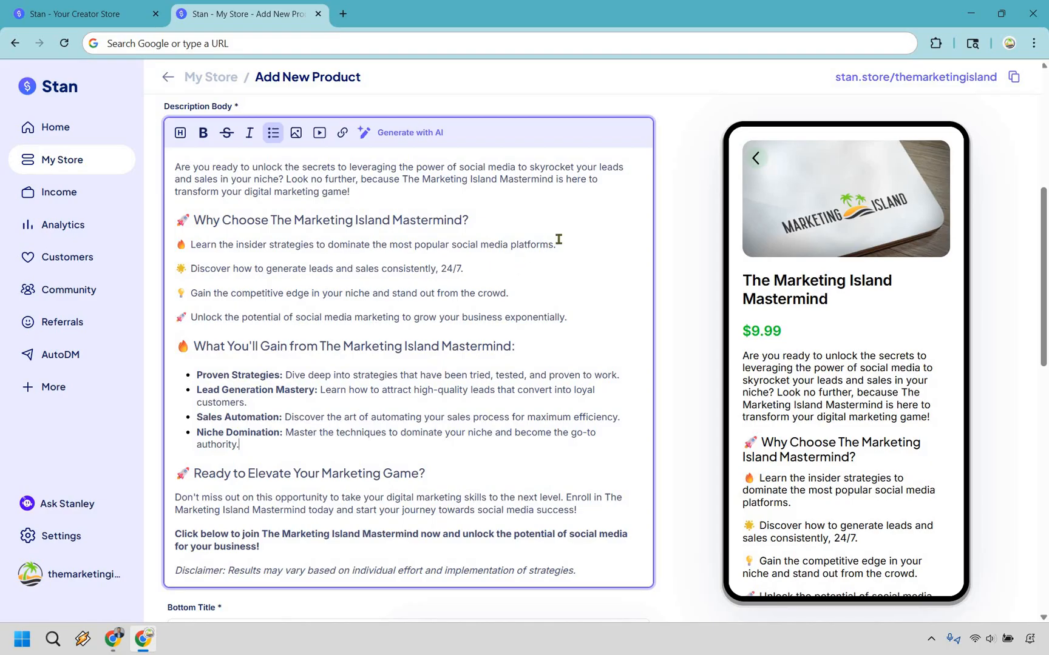
mouse_move(452, 288)
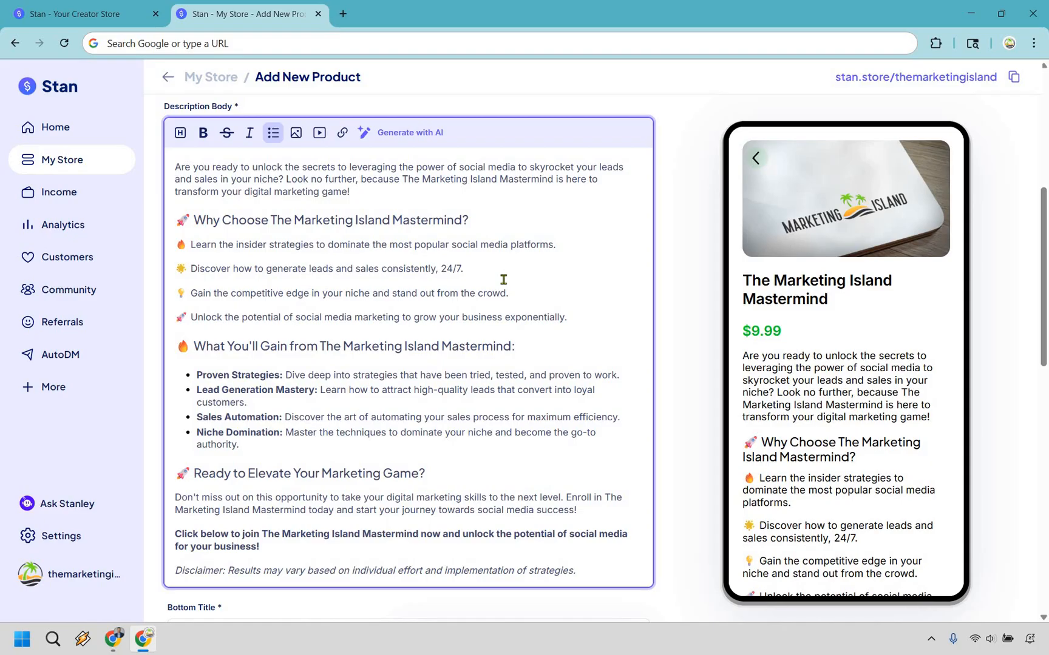
- Change the checkout call-to-action button text to 'BUY NOW'
scroll("down", 3)
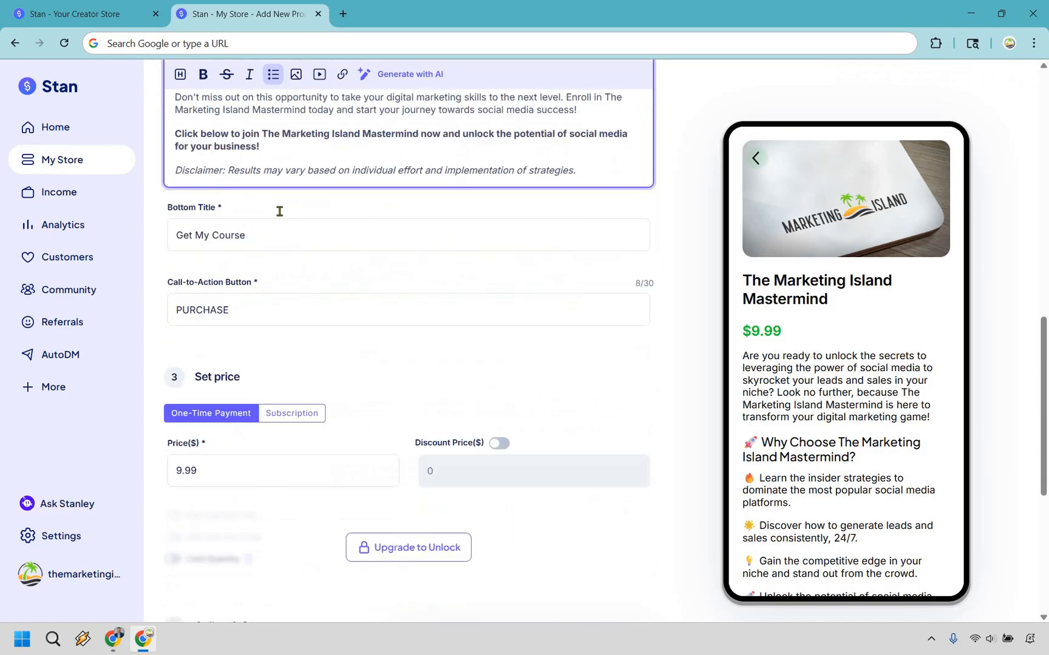
scroll("down", 3)
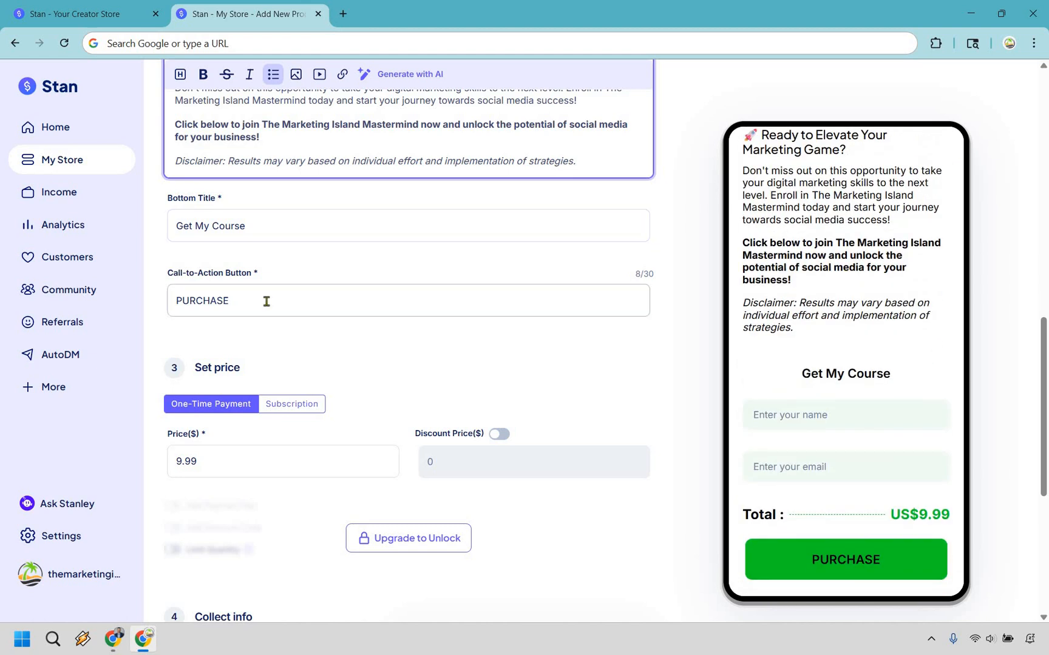
type("BUY N")
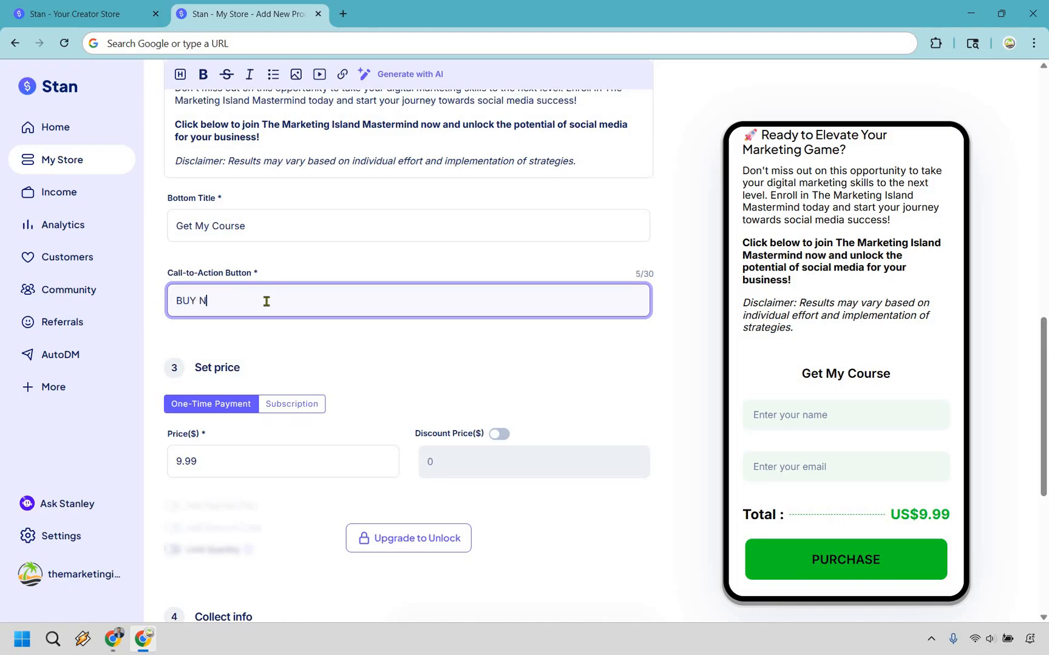
type("OW")
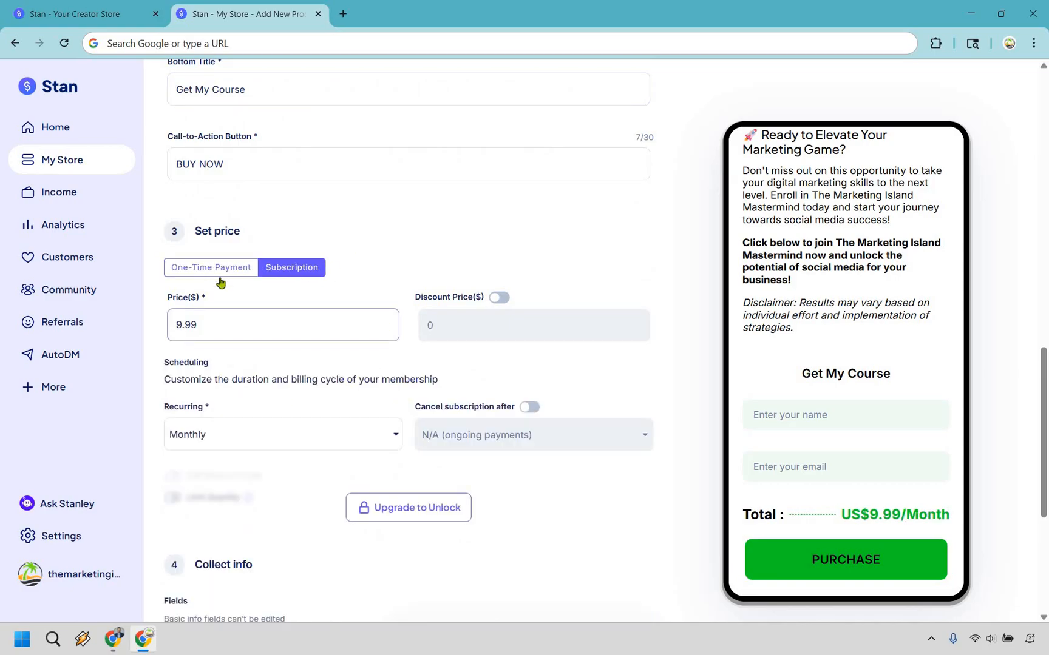
- Price the course as a one-time $197 payment discounted to $97
left_click(212, 267)
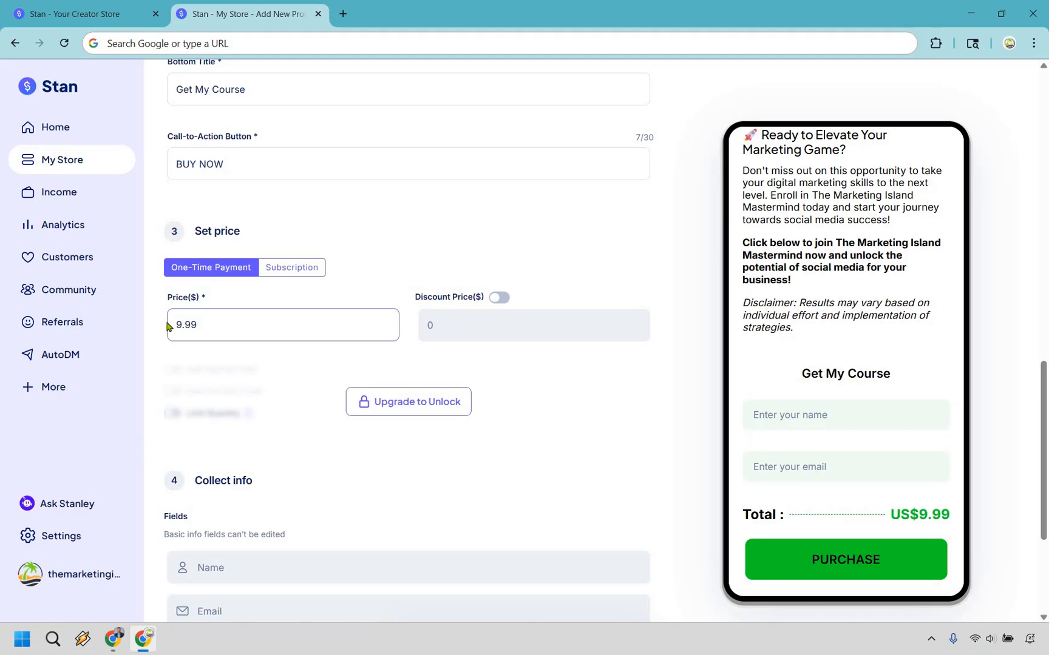
type("97")
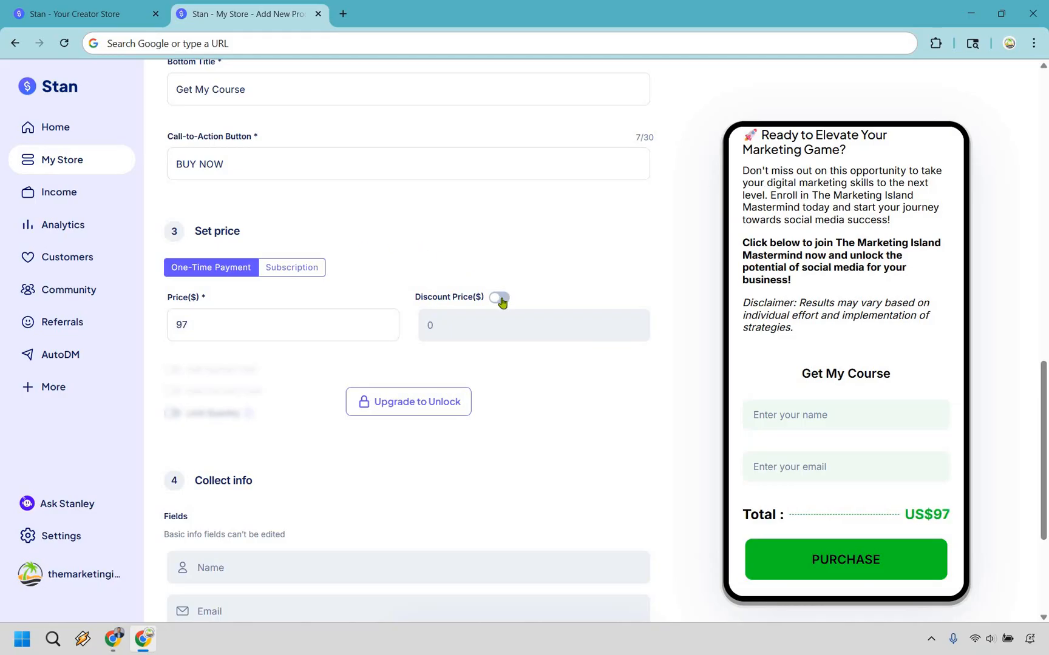
left_click(498, 297)
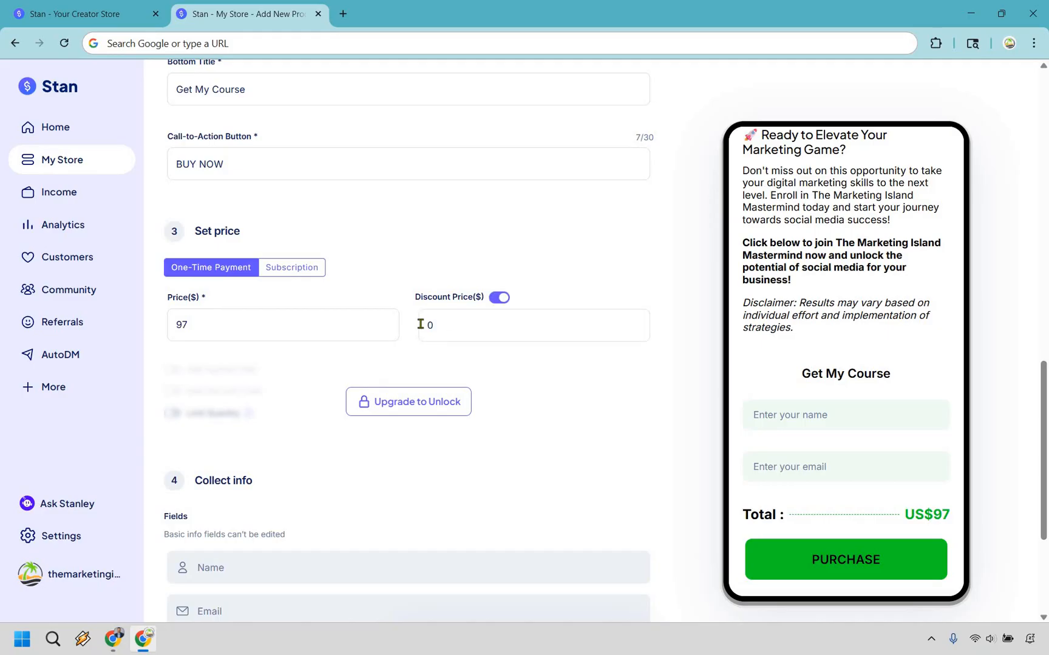
type("97")
type("197")
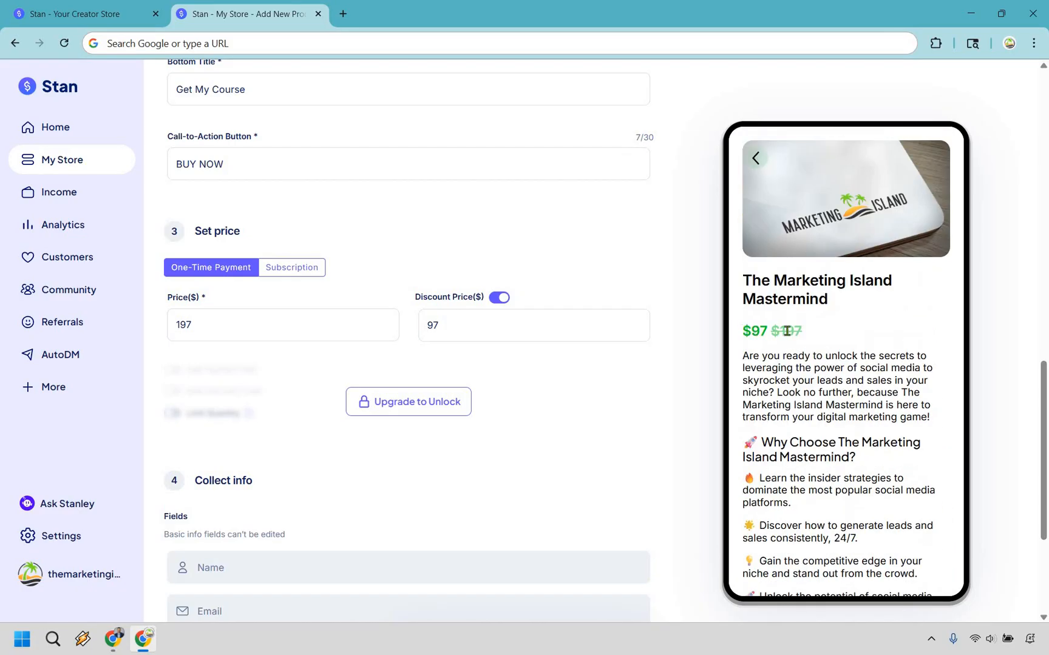
left_click_drag(742, 330, 801, 330)
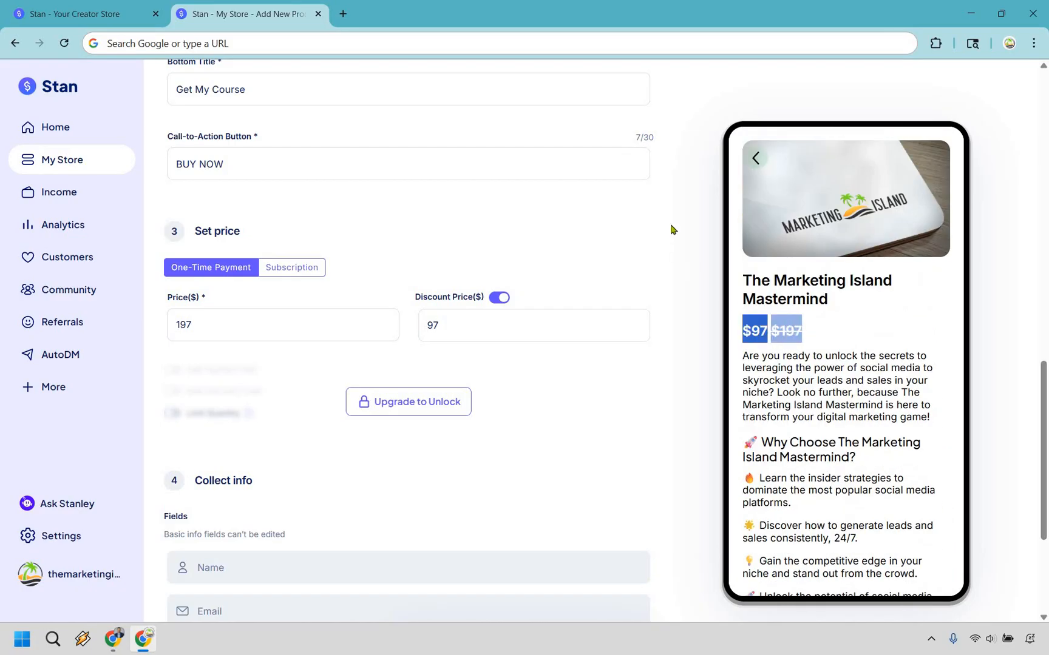
scroll("down", 3)
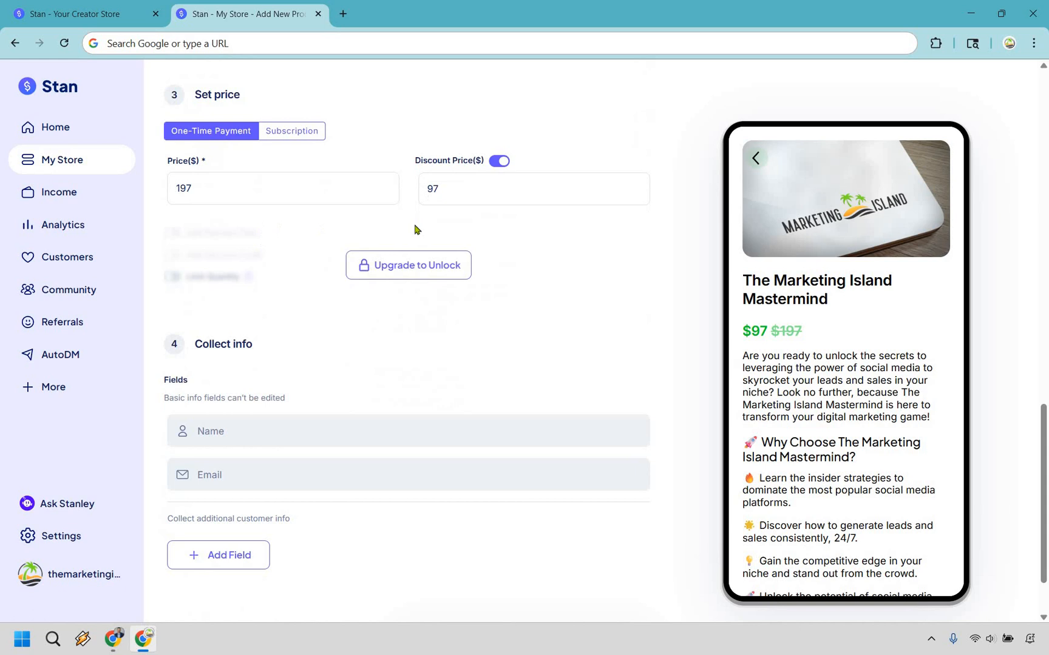
mouse_move(601, 251)
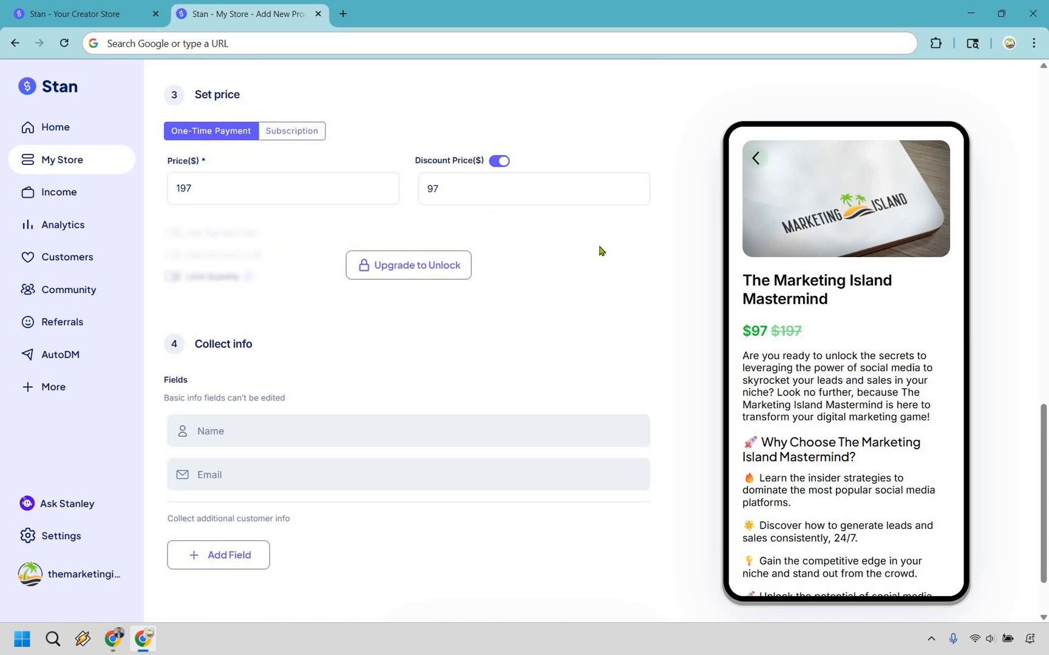
mouse_move(310, 302)
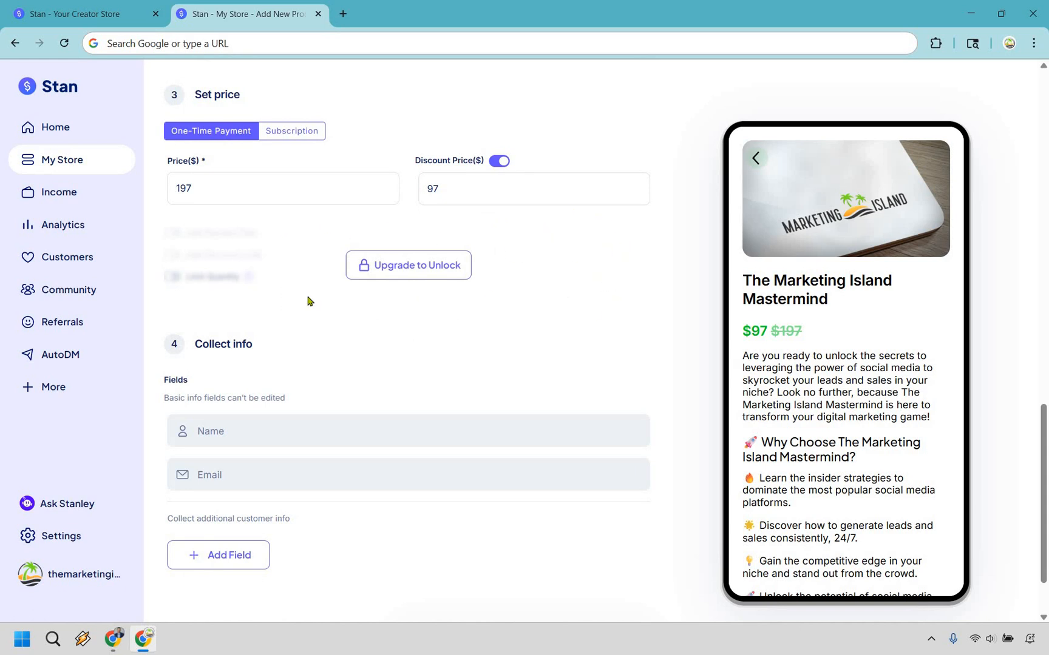
mouse_move(626, 261)
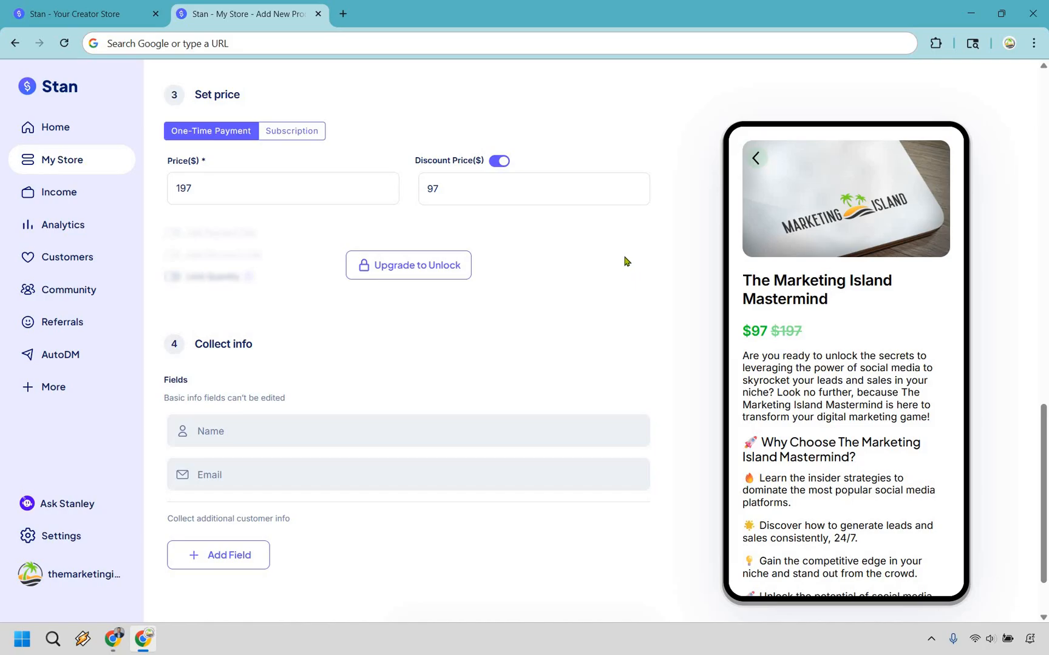
scroll("down", 3)
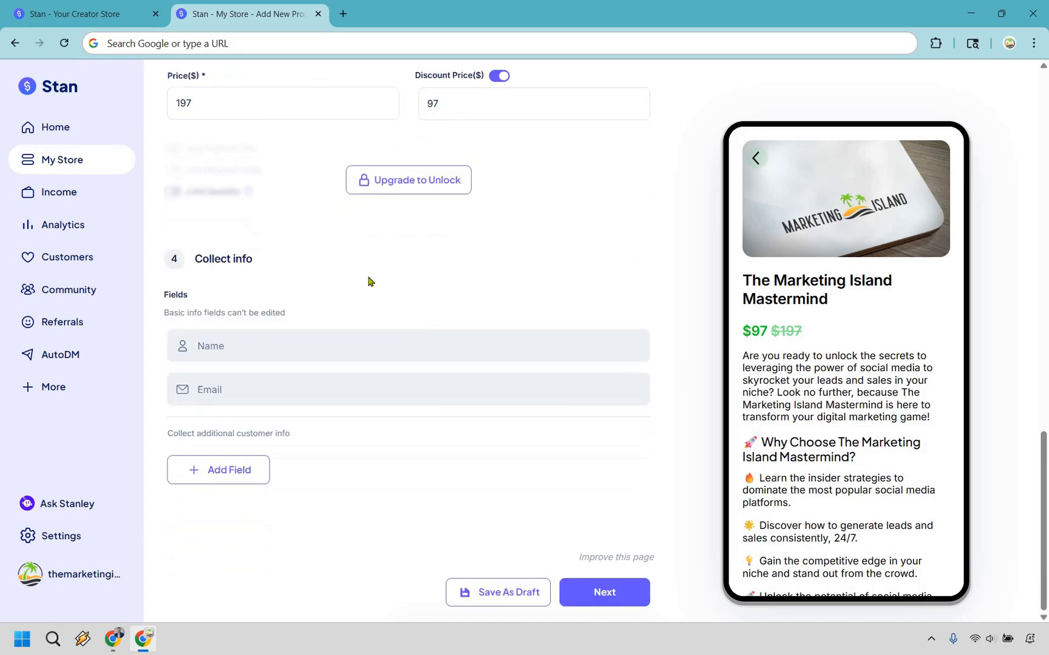
mouse_move(413, 306)
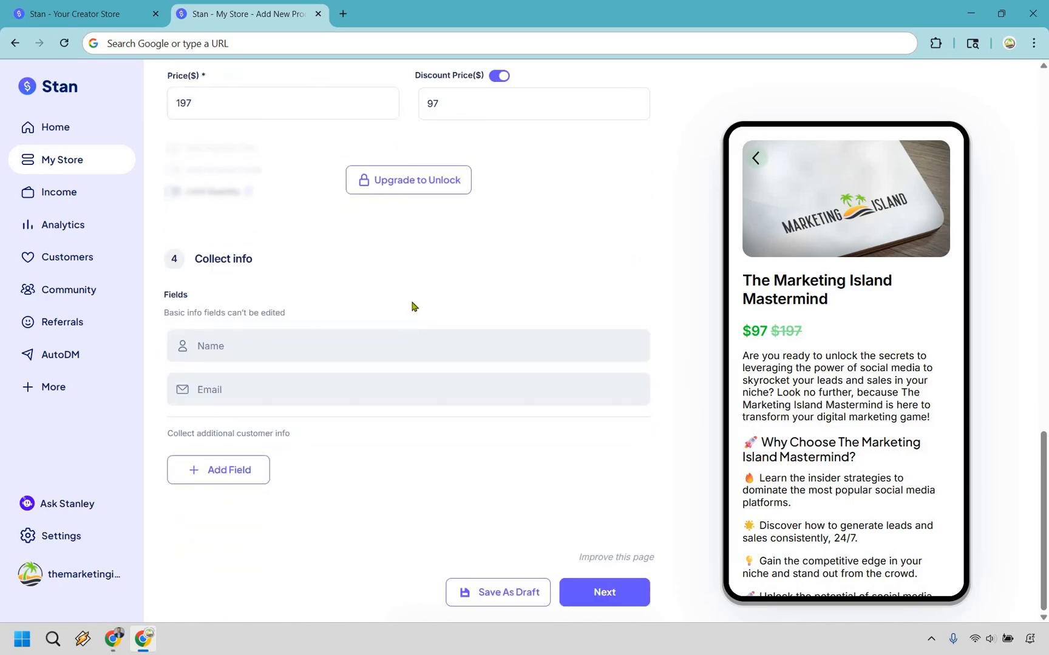
mouse_move(300, 421)
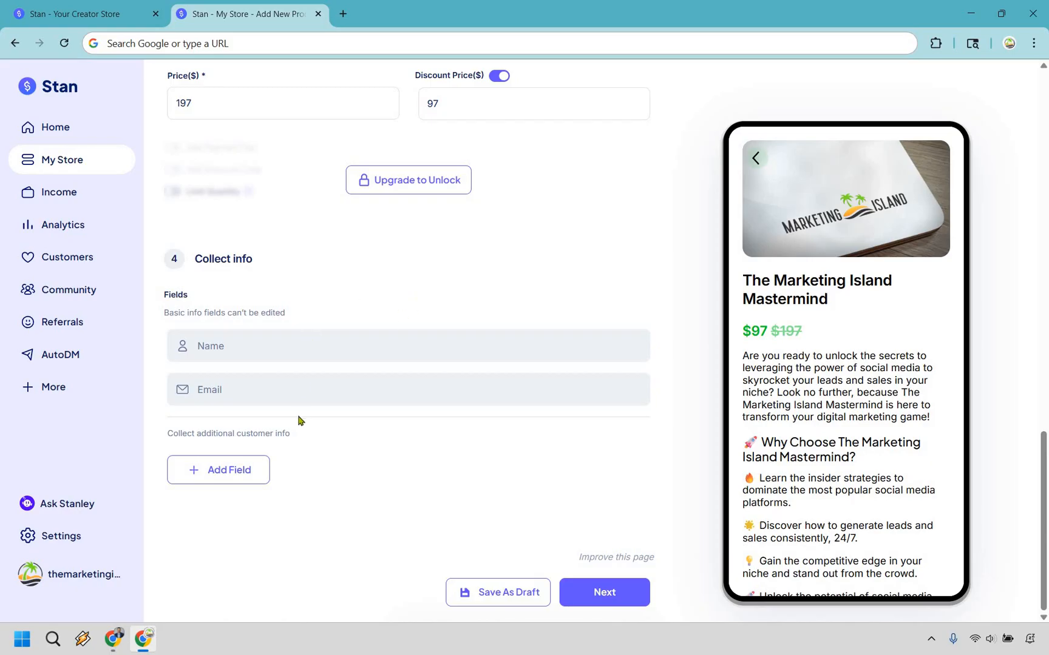
mouse_move(330, 460)
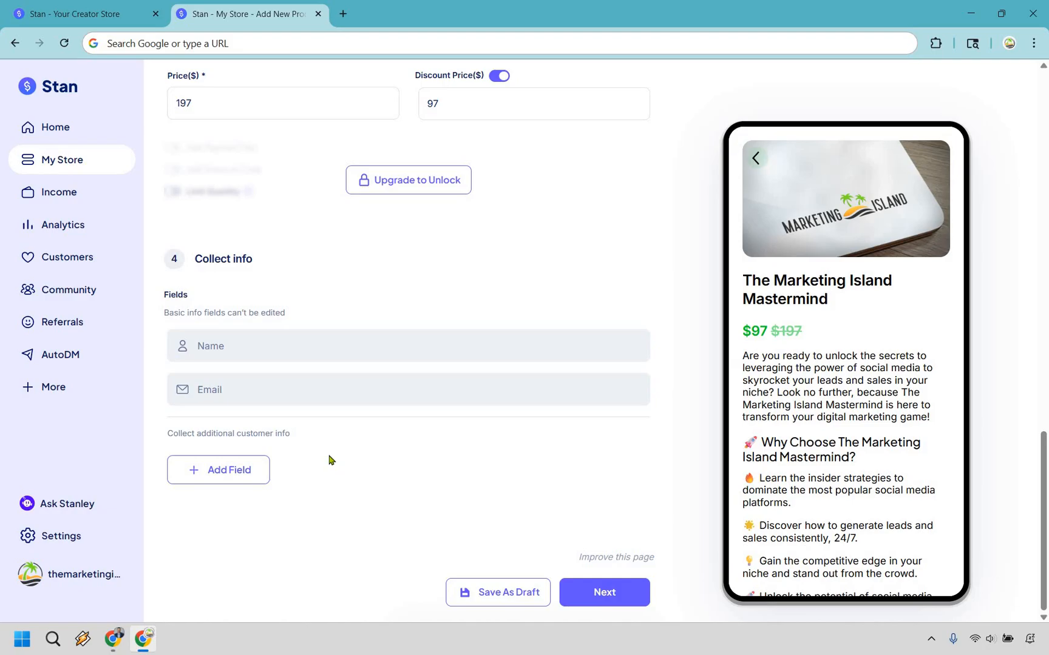
mouse_move(237, 475)
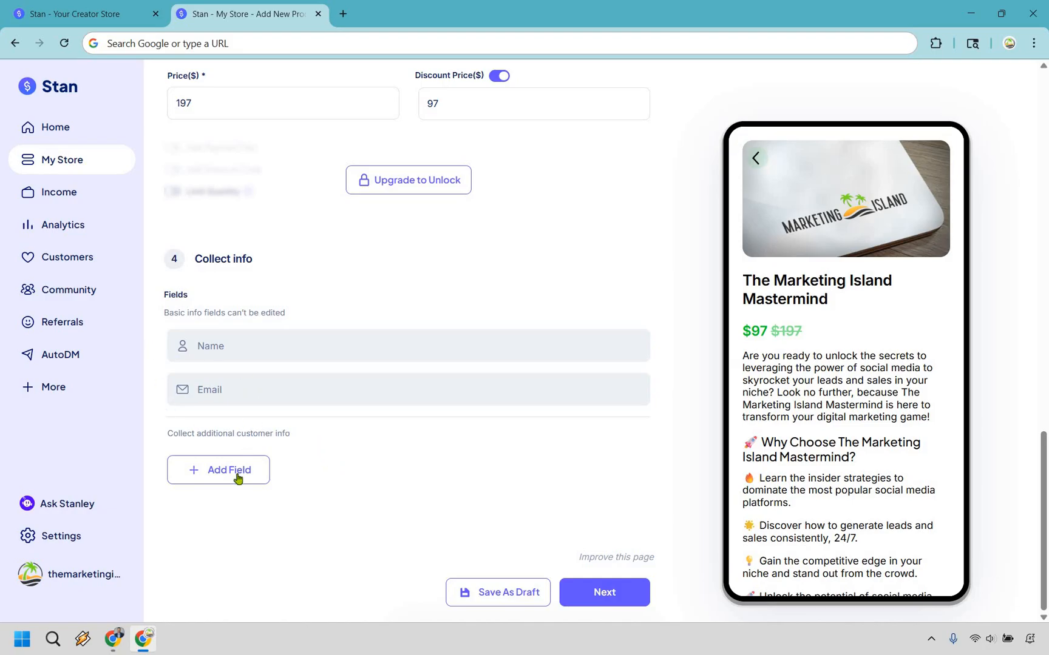
left_click(218, 470)
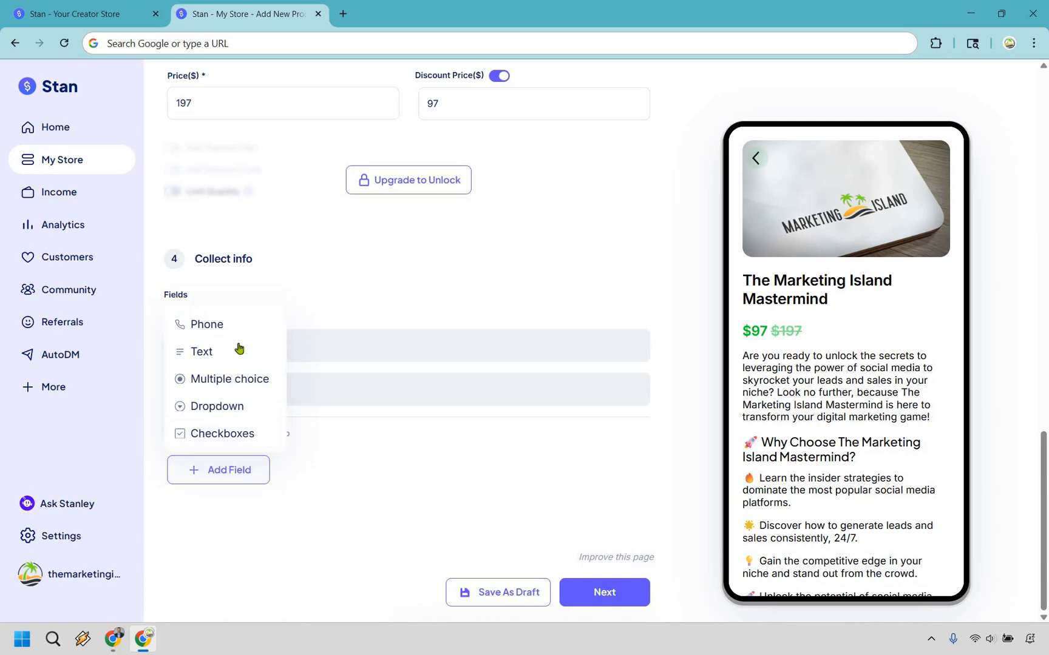
mouse_move(232, 330)
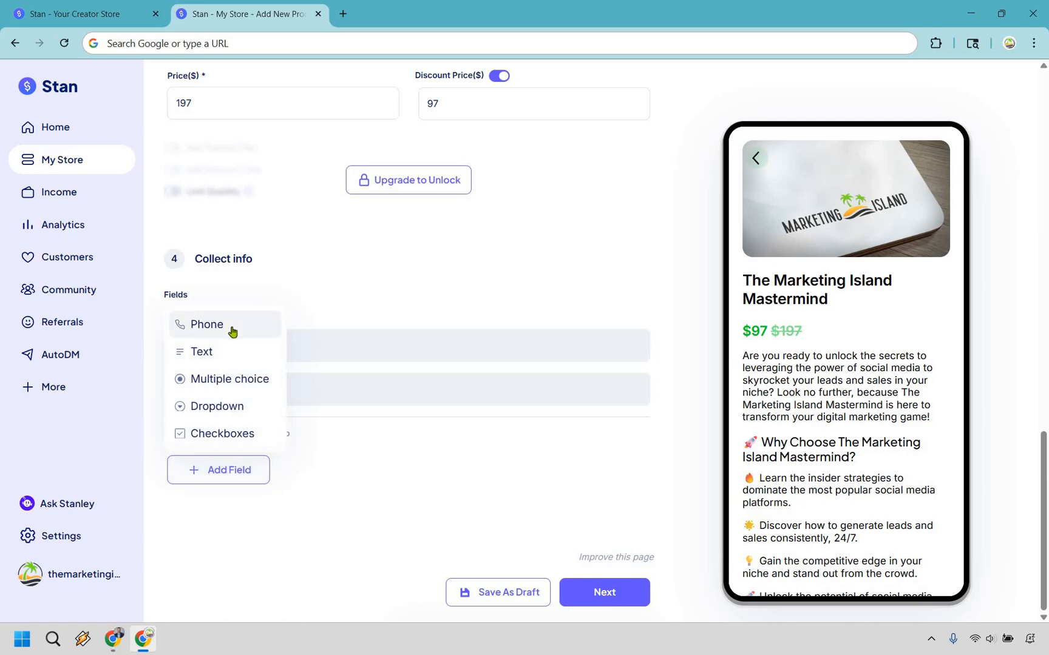
mouse_move(492, 276)
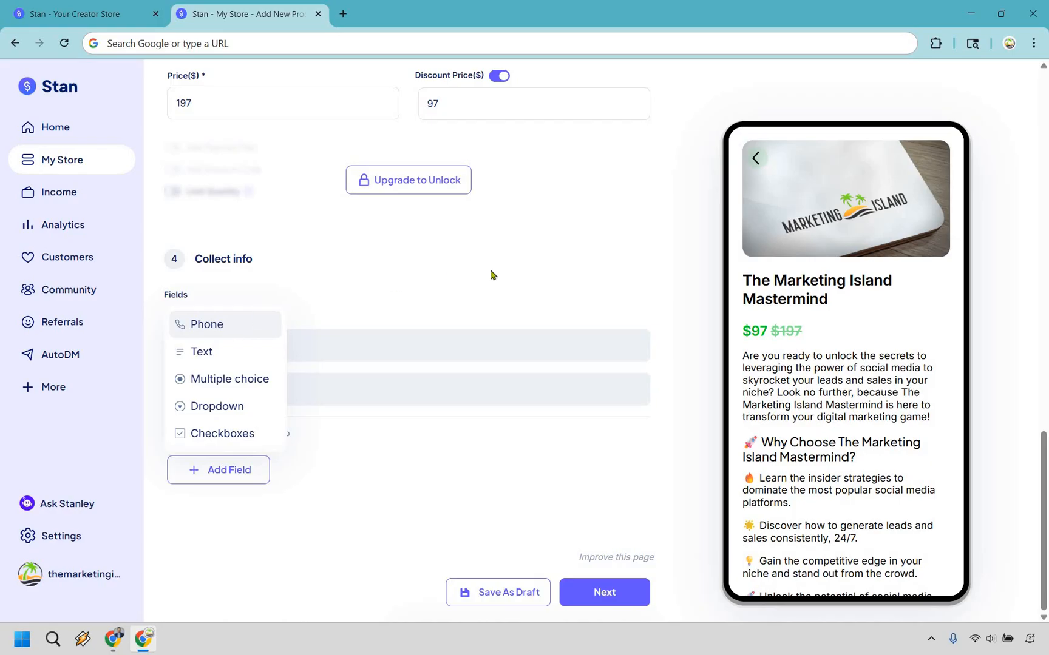
left_click(498, 276)
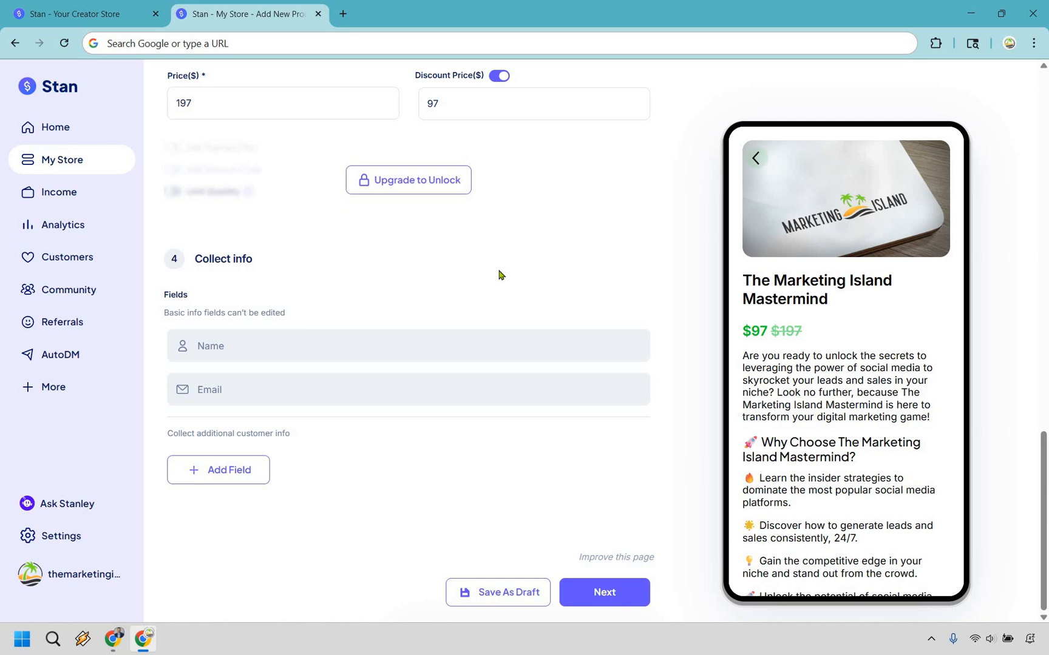
left_click(219, 470)
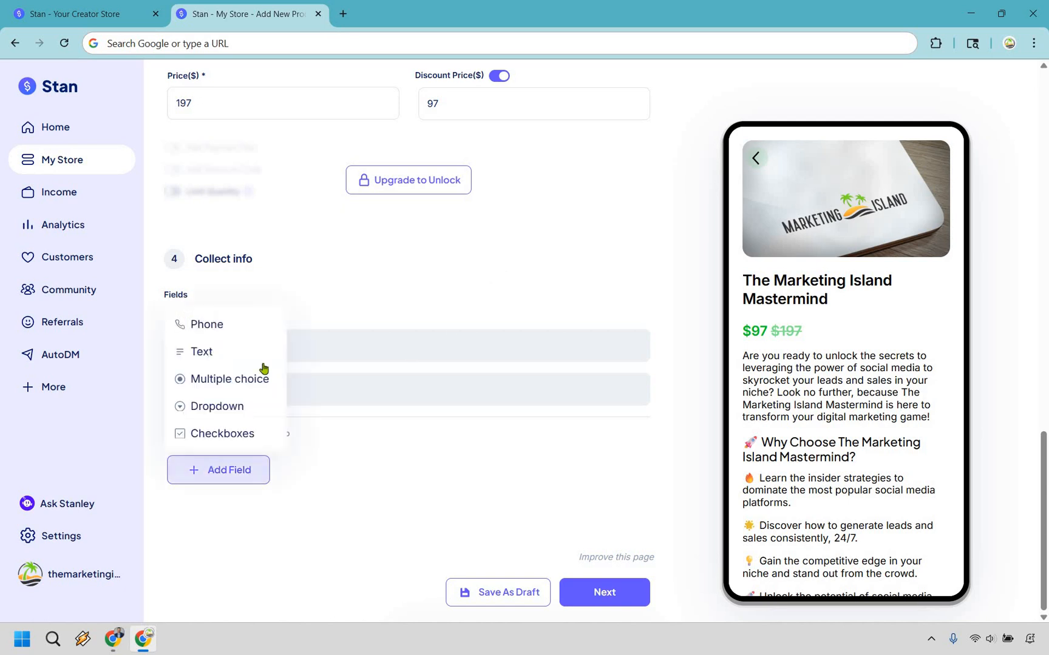
mouse_move(493, 270)
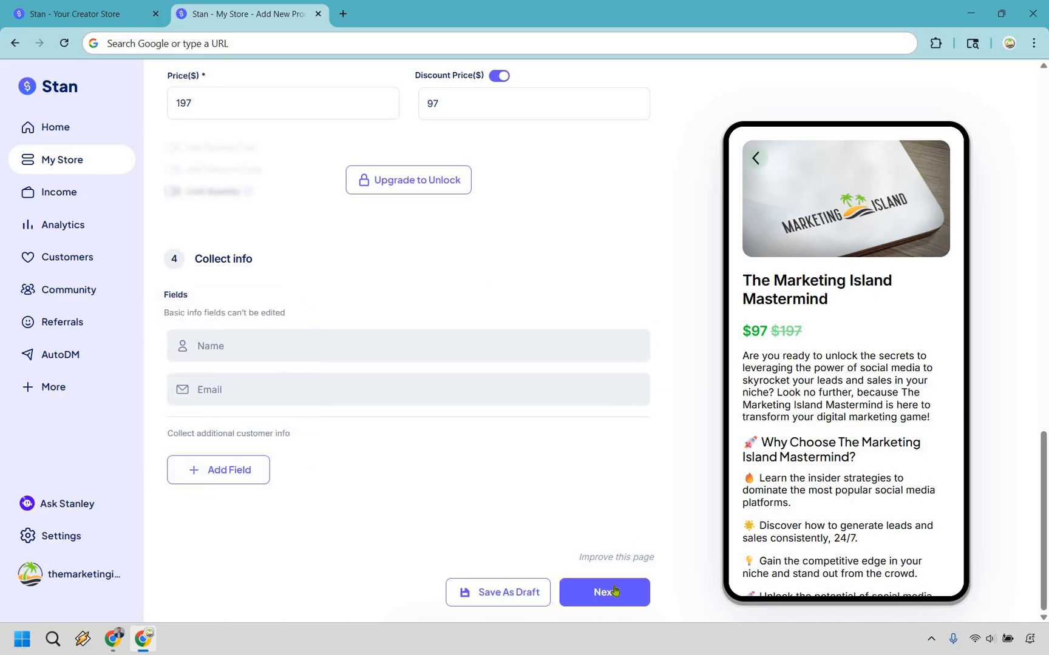
- Continue to the Course tab listing the homepage and Welcome/Course Overview modules
left_click(604, 593)
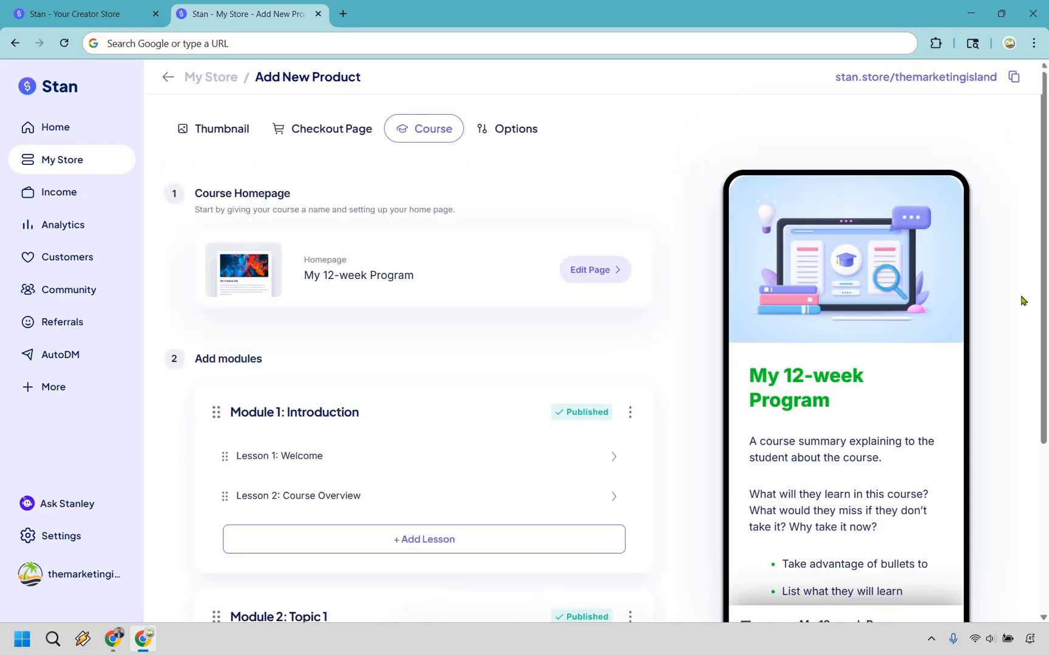
mouse_move(673, 235)
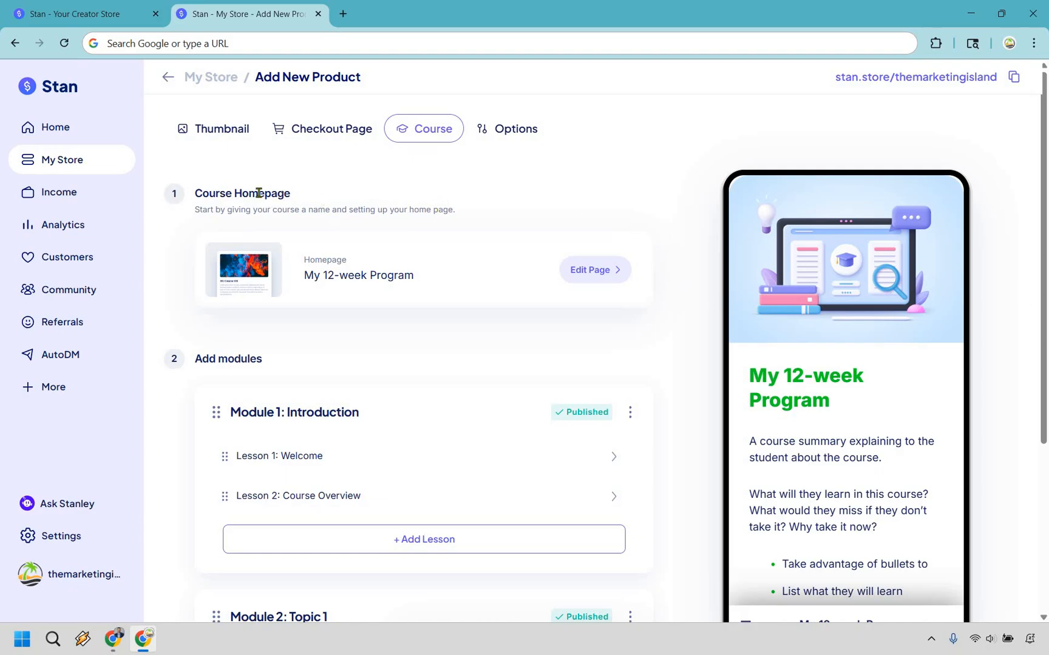
scroll("down", 3)
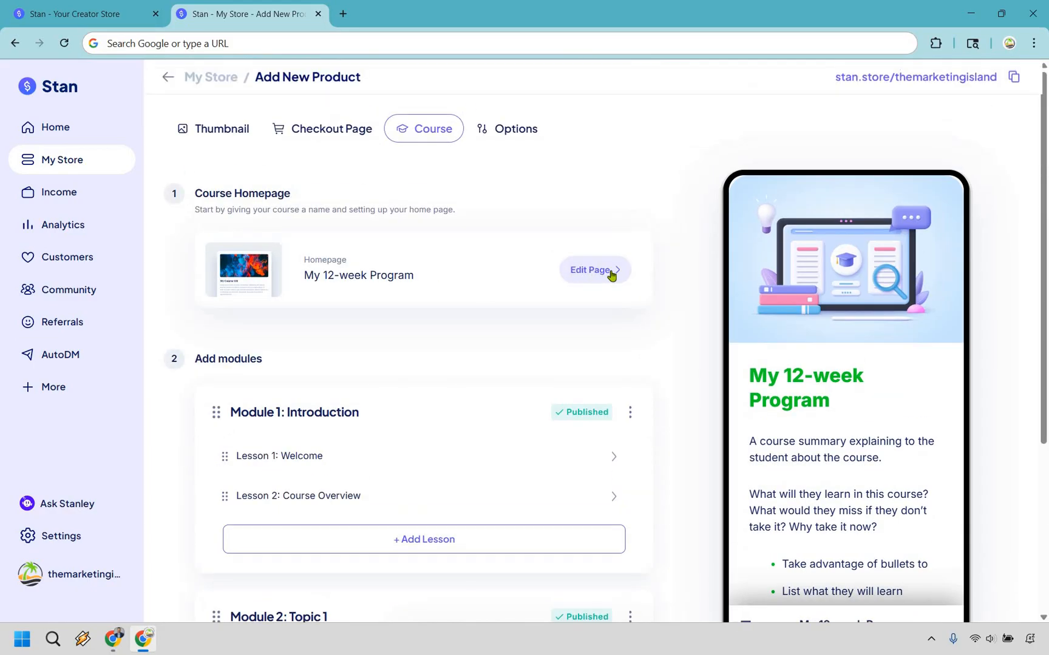
- Replace the course homepage image with the Marketing Island logo photo
left_click(595, 271)
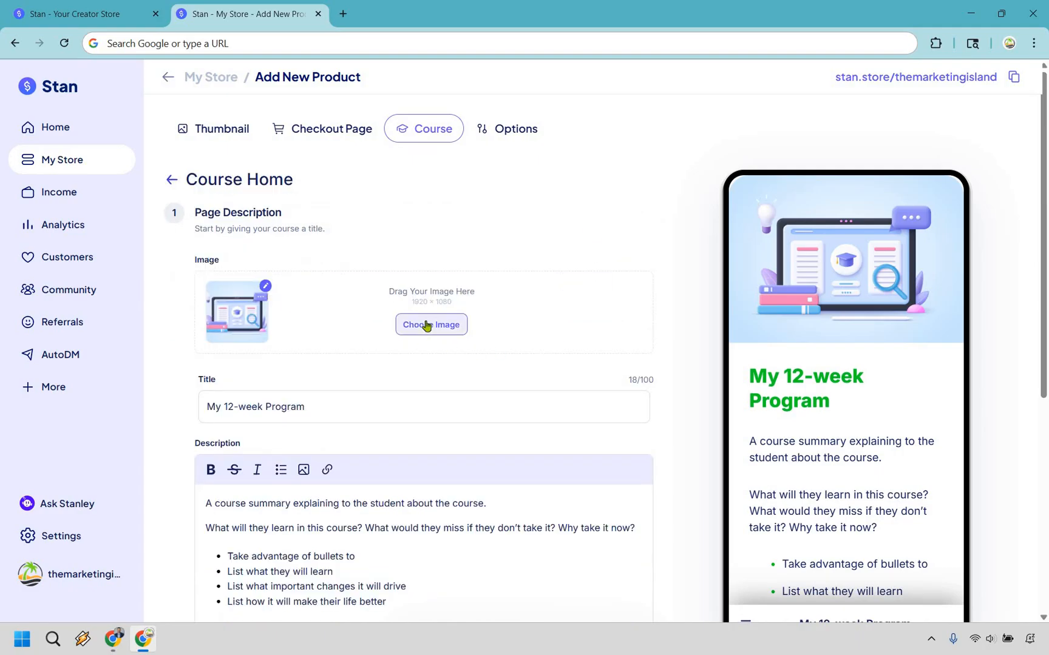
left_click(431, 325)
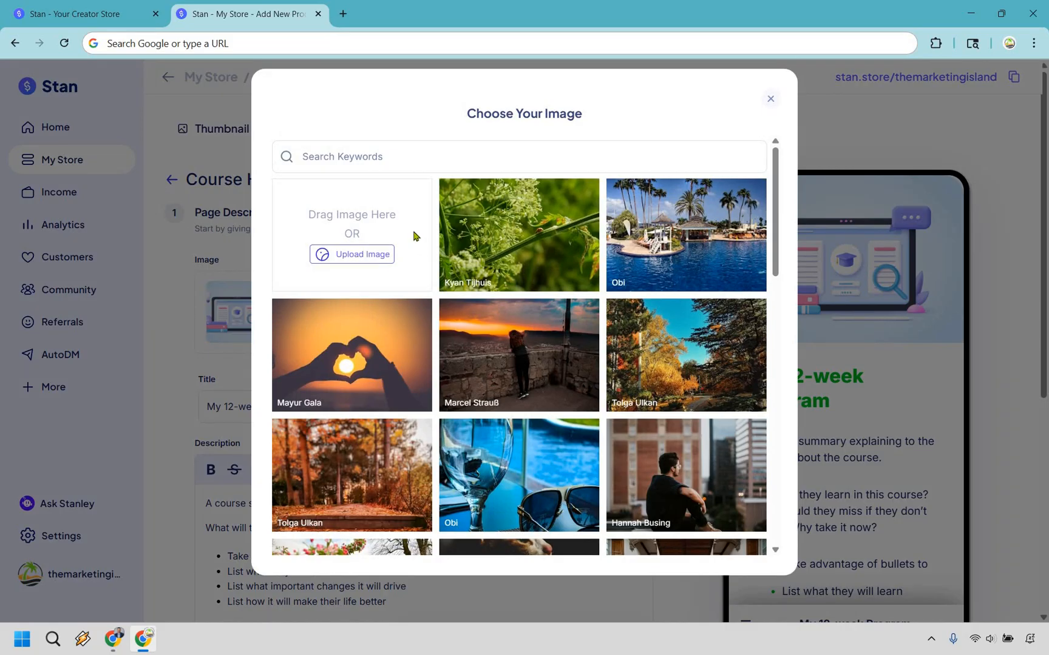
left_click(352, 255)
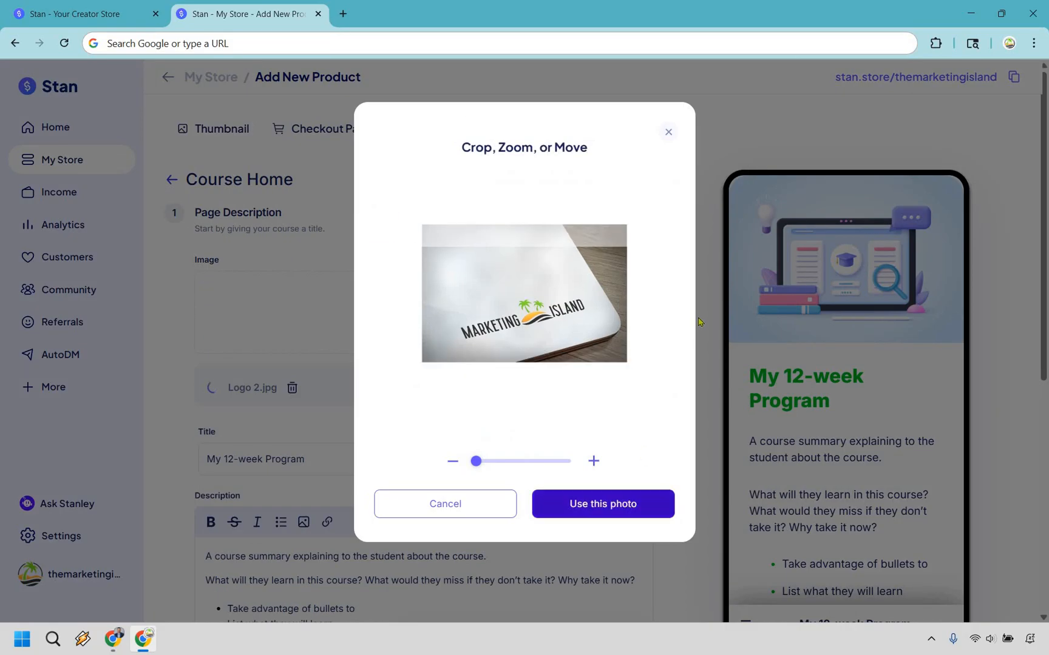
left_click(602, 504)
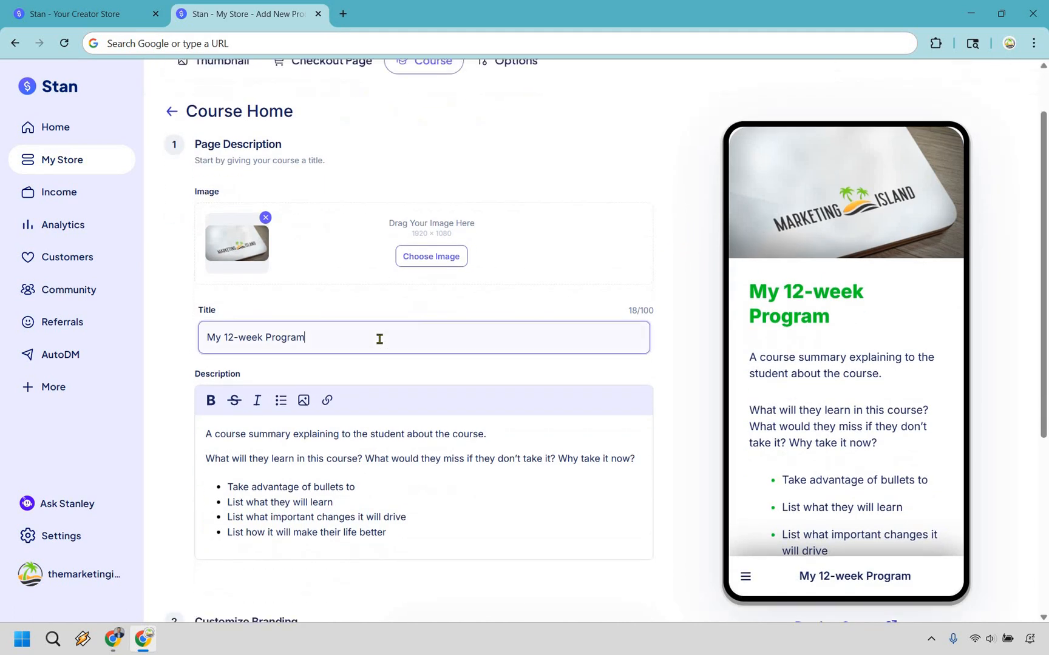
- Retitle the course homepage 'The Marketing Island Mastermind' instead of 'My 12-week Program'
type("The Marketing Island Mastermind")
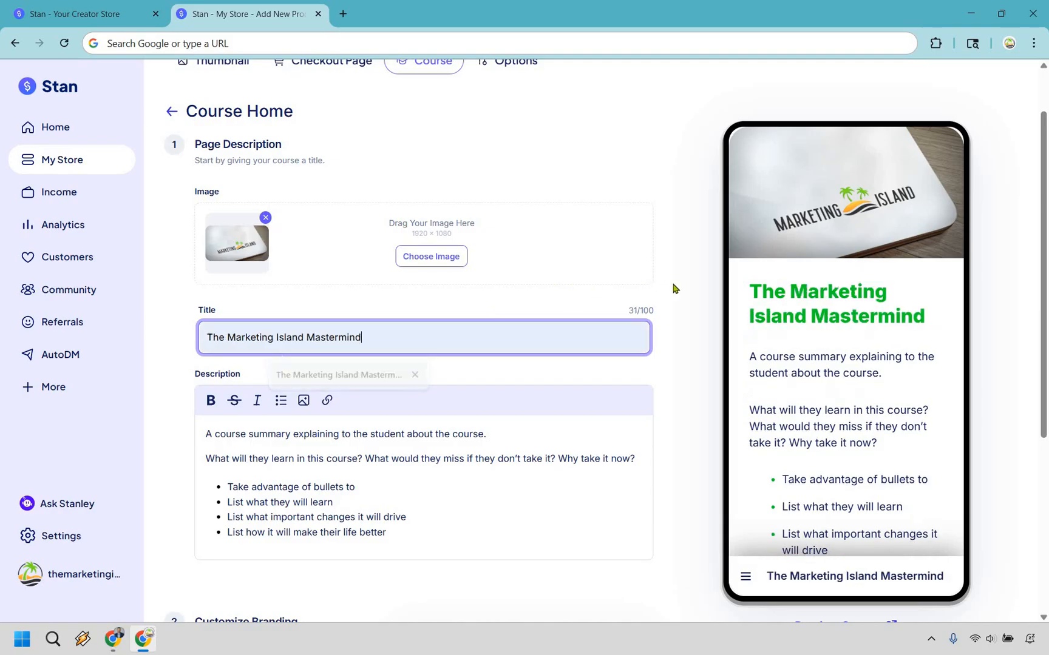
scroll("down", 3)
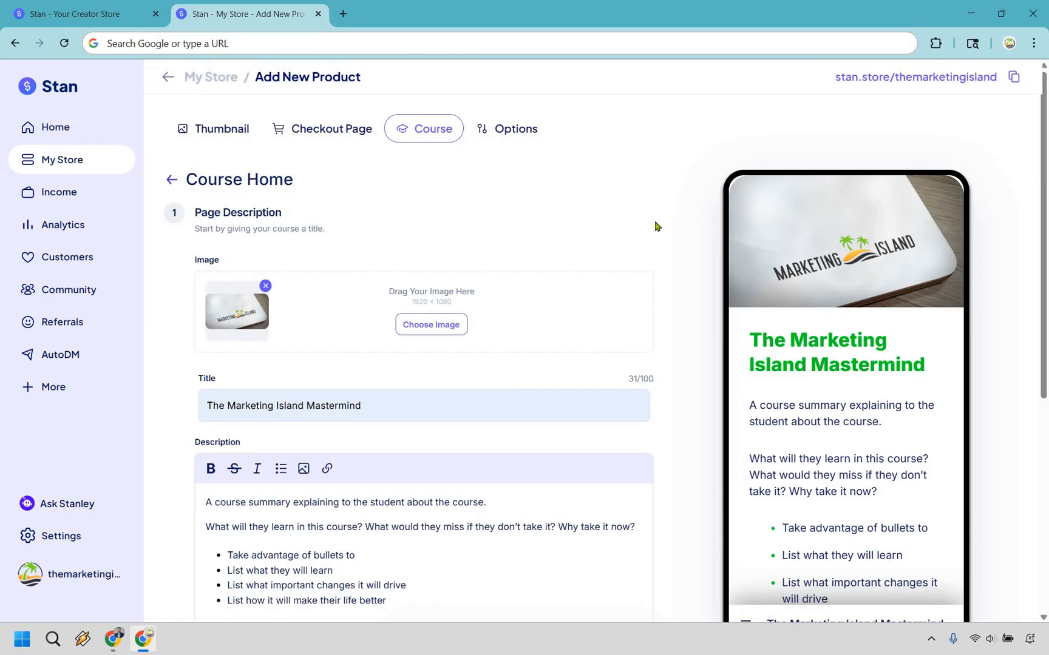
scroll("down", 3)
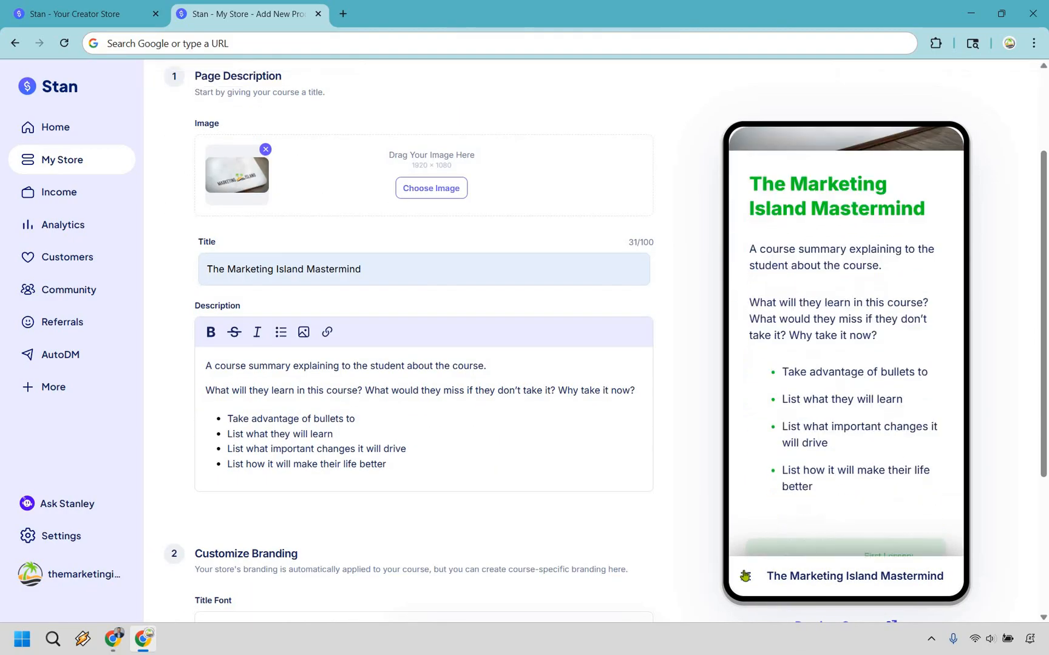
scroll("down", 3)
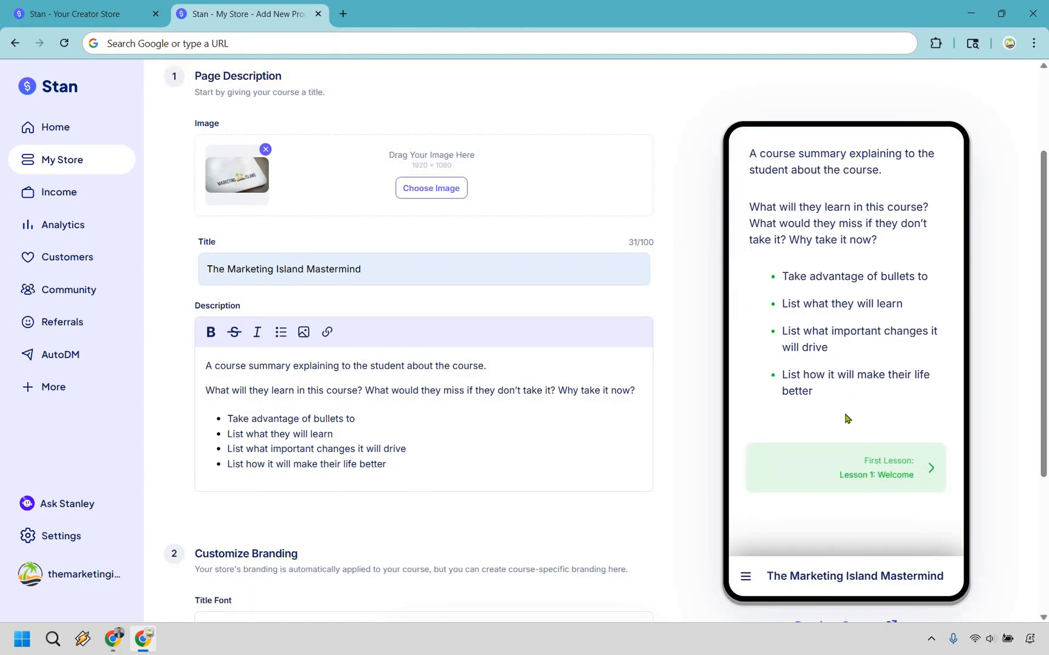
mouse_move(849, 512)
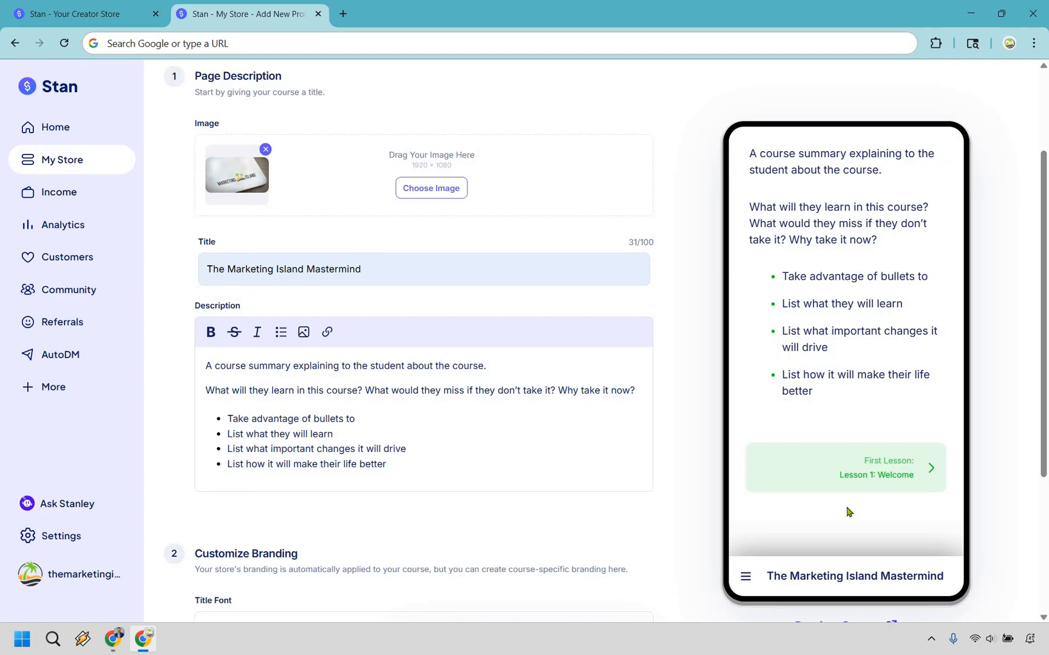
mouse_move(751, 592)
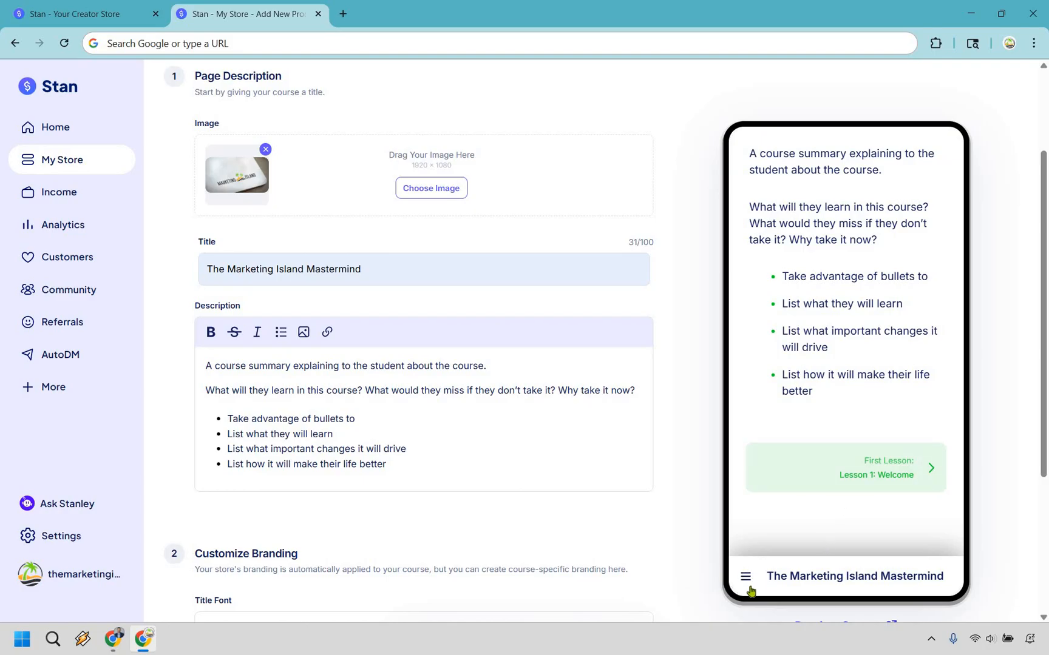
mouse_move(677, 432)
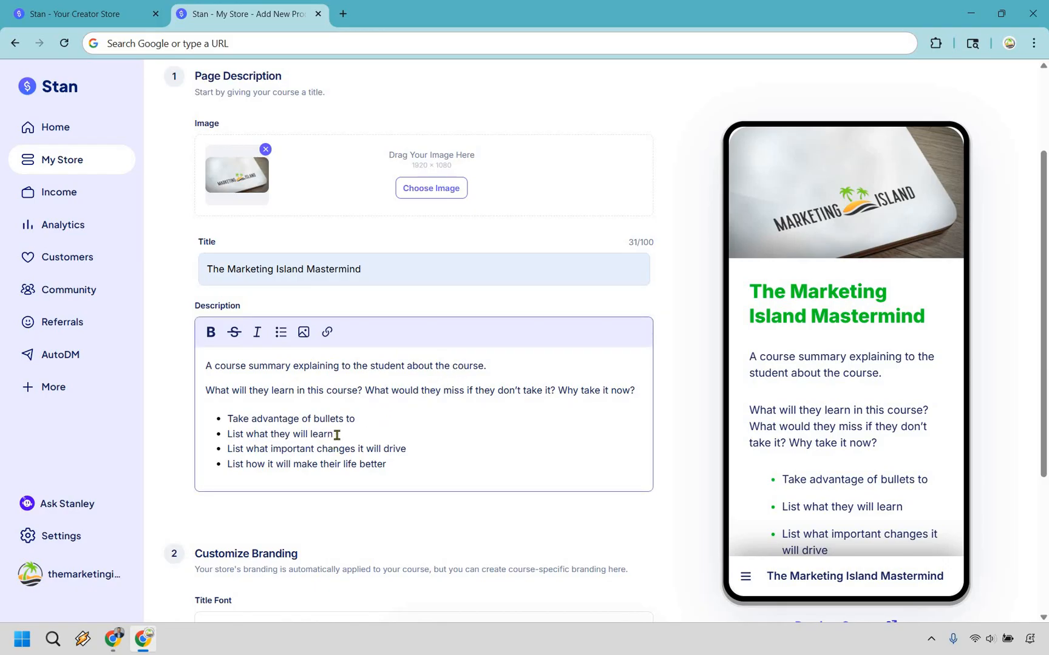
mouse_move(466, 415)
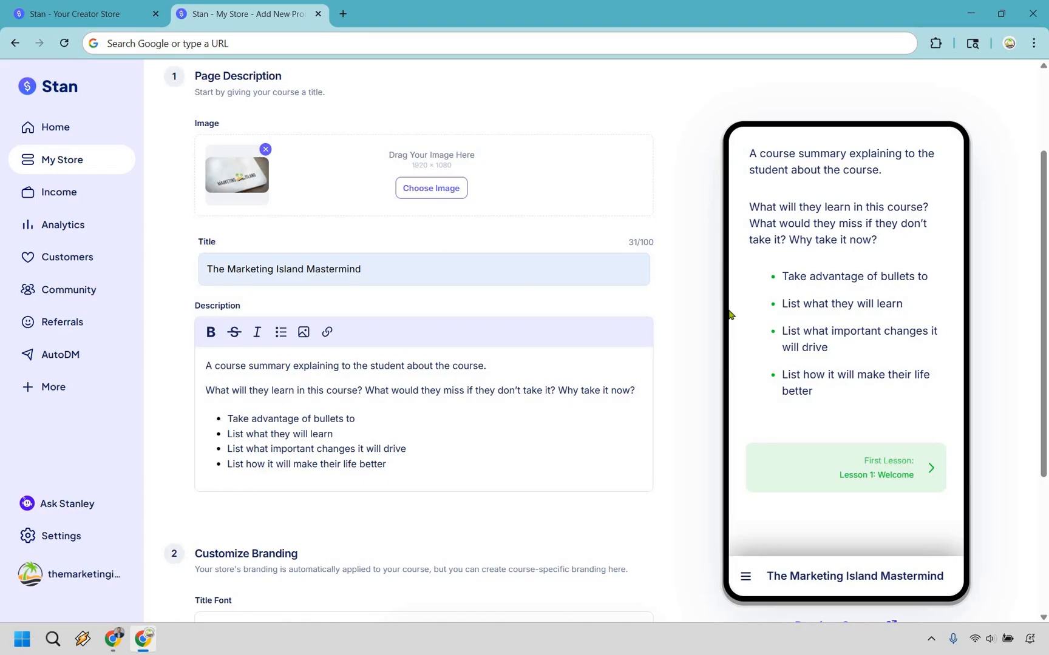
mouse_move(701, 266)
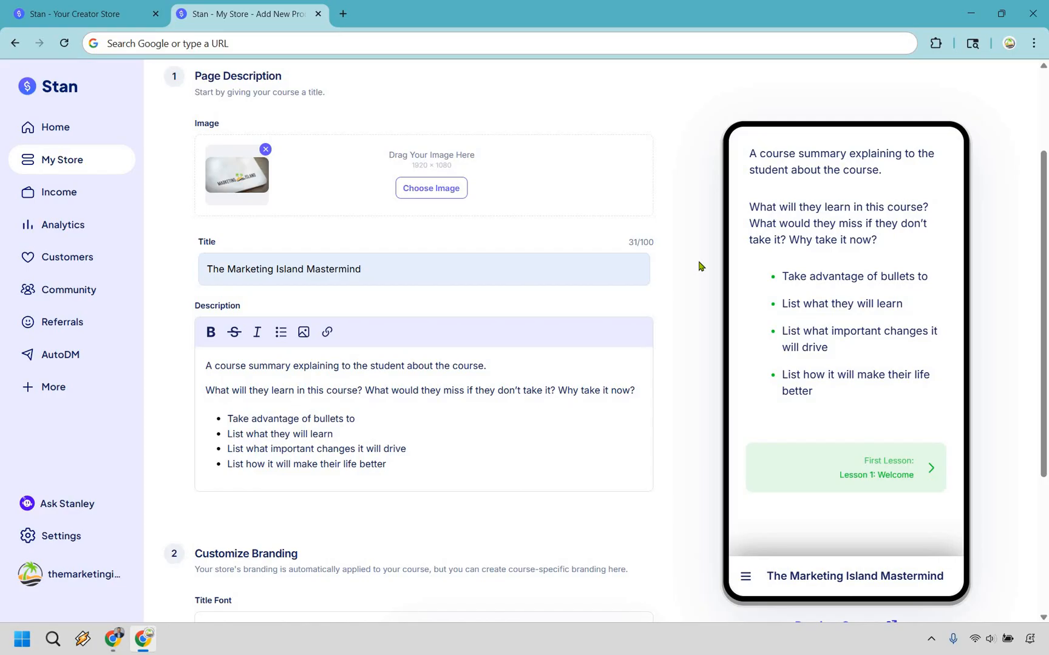
- Review the green highlight colour under Customize Branding and save the course homepage
scroll("down", 3)
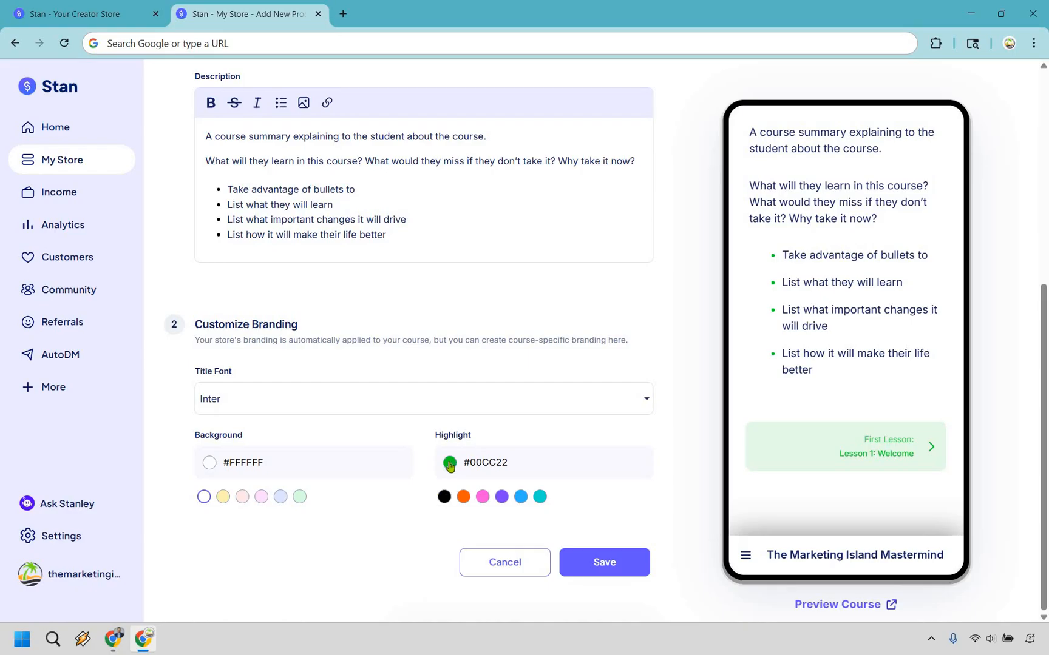
left_click(449, 464)
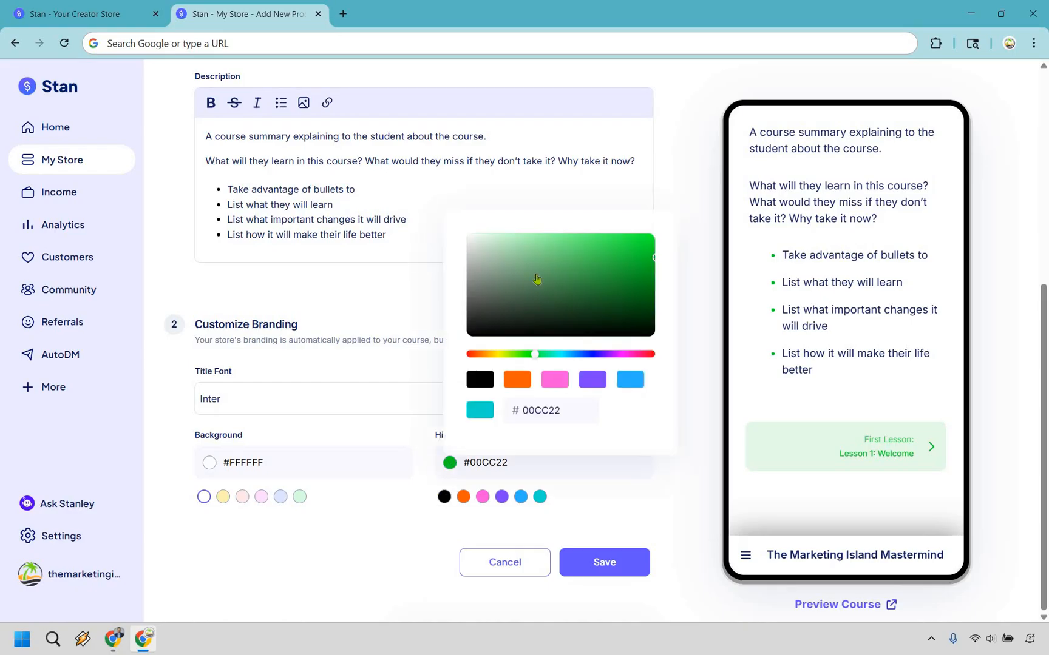
mouse_move(543, 275)
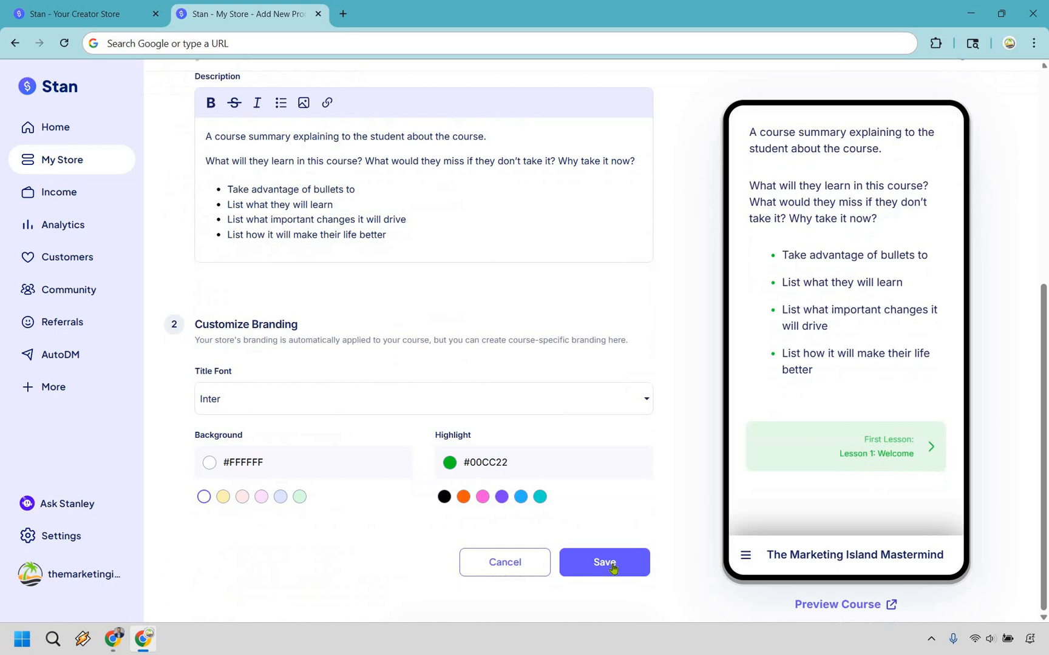
left_click(605, 563)
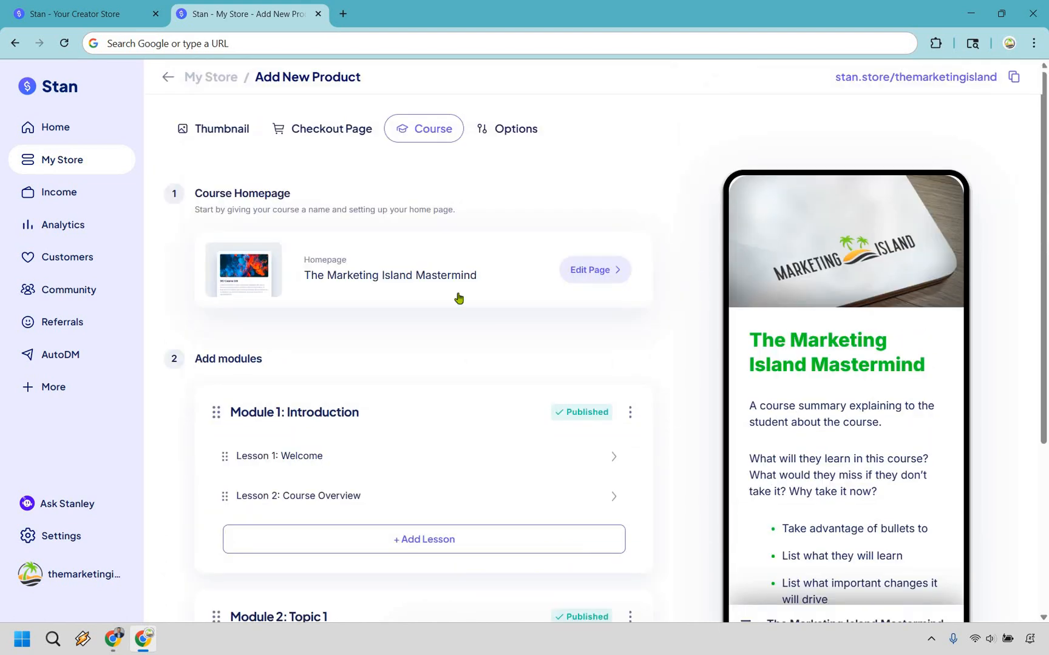
- Delete the default modules, including Topic 1 and Introduction, leaving only the homepage
scroll("down", 3)
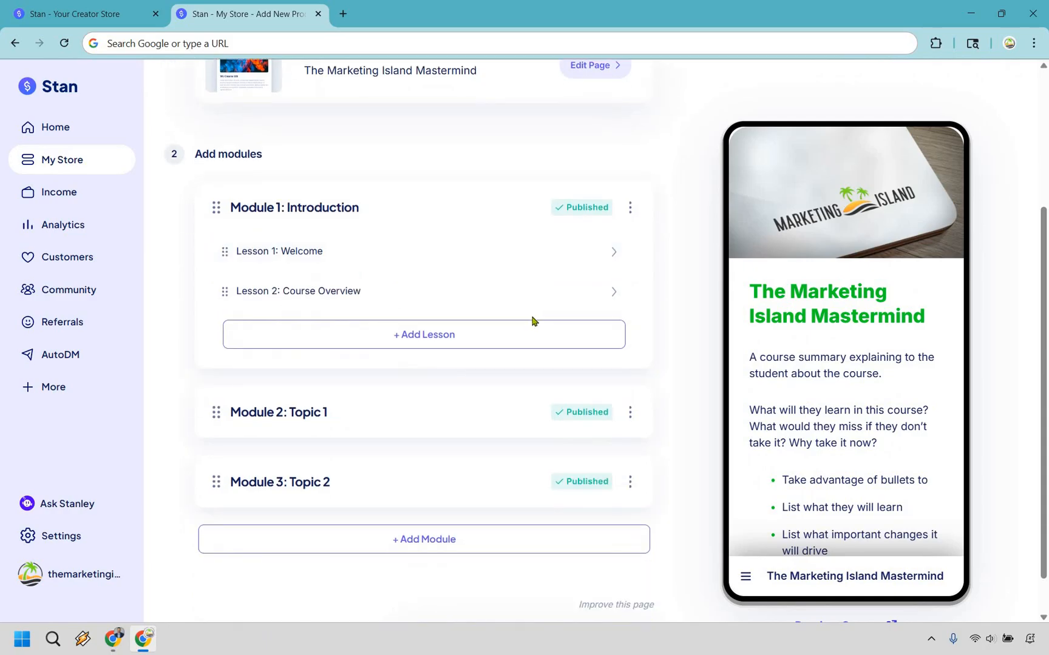
mouse_move(700, 316)
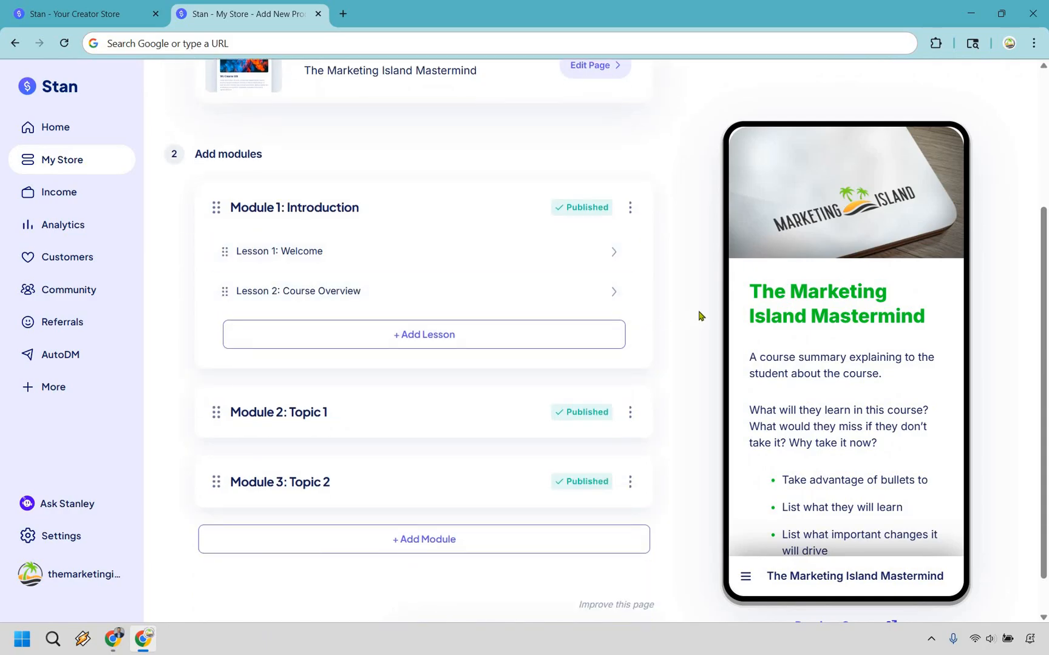
scroll("down", 3)
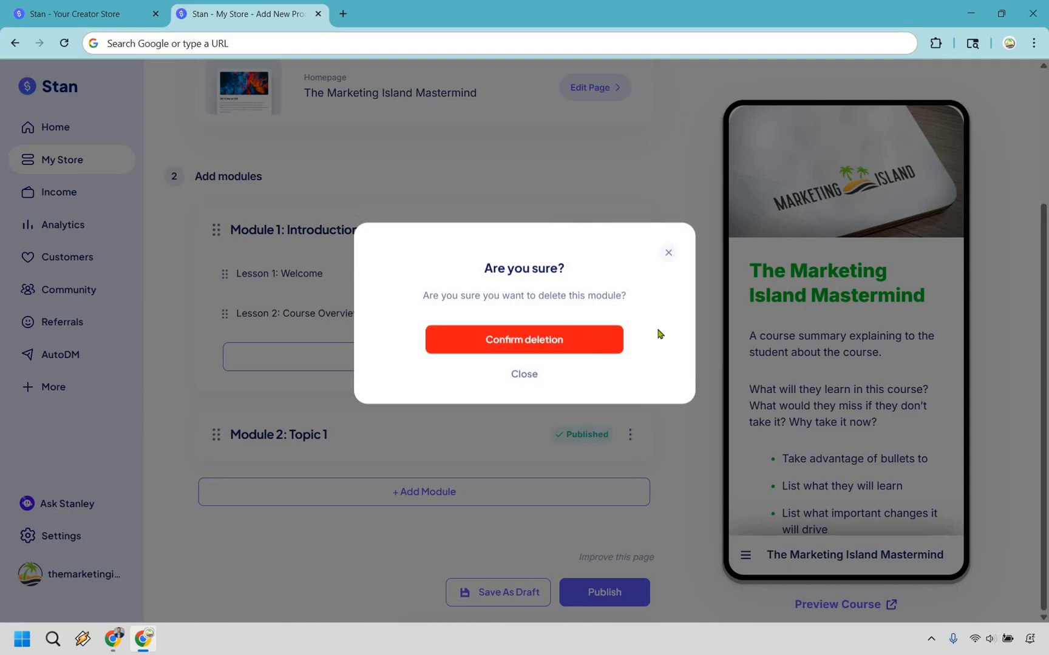
left_click(524, 374)
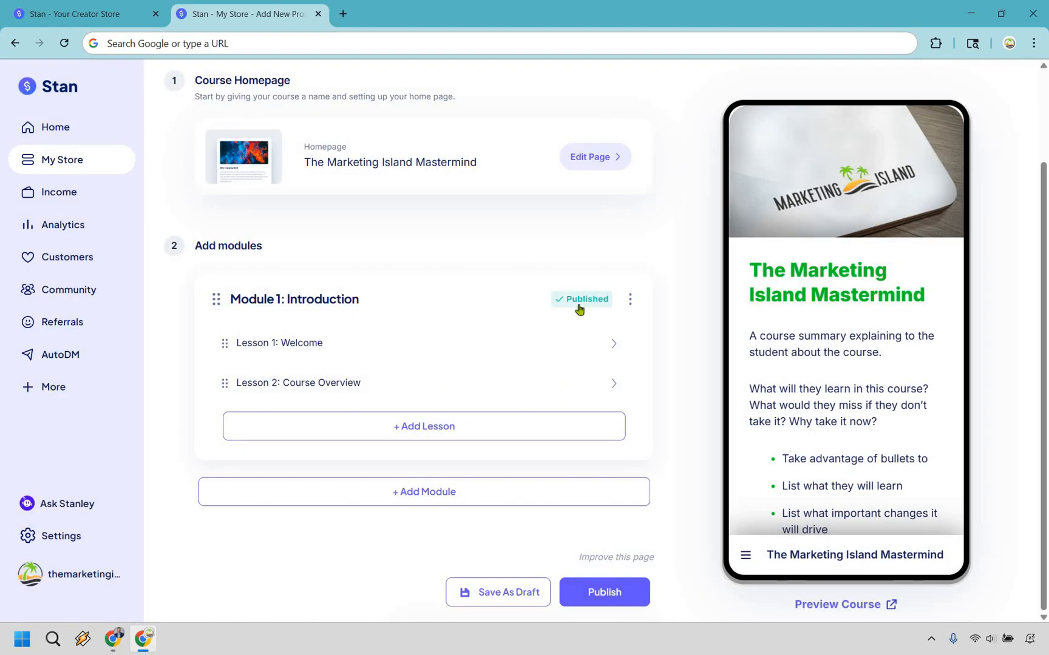
mouse_move(667, 461)
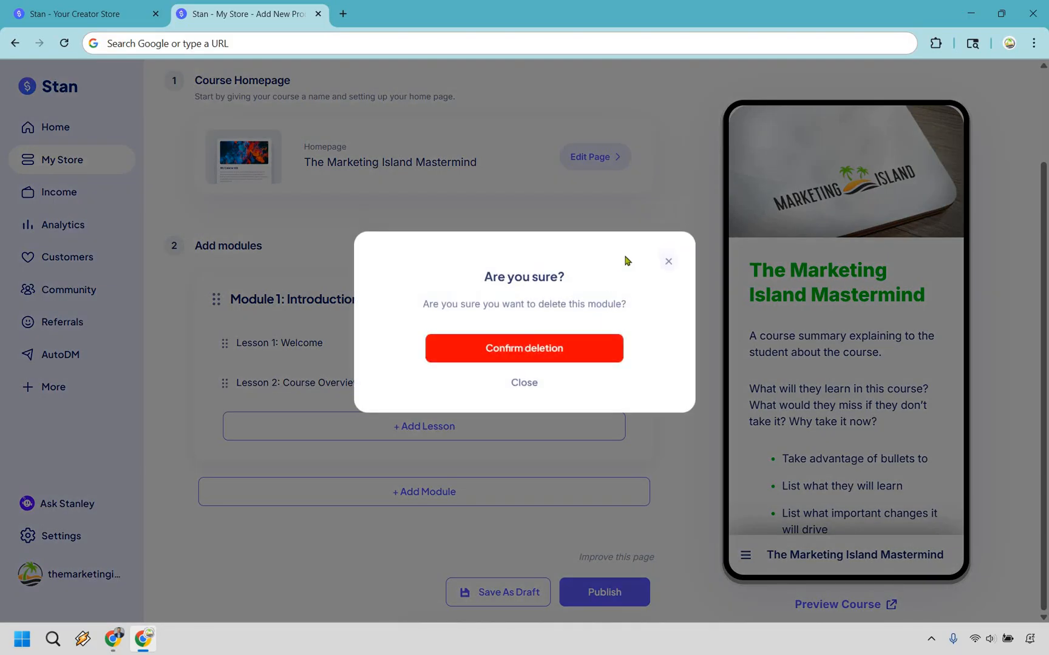
left_click(524, 349)
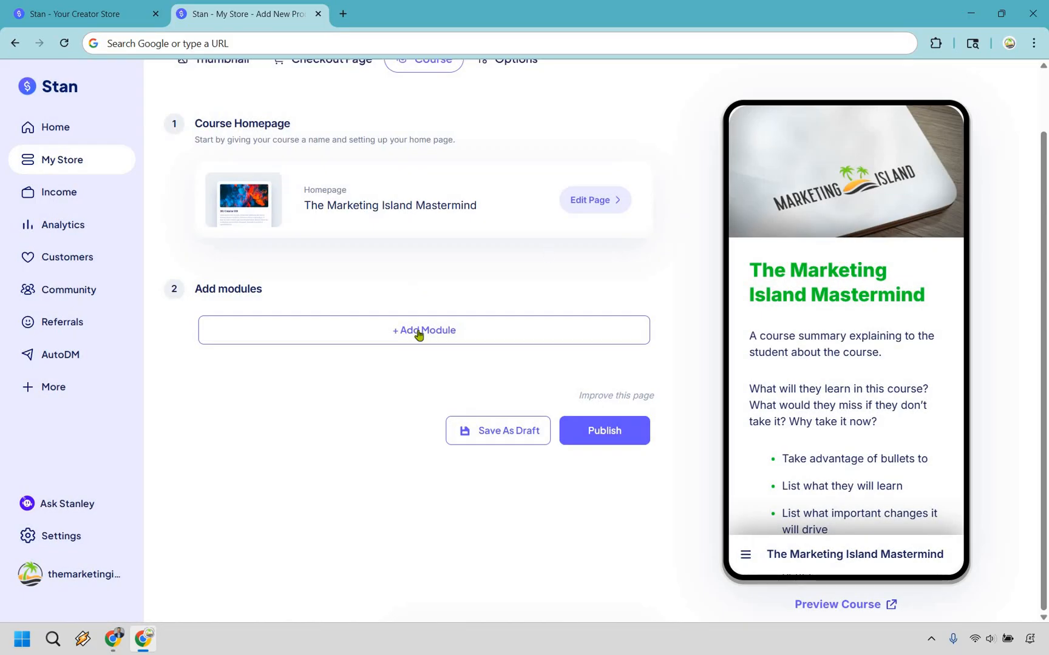
- Add a new draft module and rename it 'Introduction'
left_click(424, 330)
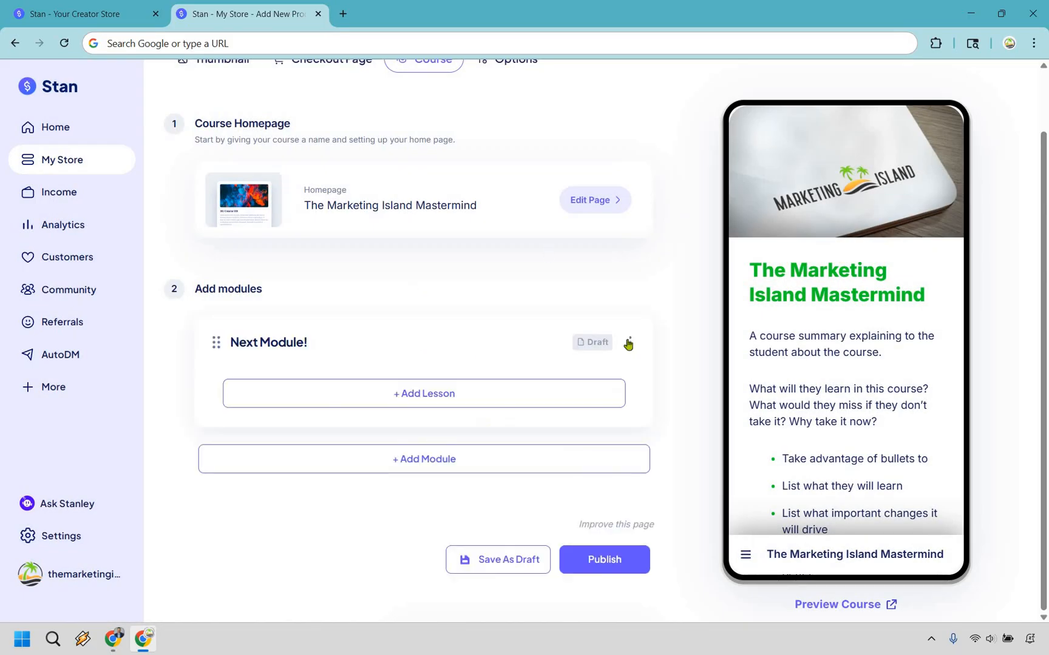
left_click(629, 342)
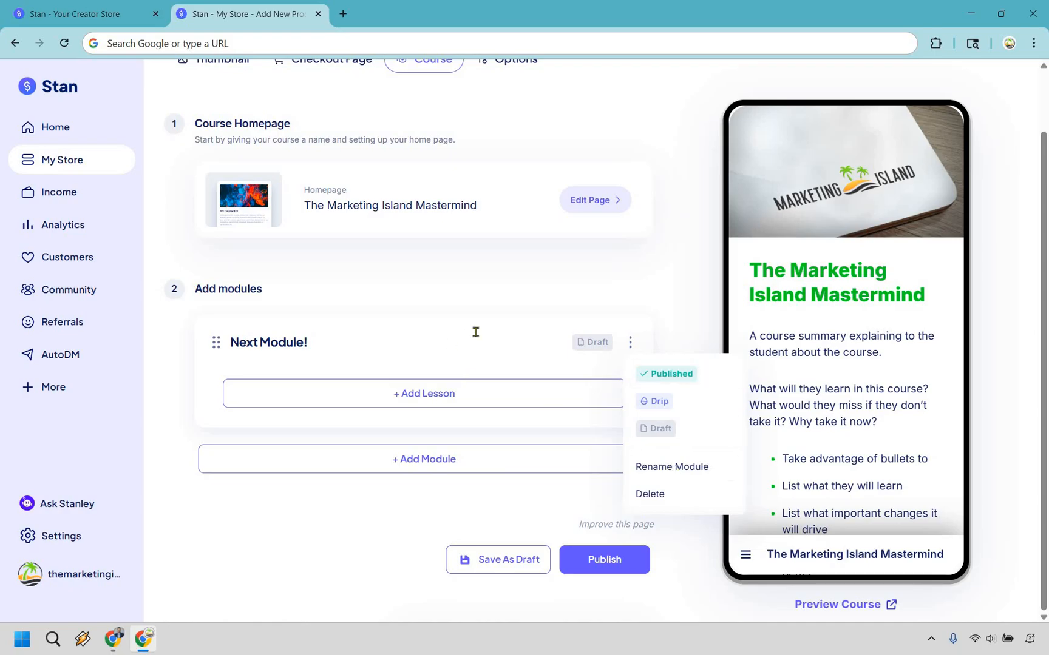
left_click(673, 468)
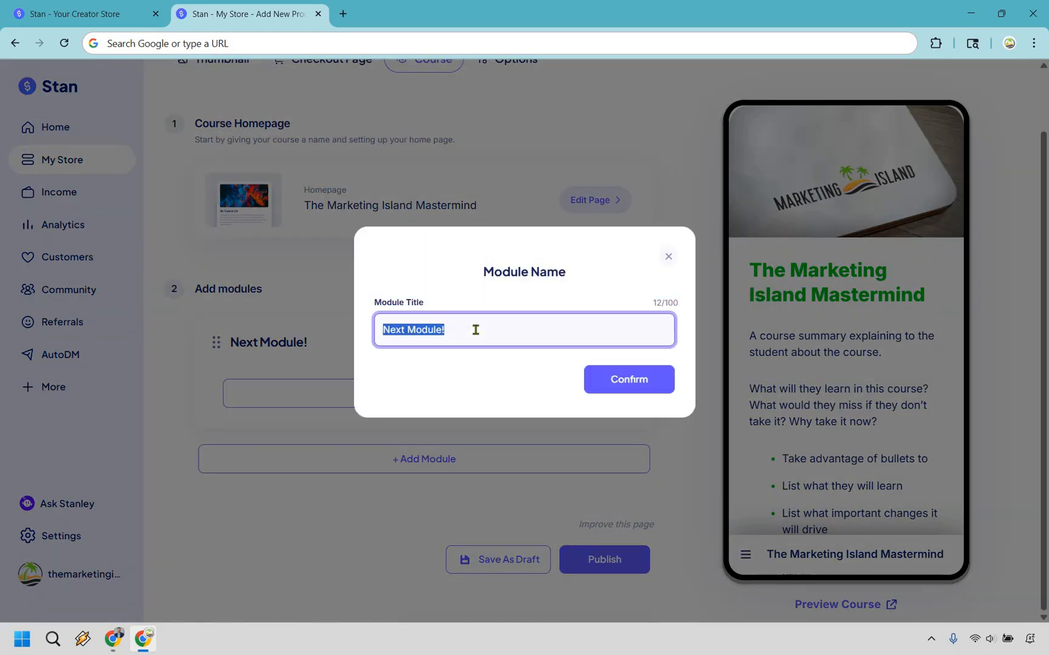
type("Introduction")
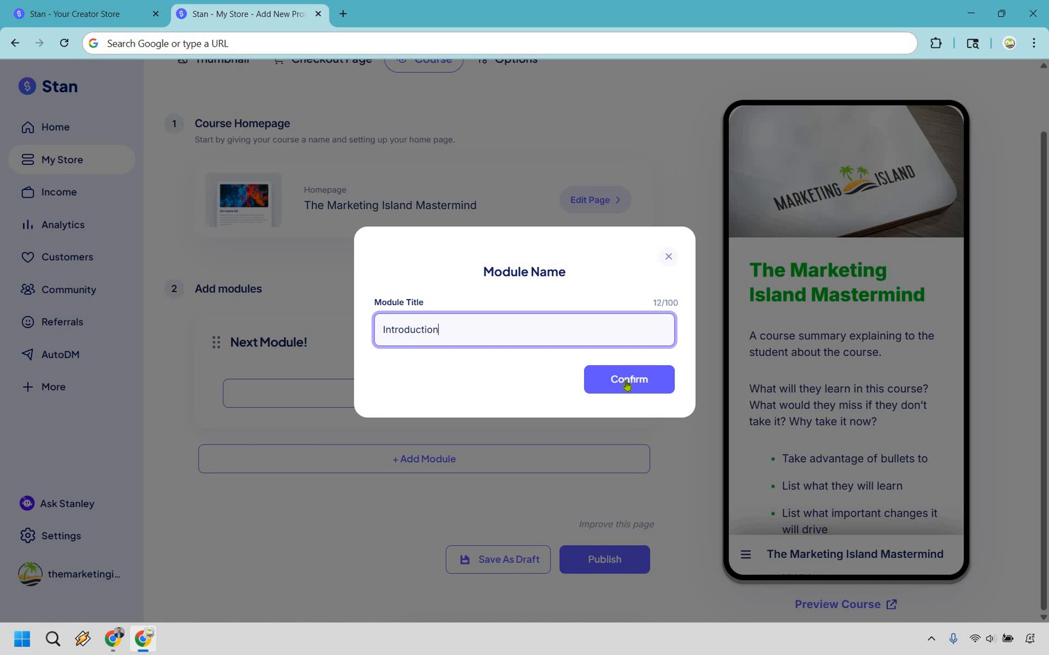
left_click(629, 379)
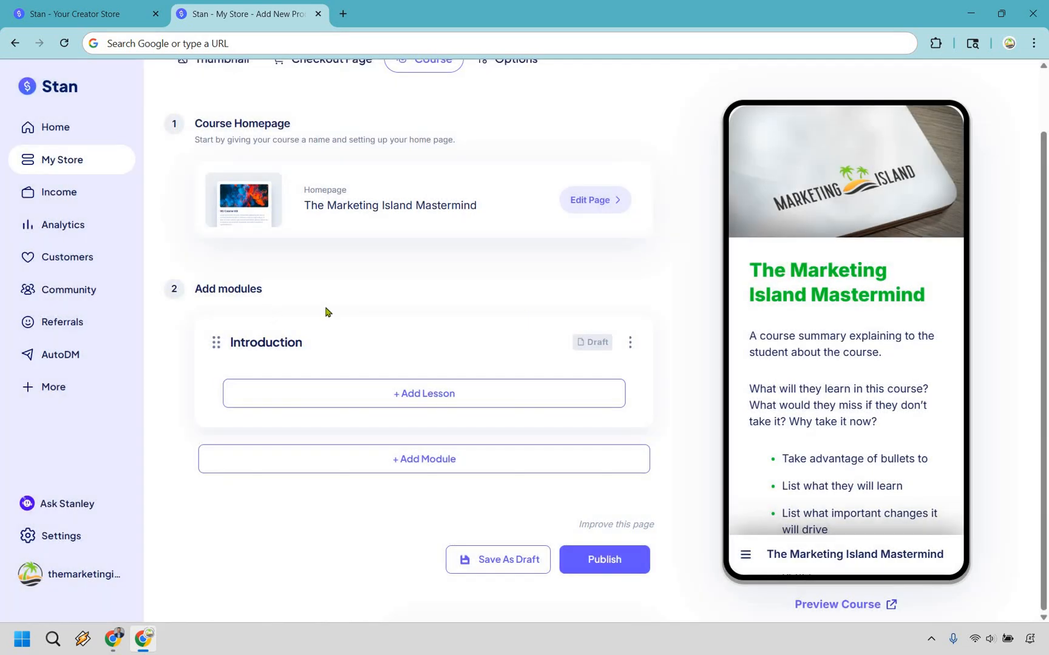
mouse_move(664, 279)
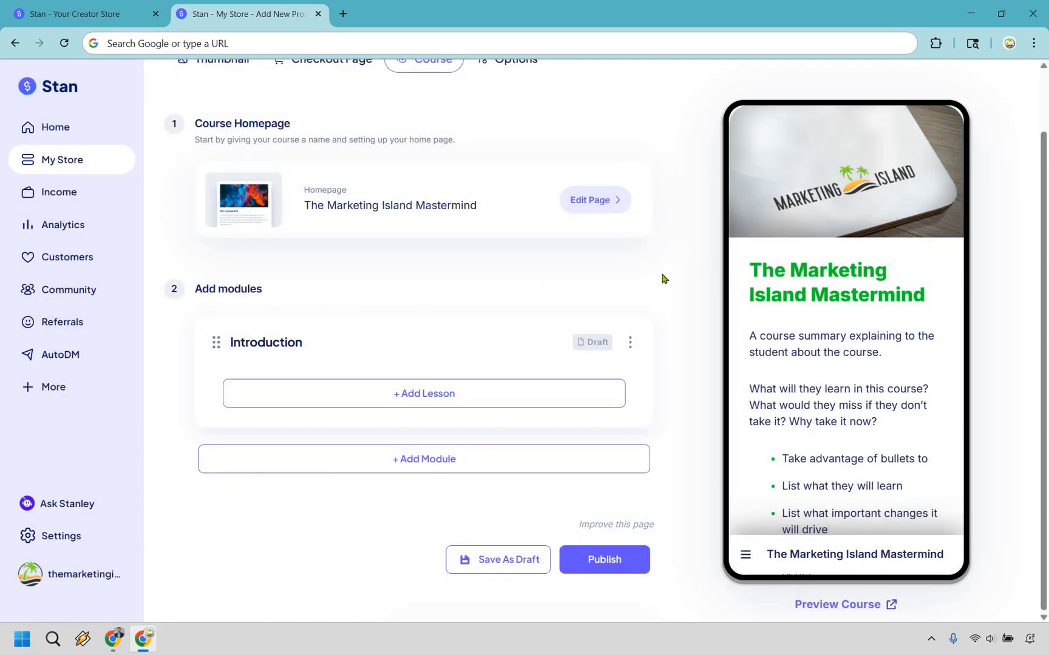
mouse_move(412, 391)
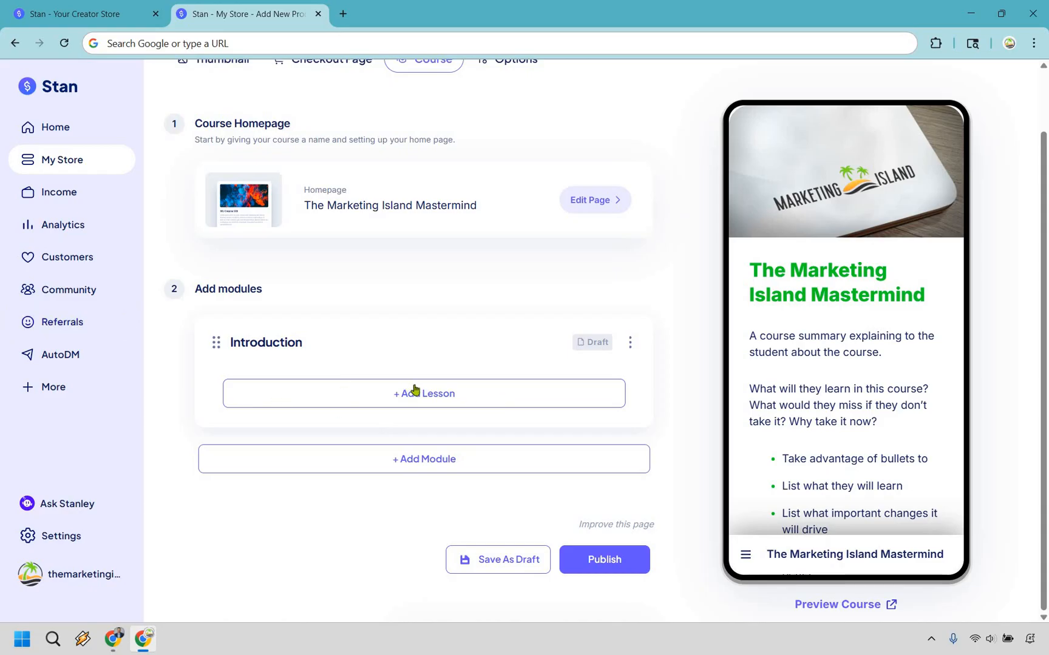
mouse_move(488, 362)
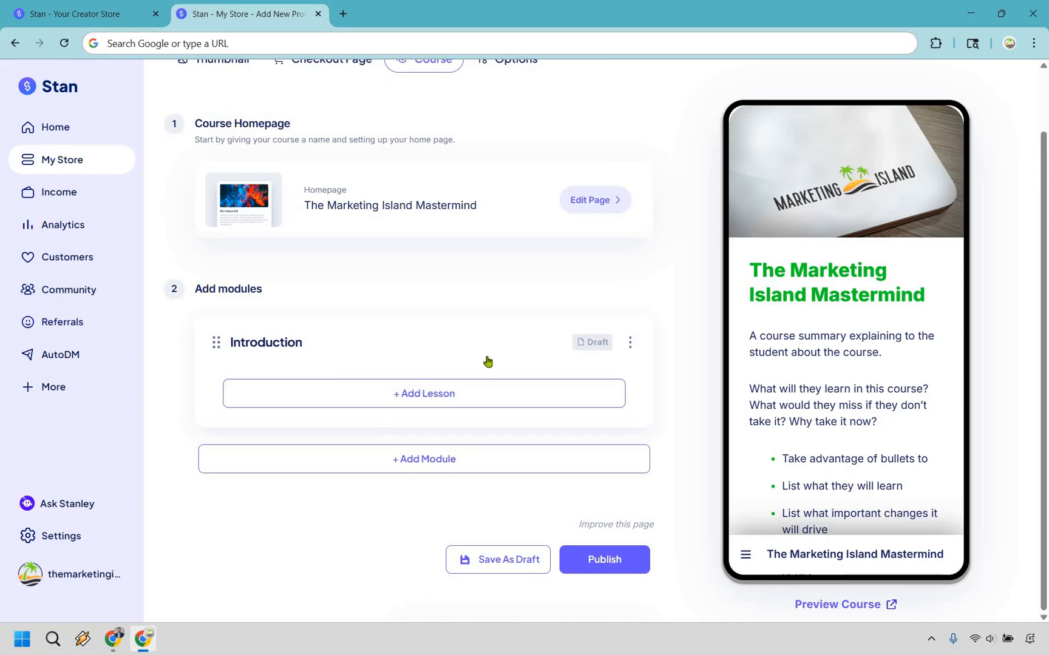
mouse_move(457, 396)
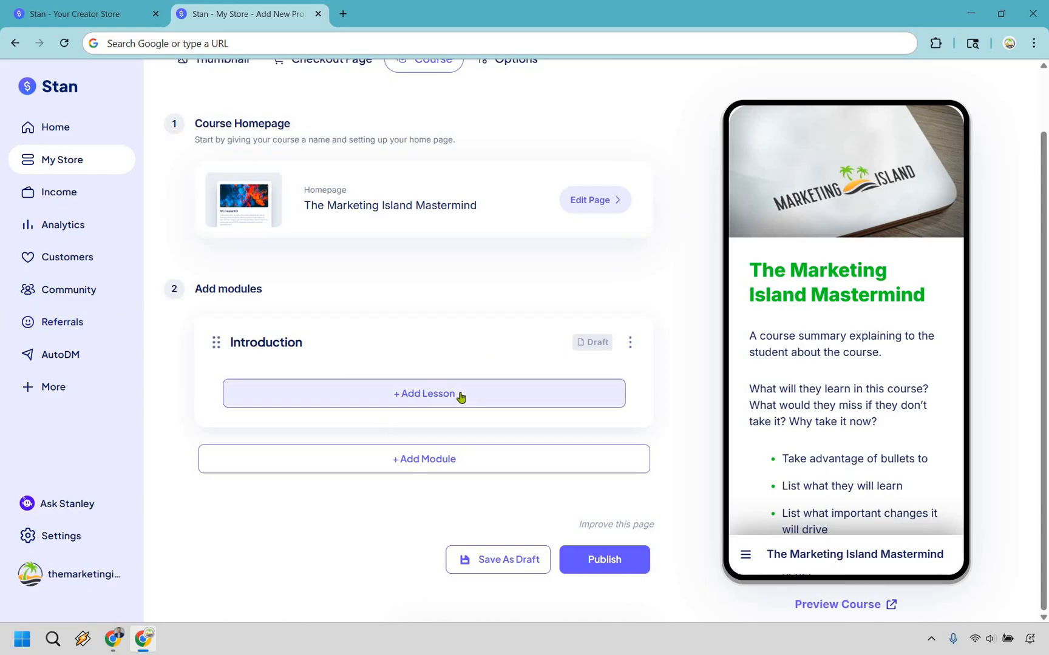
- Create an 'Introduction' lesson with its lesson video uploaded and previewed
left_click(423, 393)
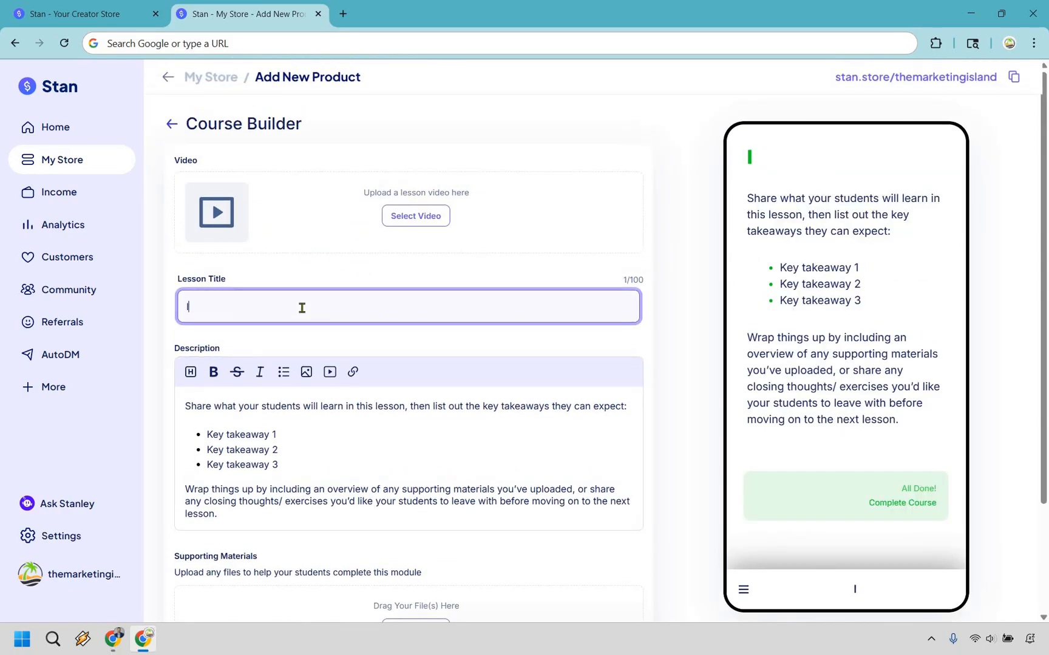
type("Introduction")
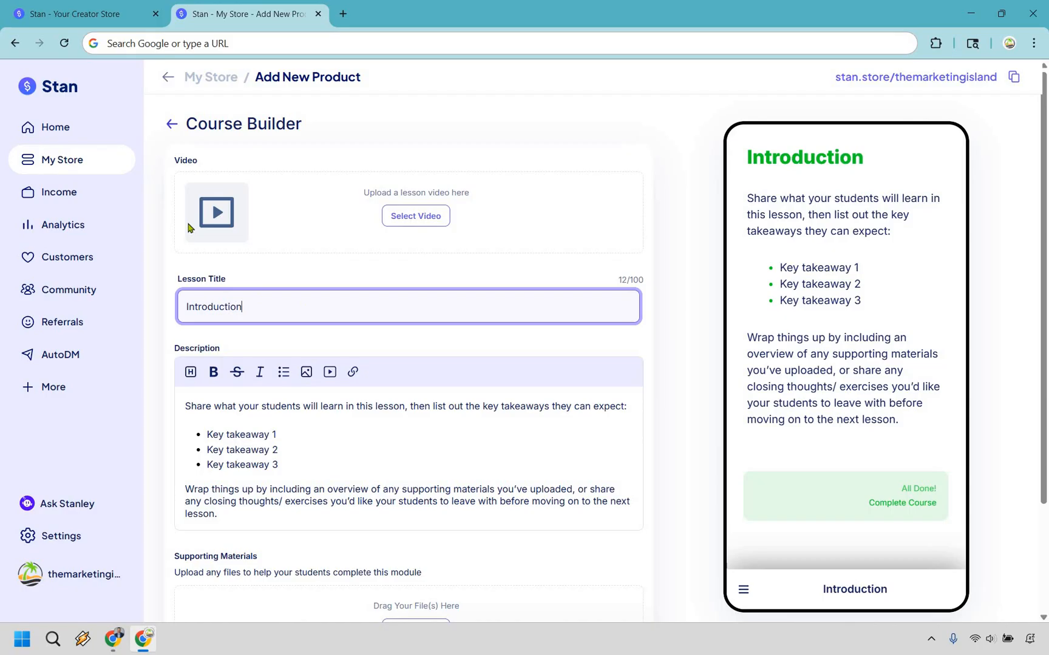
mouse_move(610, 226)
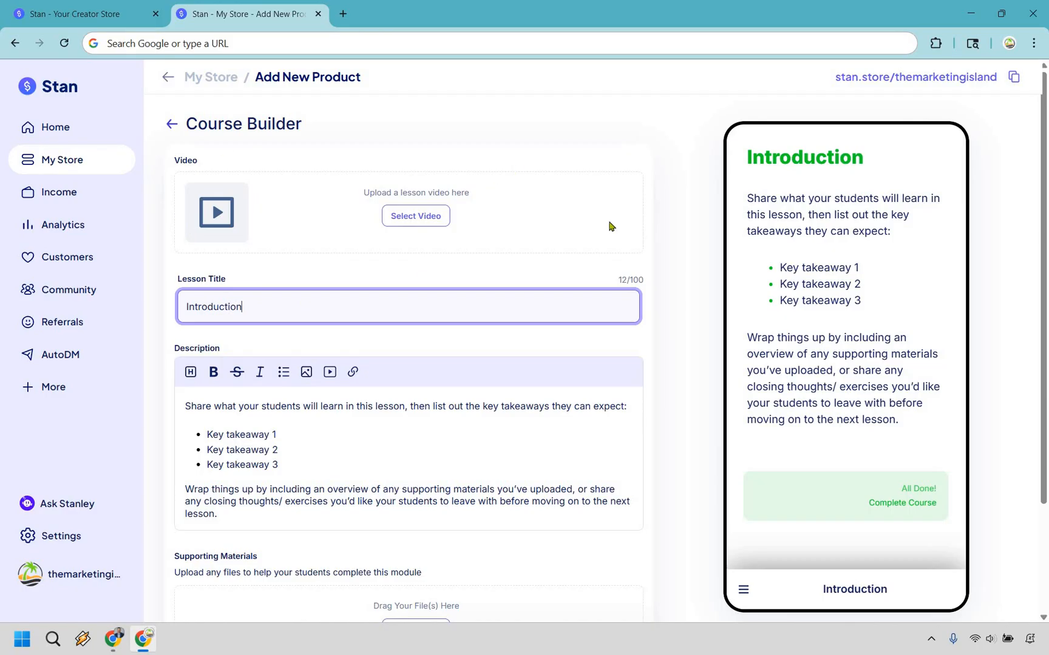
mouse_move(427, 221)
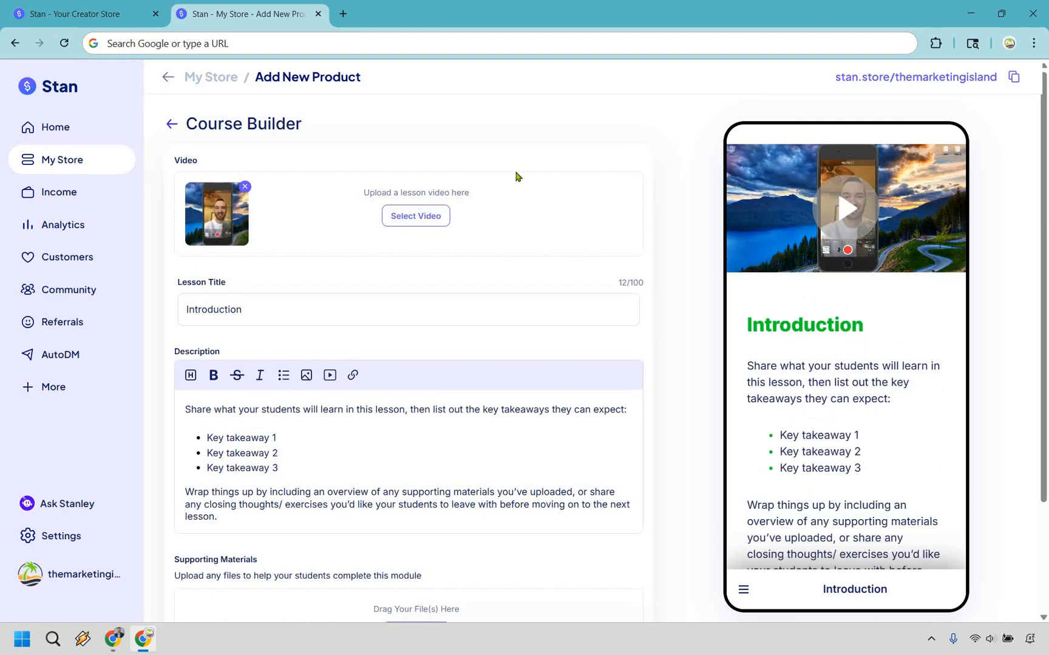
mouse_move(838, 313)
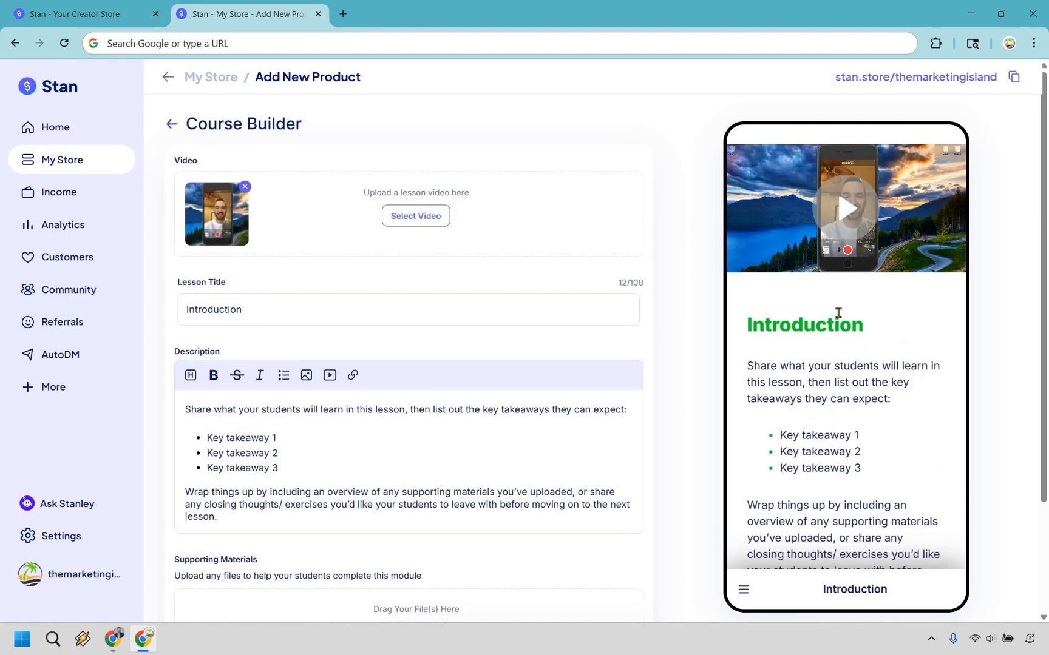
mouse_move(798, 265)
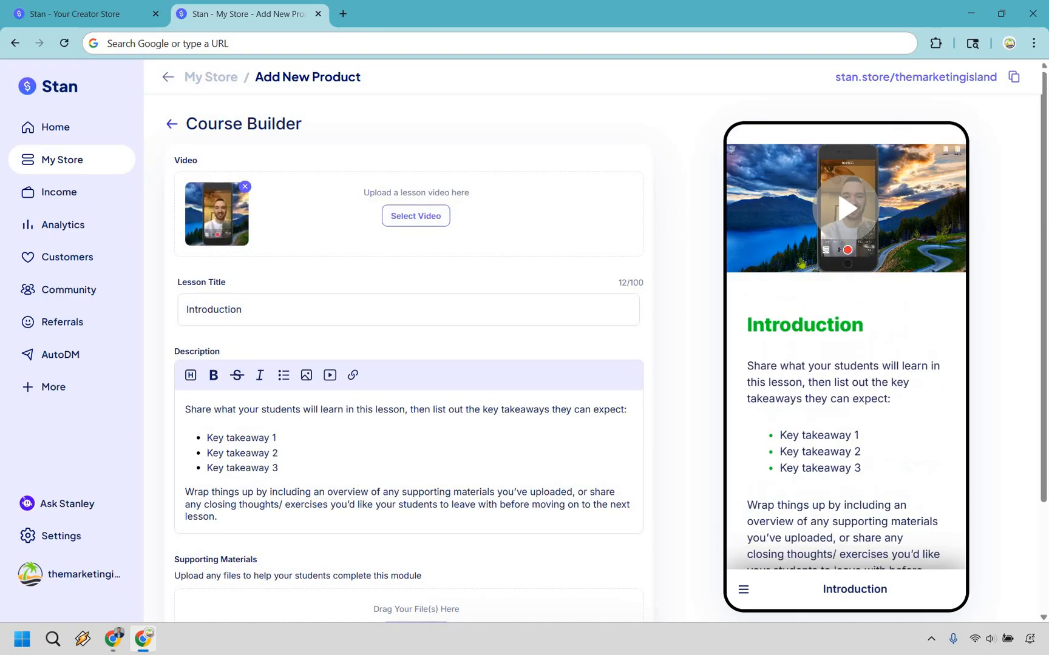
mouse_move(856, 226)
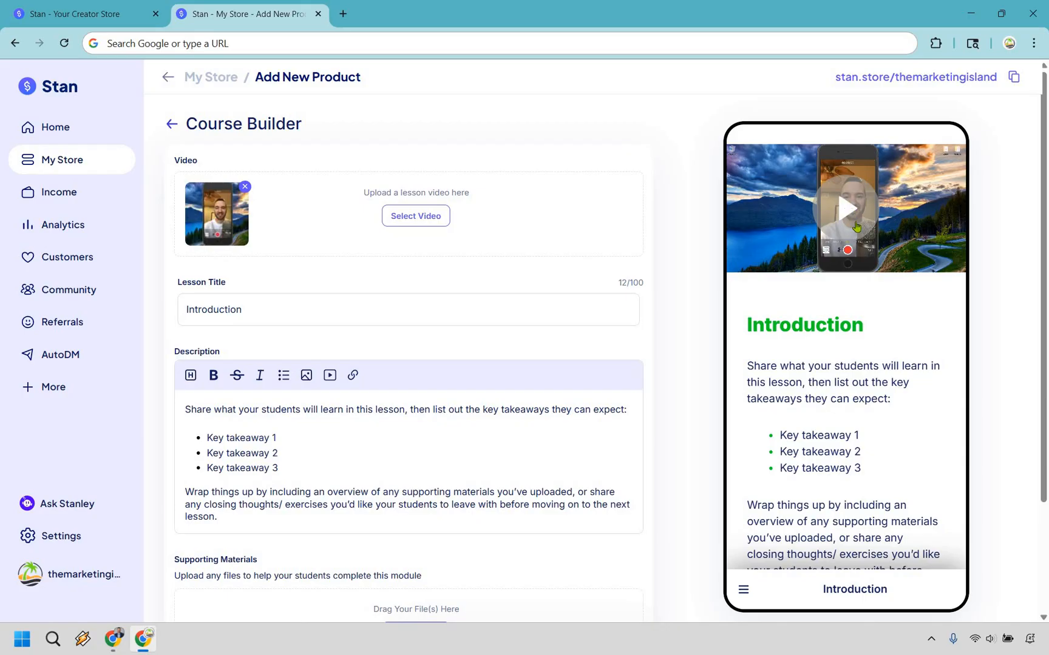
left_click(855, 210)
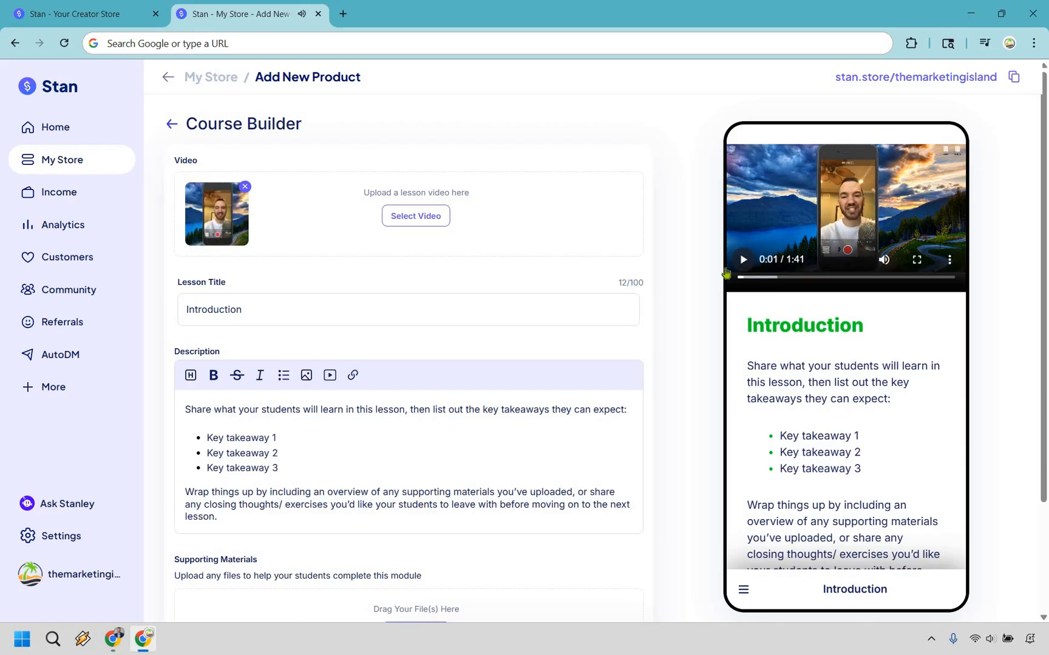
mouse_move(685, 201)
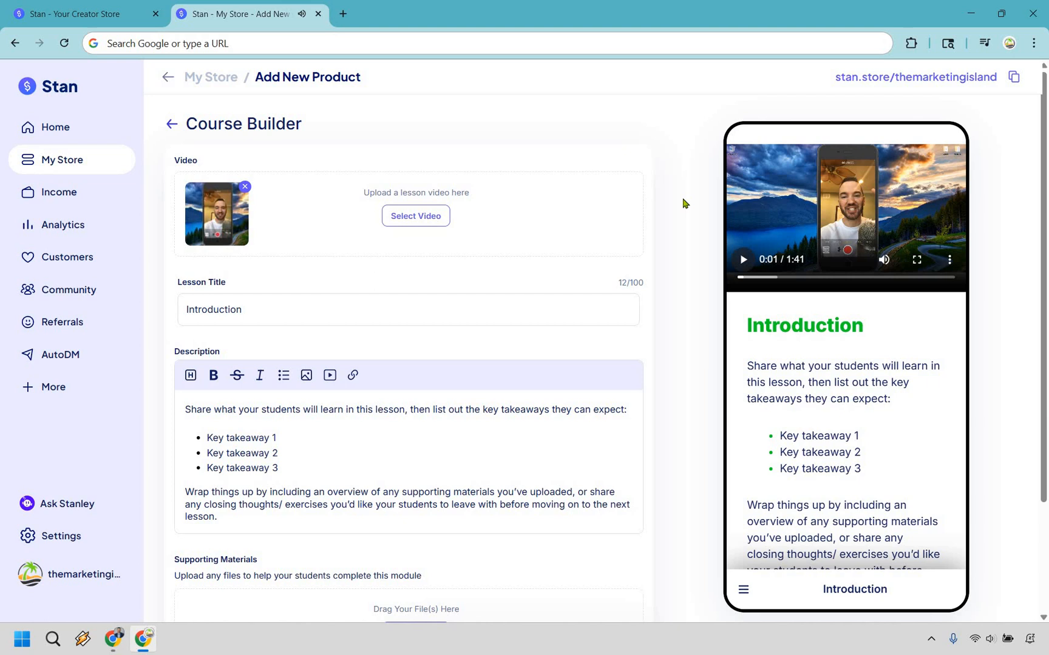
- Save the Introduction lesson as a draft in the Introduction module
scroll("down", 3)
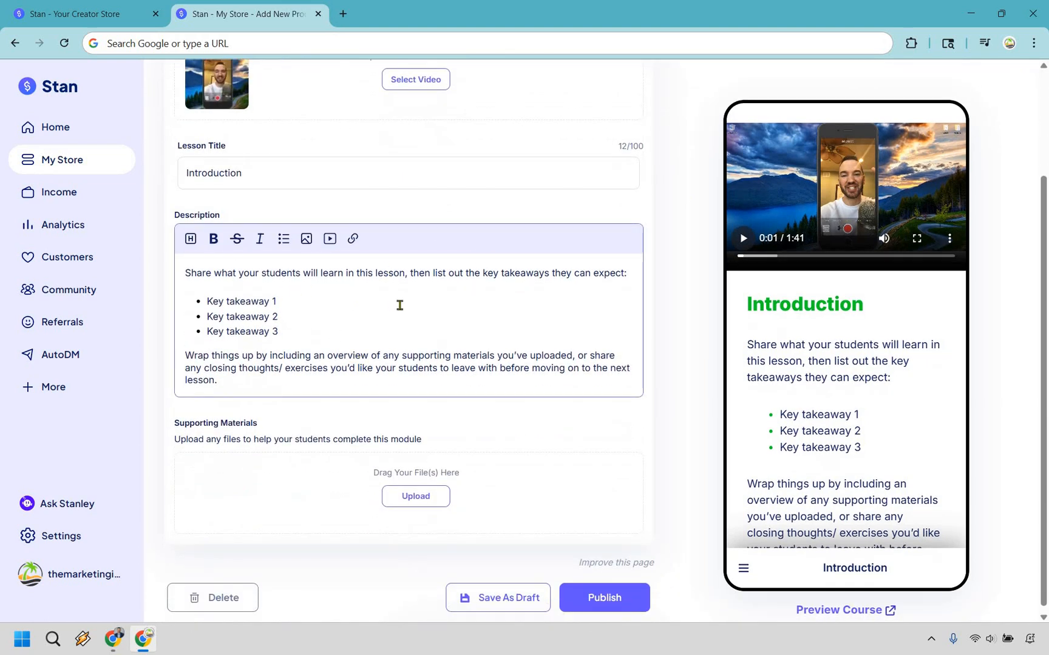
mouse_move(699, 309)
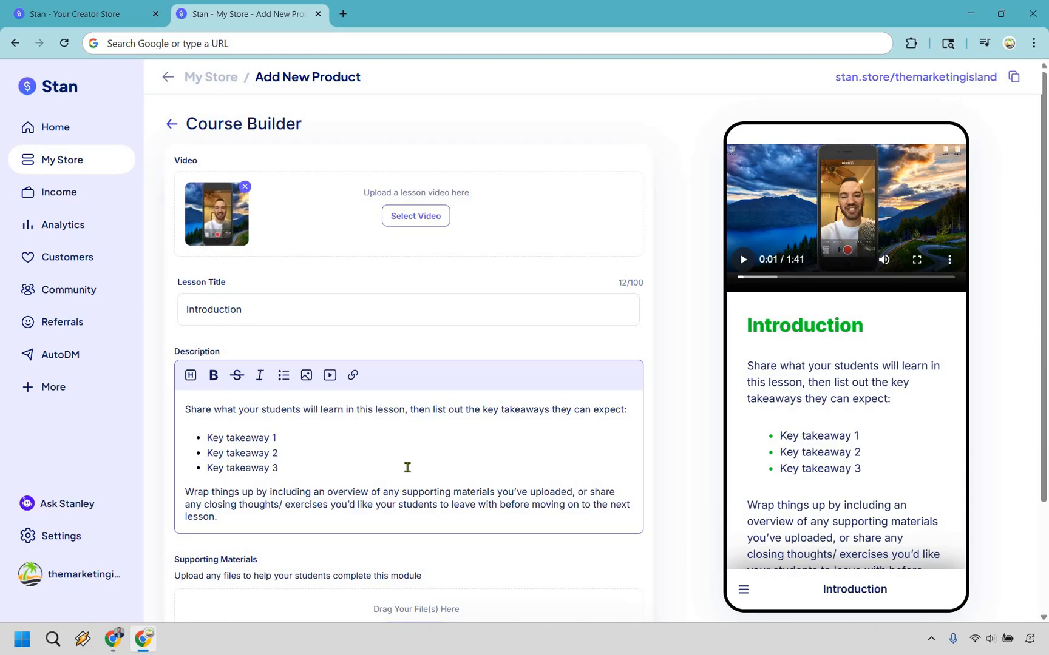
mouse_move(435, 429)
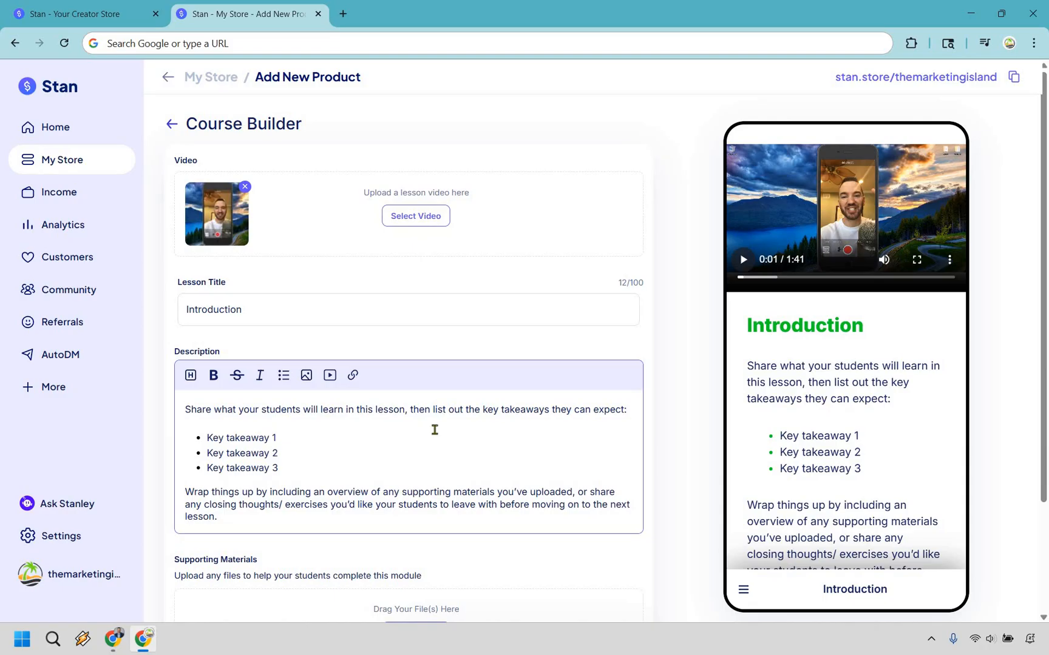
scroll("down", 3)
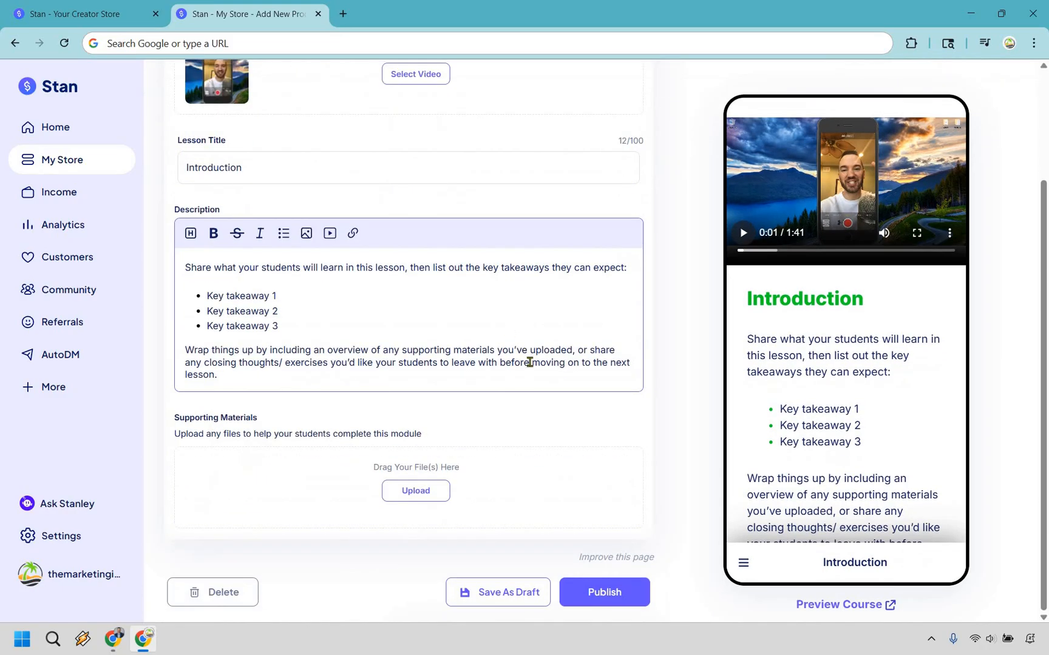
mouse_move(362, 440)
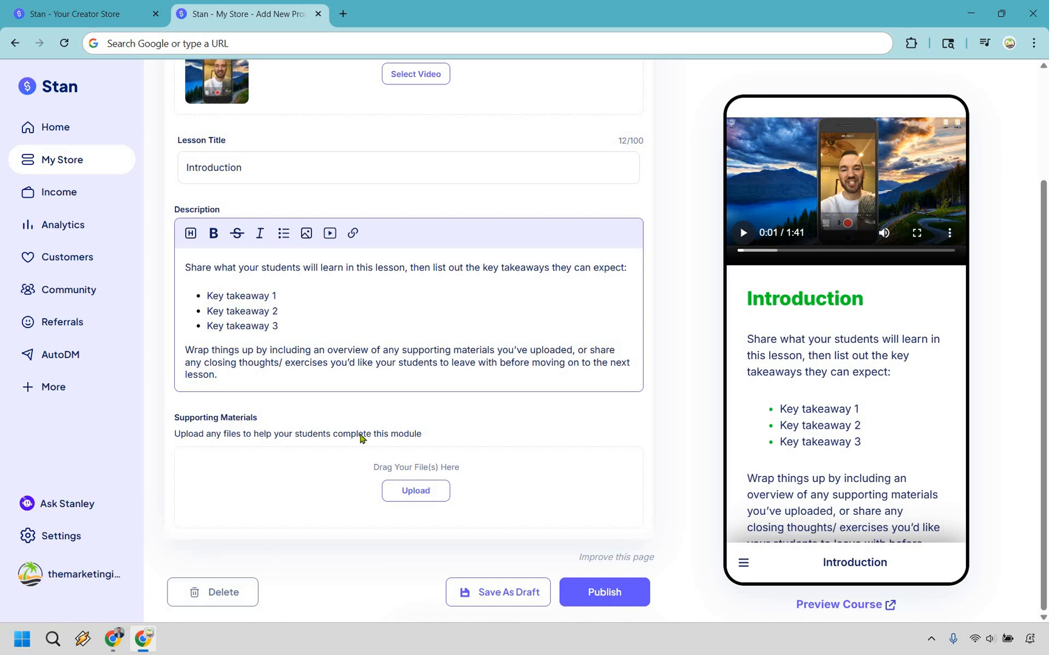
mouse_move(545, 459)
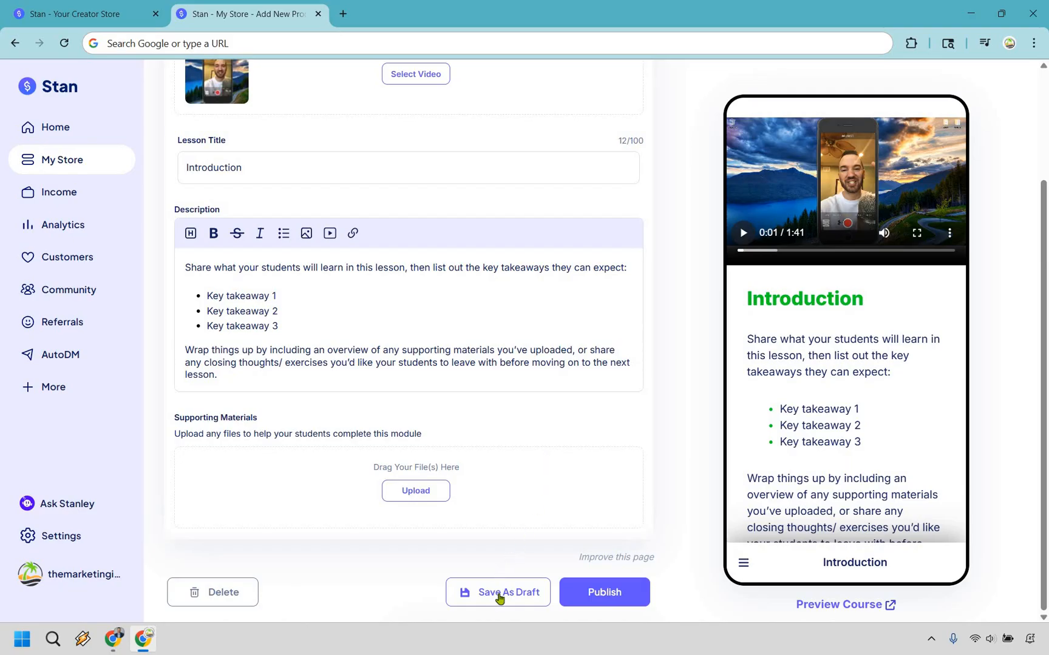
left_click(498, 592)
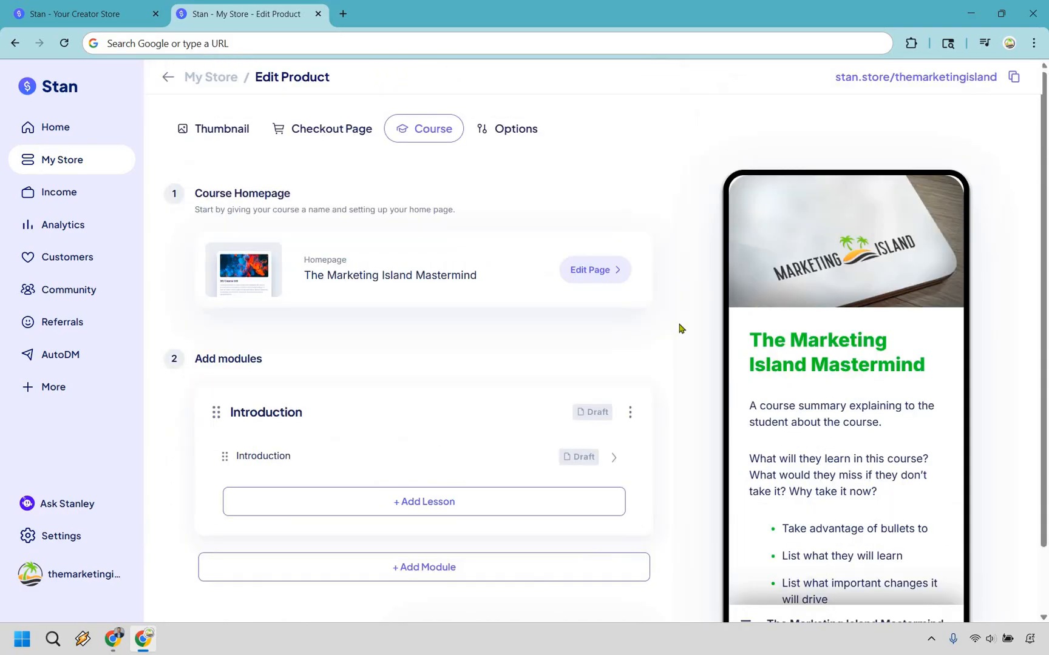
mouse_move(690, 317)
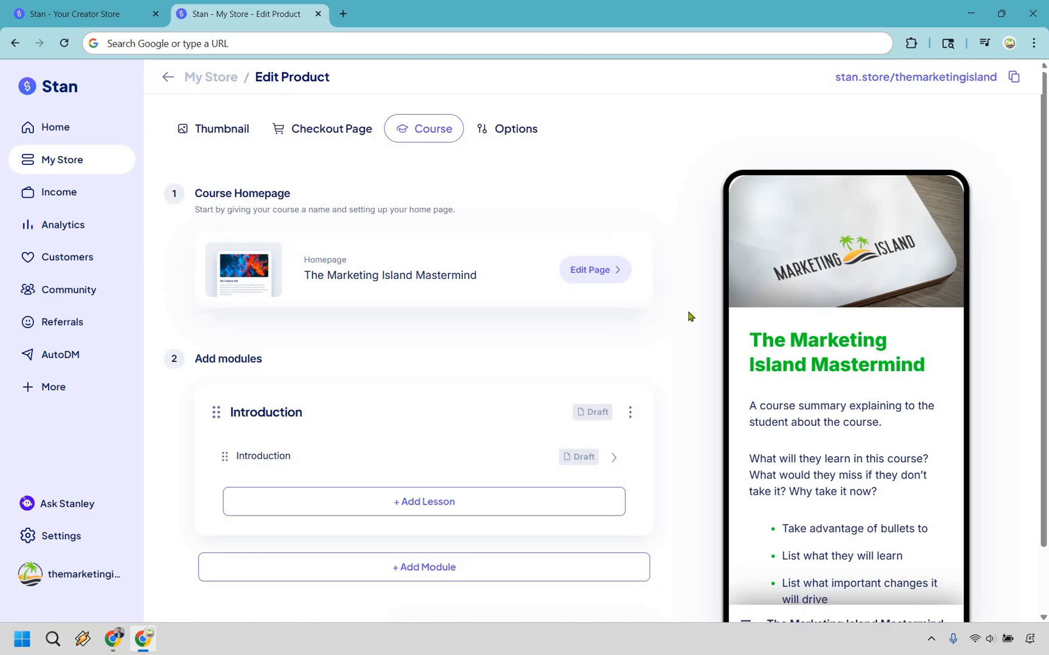
mouse_move(640, 423)
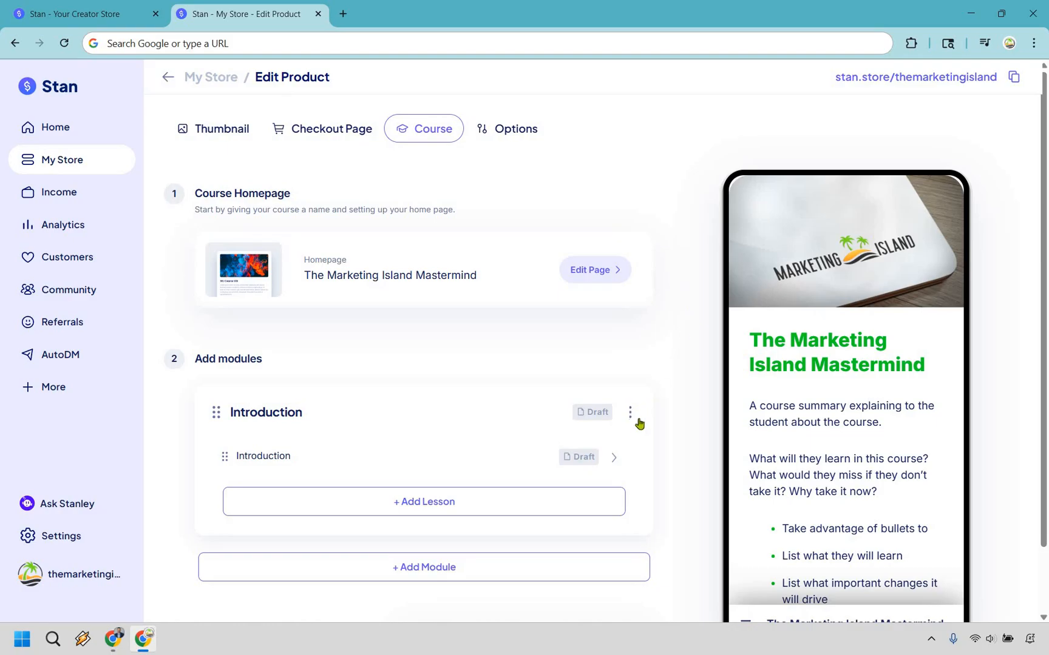
- Set the Introduction module's status to Published
left_click(630, 412)
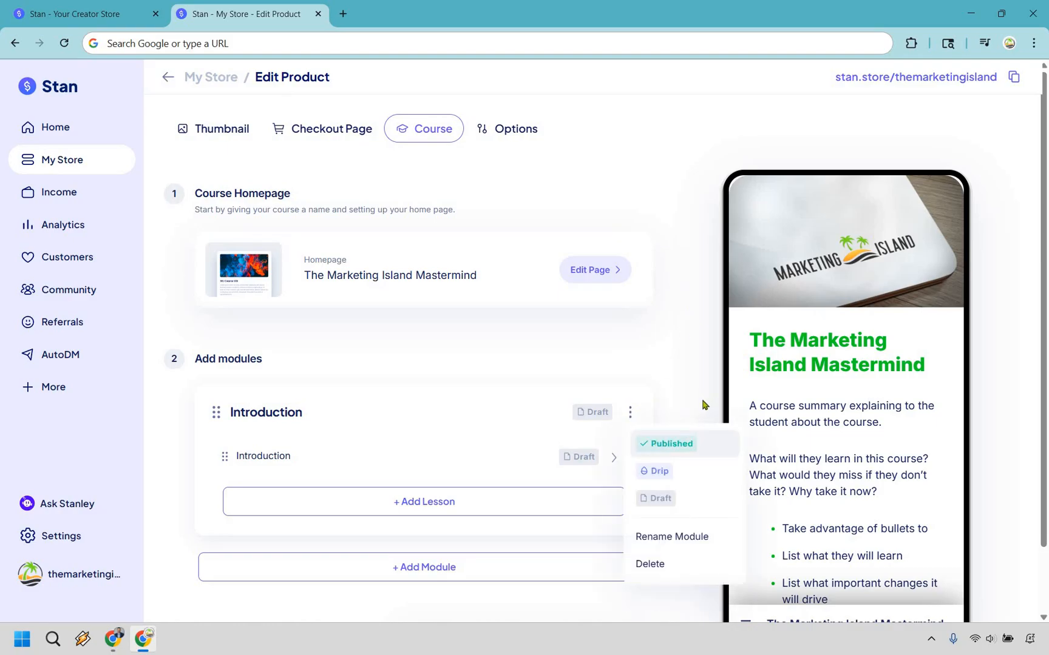
left_click(671, 444)
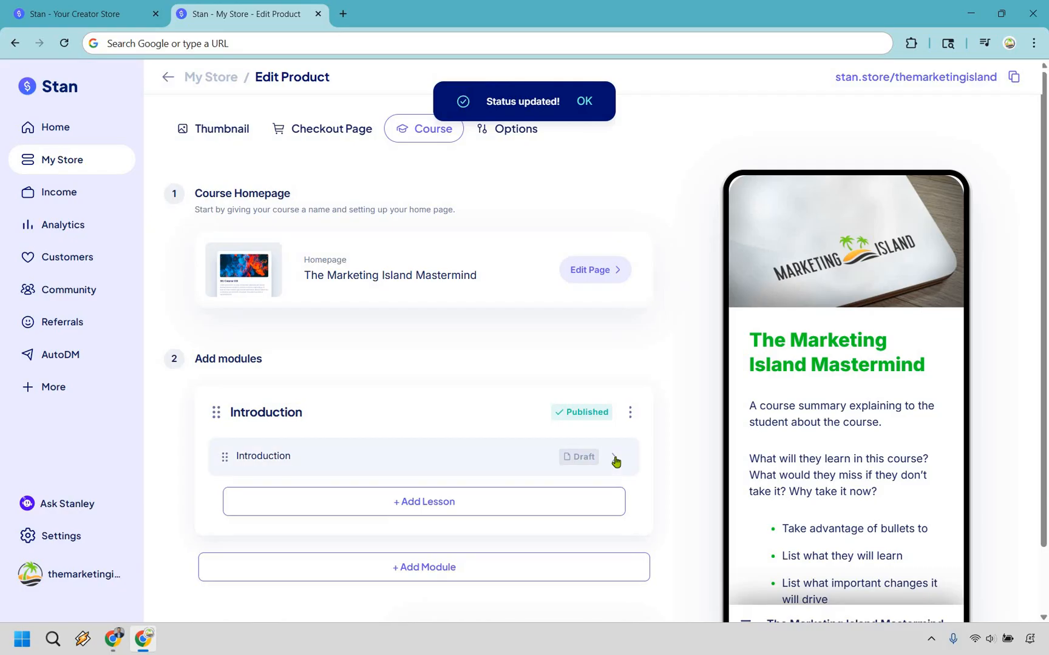
- Publish the Introduction lesson from its editor
left_click(262, 456)
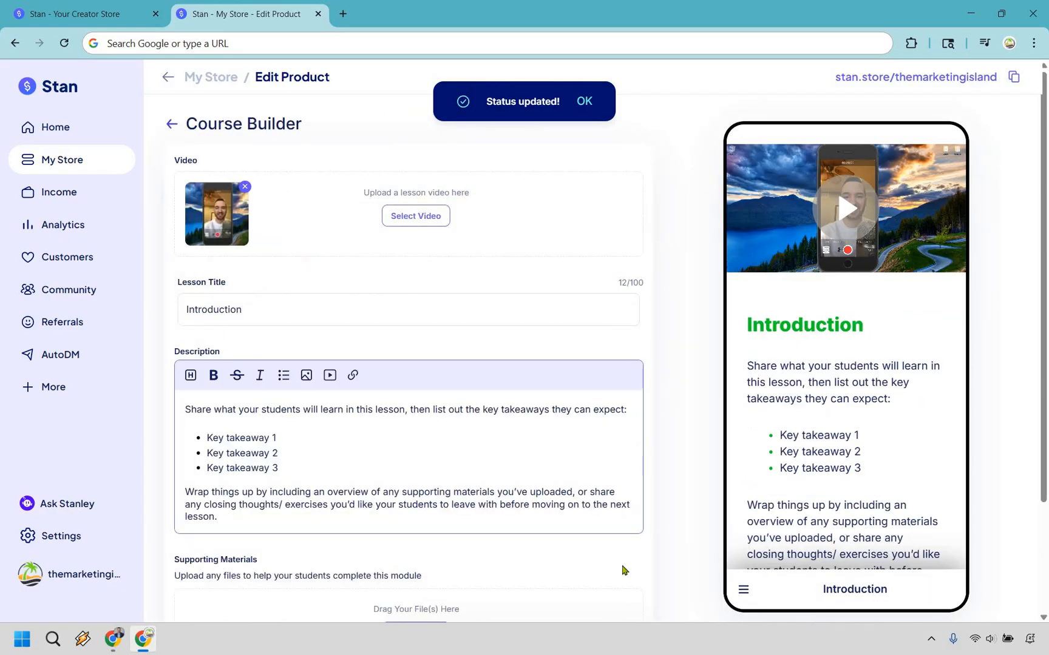
scroll("down", 3)
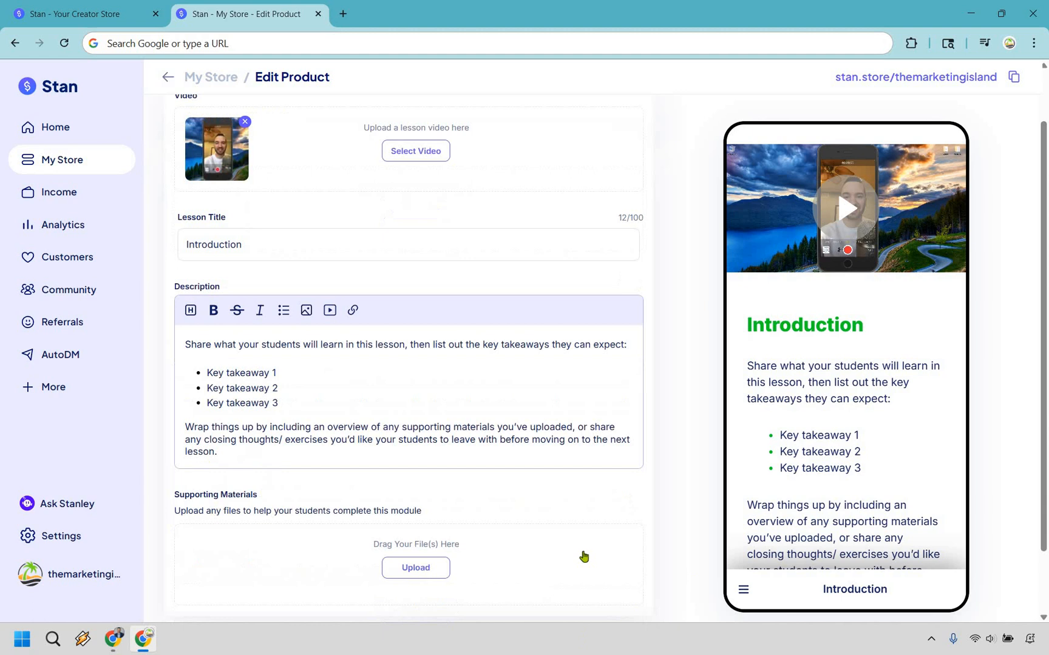
scroll("down", 3)
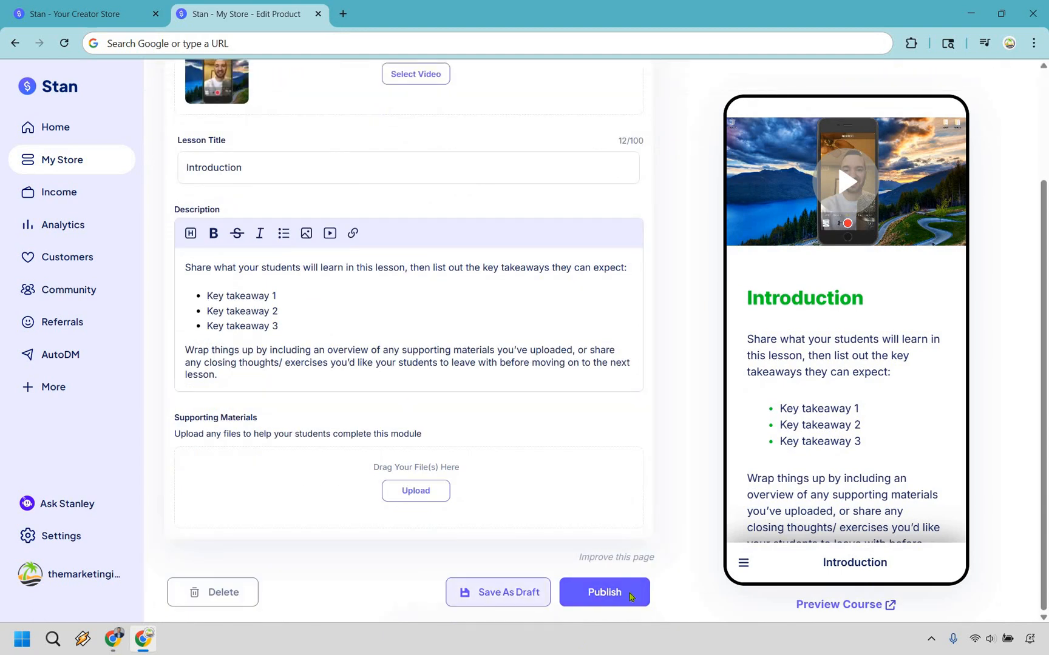
left_click(605, 593)
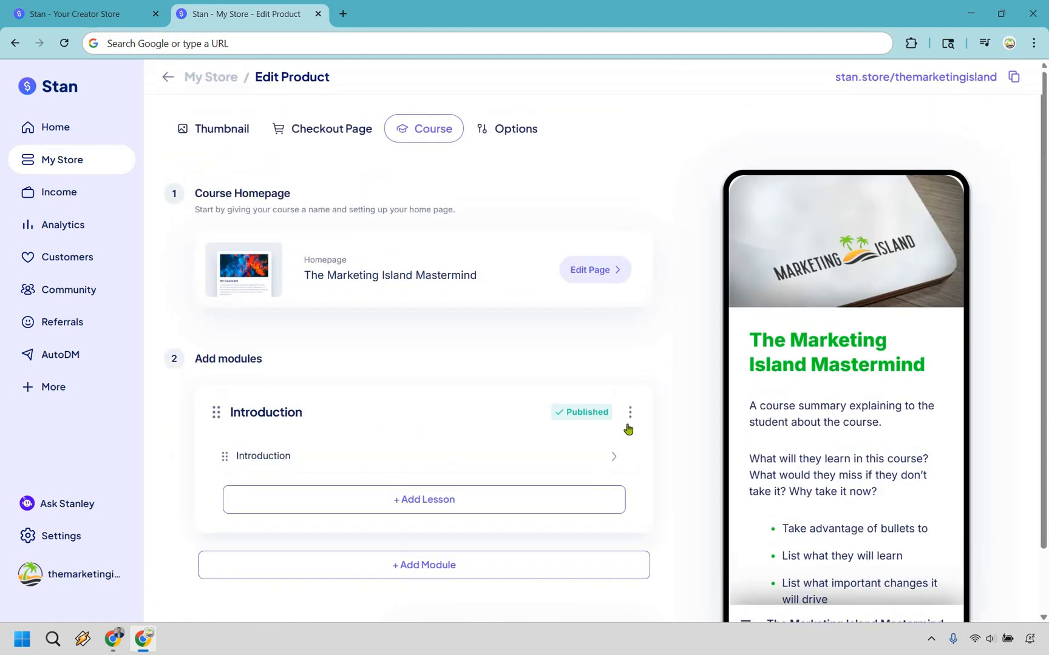
mouse_move(679, 354)
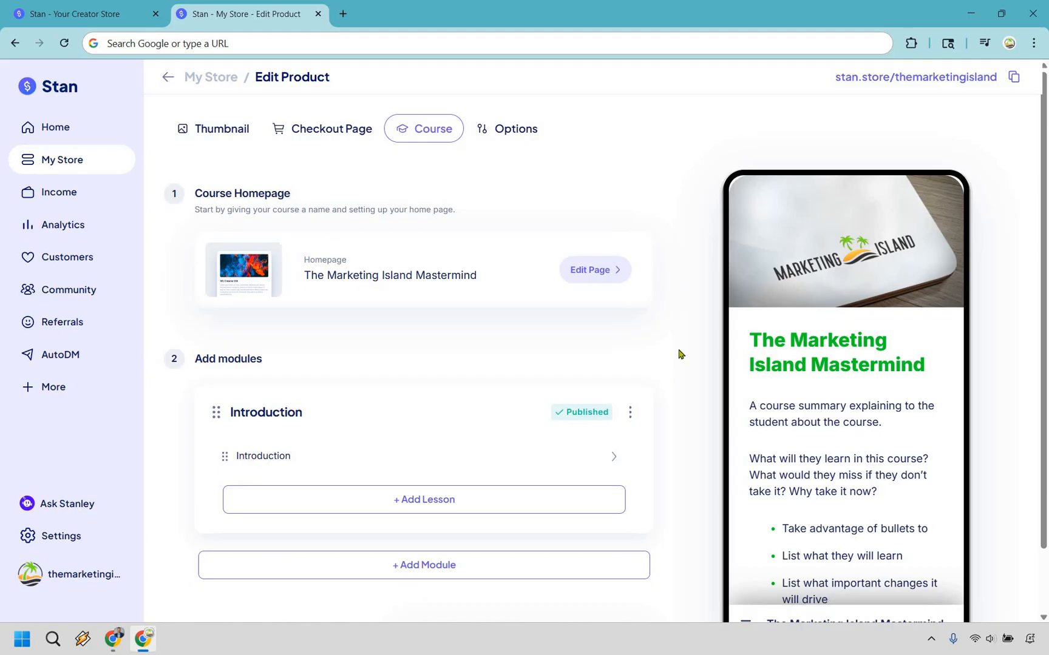
- Add a second draft module below Introduction and rename it 'Blueprint Explained'
scroll("down", 3)
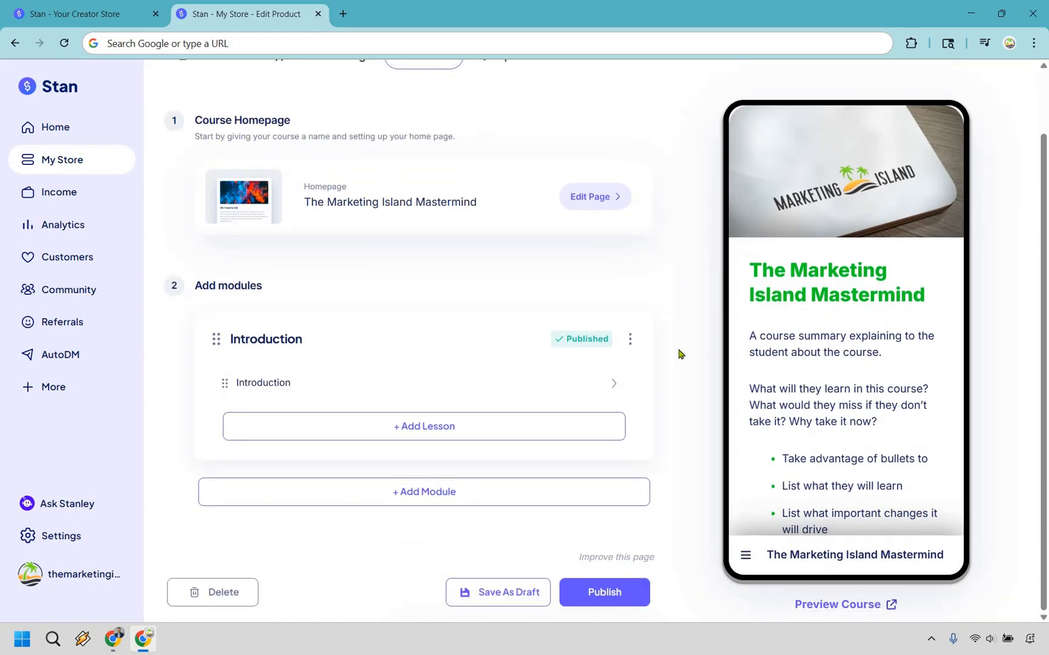
mouse_move(537, 502)
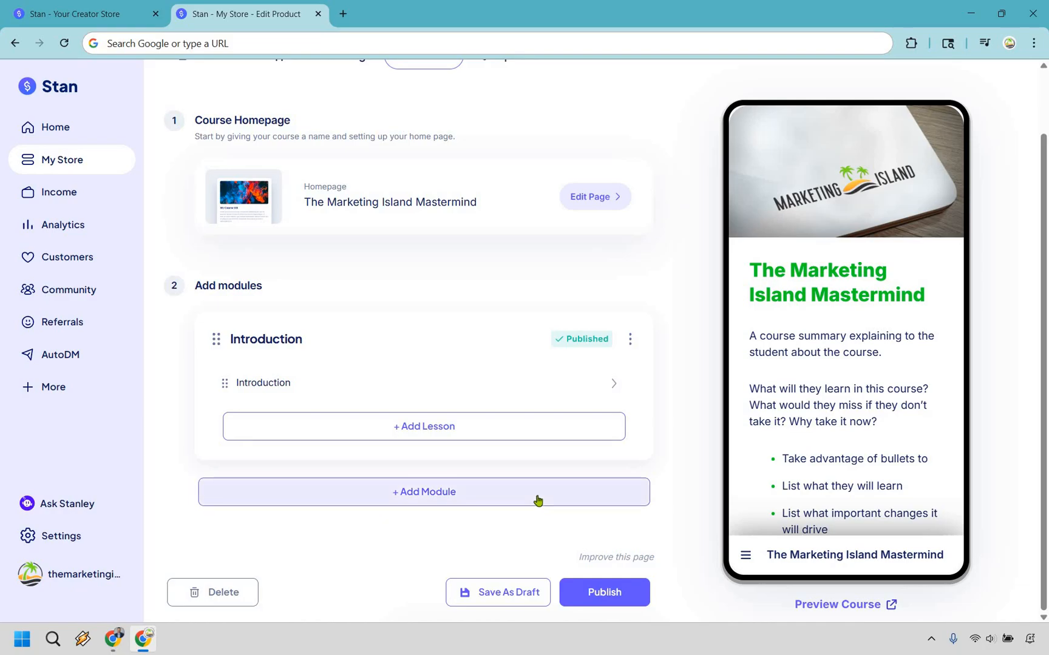
left_click(423, 492)
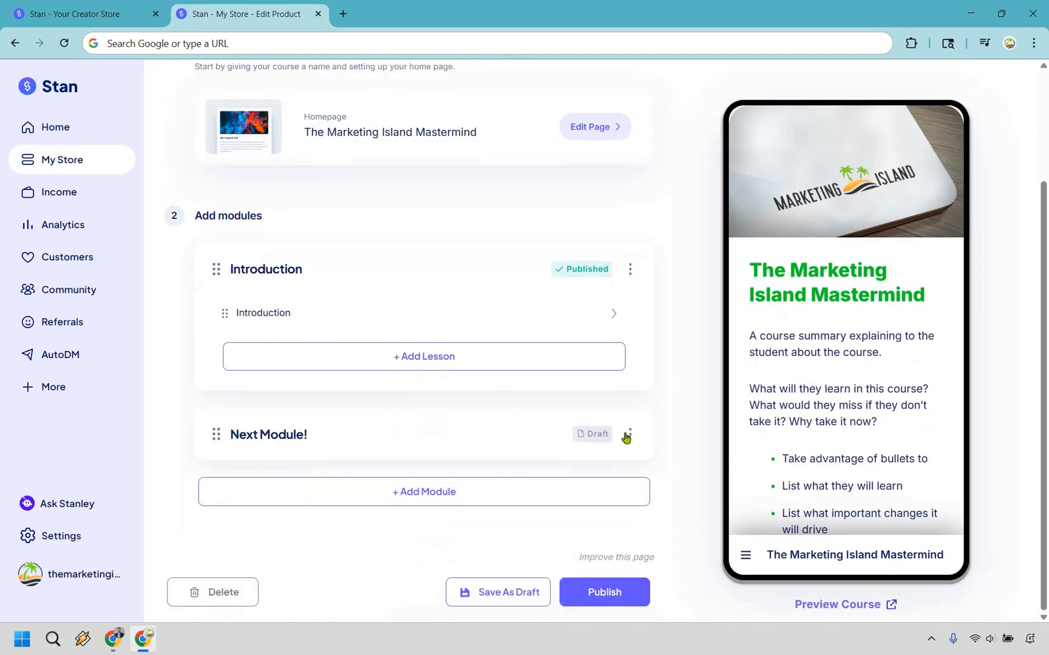
left_click(629, 434)
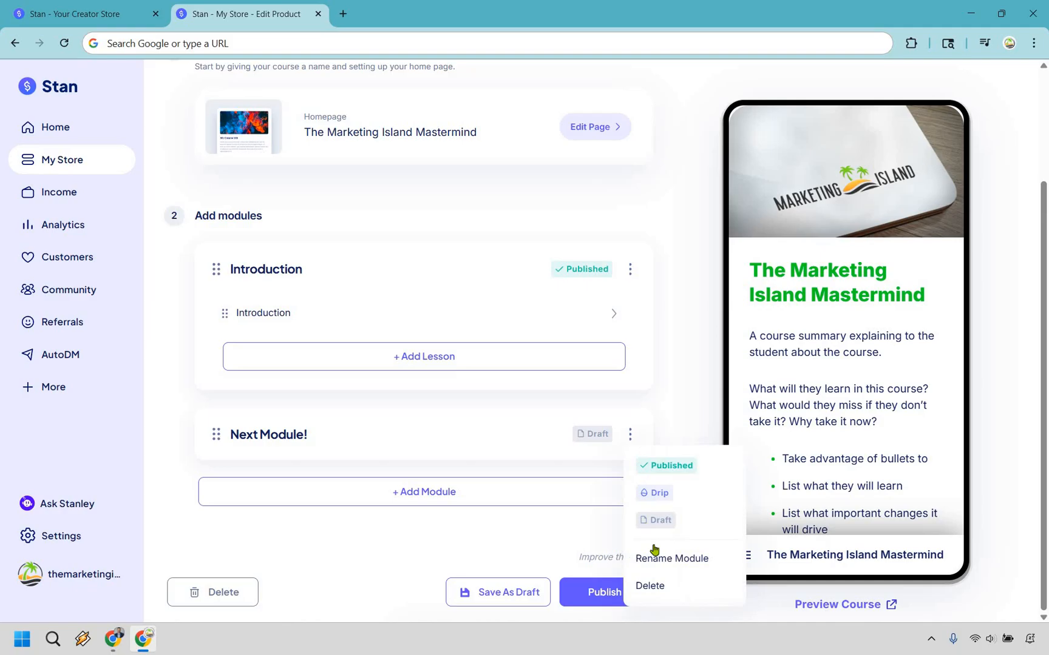
left_click(671, 559)
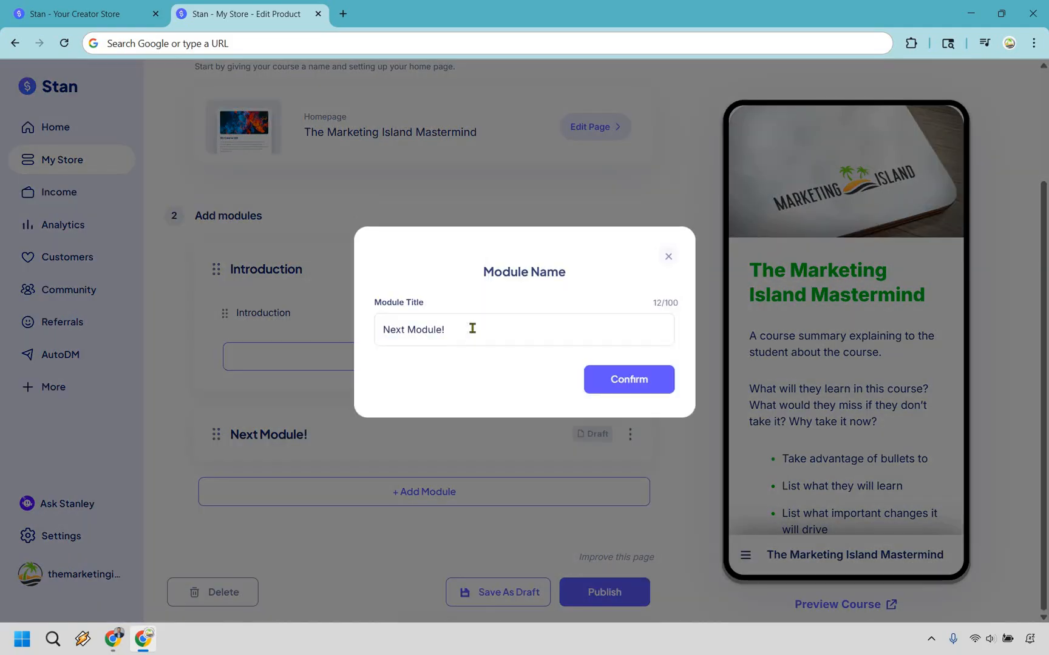
type("Blueprint Explaine")
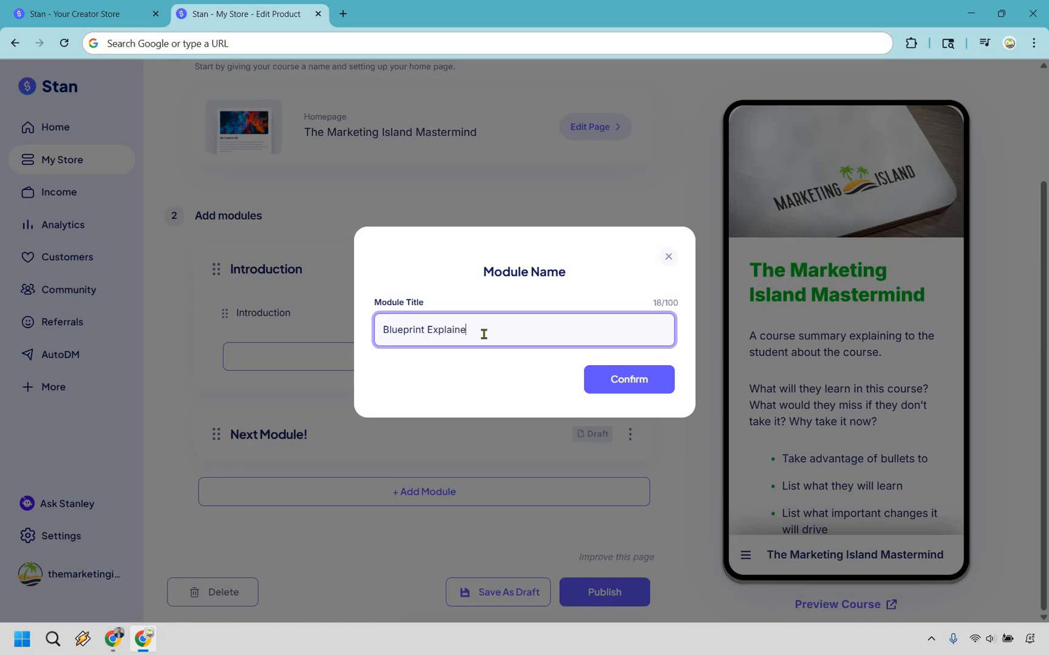
left_click(629, 379)
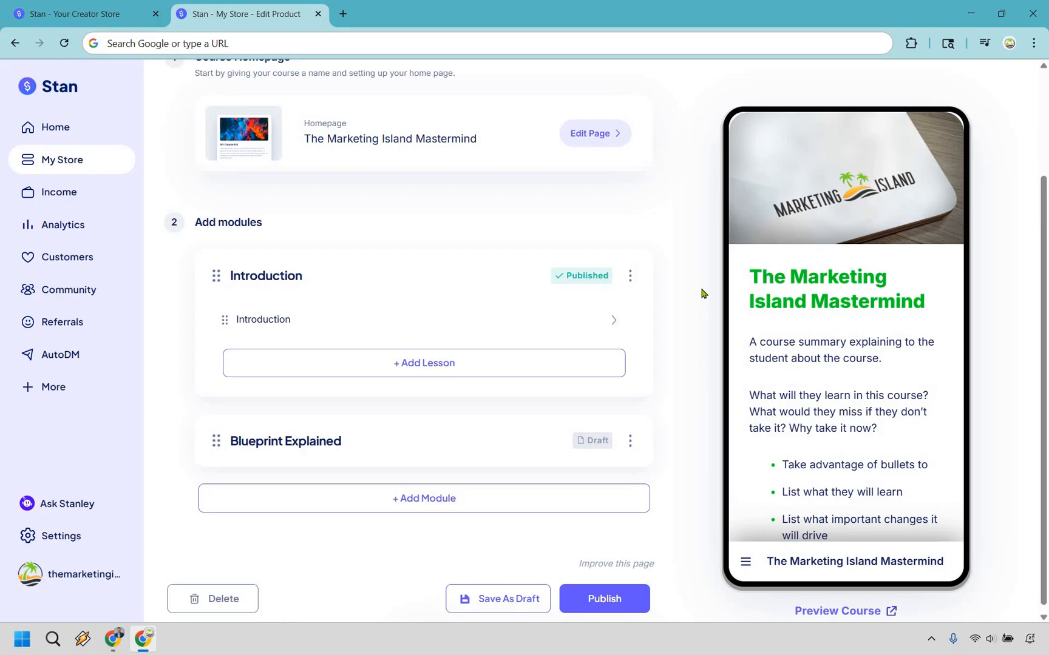
mouse_move(268, 445)
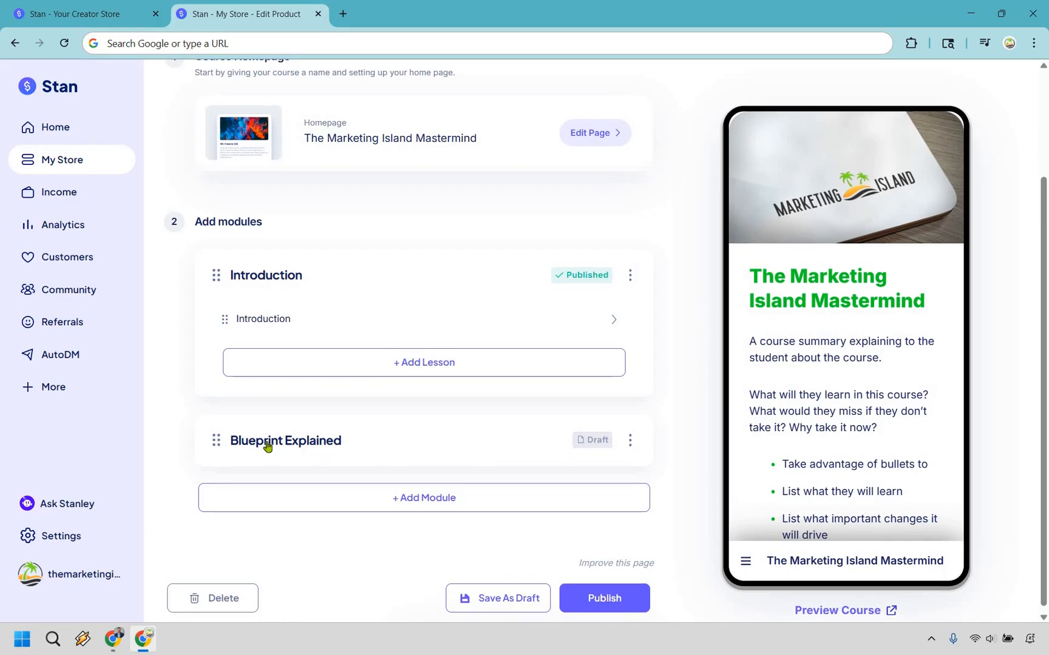
scroll("down", 3)
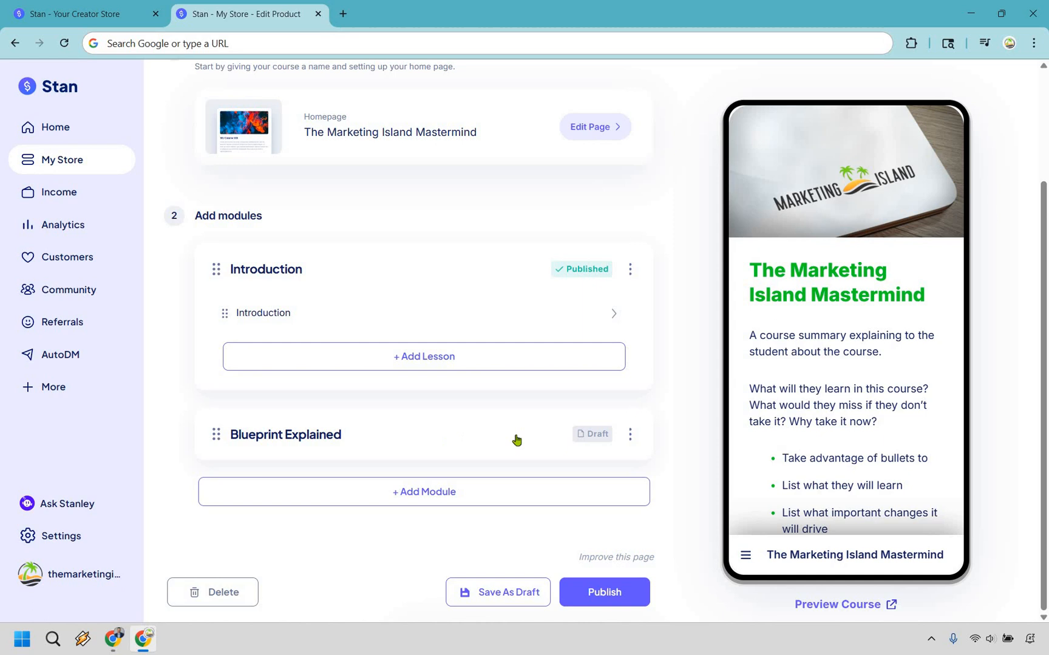
mouse_move(715, 391)
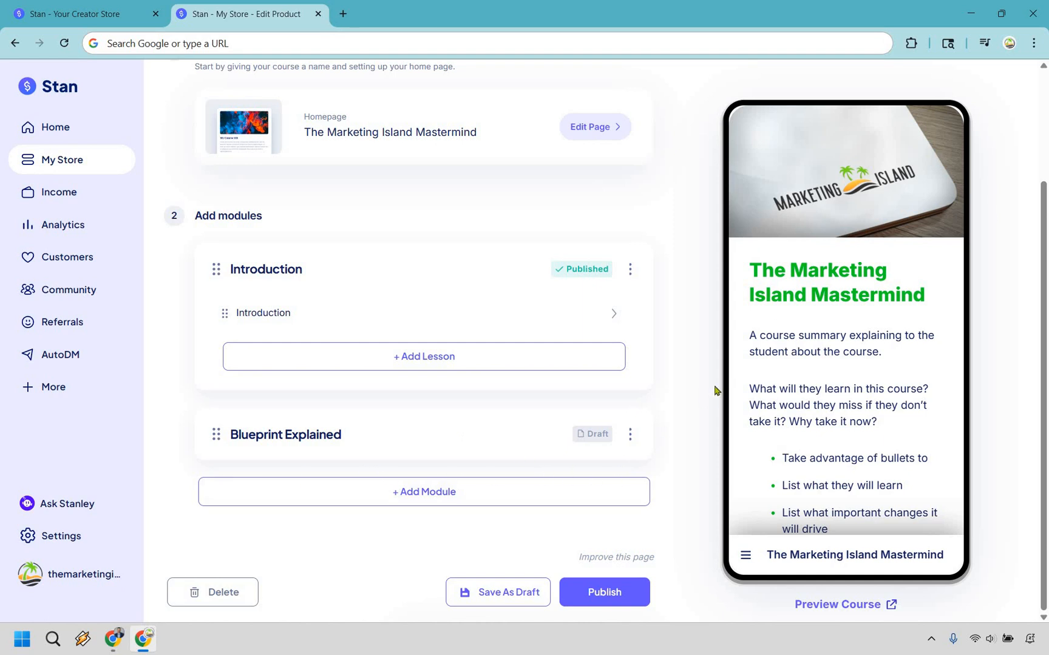
mouse_move(446, 230)
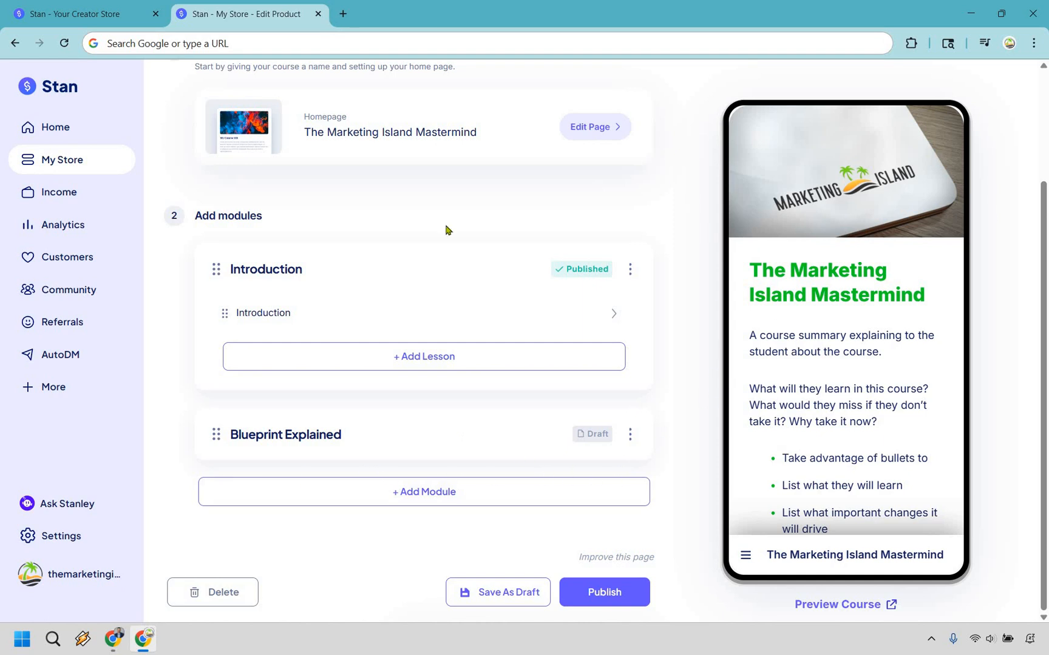
mouse_move(539, 545)
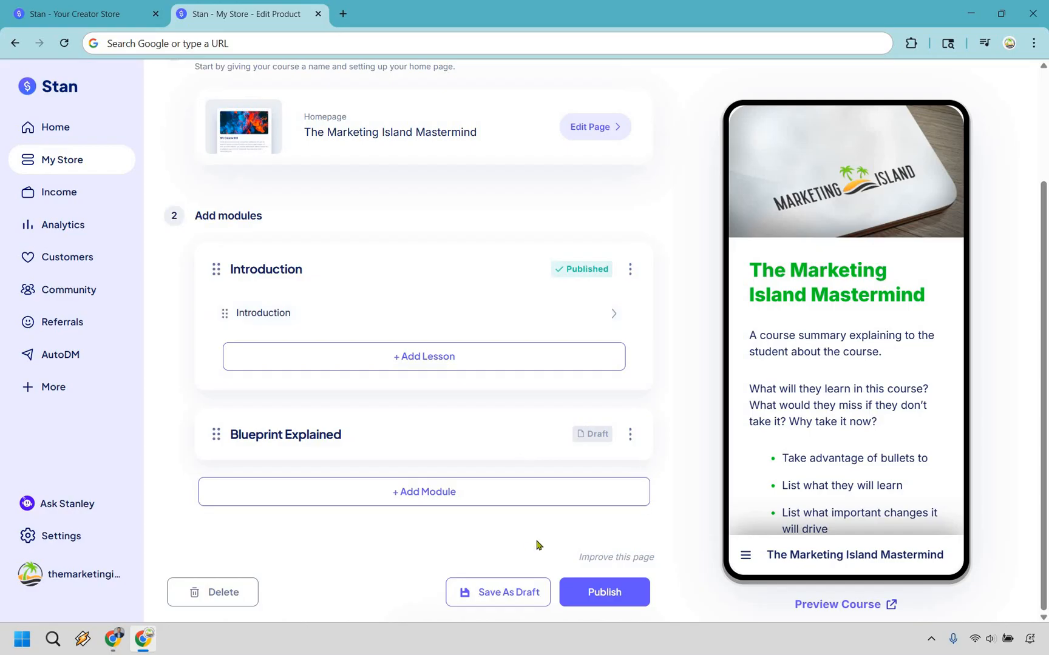
mouse_move(418, 360)
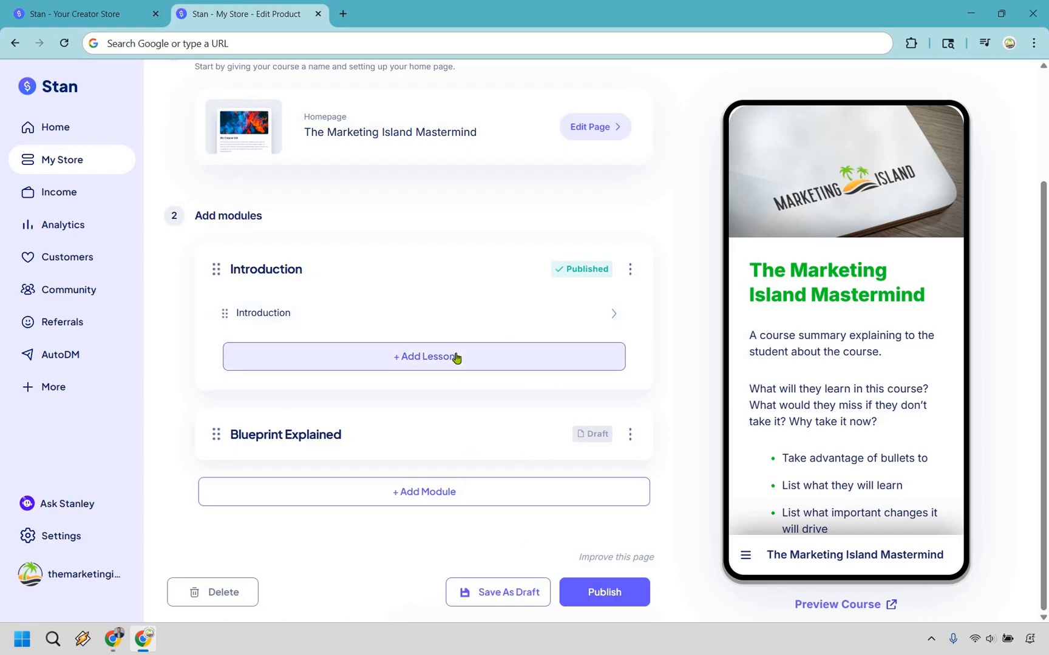
- Create a lesson titled 'Blueprint Explained' with its lesson video attached
left_click(424, 357)
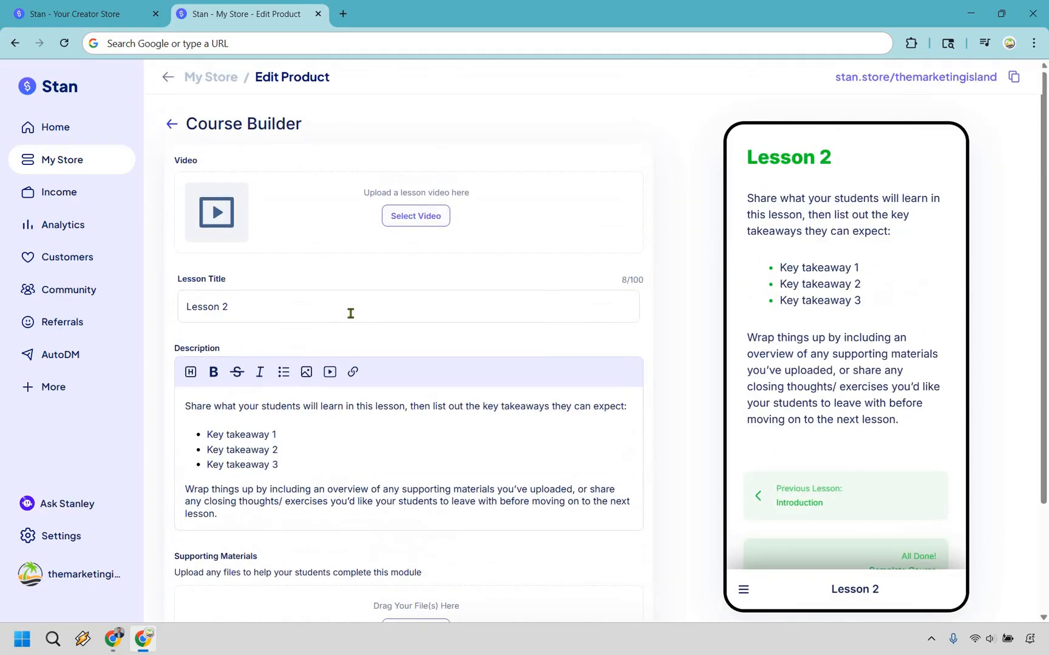
type("Blueprint Explained")
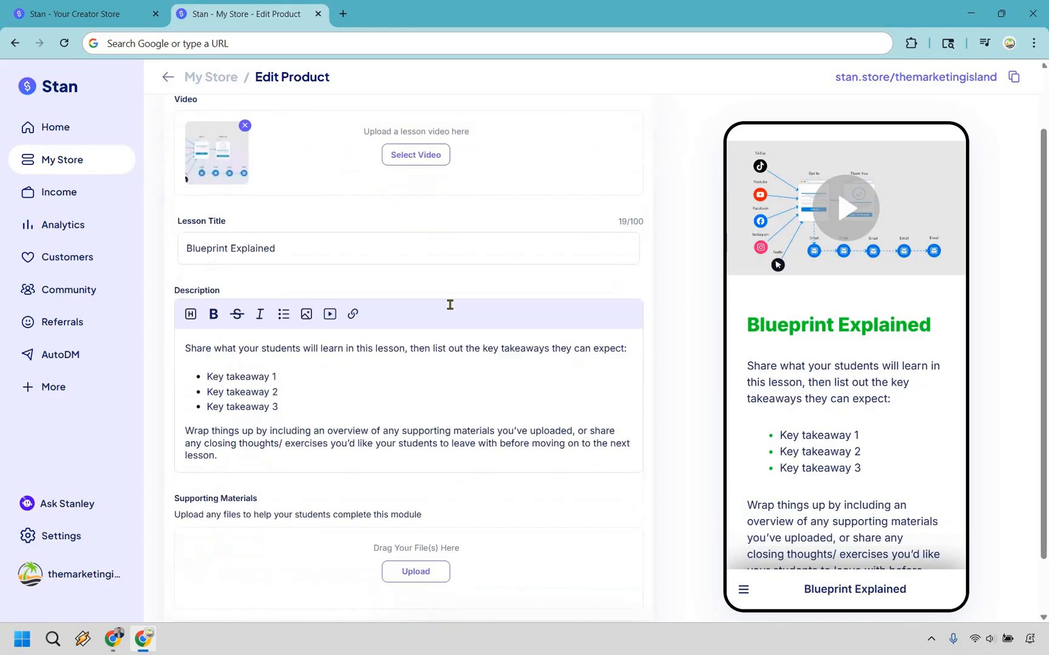
scroll("down", 3)
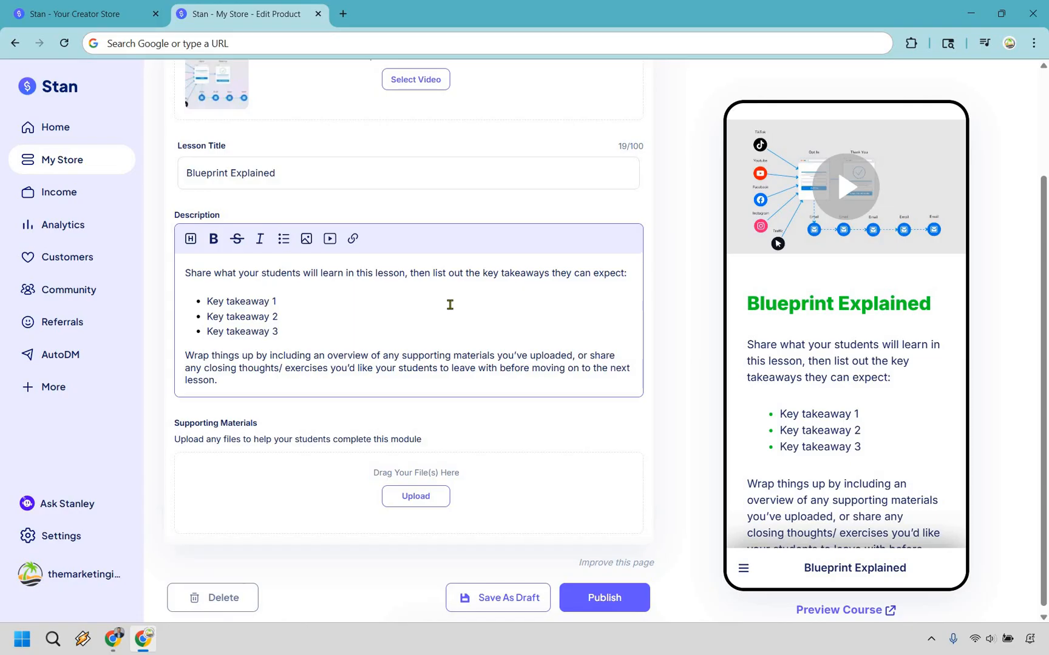
mouse_move(589, 308)
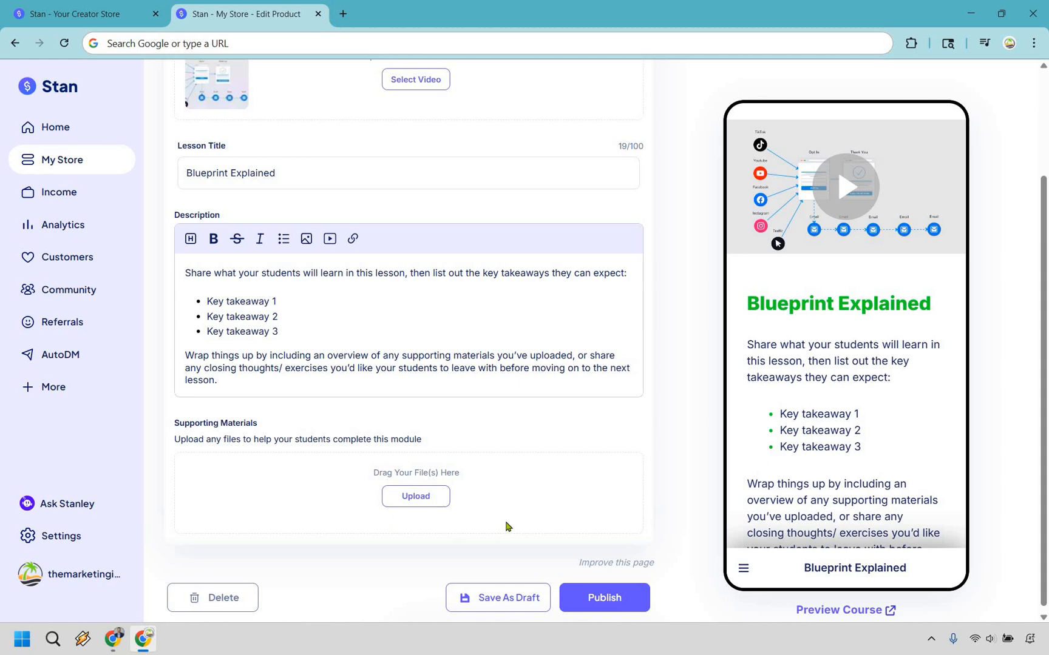
mouse_move(715, 287)
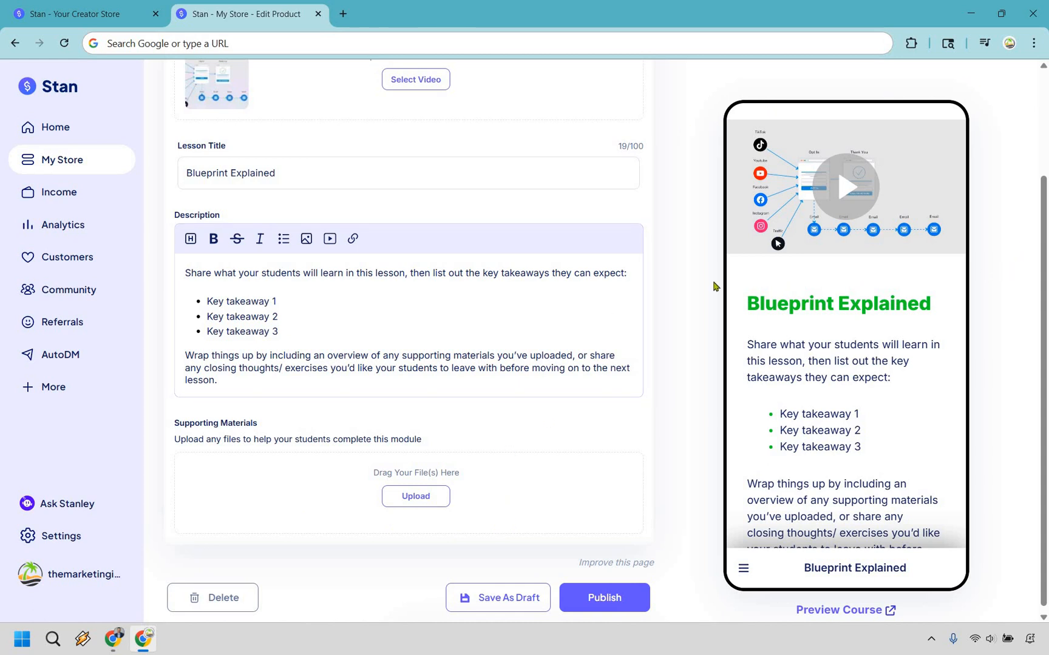
mouse_move(981, 175)
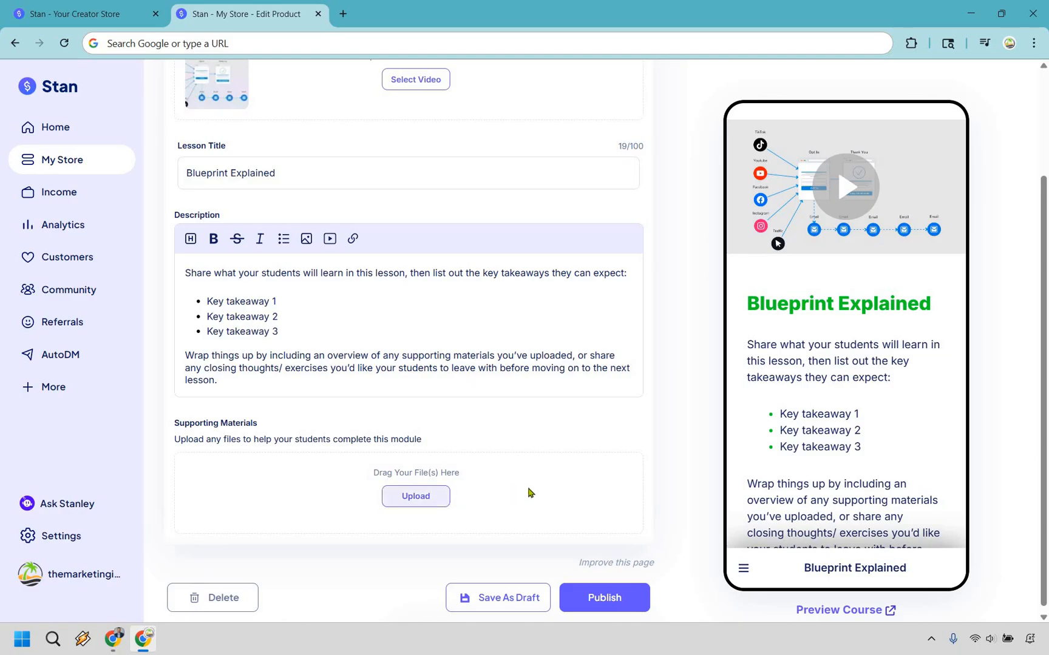
mouse_move(646, 437)
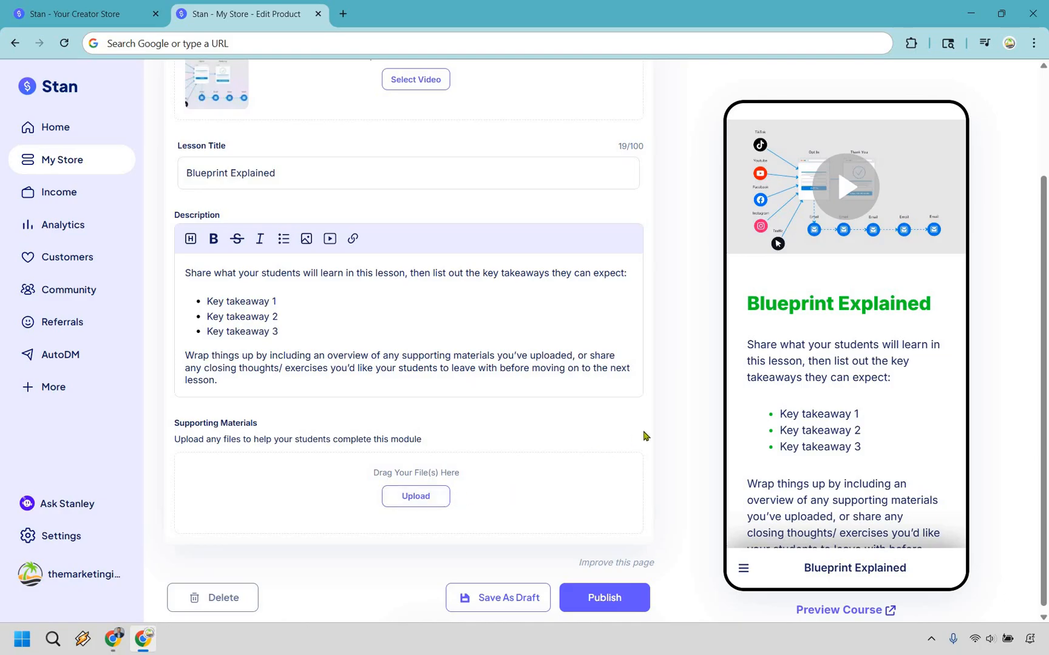
mouse_move(672, 410)
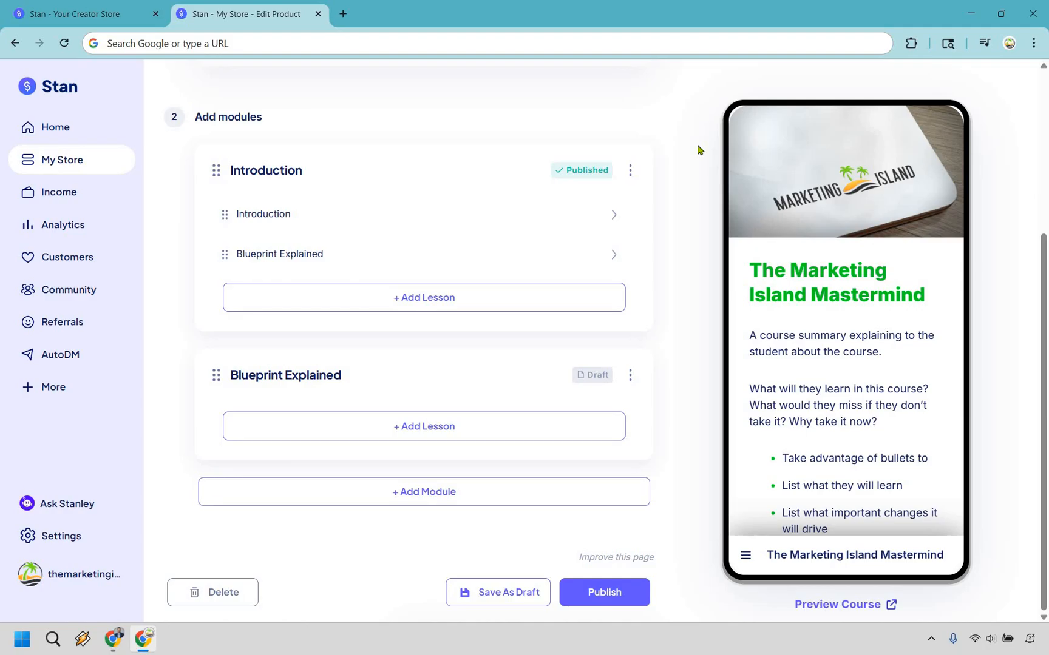
mouse_move(630, 376)
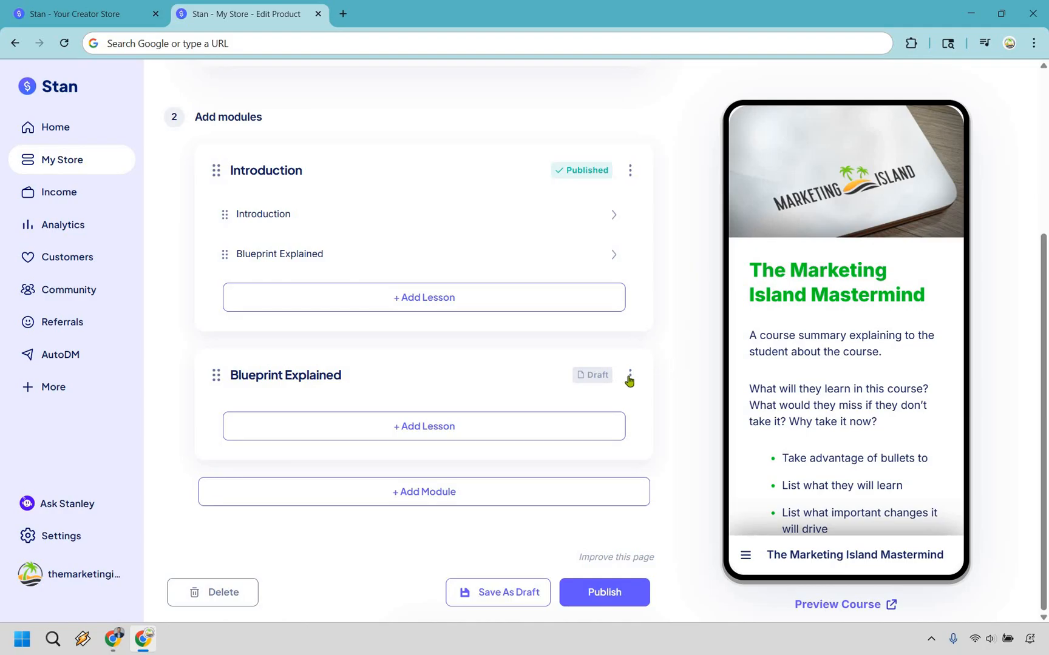
- Publish the Blueprint Explained module with its lesson inside, then move to the product Options
left_click(630, 375)
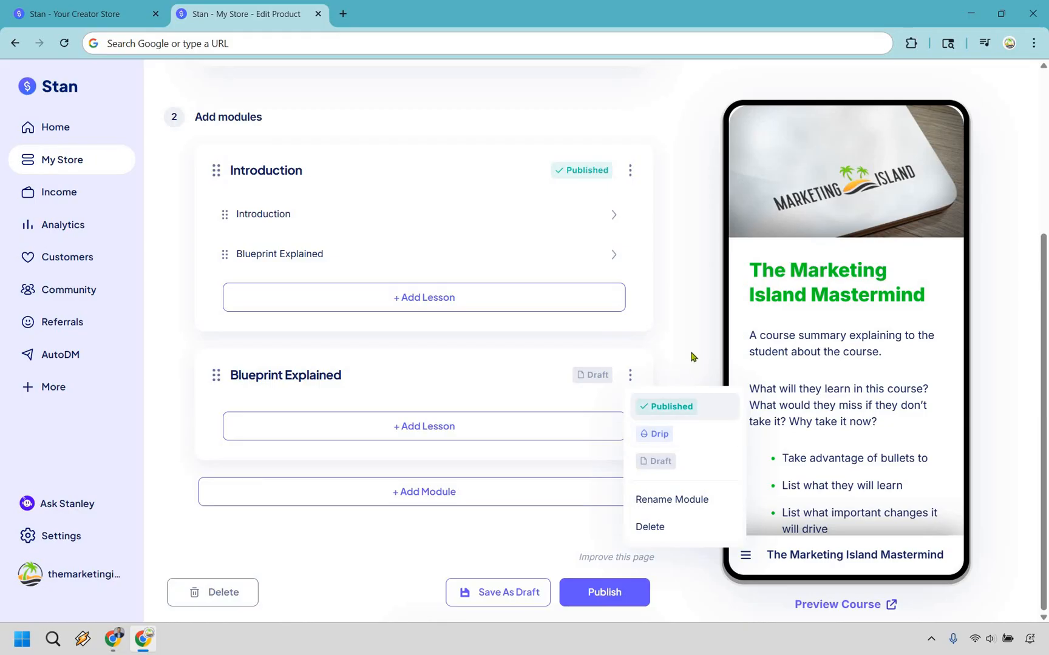
left_click(671, 407)
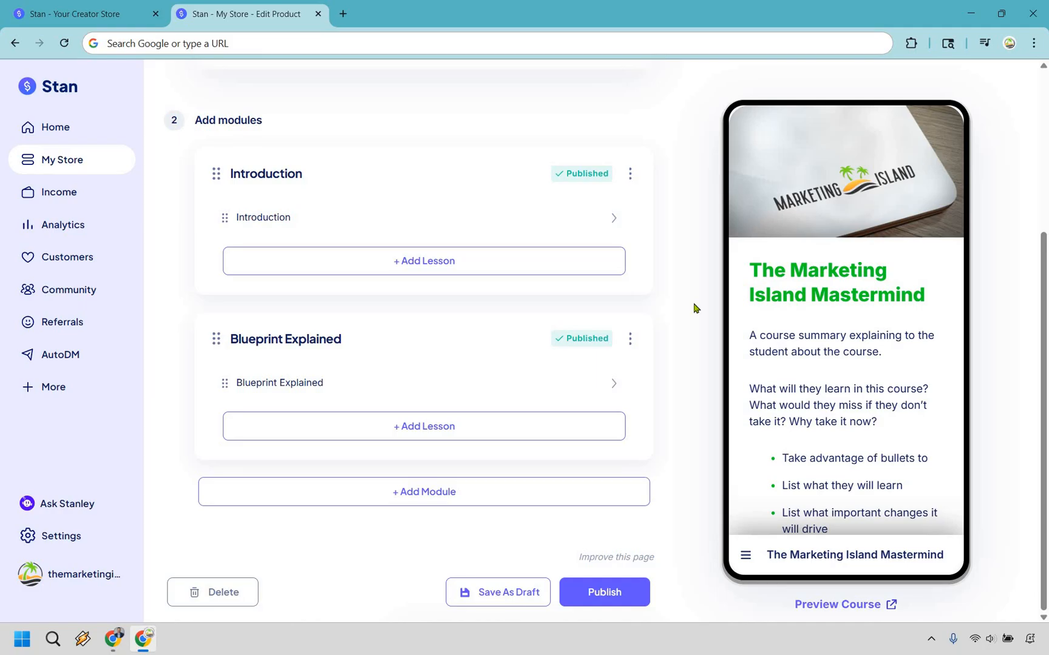
mouse_move(323, 415)
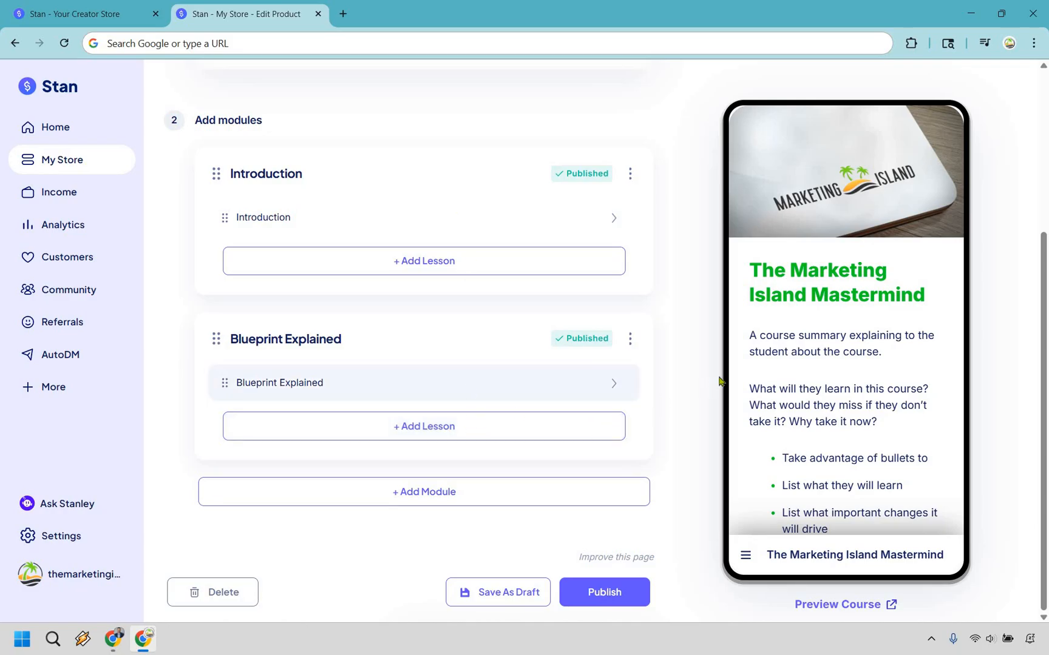
mouse_move(520, 344)
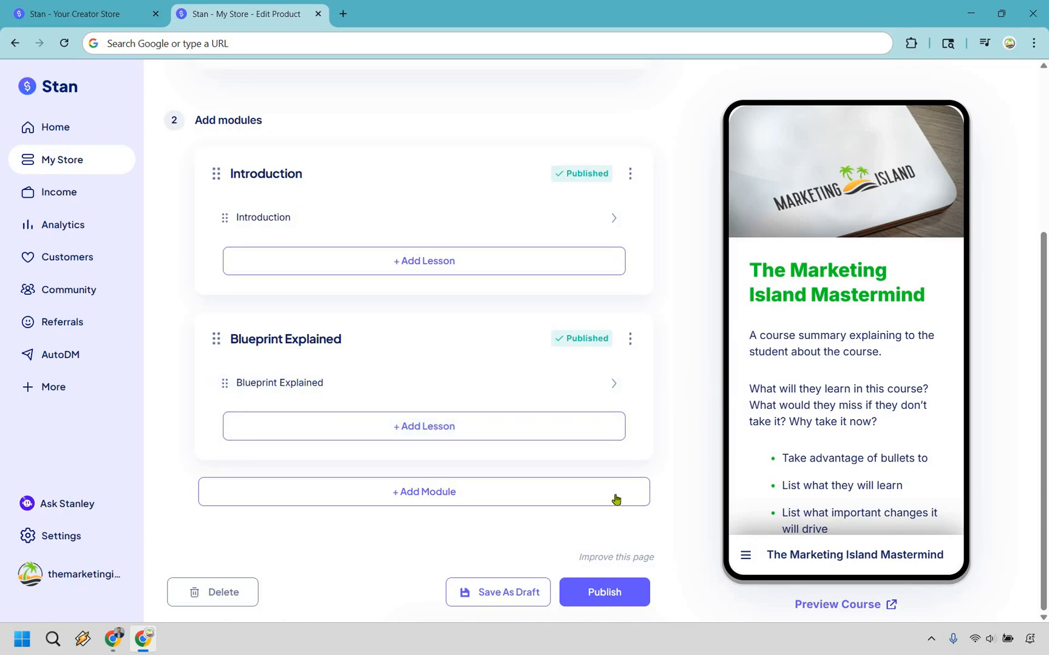
mouse_move(616, 500)
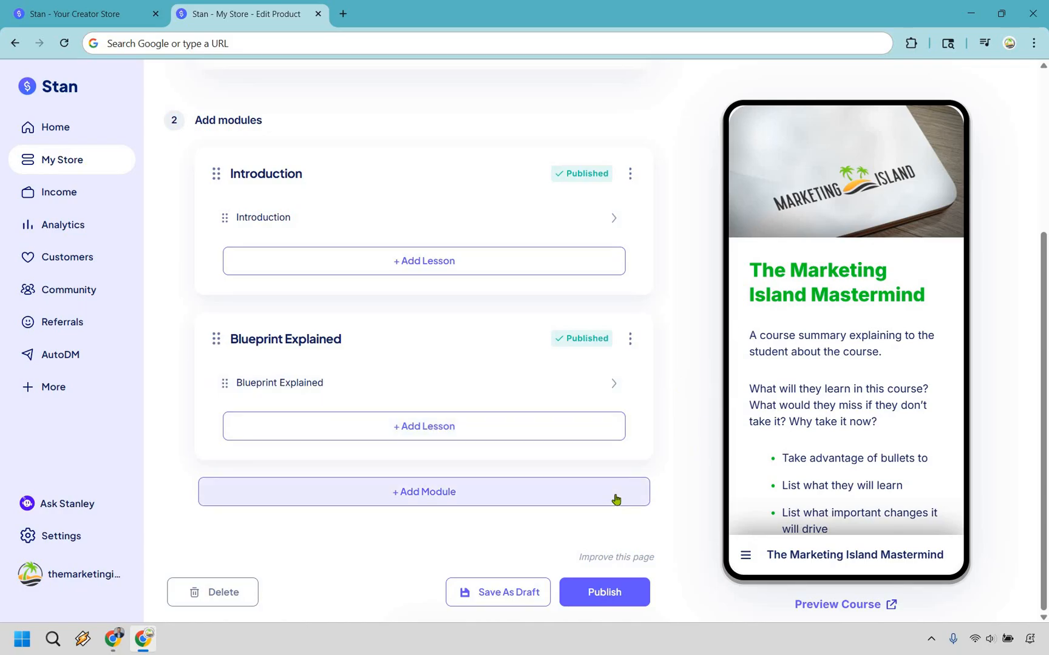
mouse_move(690, 356)
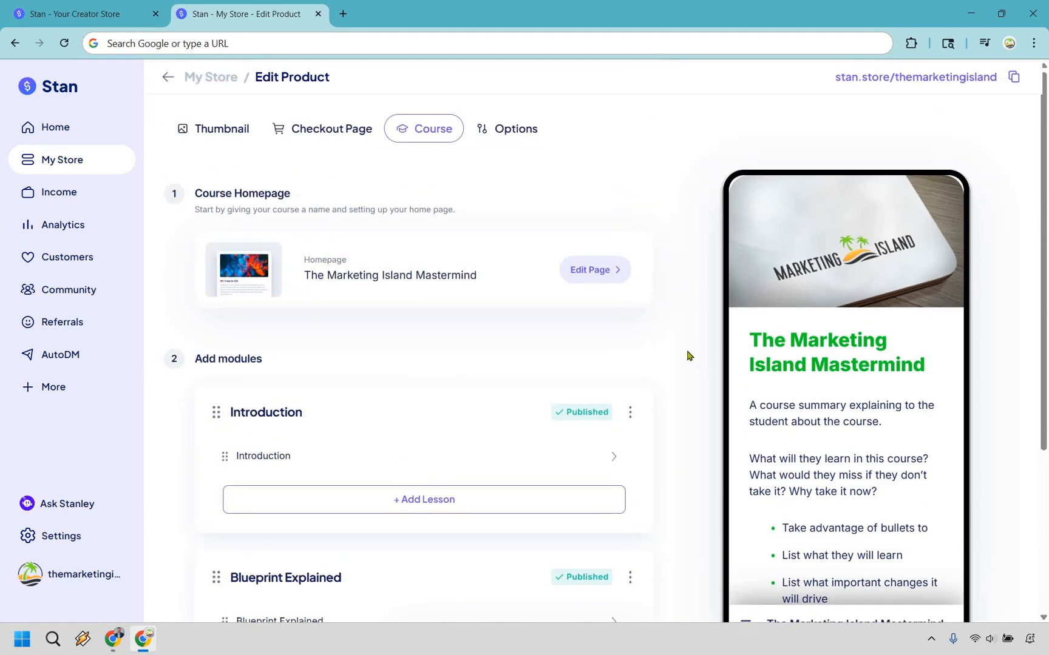
scroll("down", 3)
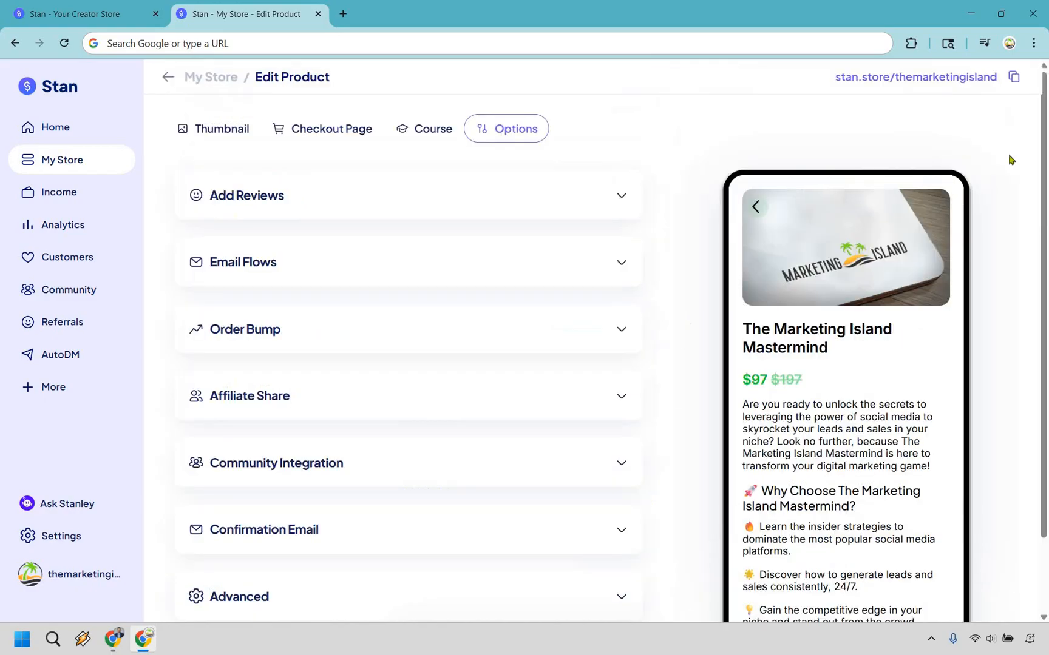
mouse_move(643, 118)
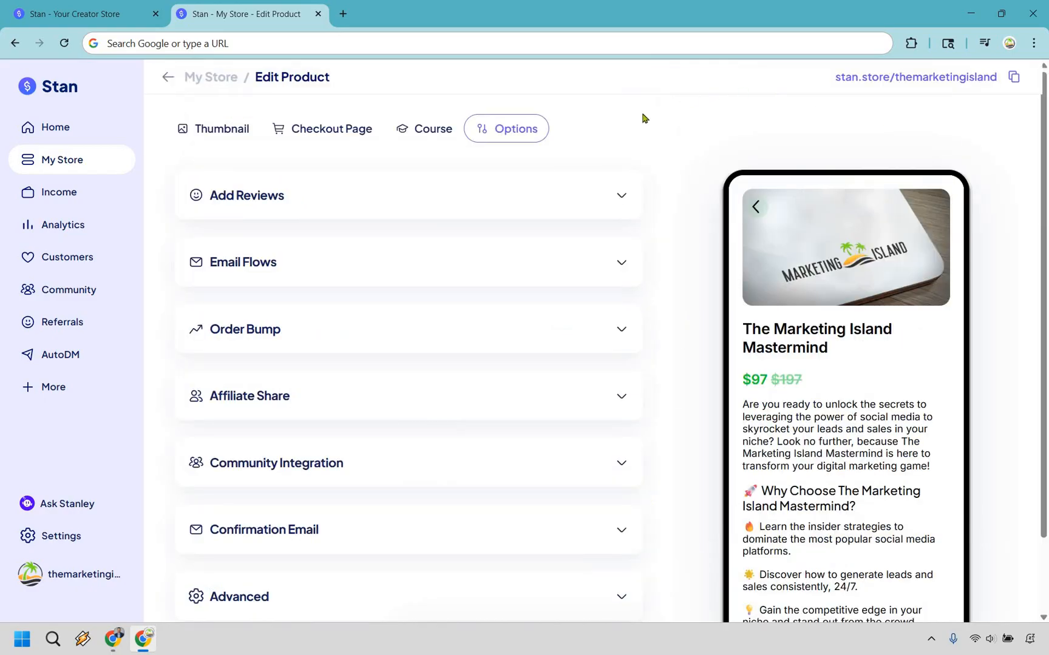
mouse_move(685, 150)
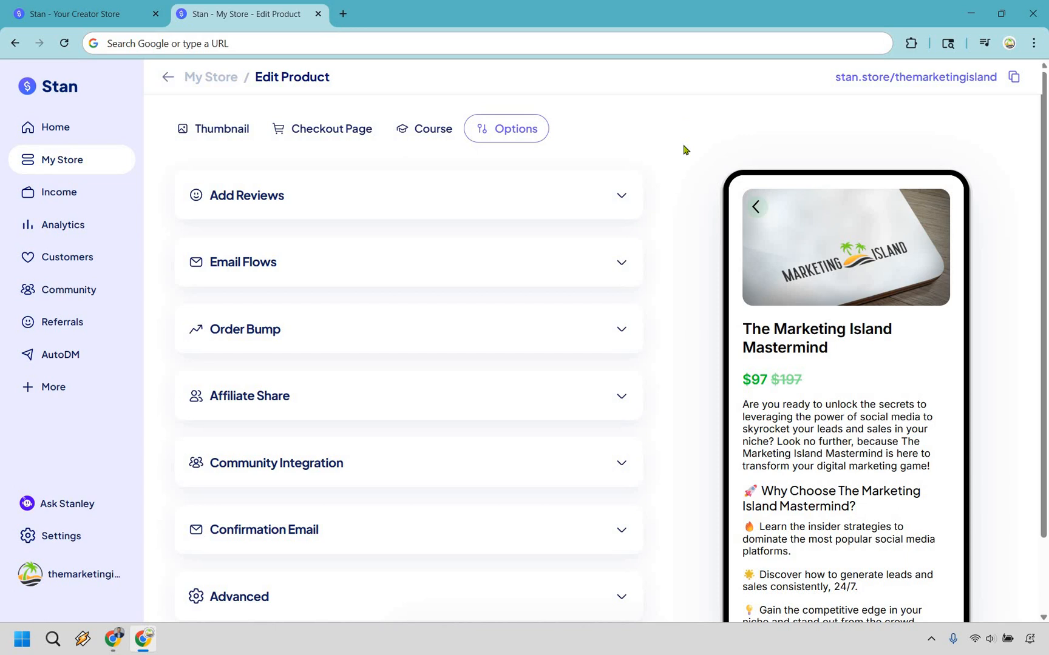
mouse_move(681, 209)
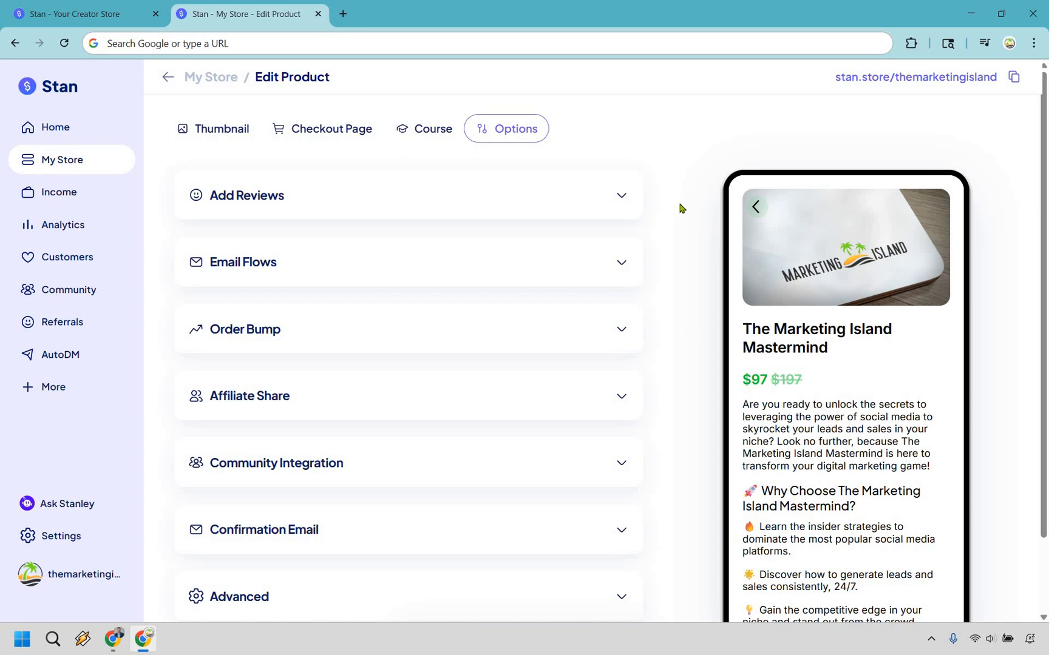
mouse_move(668, 407)
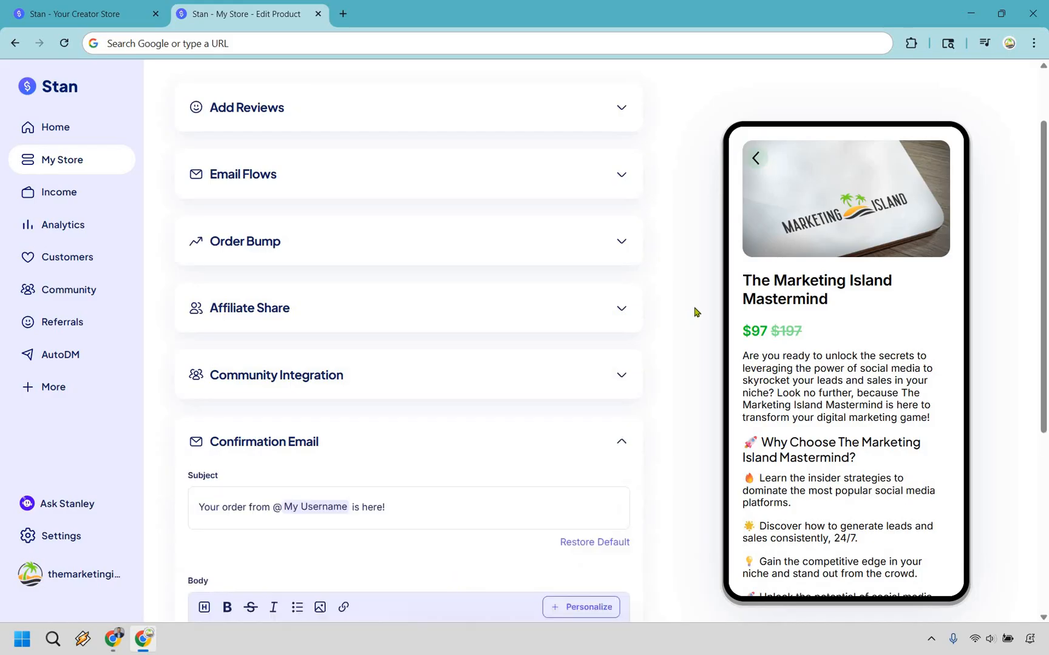
- Expand the Confirmation Email section and try a 'P.S.' line in its body
scroll("down", 3)
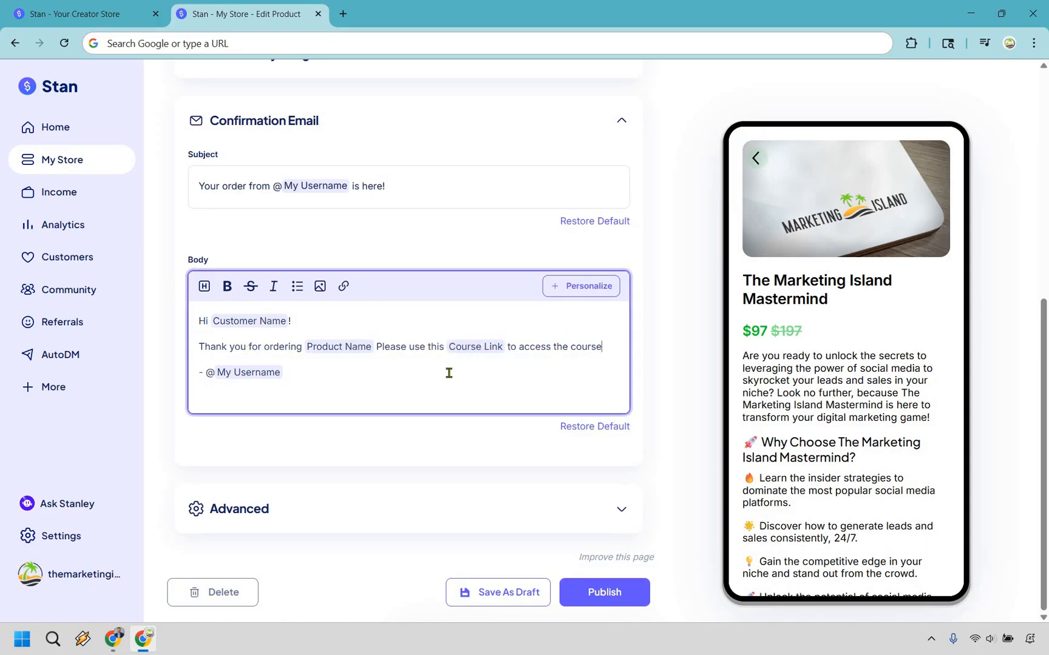
type("P.")
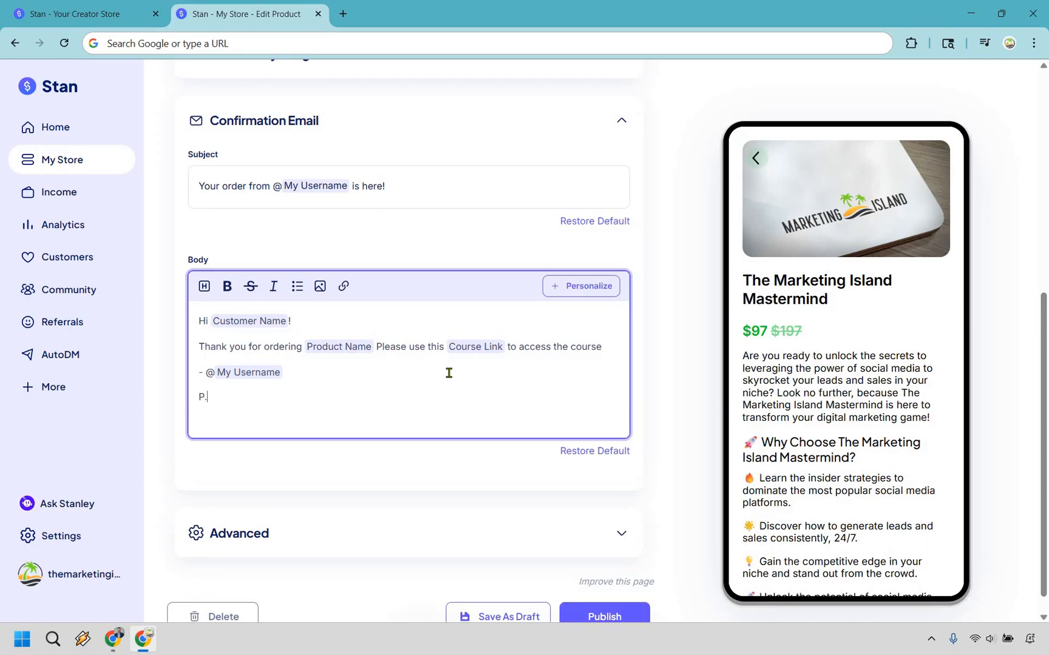
type("S.")
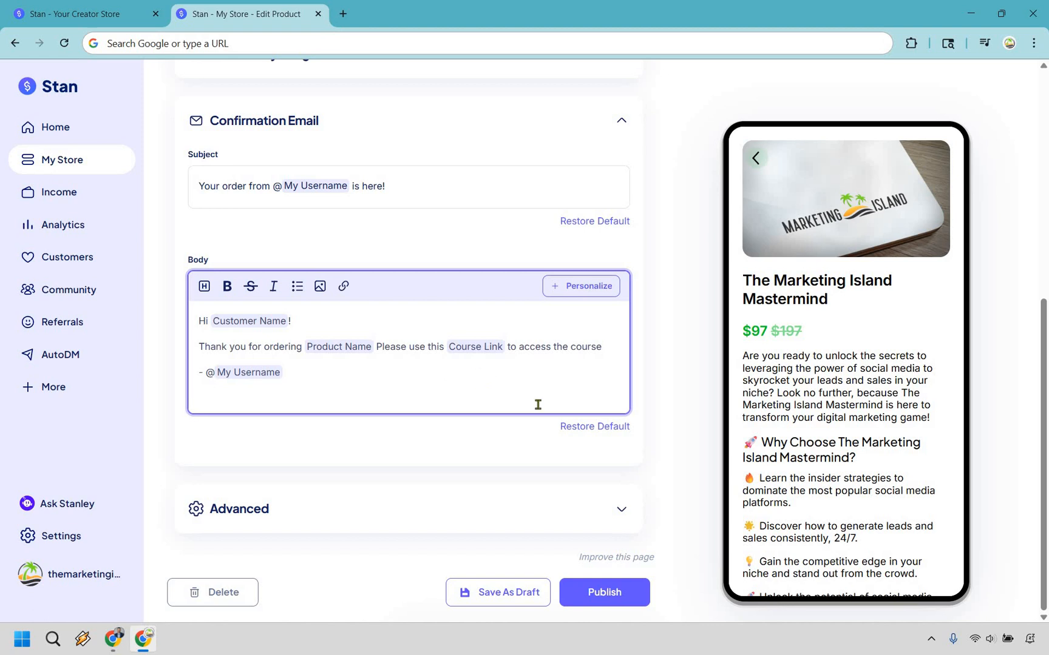
mouse_move(619, 599)
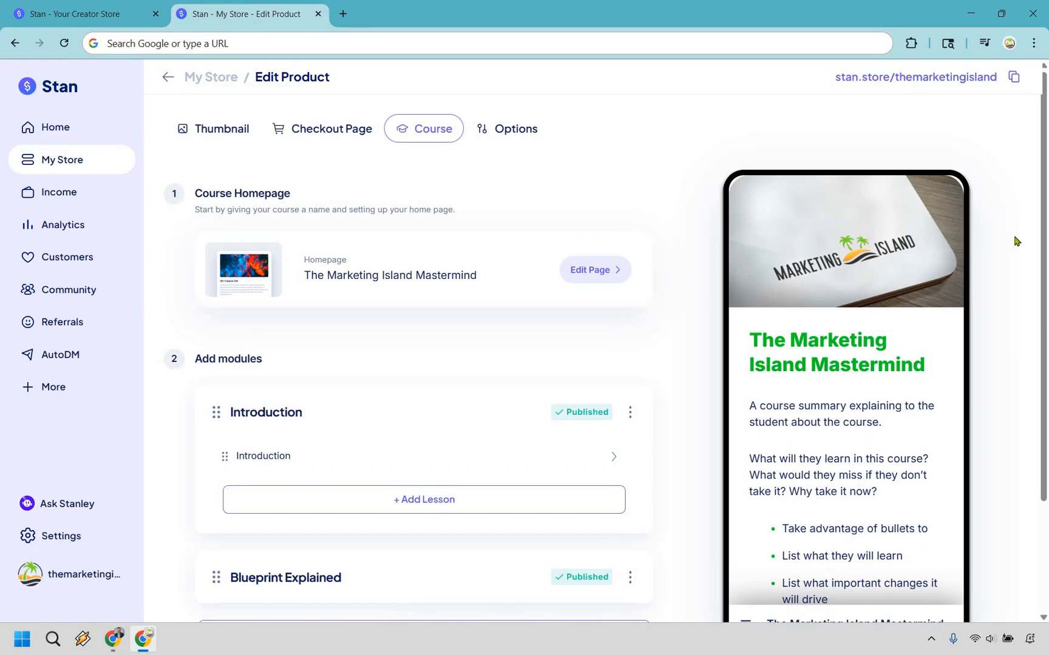
mouse_move(510, 142)
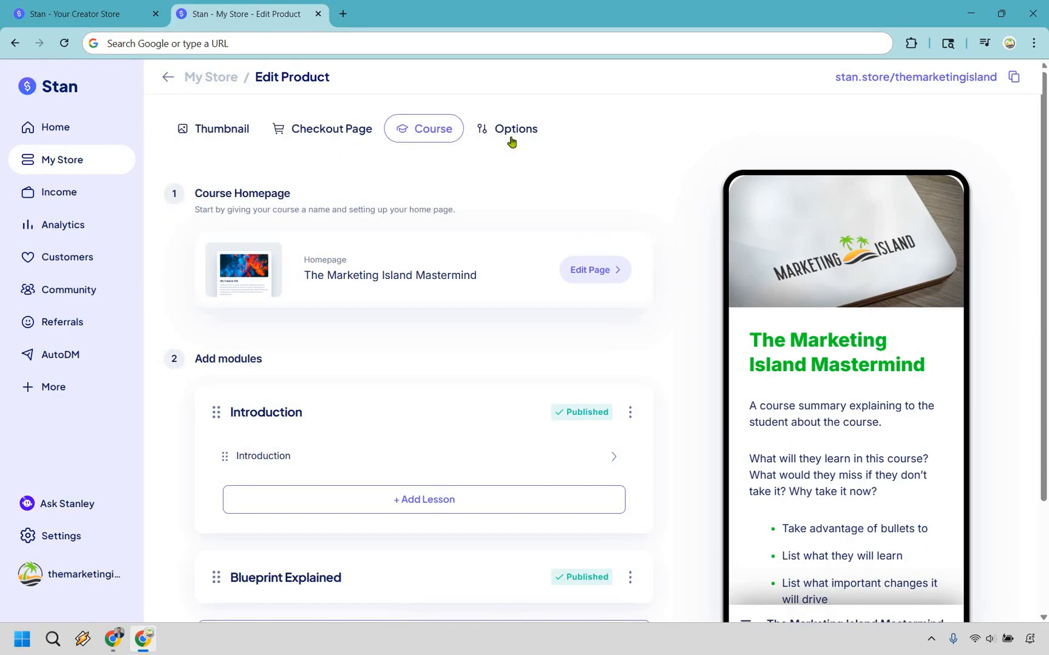
- Open the live stan.store/themarketingisland storefront in a new tab from the Edit Product page
scroll("down", 3)
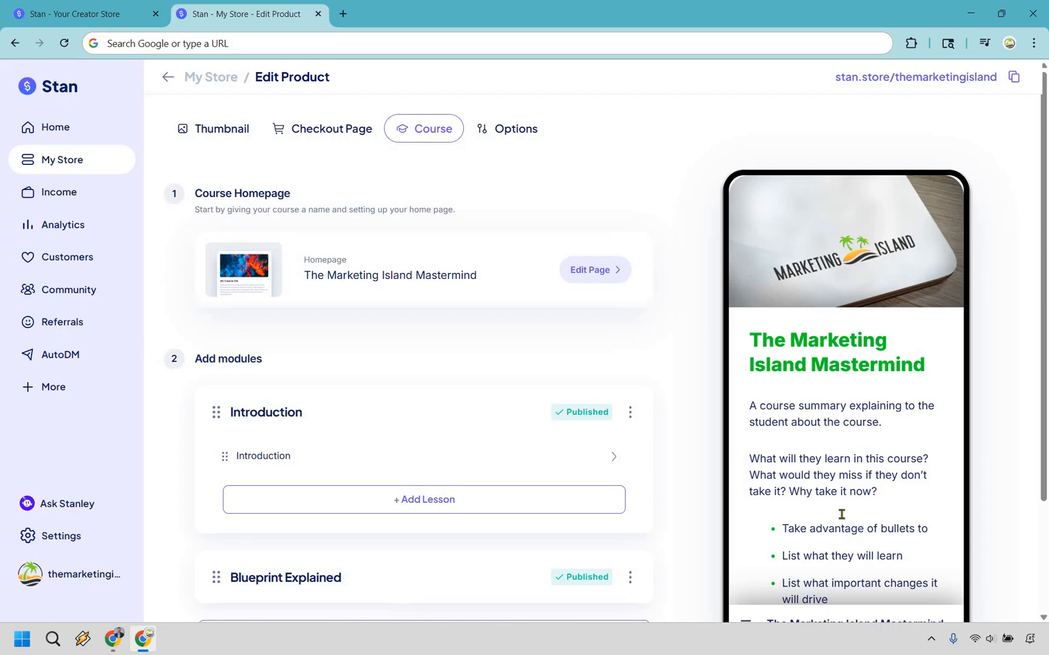
scroll("down", 3)
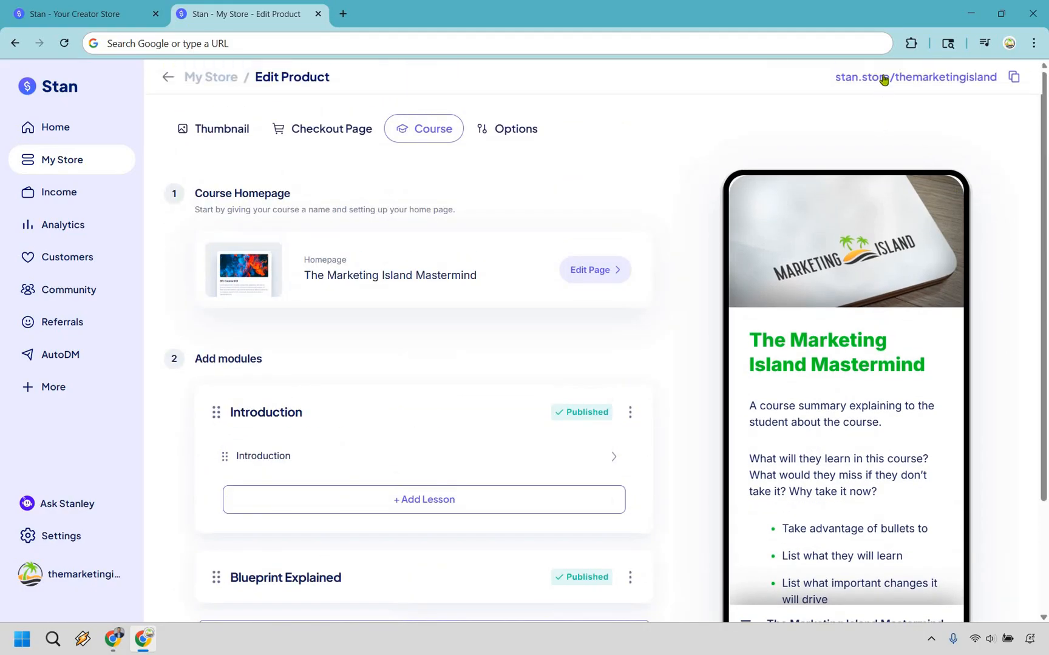
left_click(915, 77)
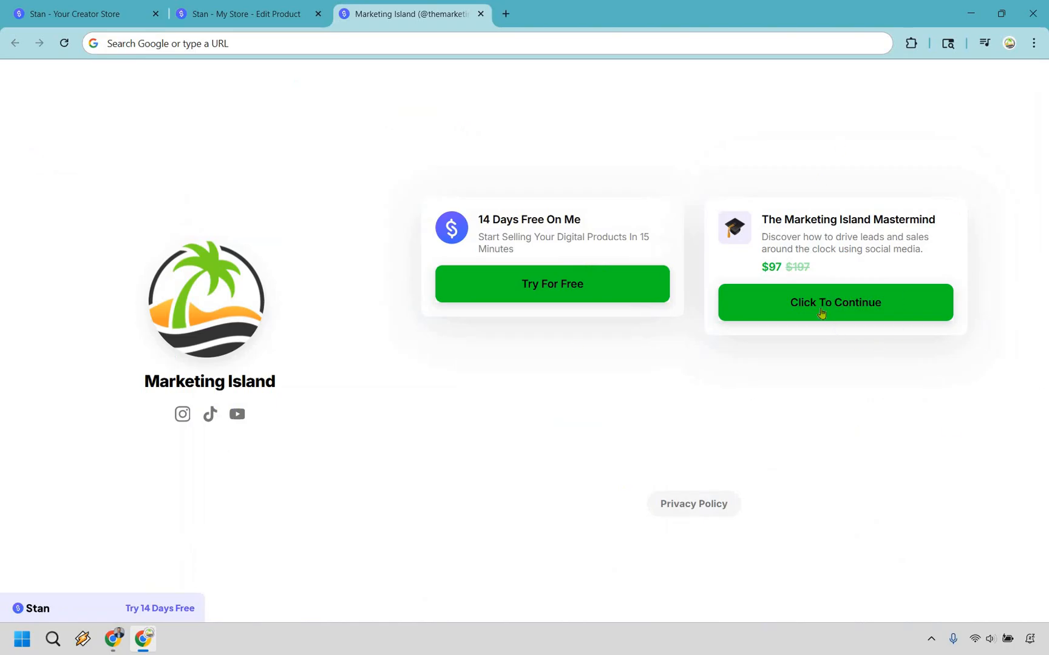
- View the Mastermind sales page and $97 checkout form, then return to the Edit Product tab
left_click(835, 302)
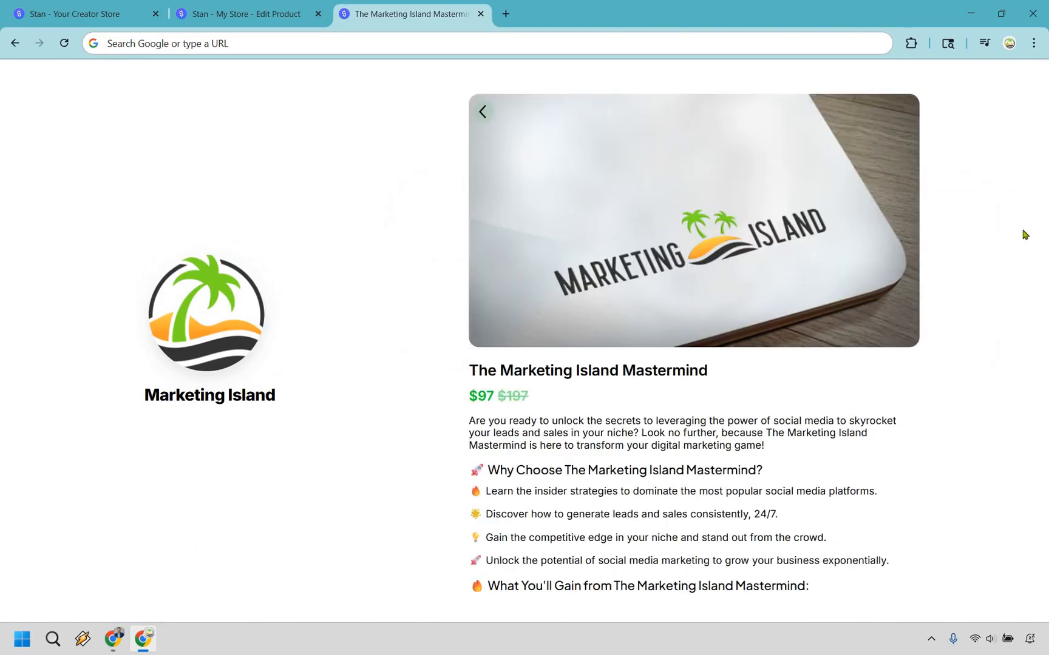
scroll("down", 3)
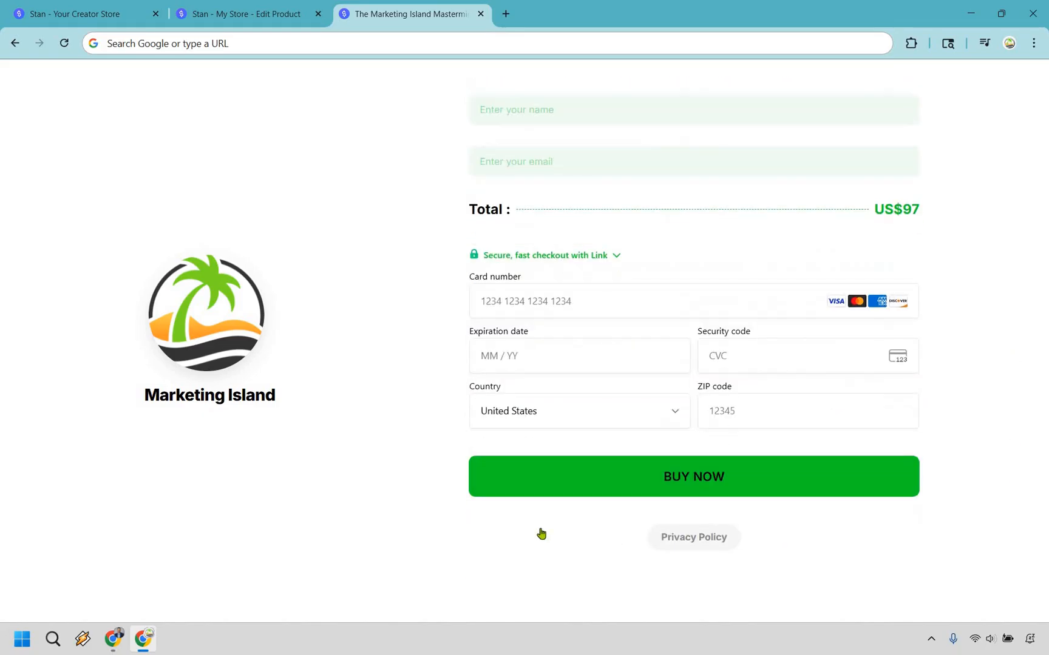
mouse_move(840, 557)
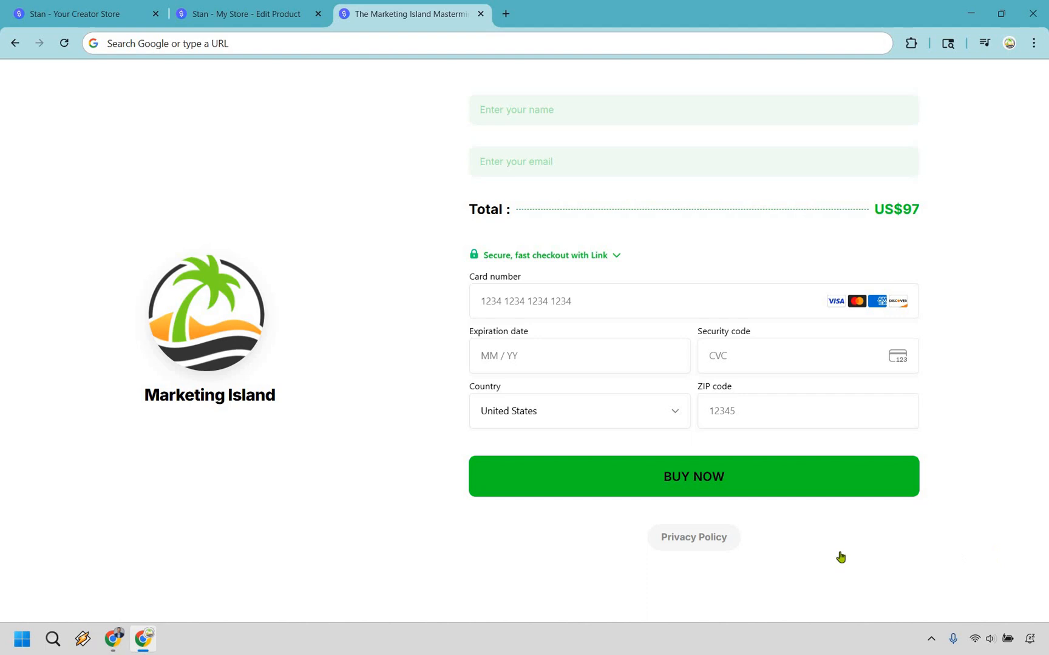
mouse_move(971, 169)
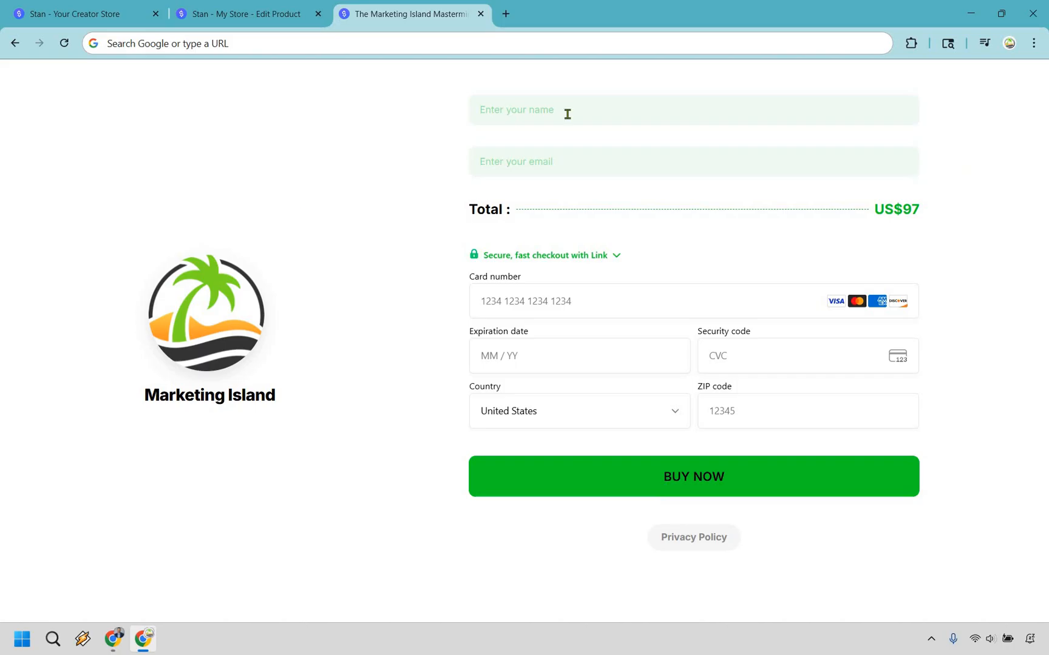
mouse_move(1031, 317)
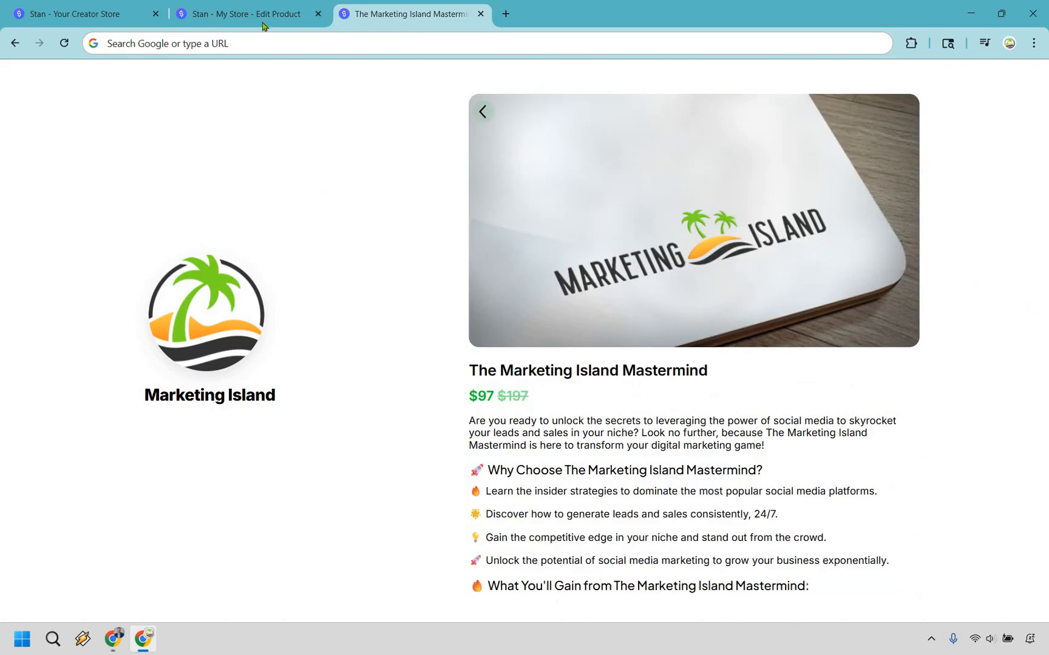
left_click(248, 13)
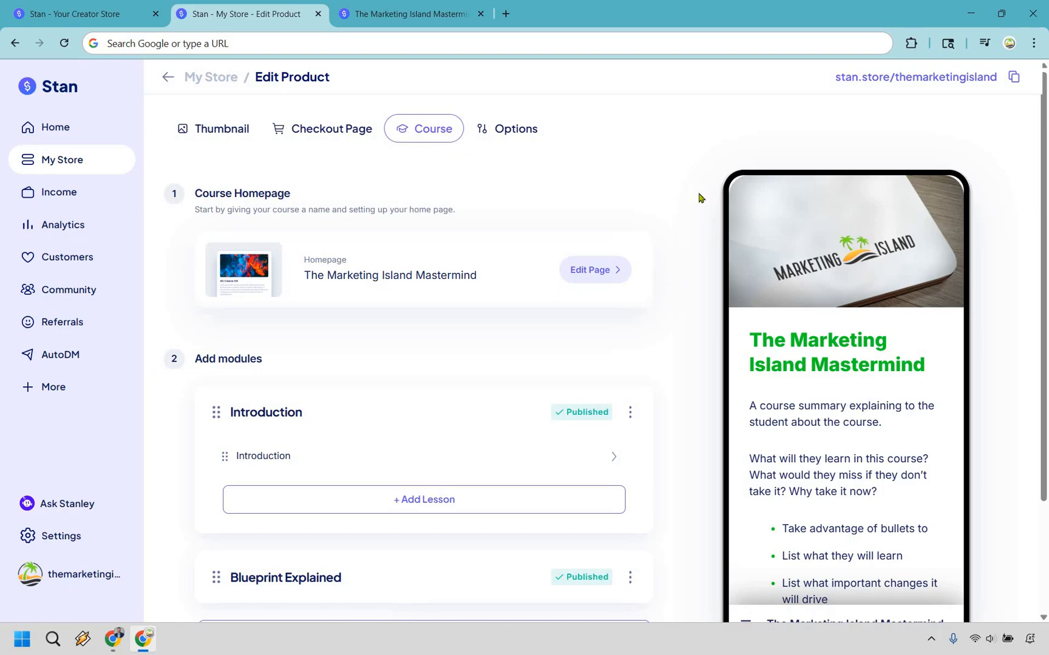
- Launch Preview Course and scroll the student-facing course homepage
scroll("down", 3)
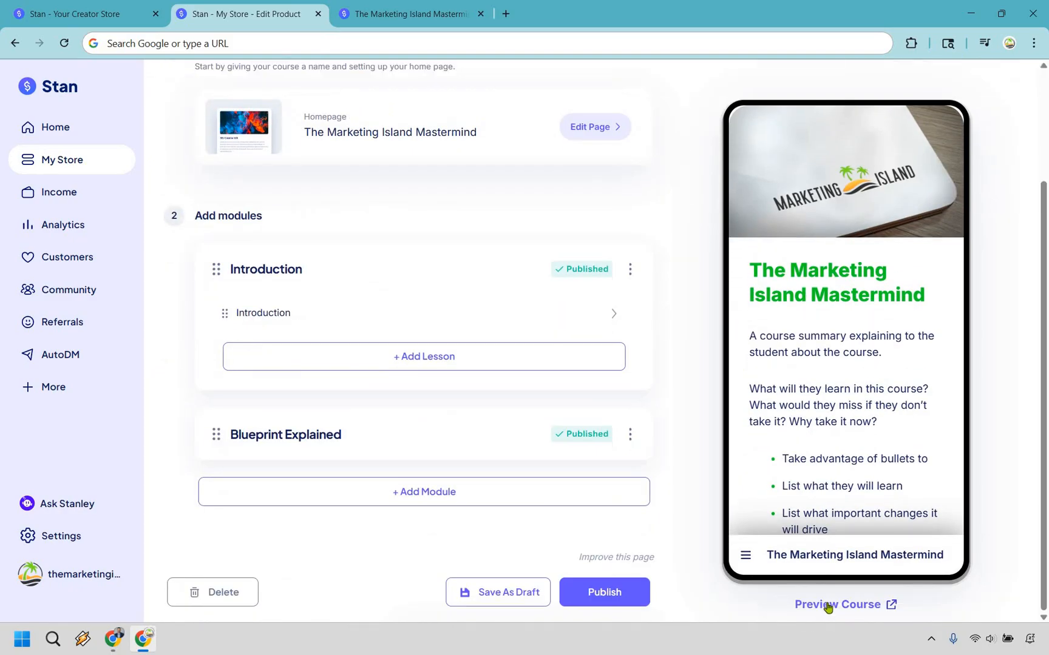
left_click(838, 604)
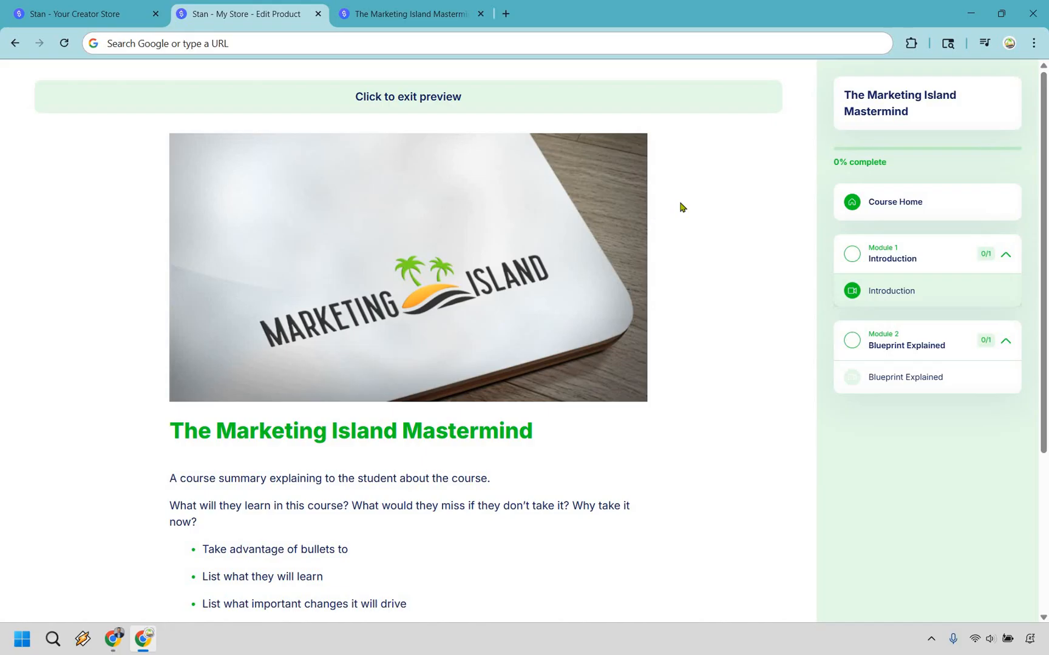
scroll("down", 3)
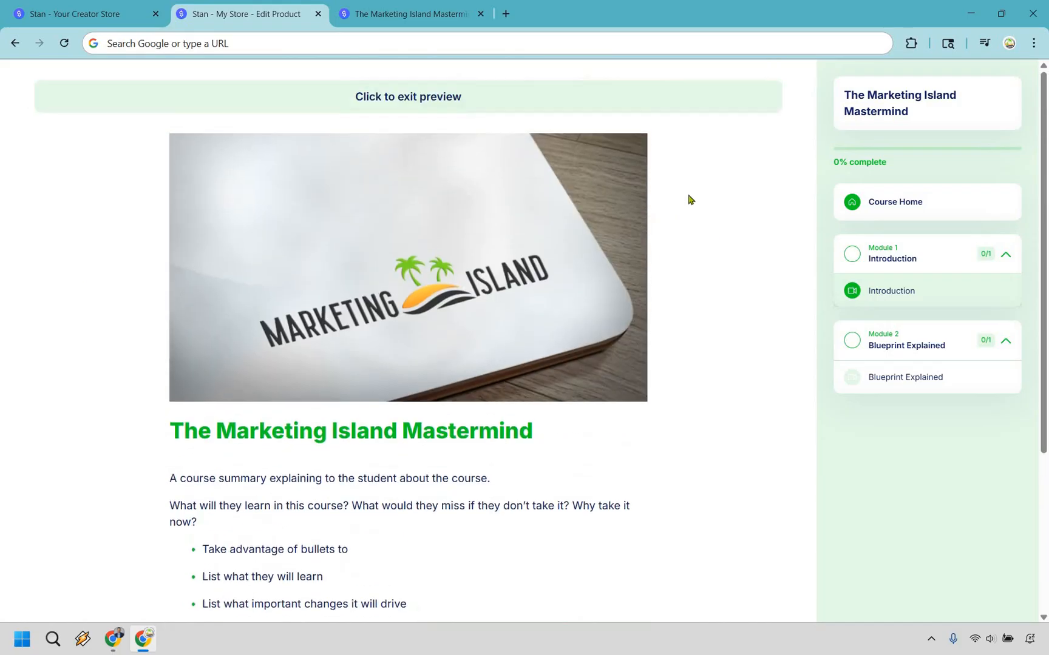
scroll("down", 3)
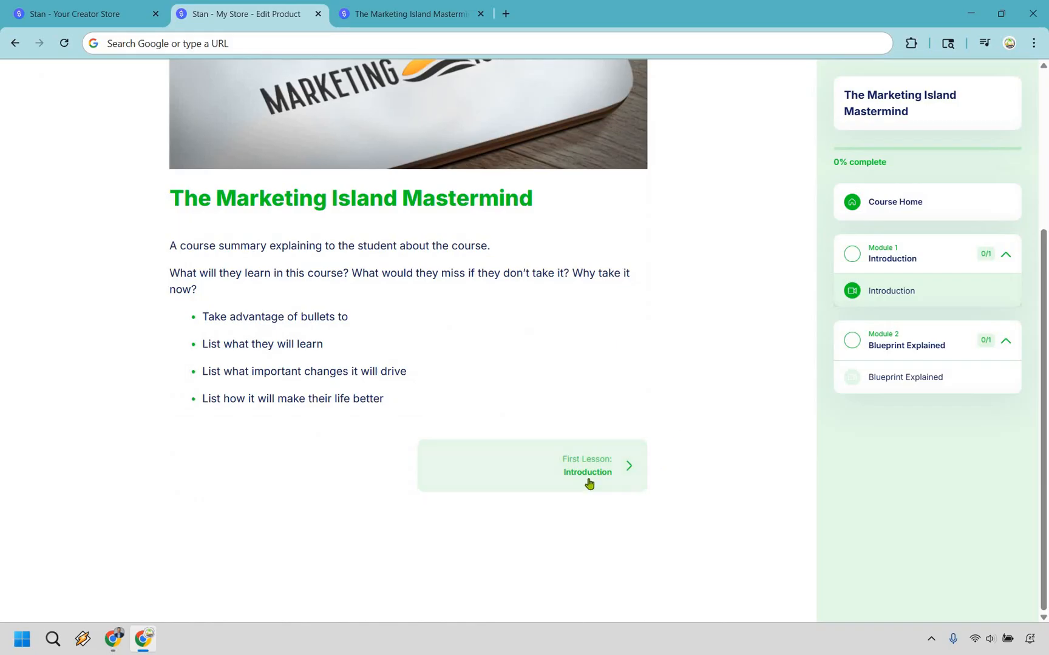
- View the 'First Lesson: Introduction' video lesson, then the Blueprint Explained lesson
left_click(588, 472)
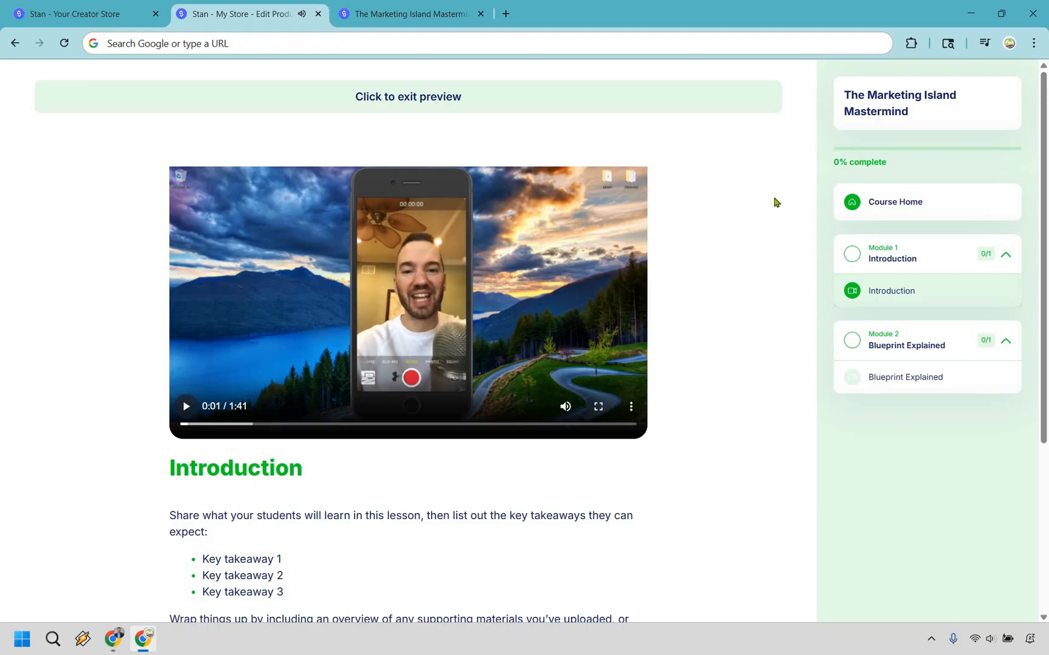
scroll("down", 3)
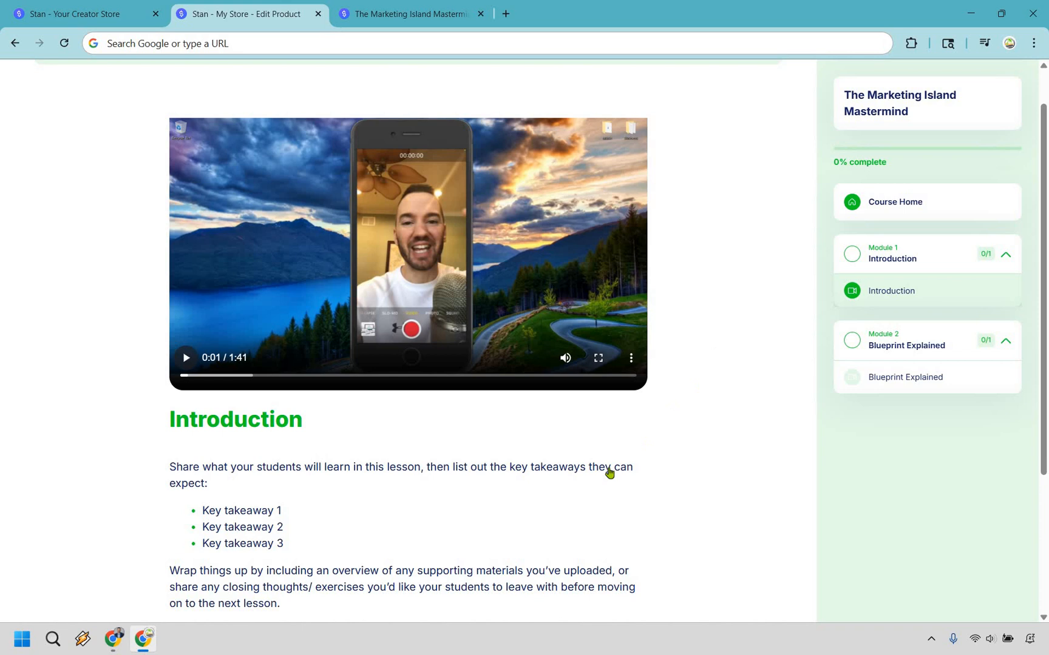
scroll("down", 3)
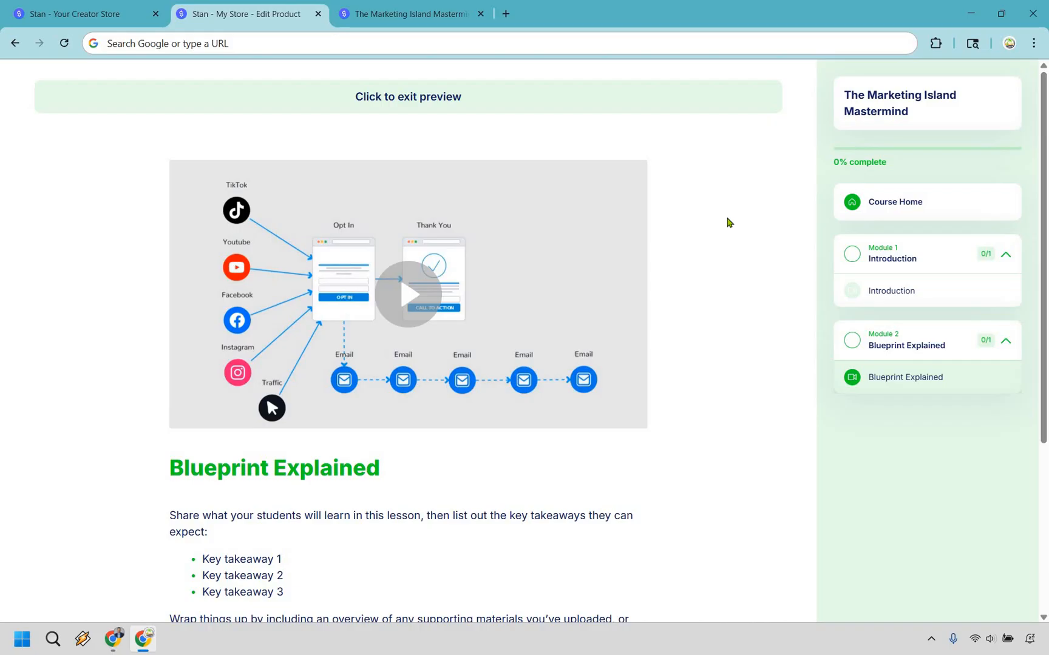
mouse_move(506, 202)
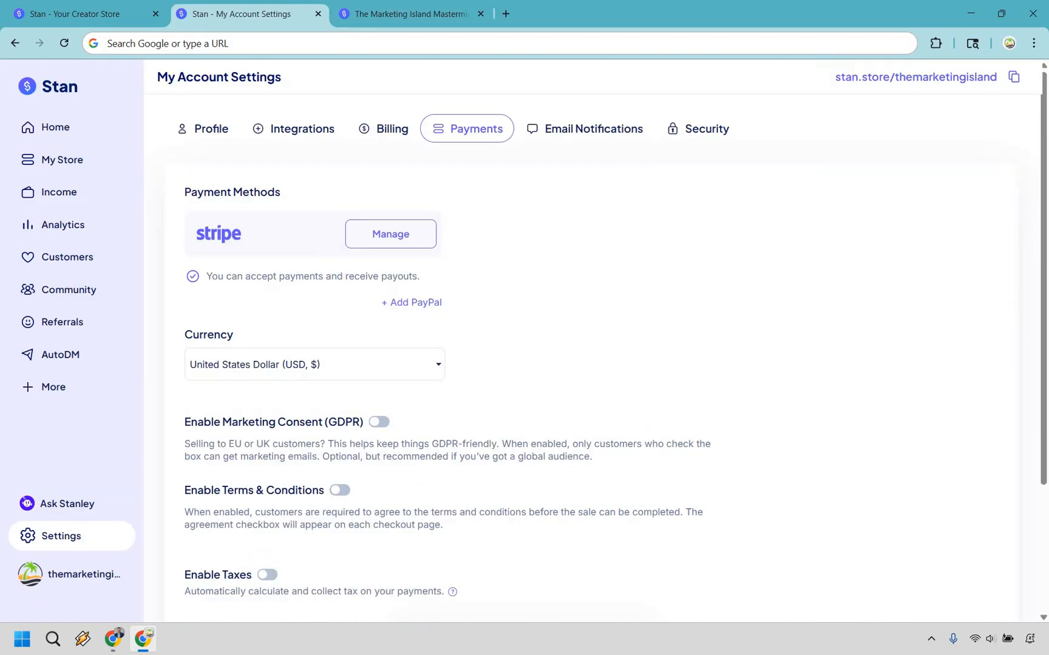
mouse_move(942, 272)
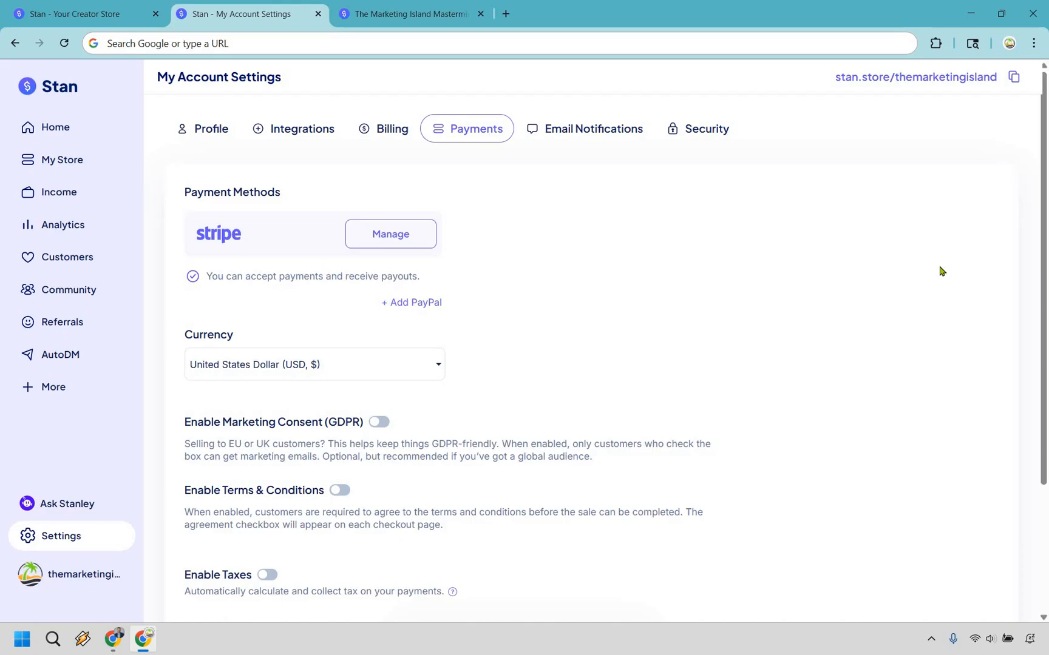
mouse_move(349, 539)
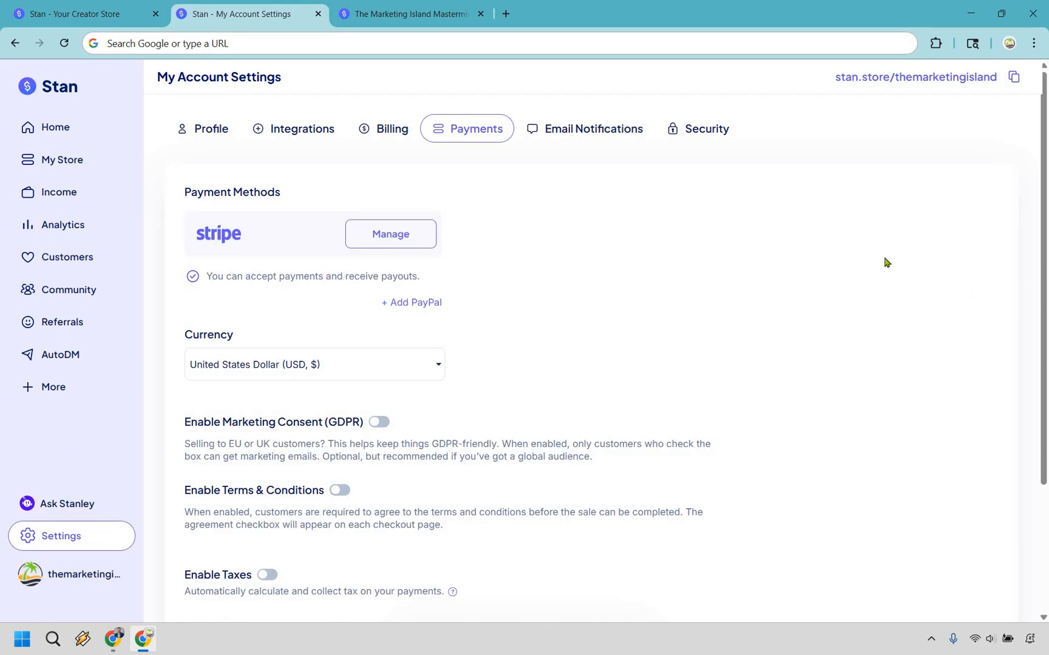
mouse_move(470, 151)
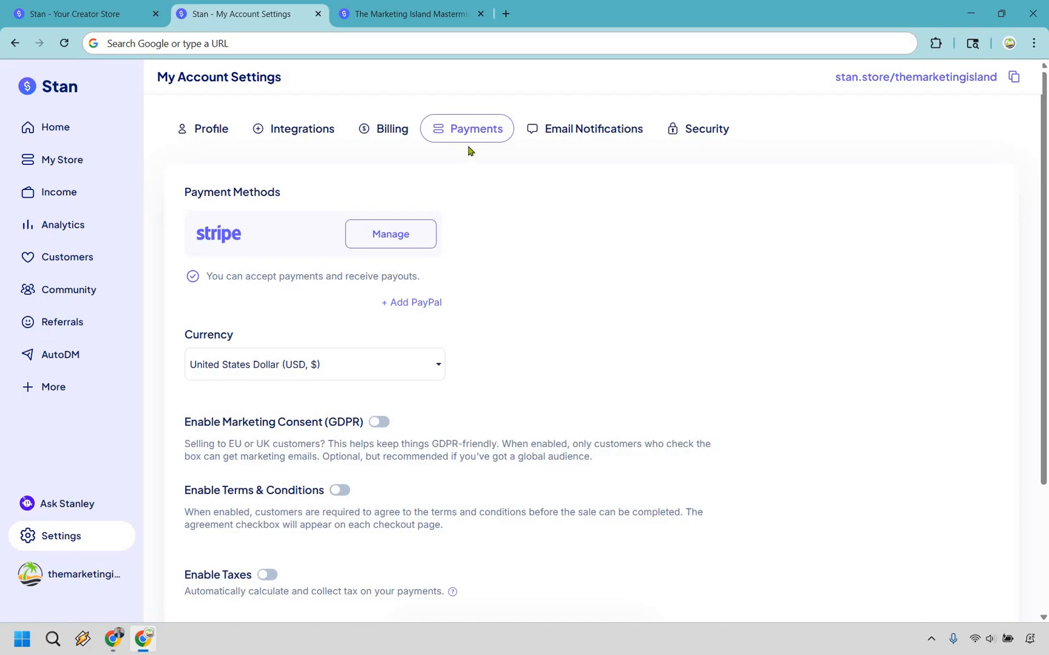
mouse_move(811, 232)
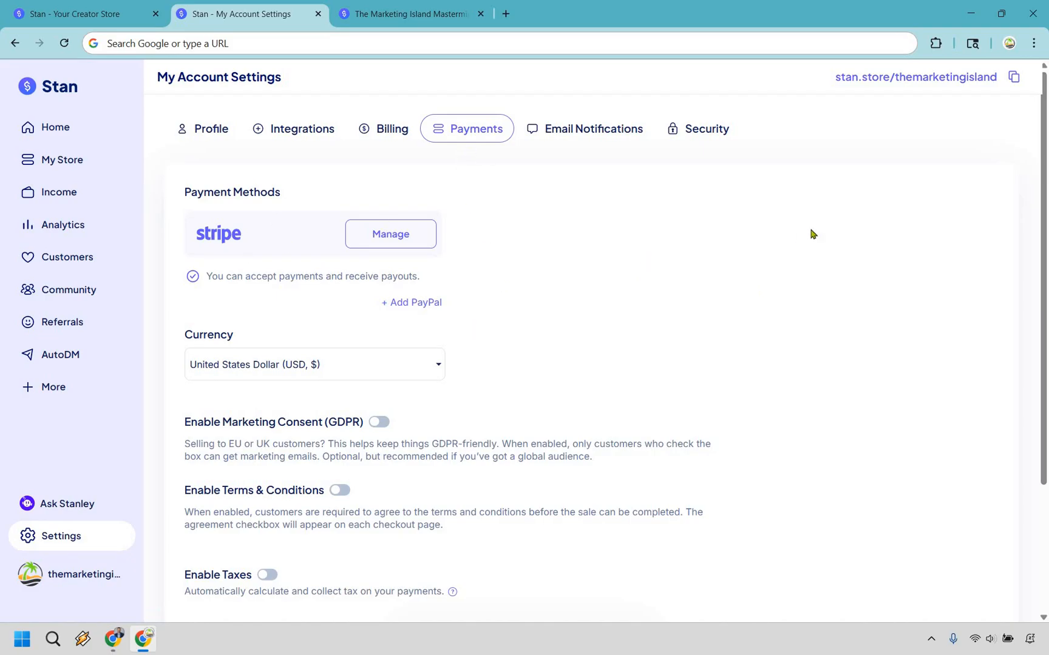
mouse_move(576, 239)
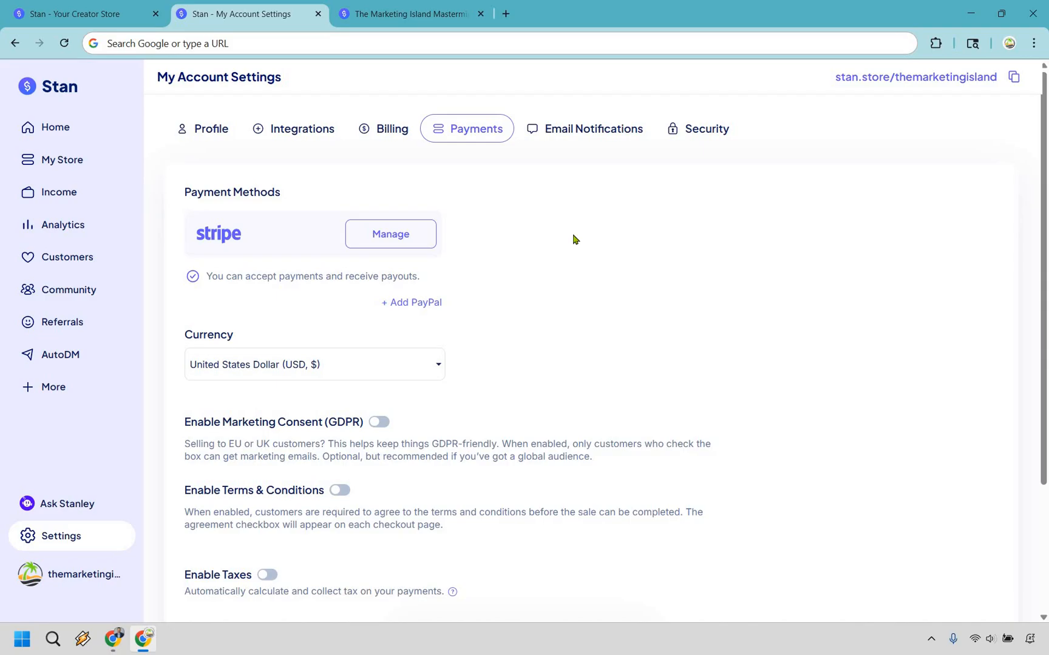
mouse_move(731, 279)
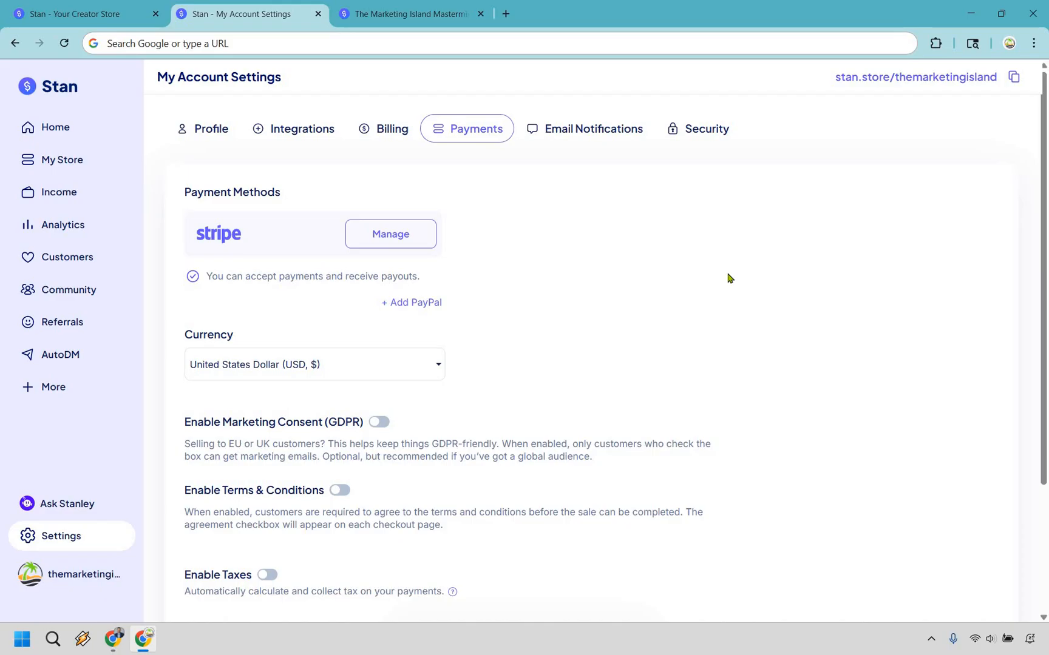
- After the Stripe-connected Payments settings, switch to the 'Stan - Your Creator Store' homepage tab
left_click(73, 13)
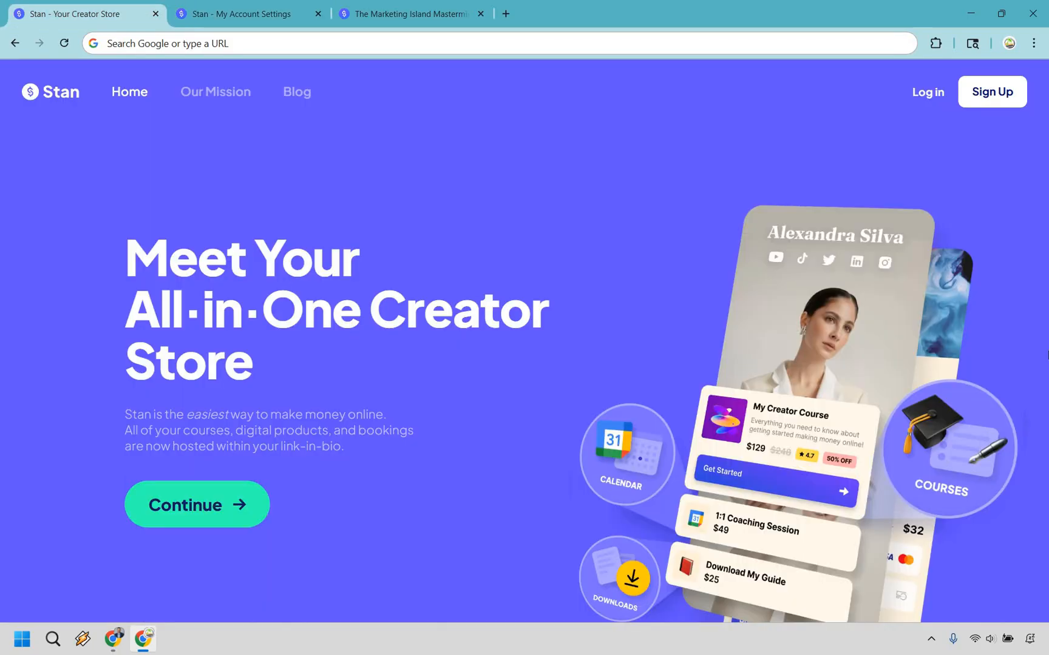